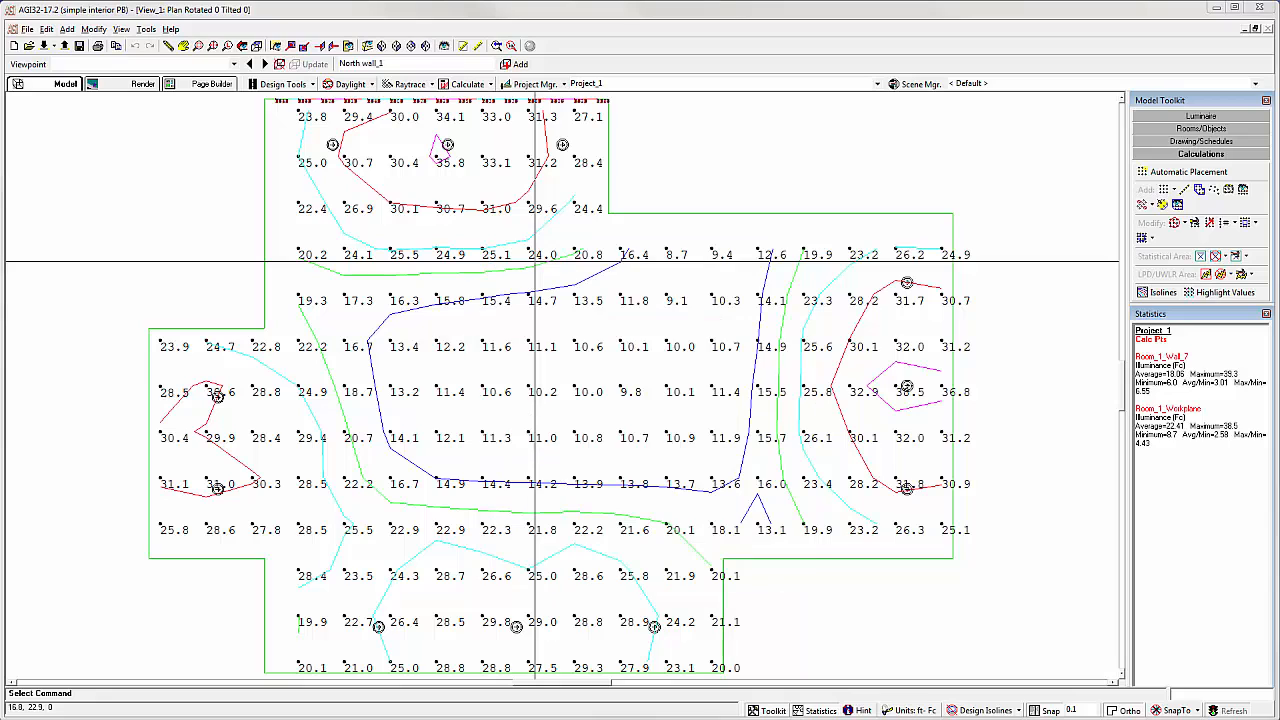
Step: Choose Plan Extents from the saved viewpoints so the whole calculation model is shown
left_click(234, 64)
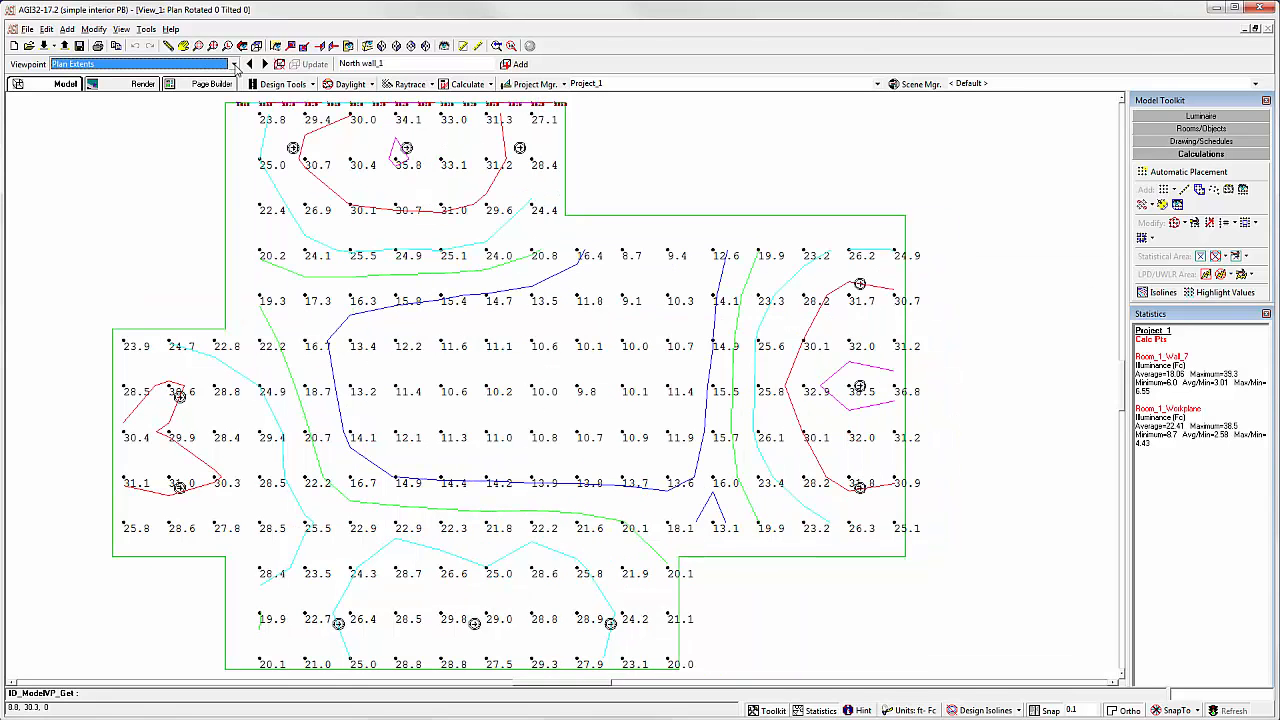
left_click(234, 64)
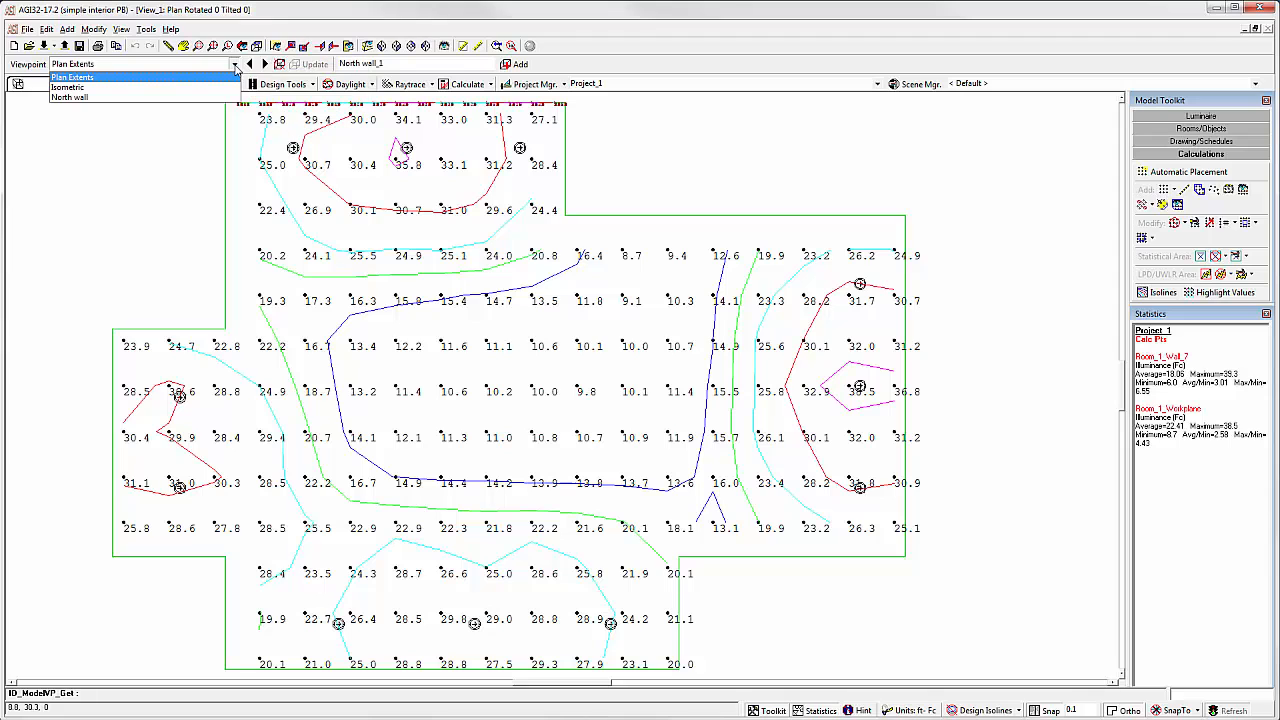
left_click(70, 76)
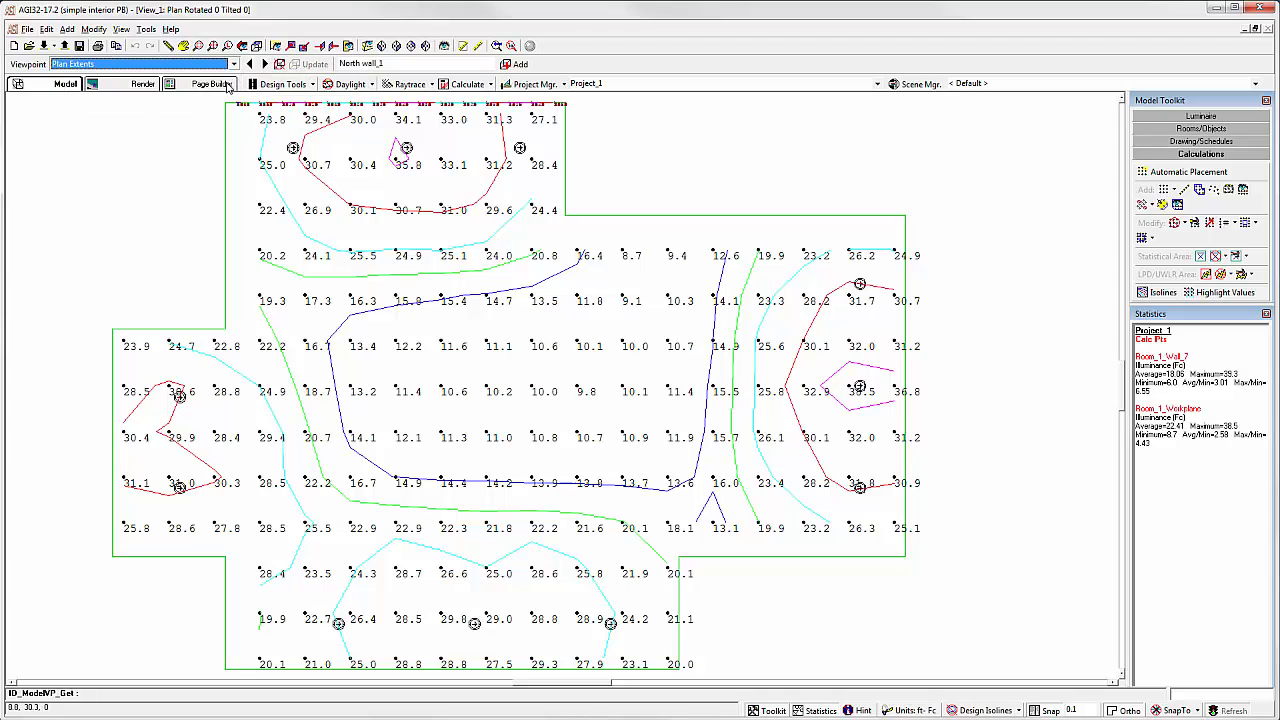
Step: Create a new report in Page Builder from the Letter Landscape template
left_click(208, 84)
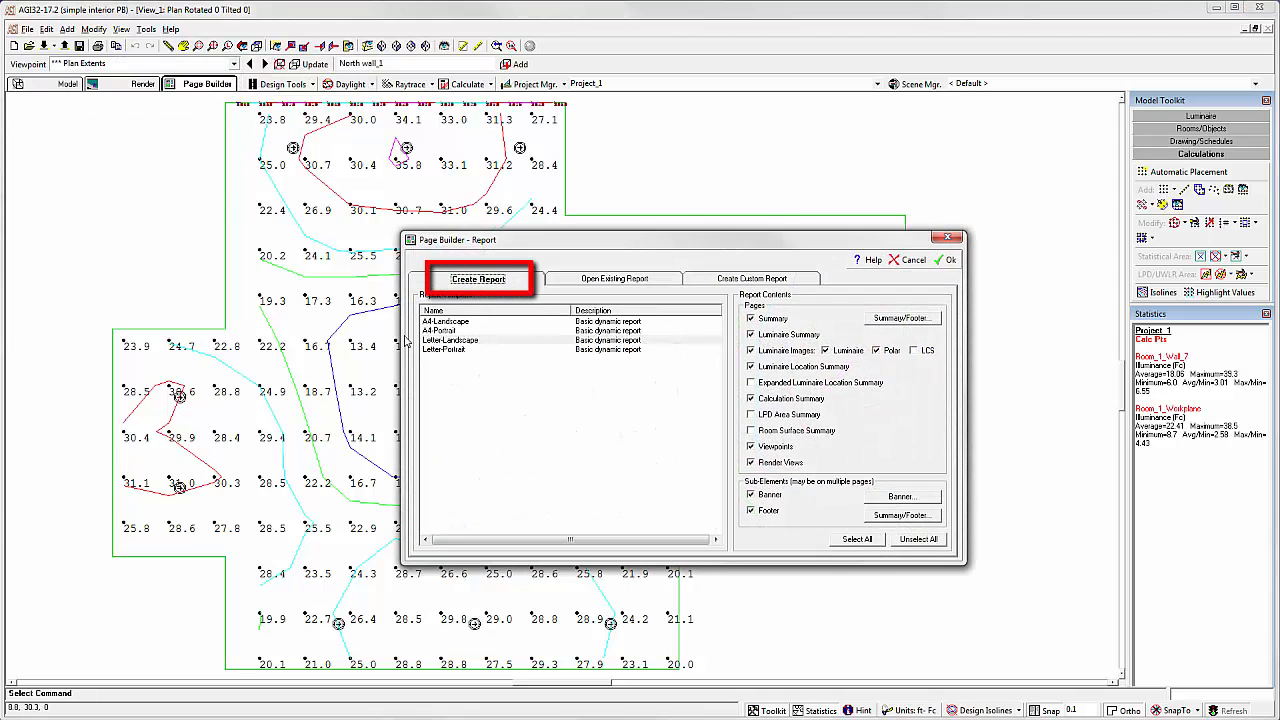
left_click(450, 340)
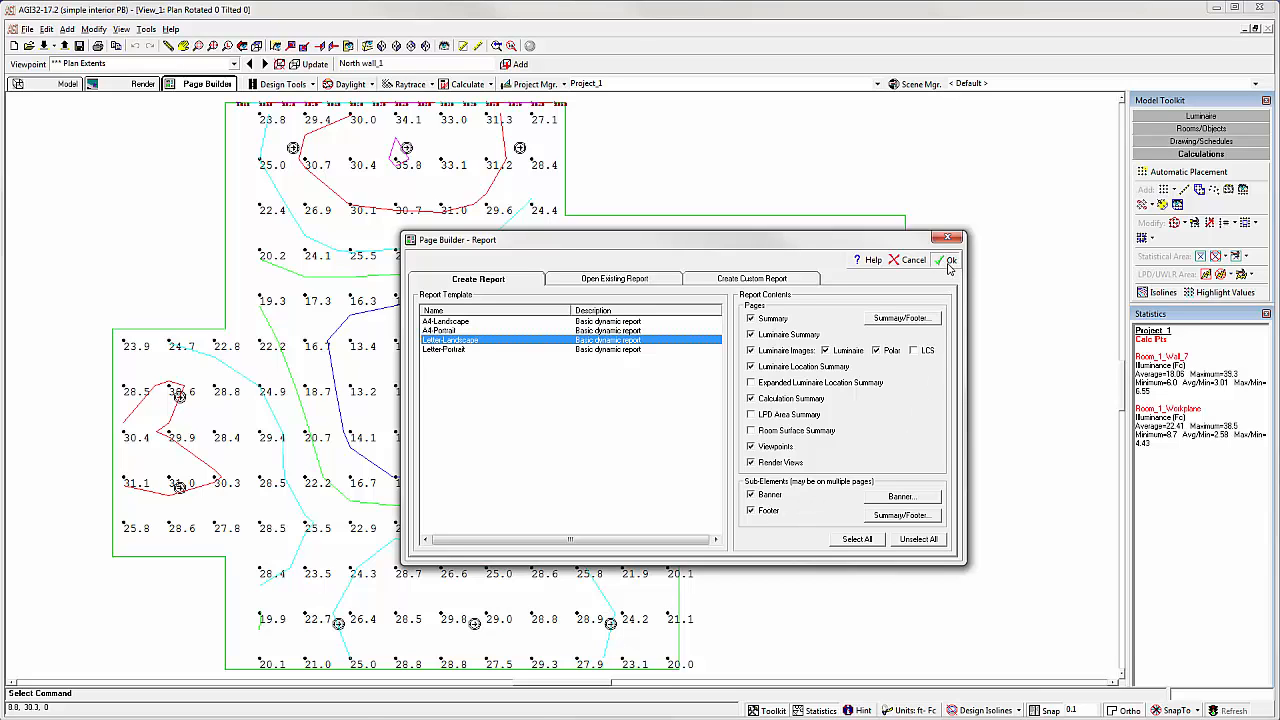
left_click(948, 260)
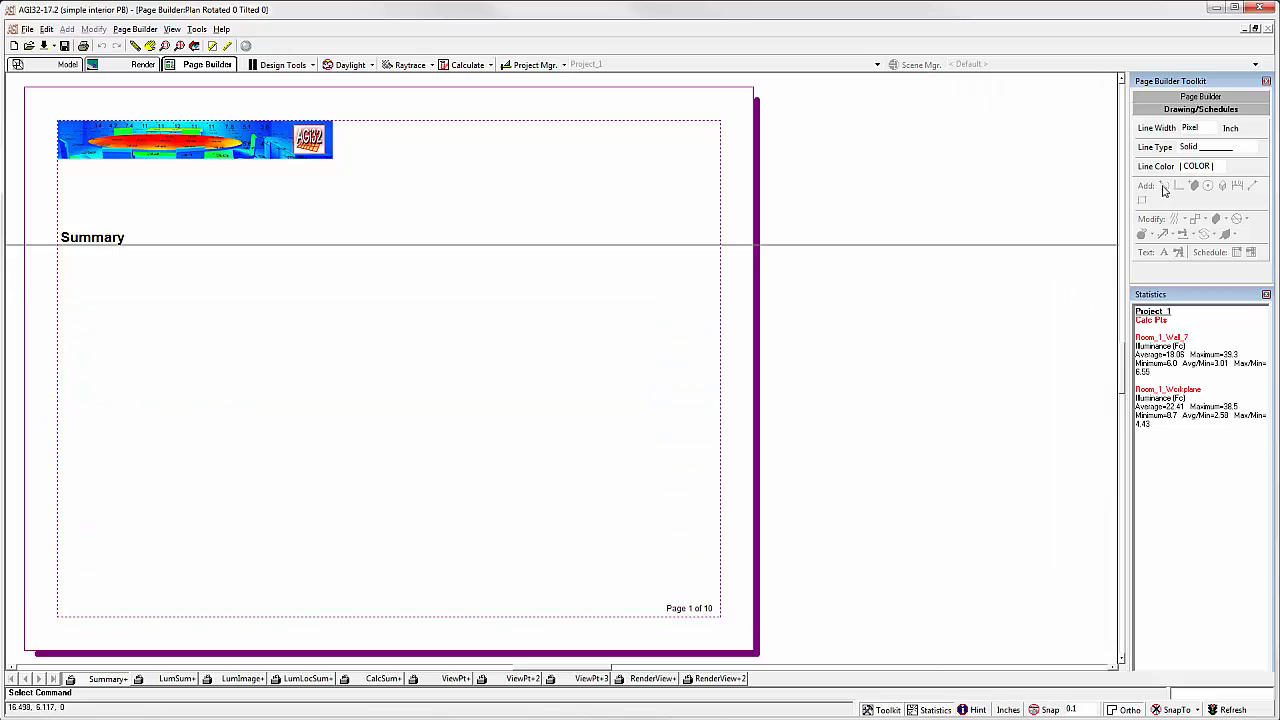
Step: Show proxies on the pages, browse to the CalcSum+ page and bring up its Schedule Manager
left_click(1200, 96)
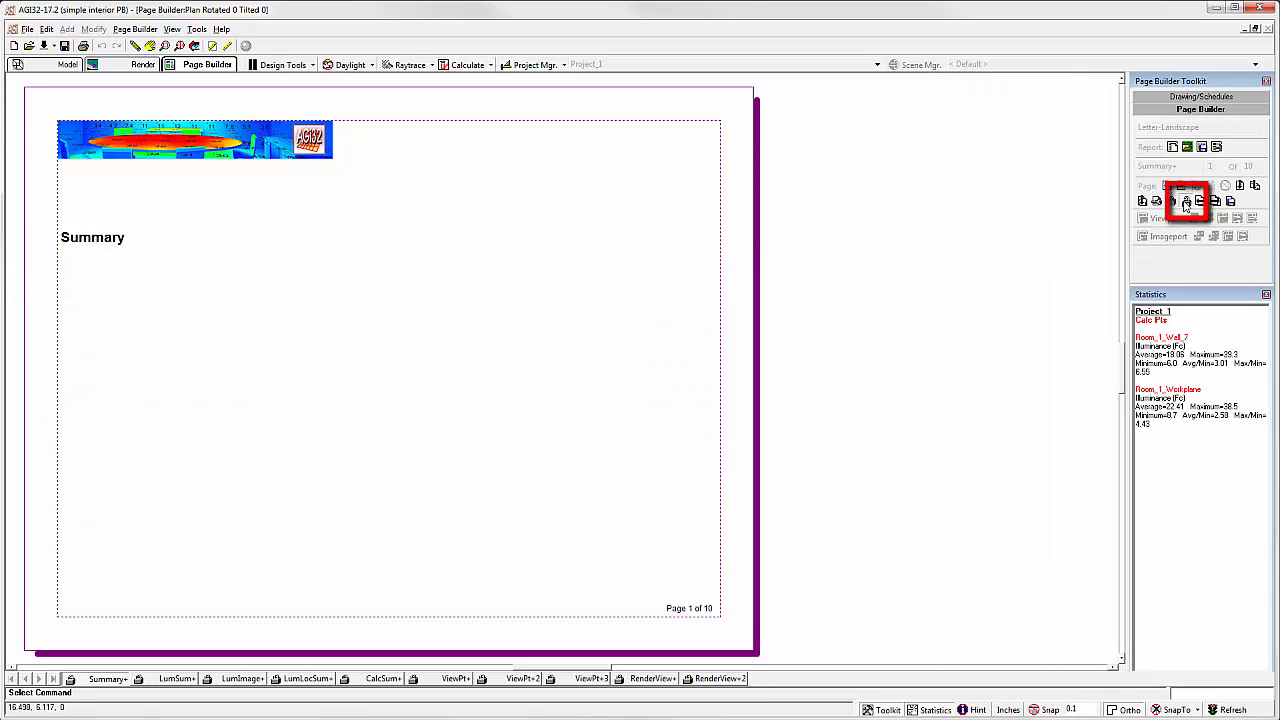
left_click(1186, 200)
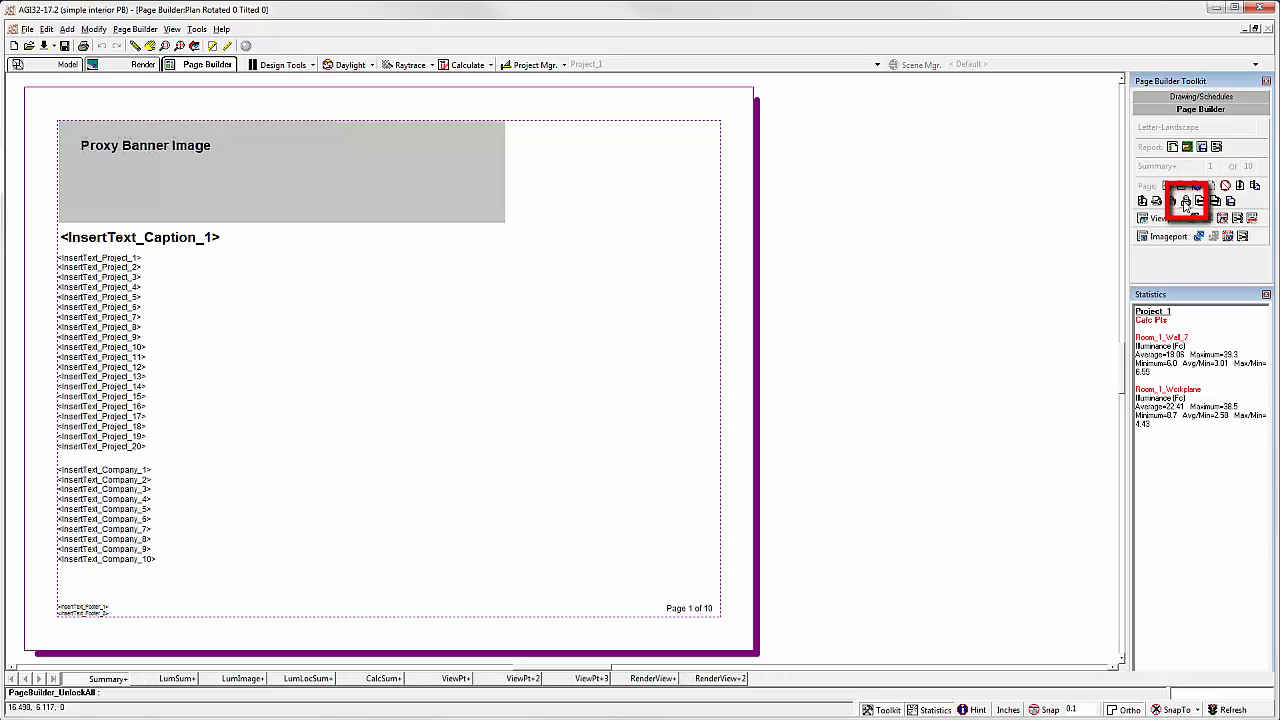
mouse_move(1188, 200)
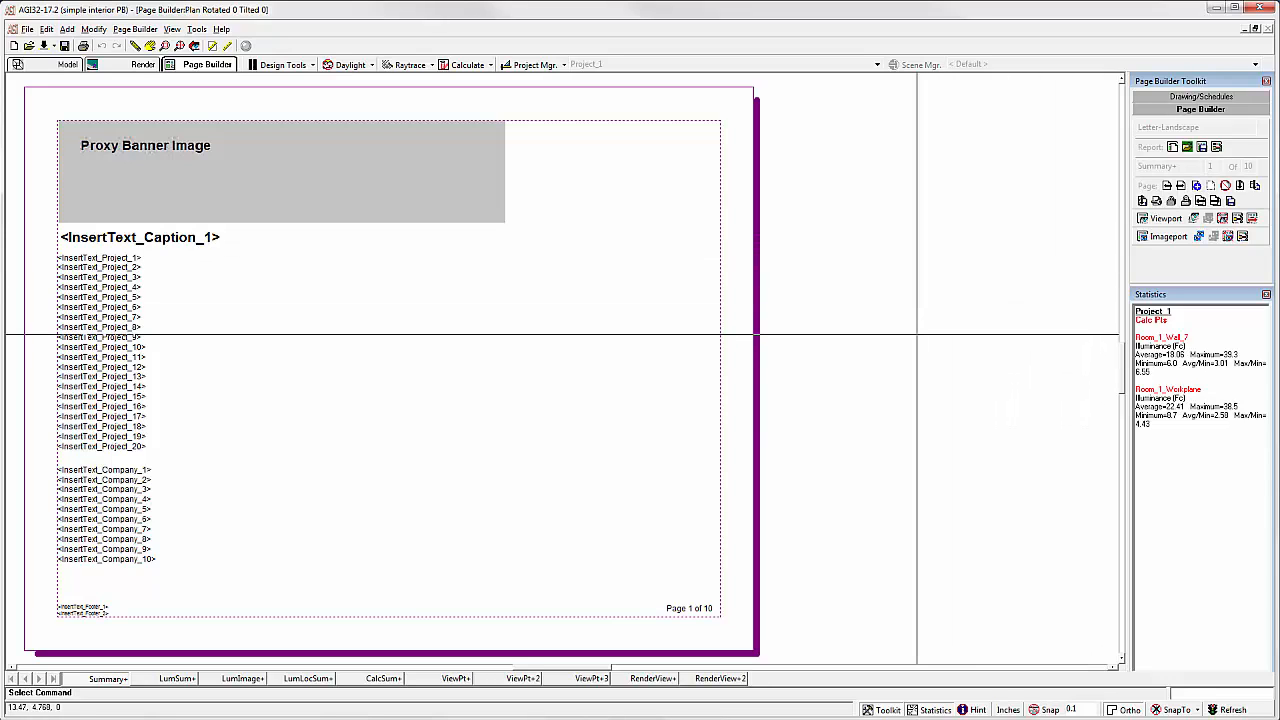
mouse_move(510, 684)
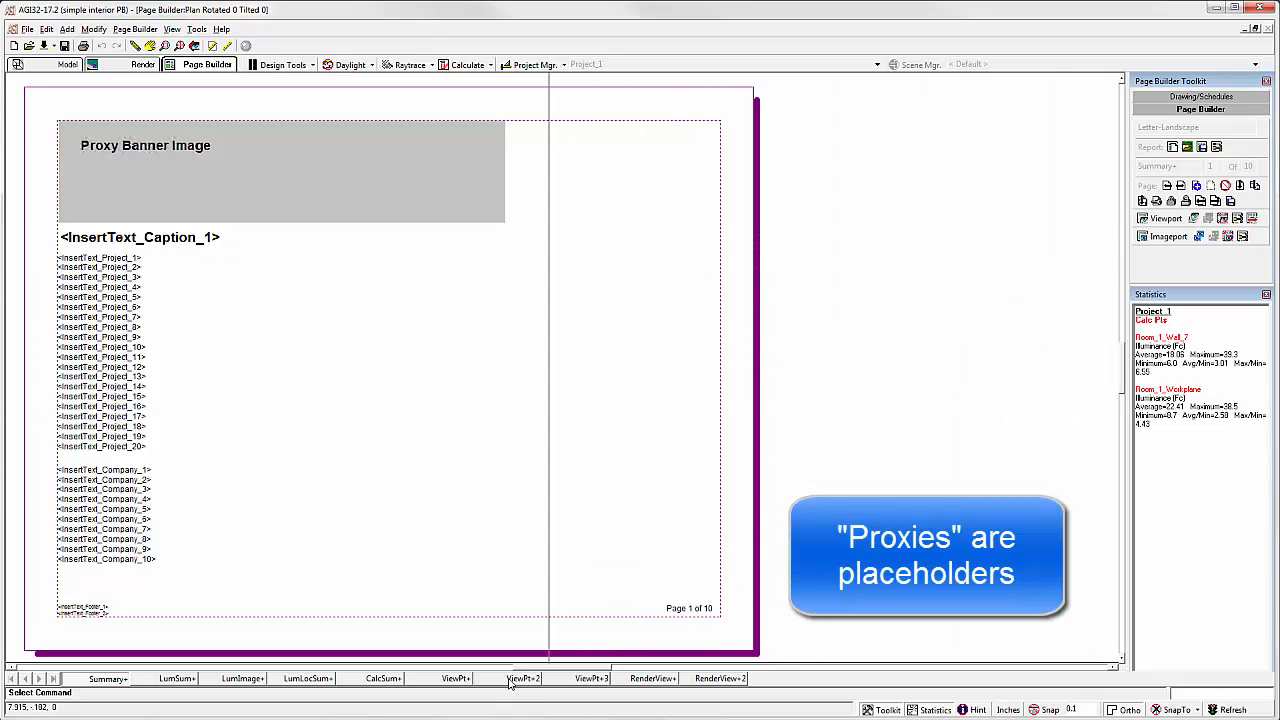
left_click(520, 678)
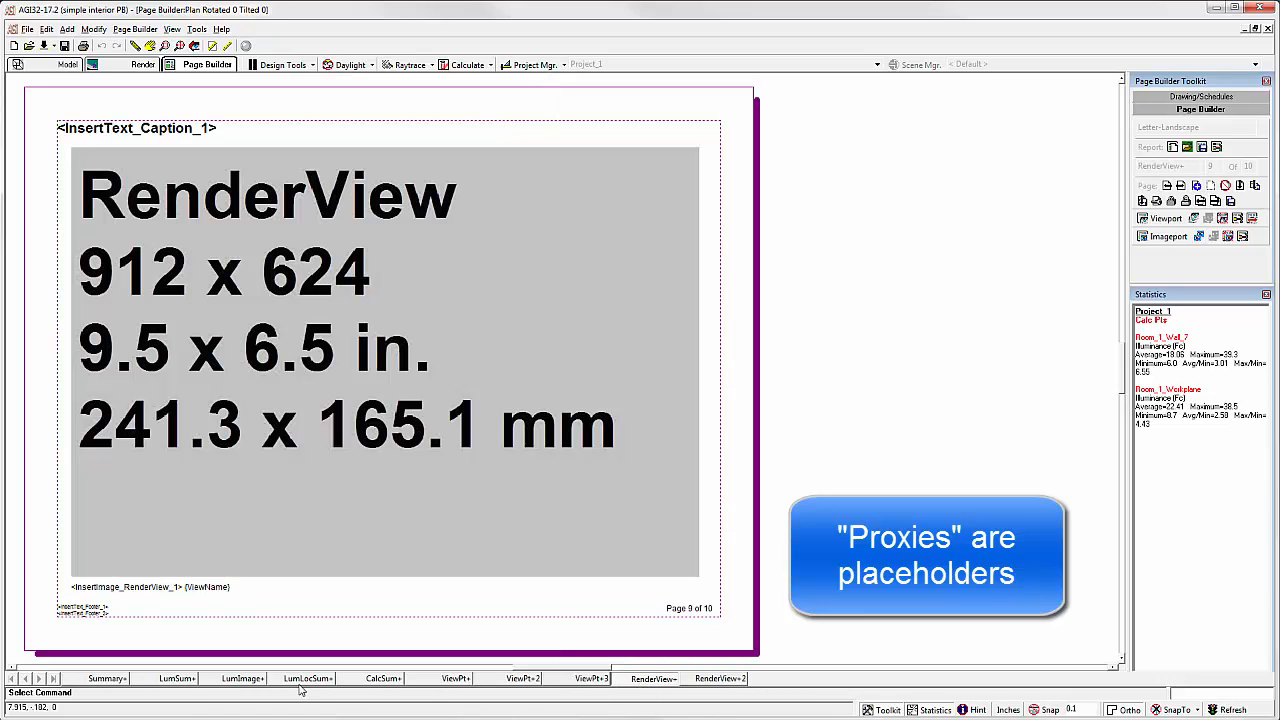
left_click(308, 678)
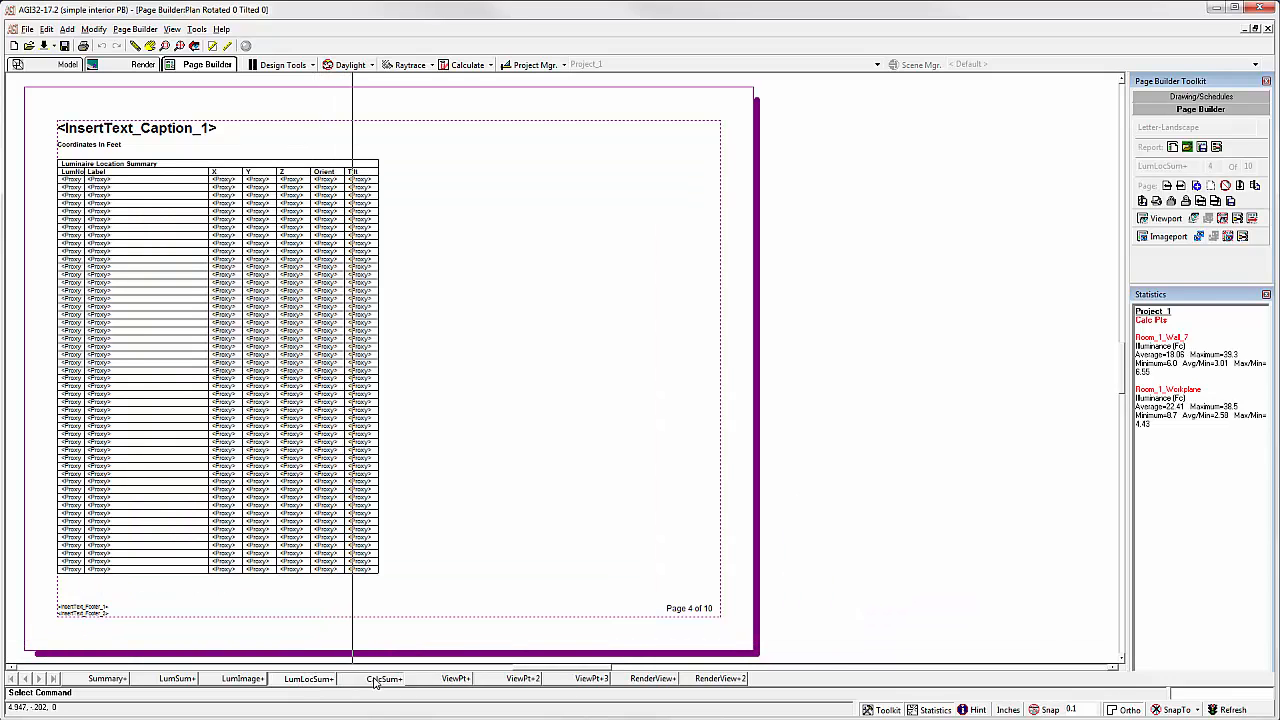
left_click(384, 678)
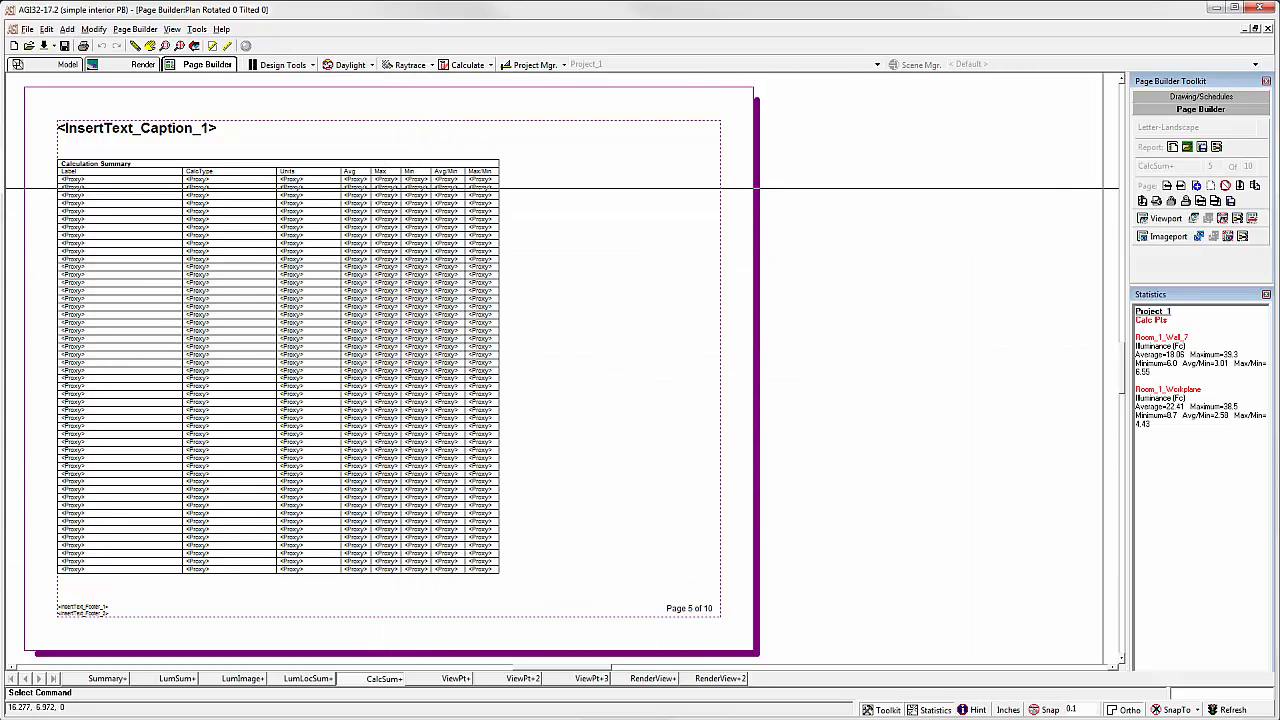
left_click(1200, 108)
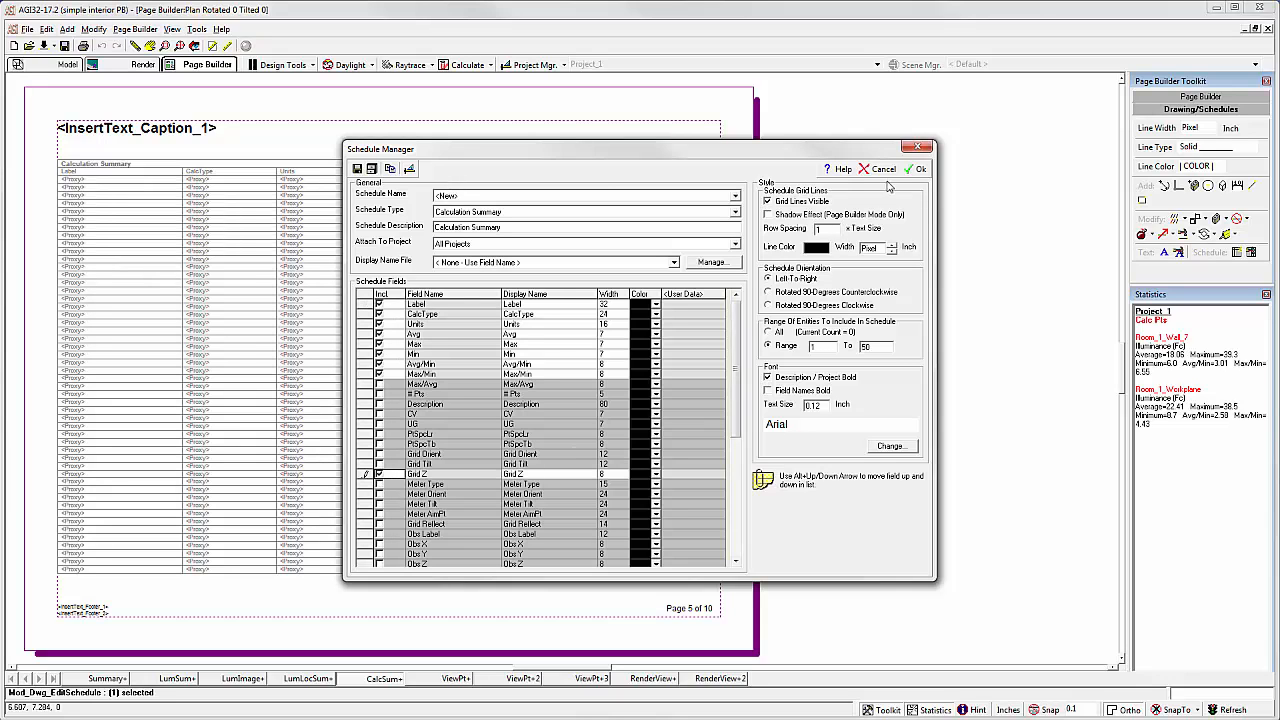
Step: Apply the extra schedule field so the Calculation Summary table gains a column
left_click(916, 168)
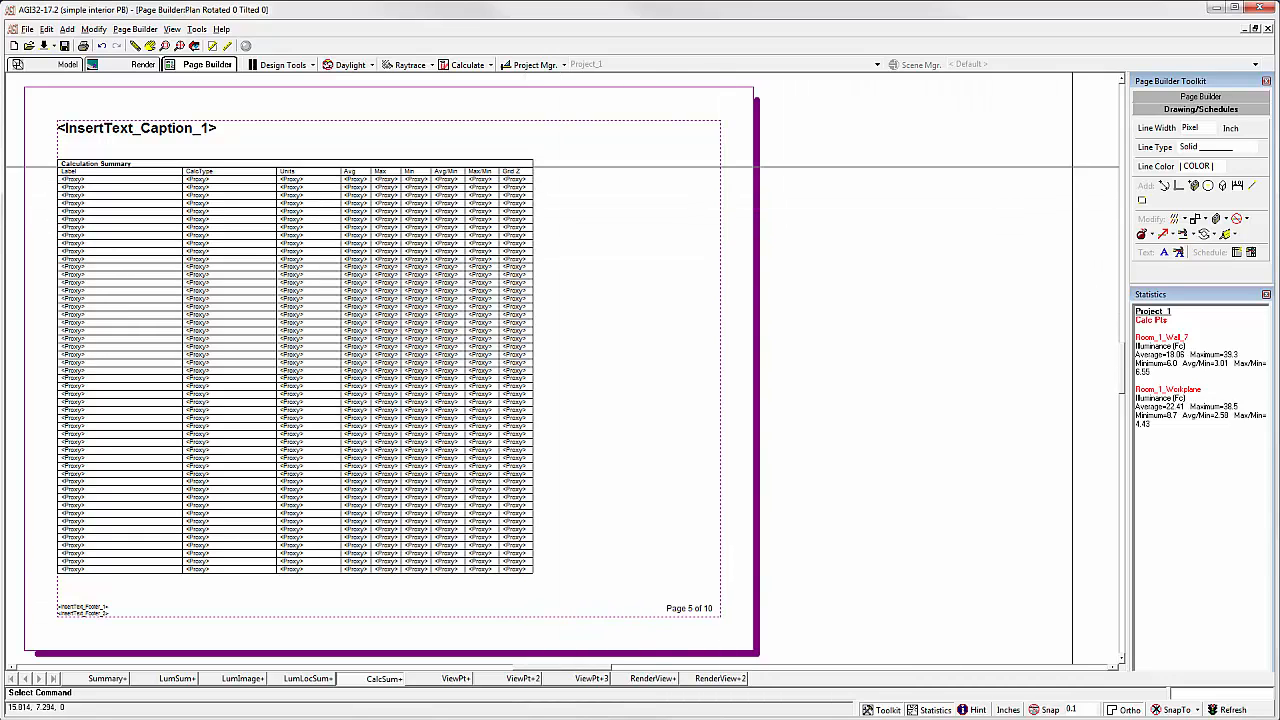
Step: In Report Properties, pick a new report font from the font list and confirm it
left_click(1200, 108)
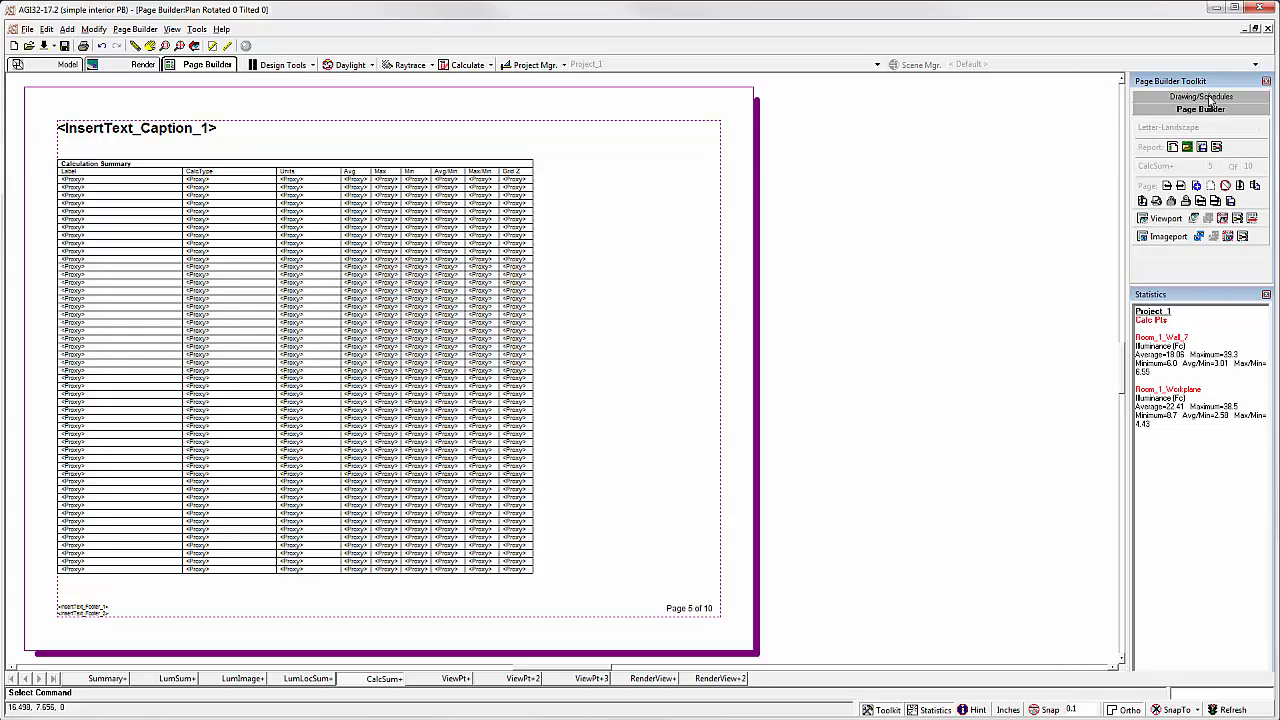
mouse_move(1216, 148)
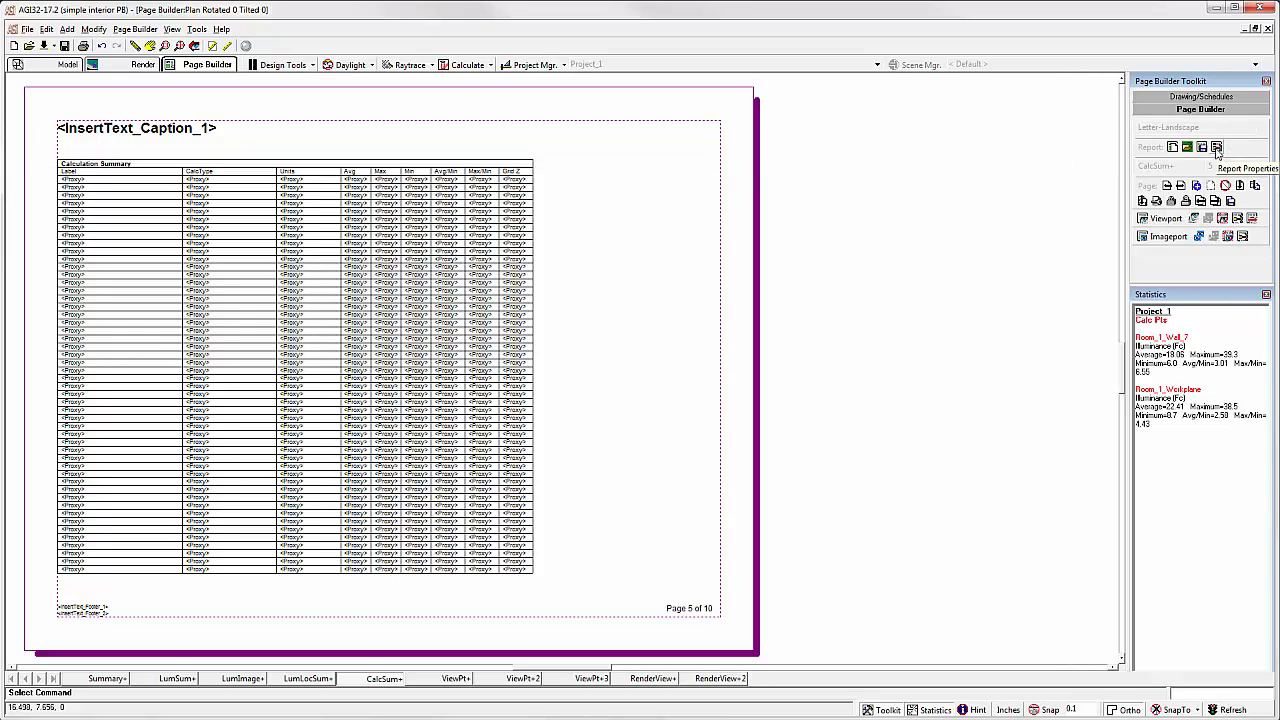
left_click(1216, 148)
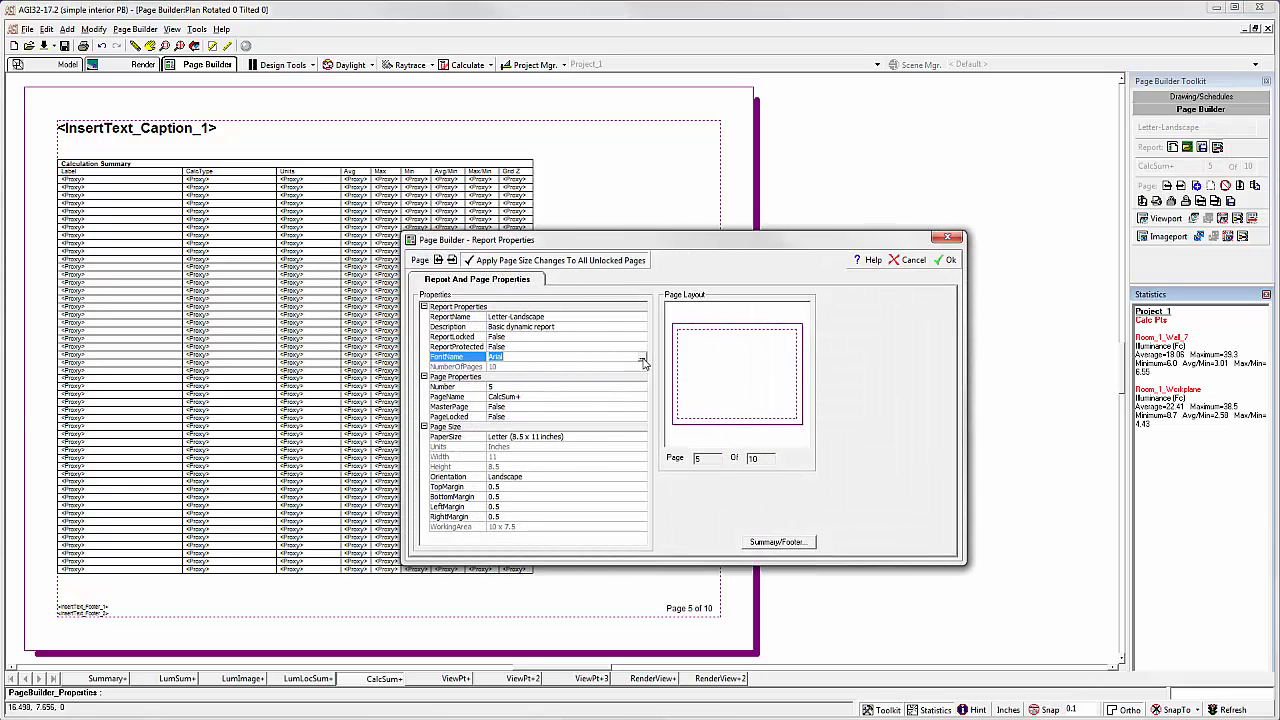
left_click(644, 356)
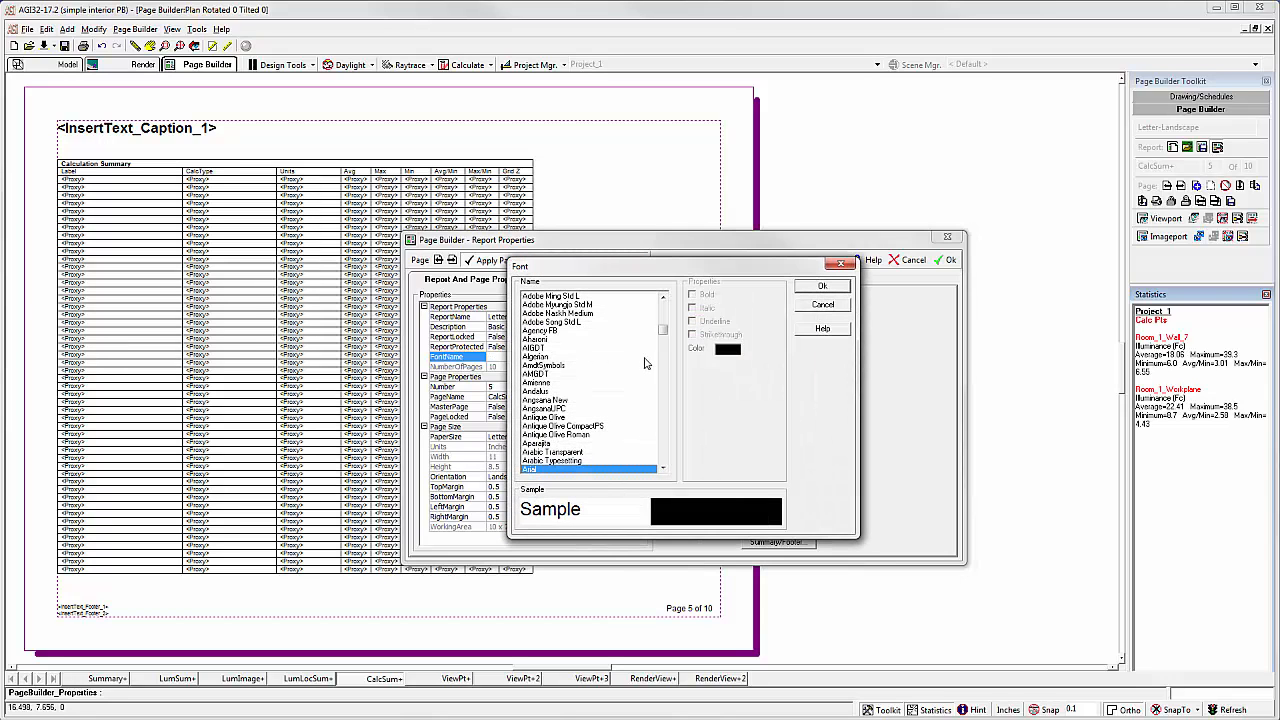
scroll("down", 3)
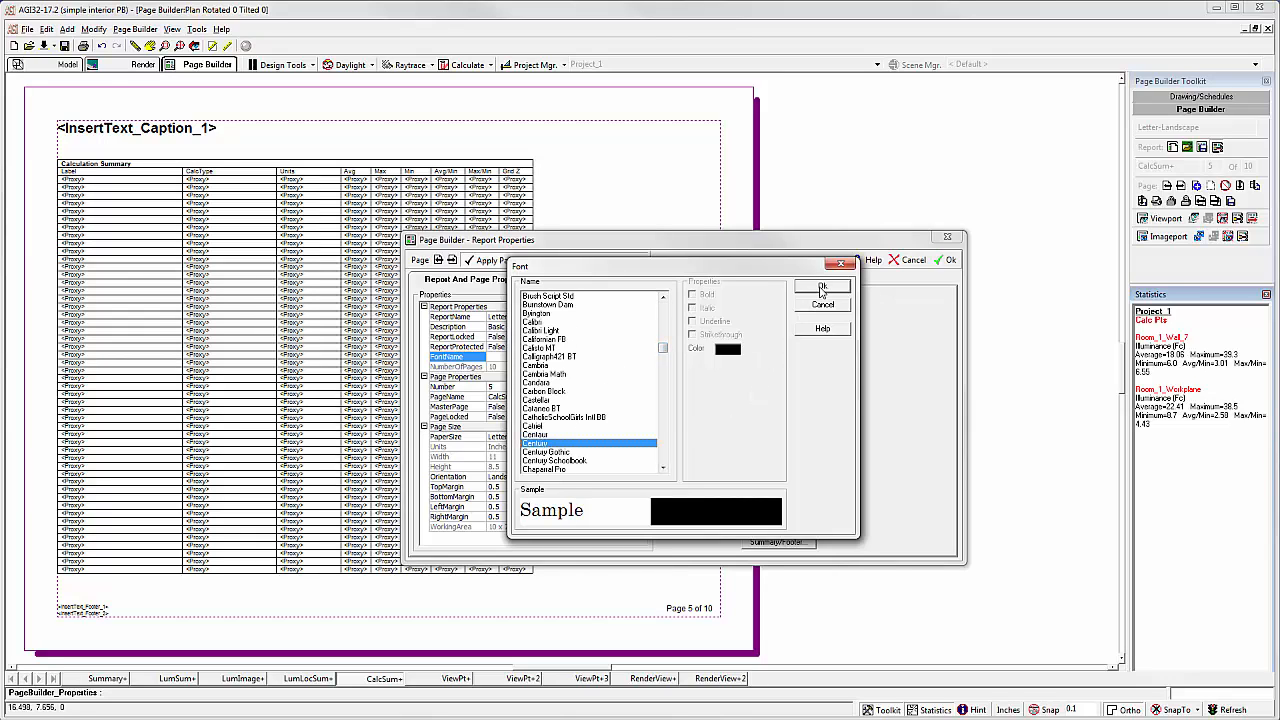
left_click(822, 288)
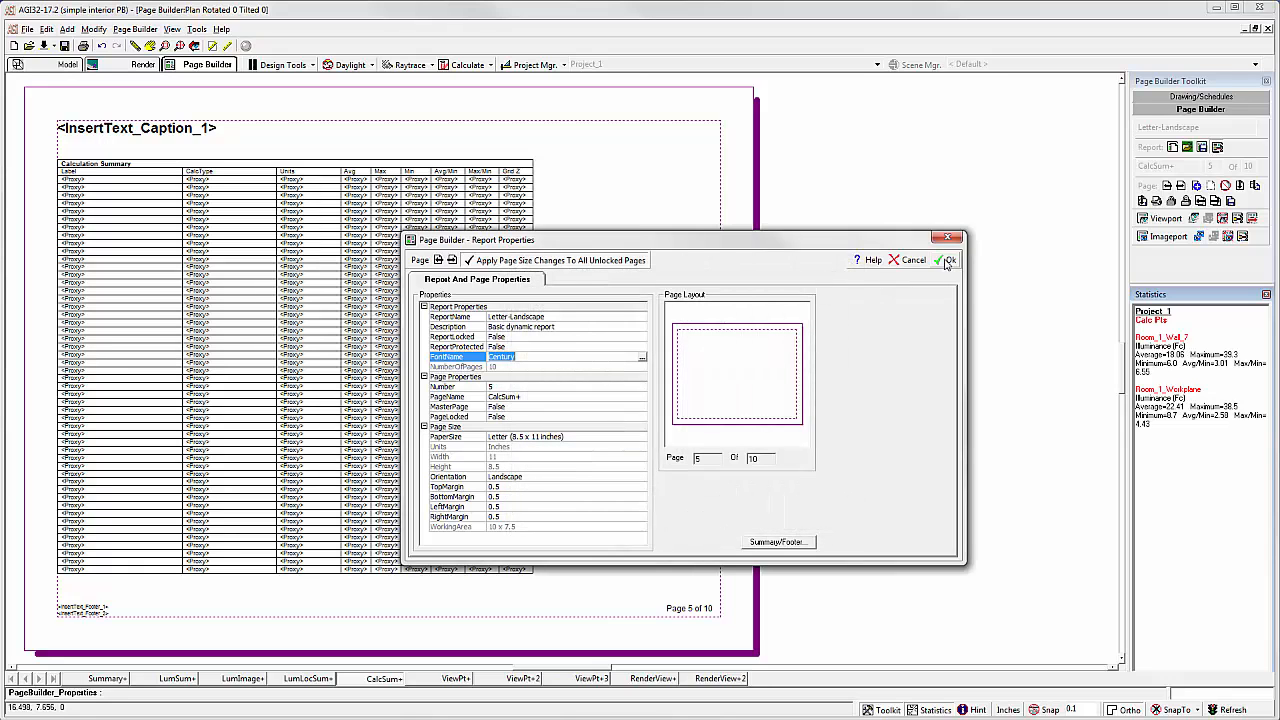
Step: Apply the font change to the report, then start a new blank project
left_click(948, 260)
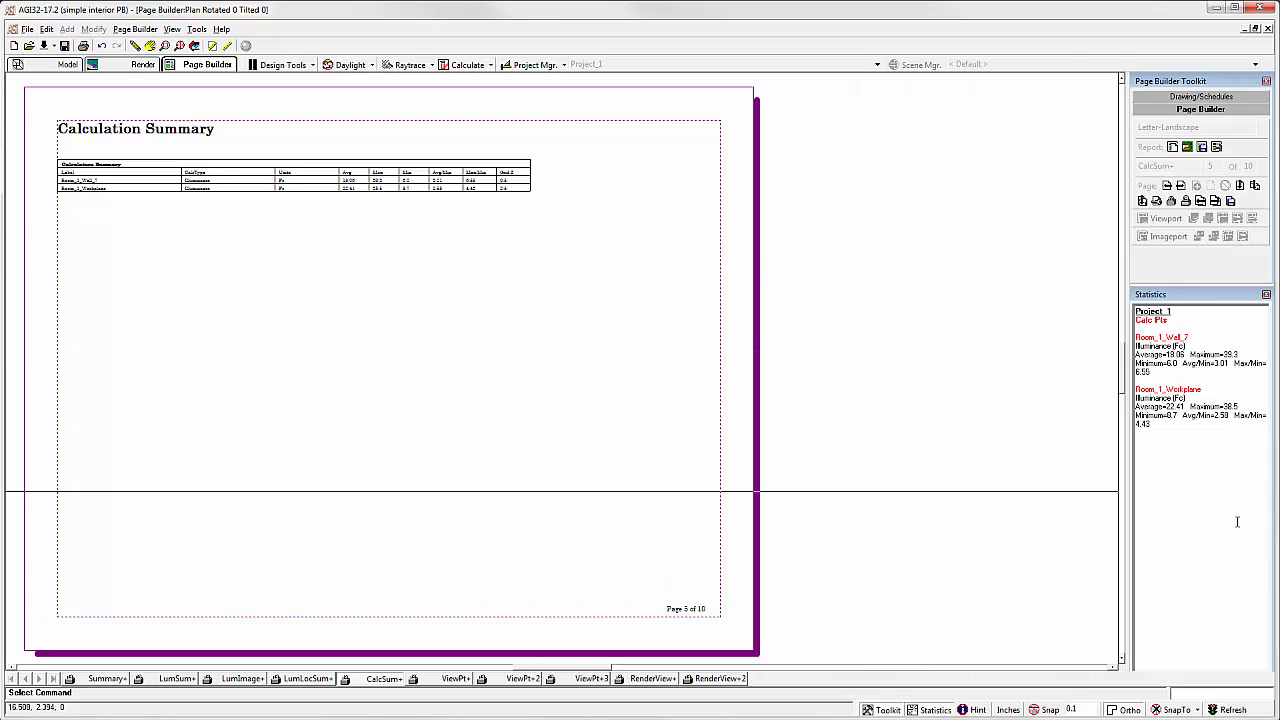
left_click(66, 64)
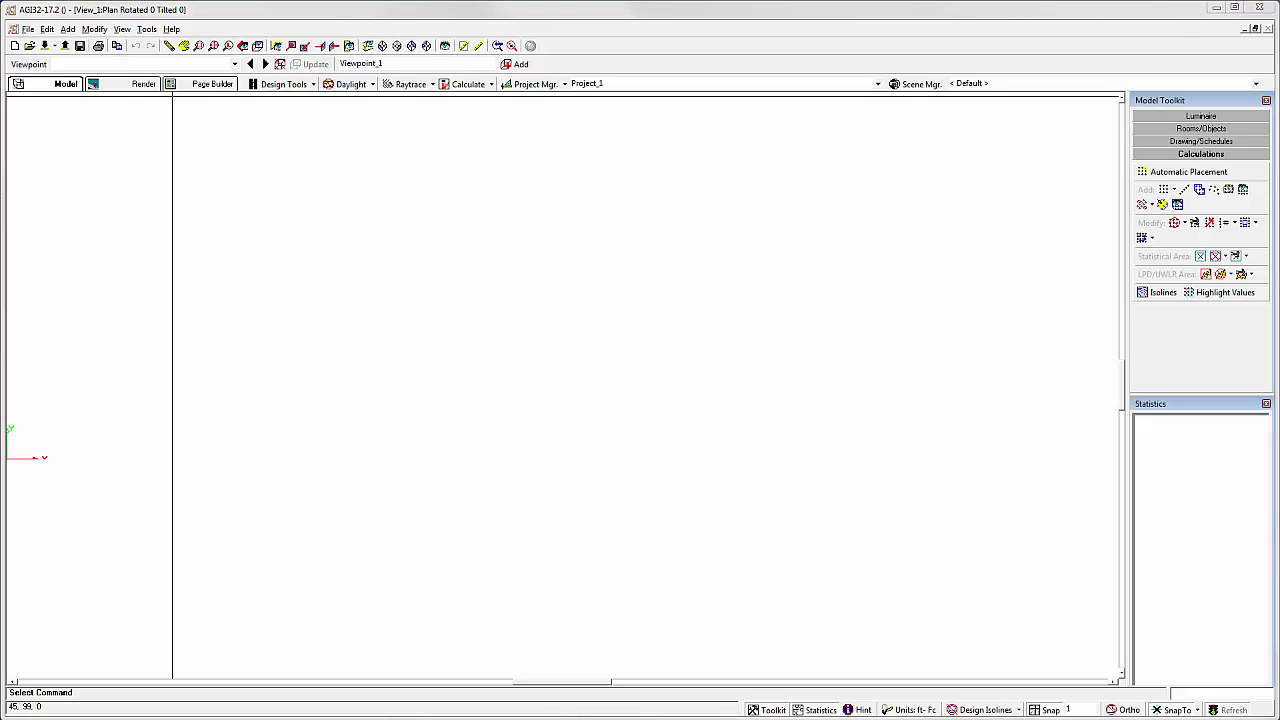
Step: Create a Letter Landscape report adding the expanded luminaire location and further summary pages
left_click(212, 84)
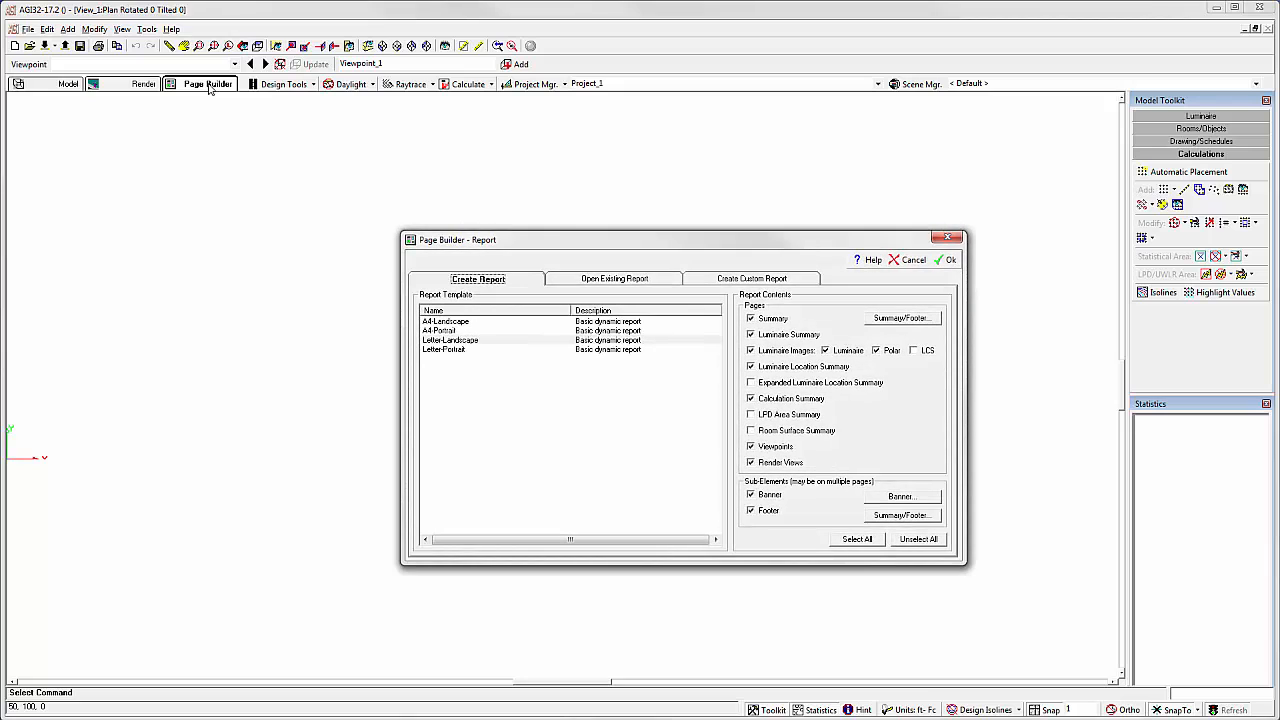
mouse_move(476, 348)
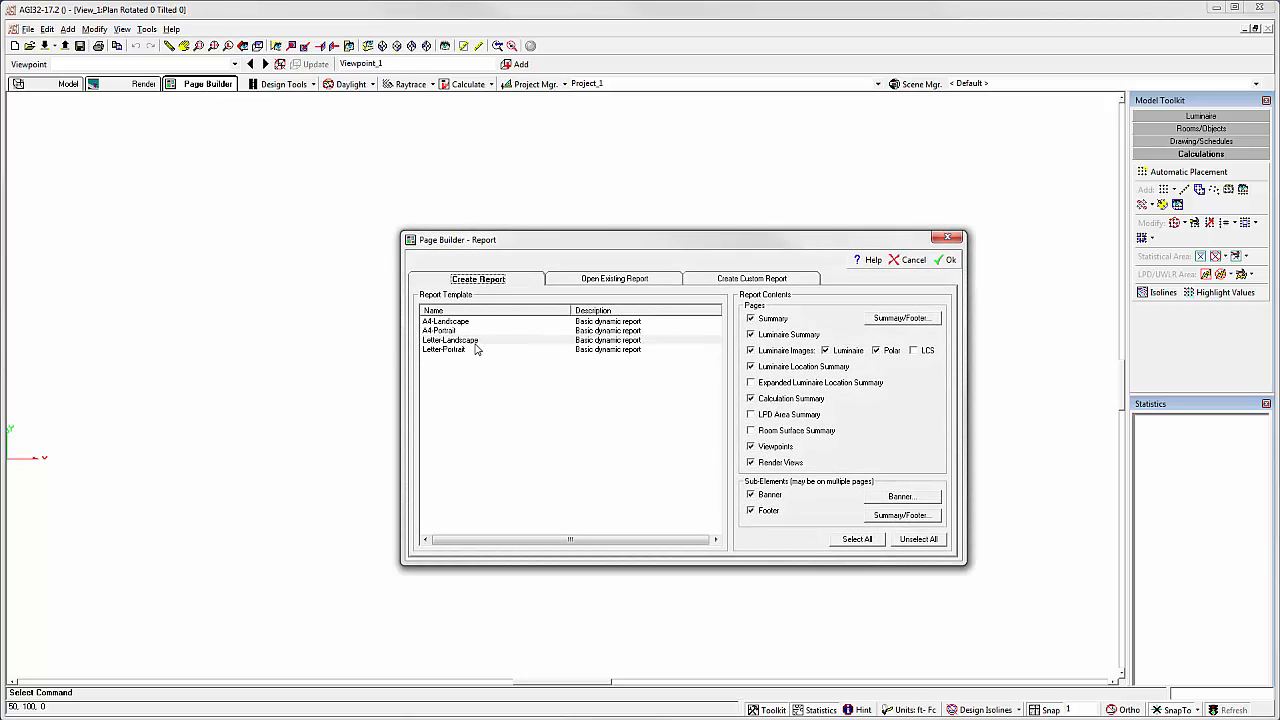
left_click(450, 340)
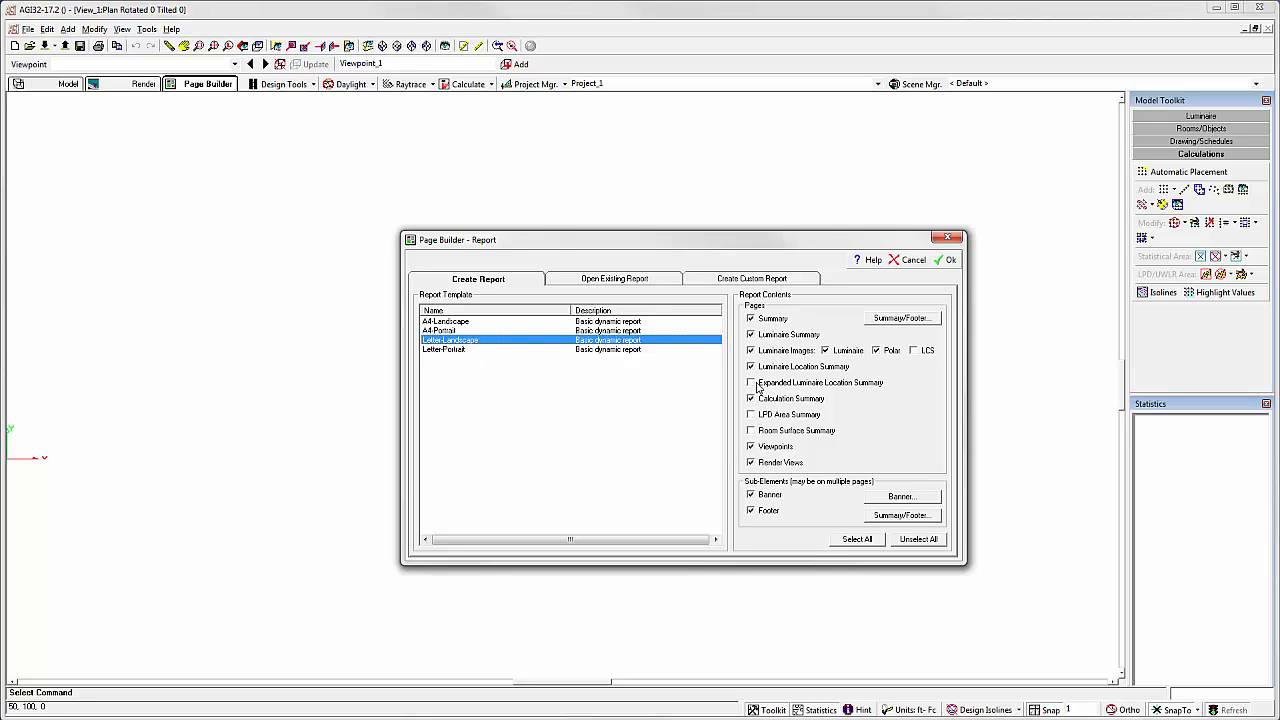
left_click(752, 382)
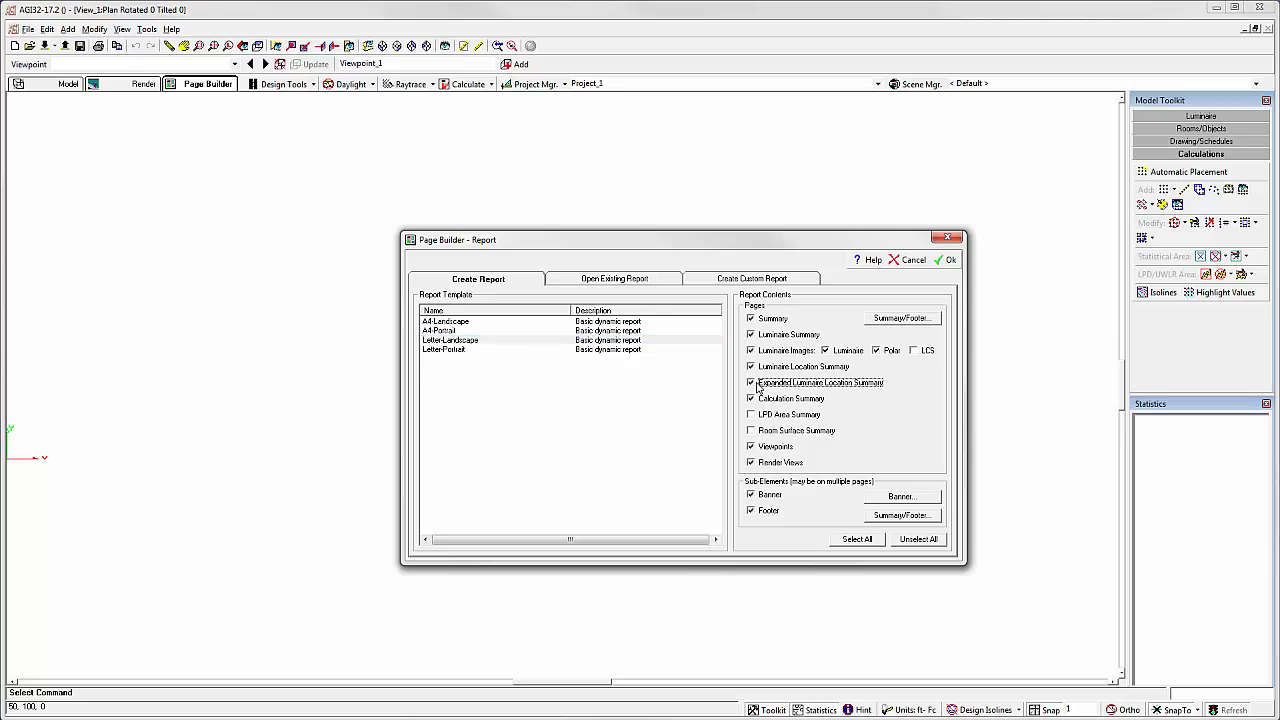
left_click(750, 430)
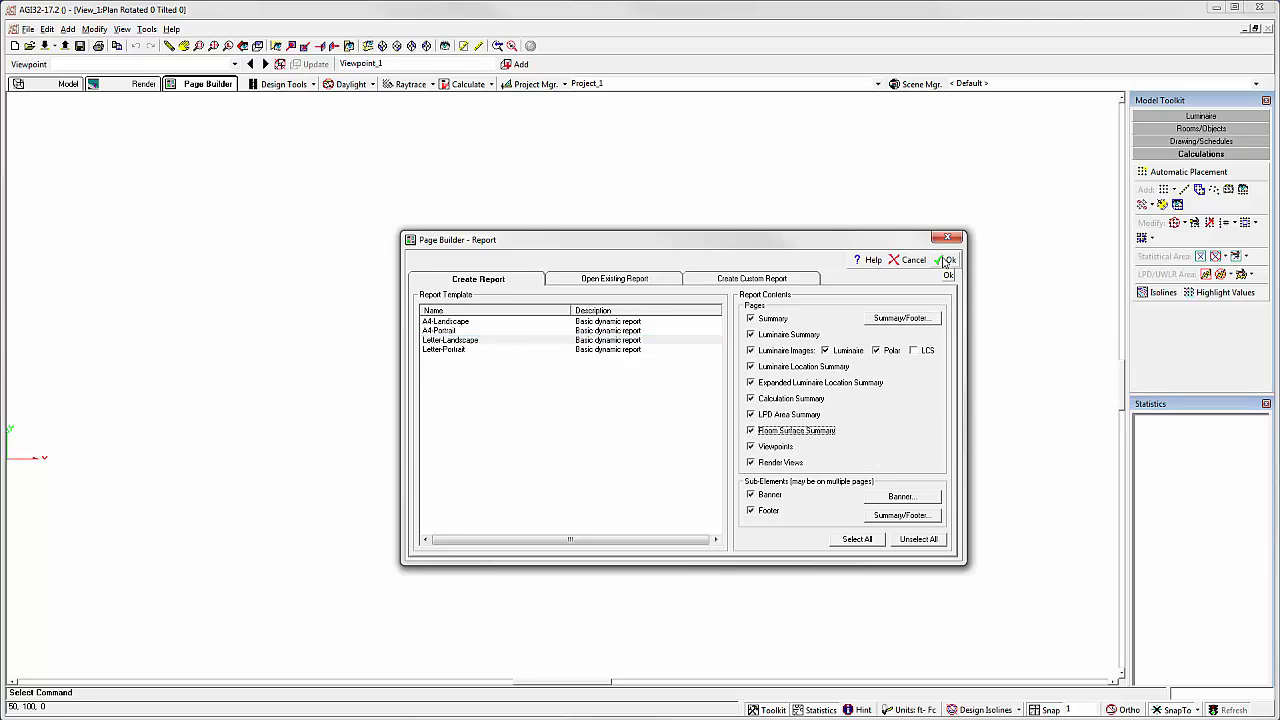
left_click(948, 260)
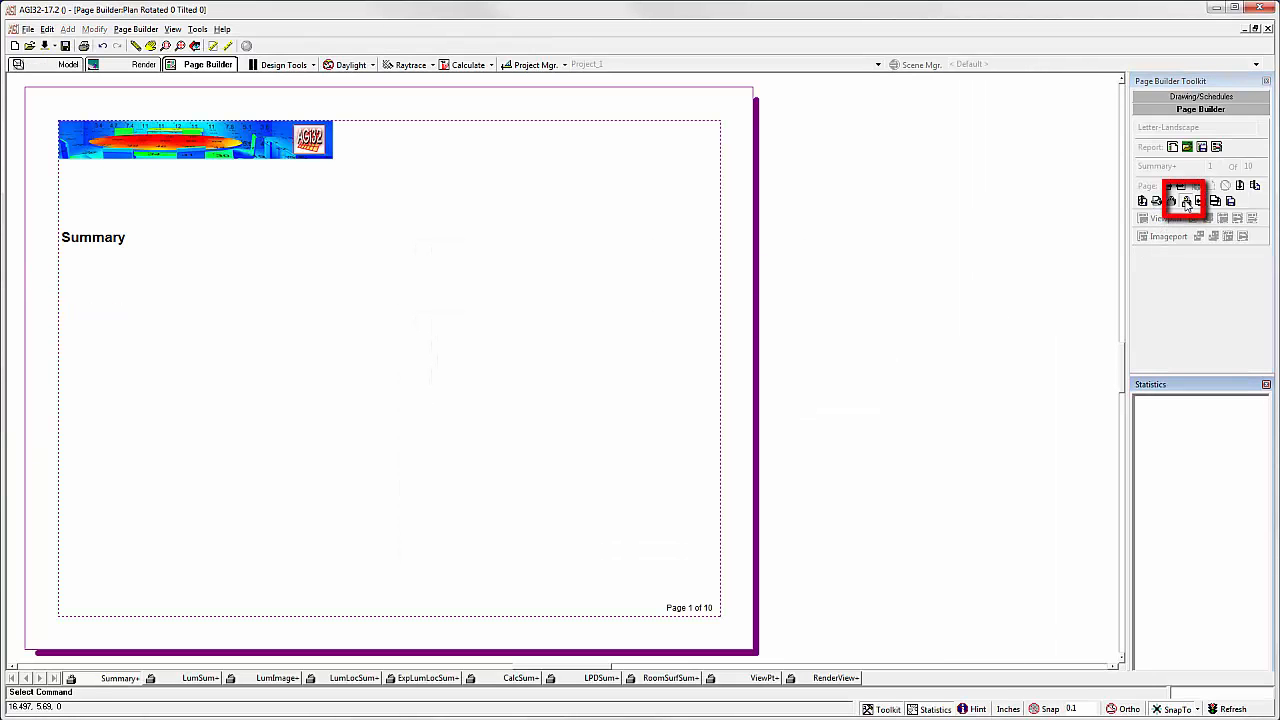
Step: Insert a blank page, move it to the front, remove it and switch to the Master page
left_click(1196, 188)
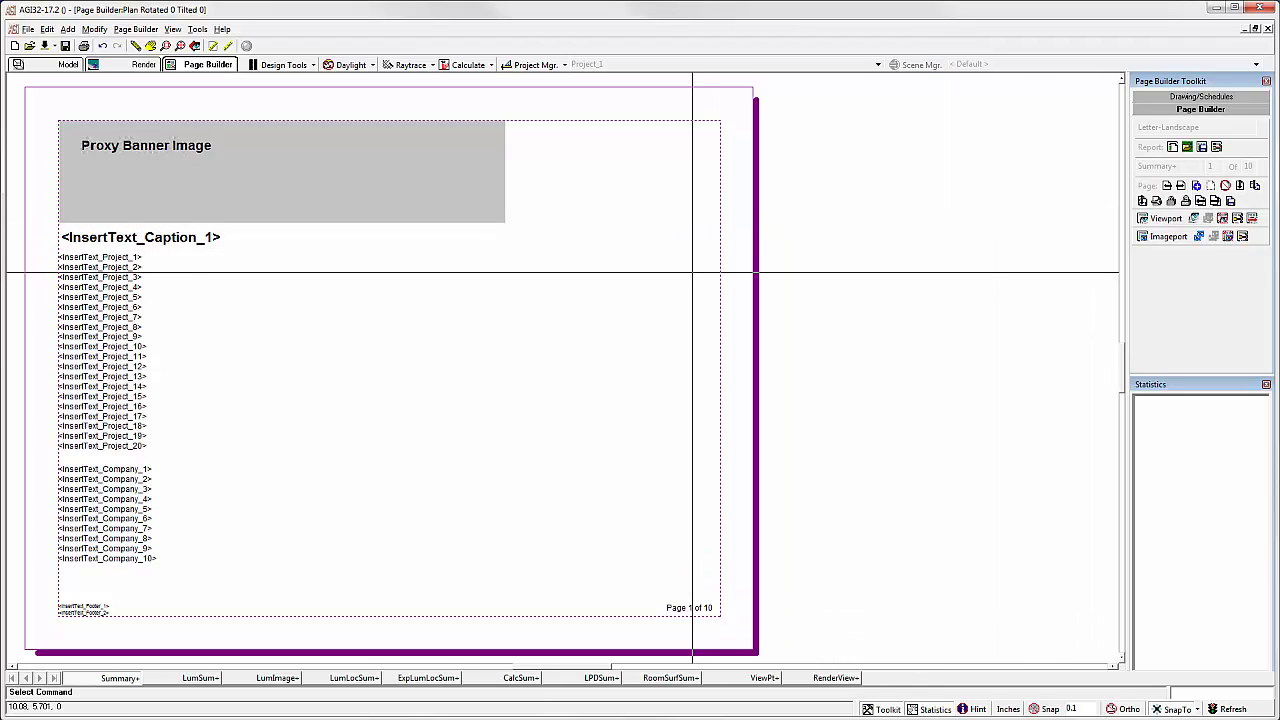
mouse_move(796, 290)
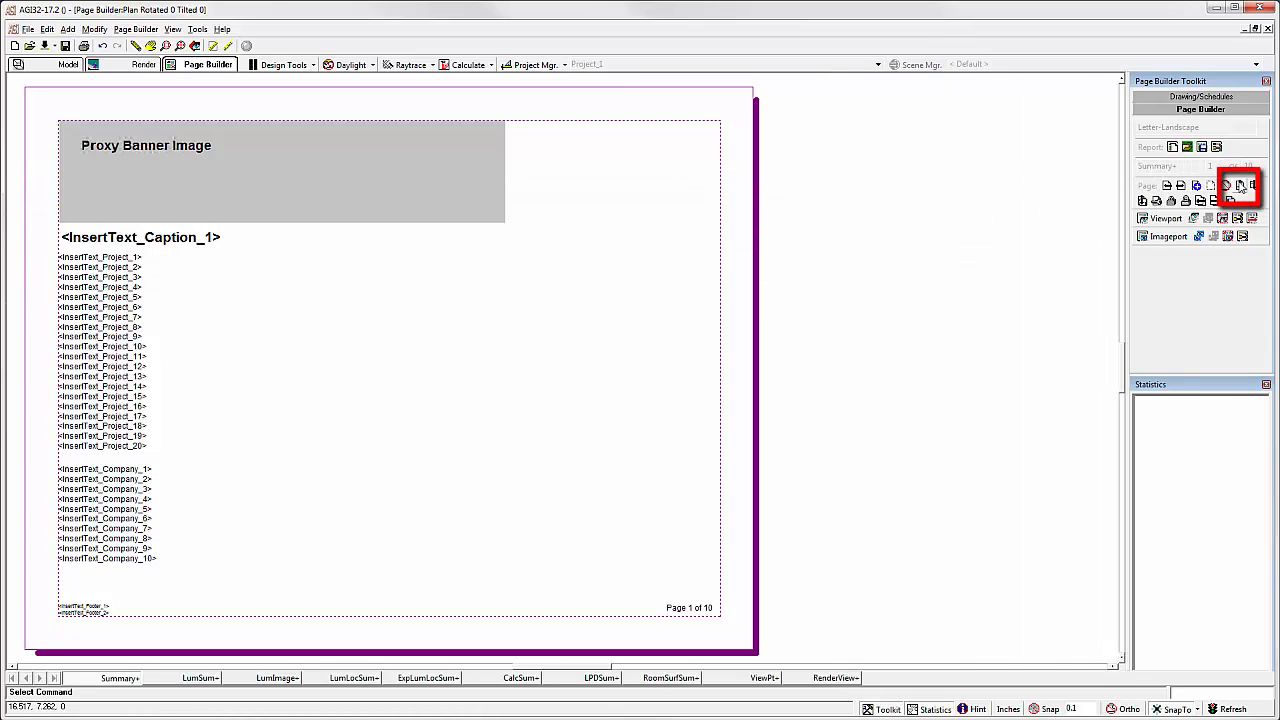
left_click(1240, 188)
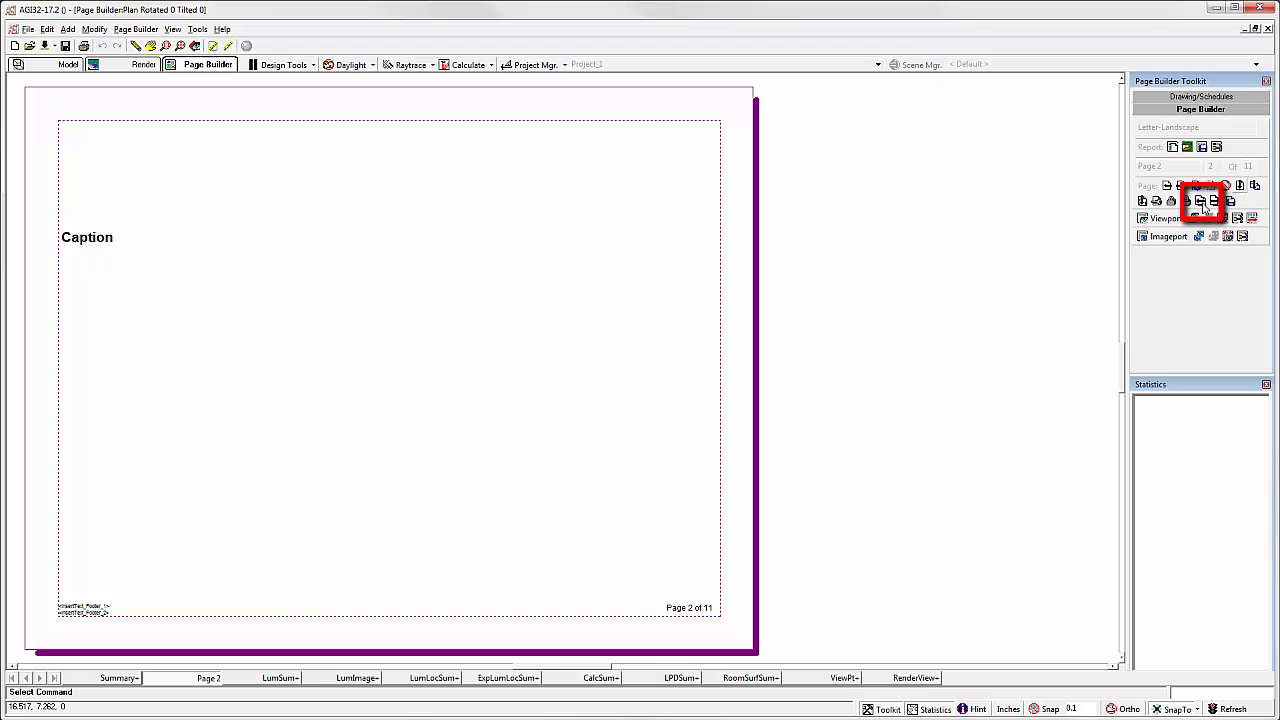
left_click(1196, 184)
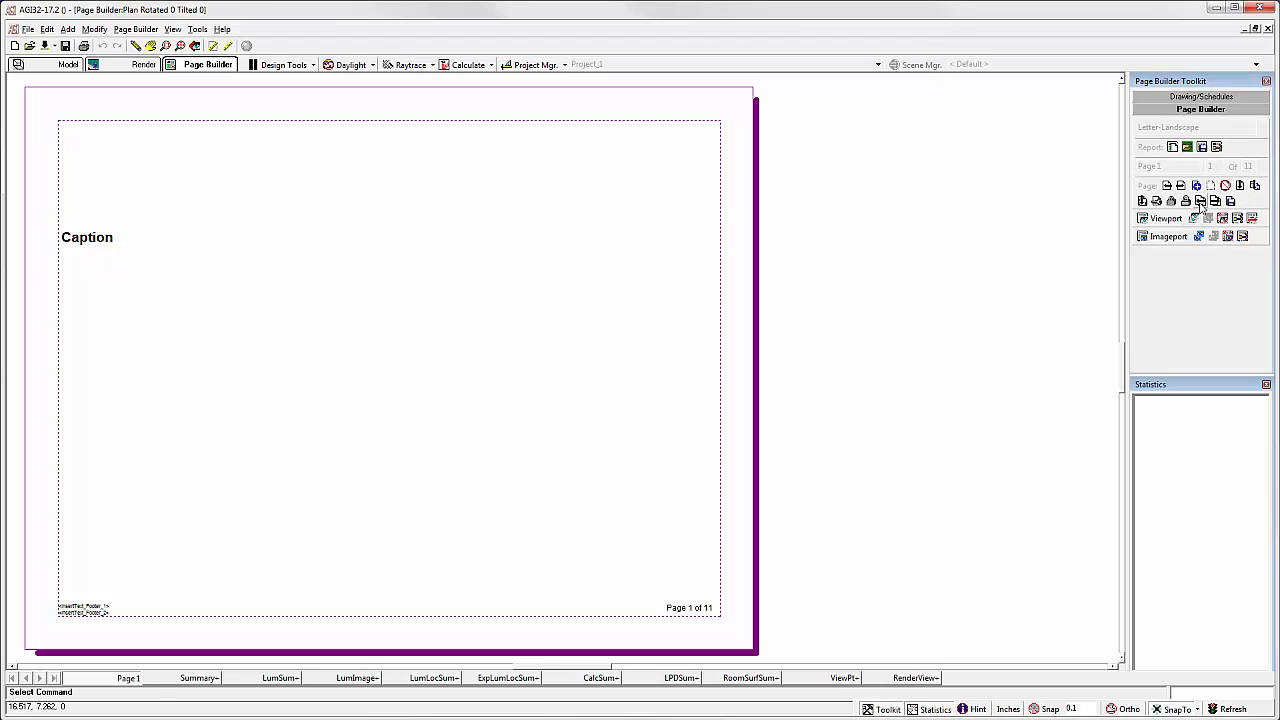
left_click(128, 678)
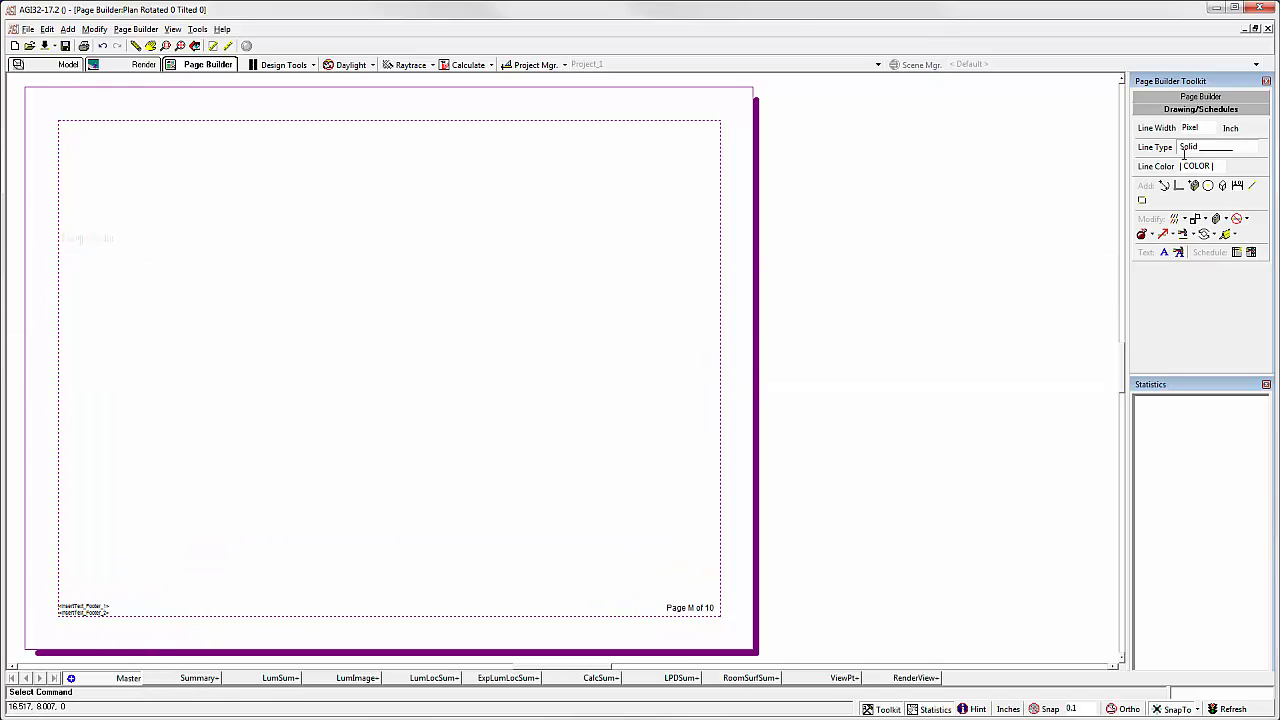
Step: Draw a vertical line near the master page's right edge marking off a narrow column
left_click(1178, 184)
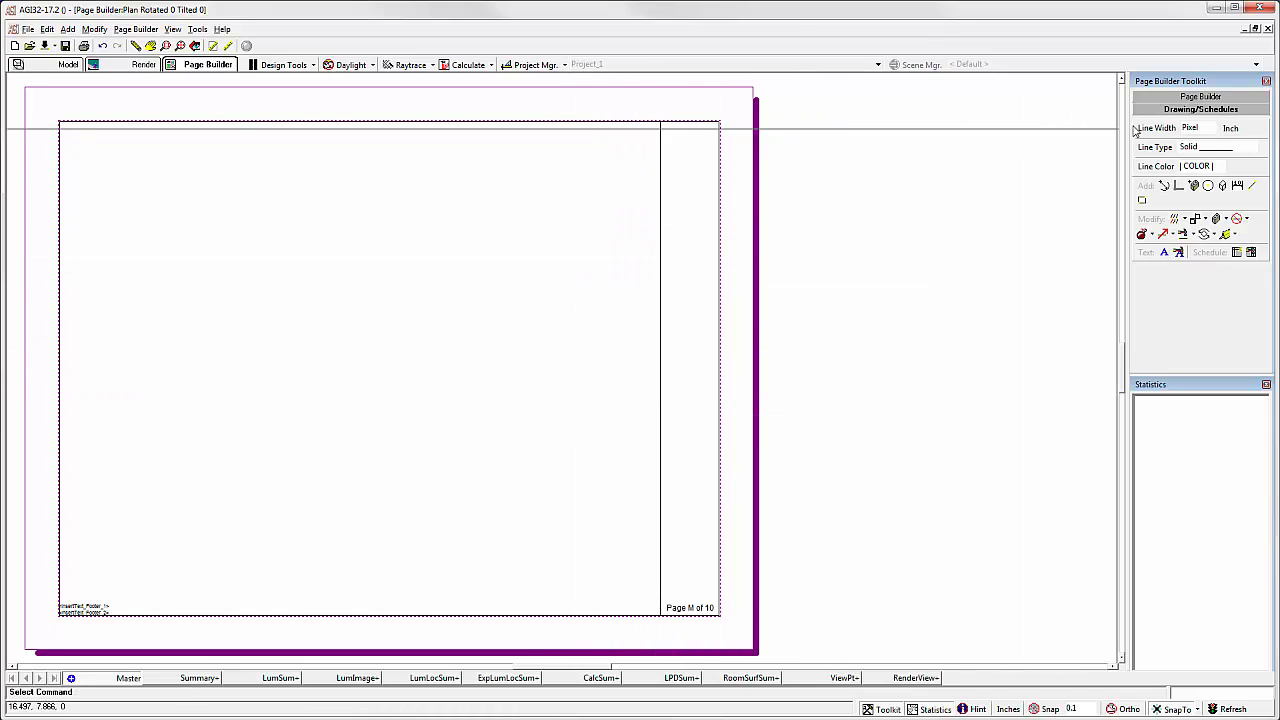
left_click(1200, 108)
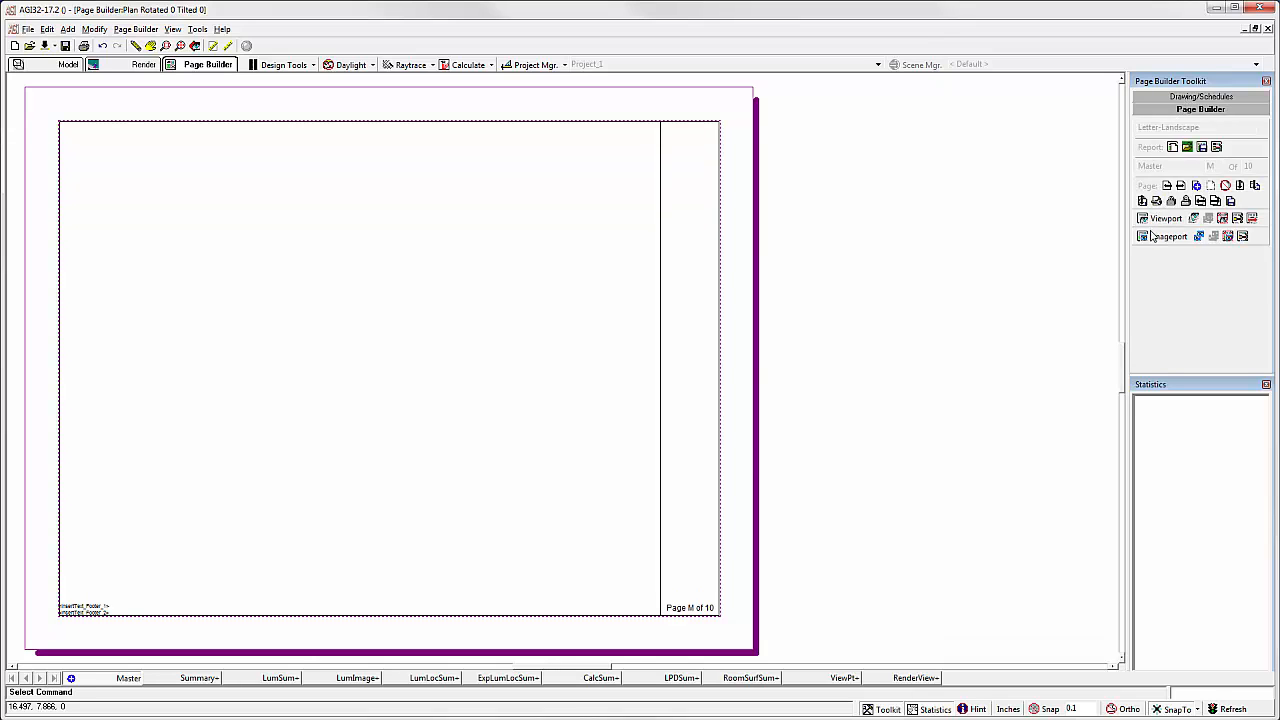
Step: Place an Imageport using AGi32_logo_page_builder.jpg with Lock Size kept on
left_click(1168, 236)
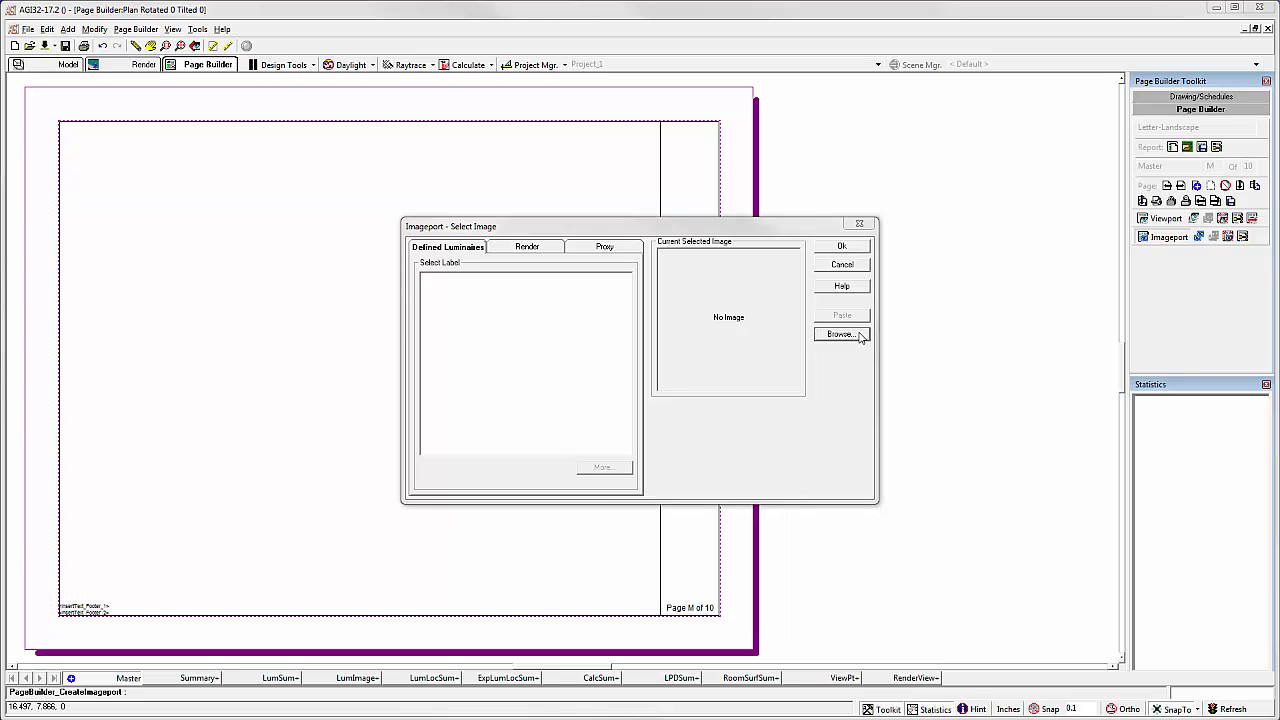
left_click(840, 334)
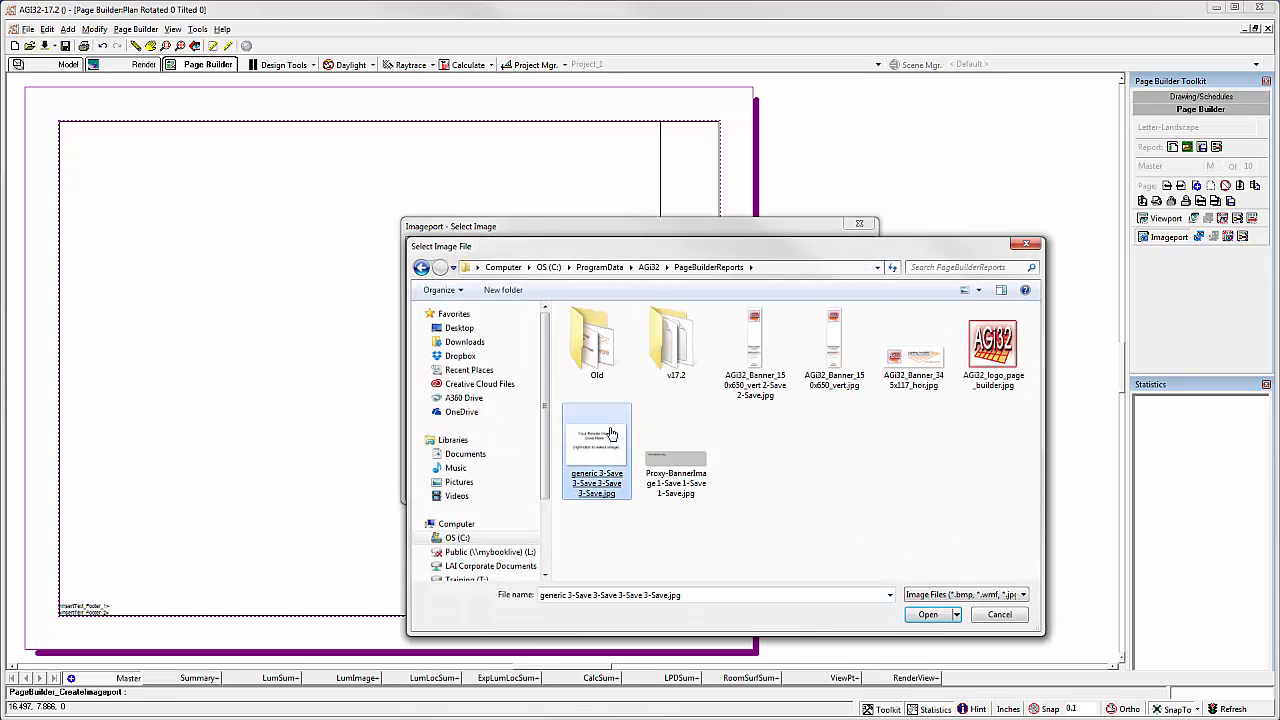
left_click(928, 614)
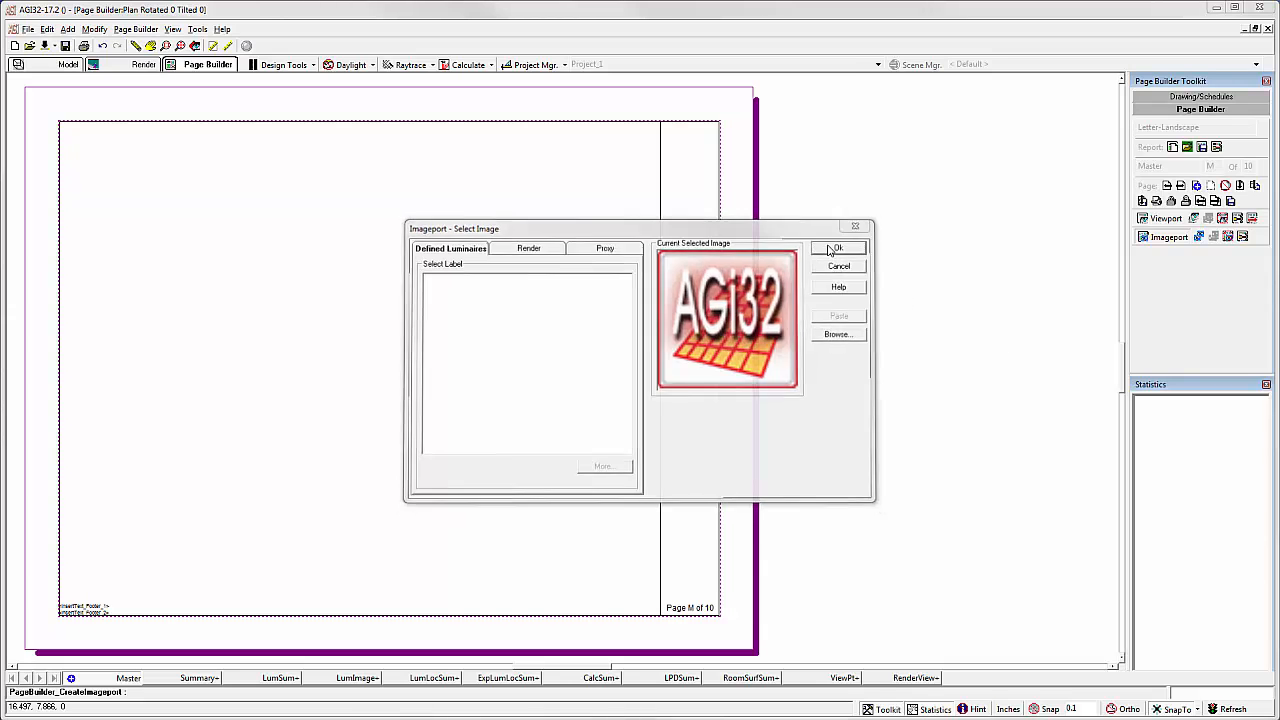
left_click(836, 248)
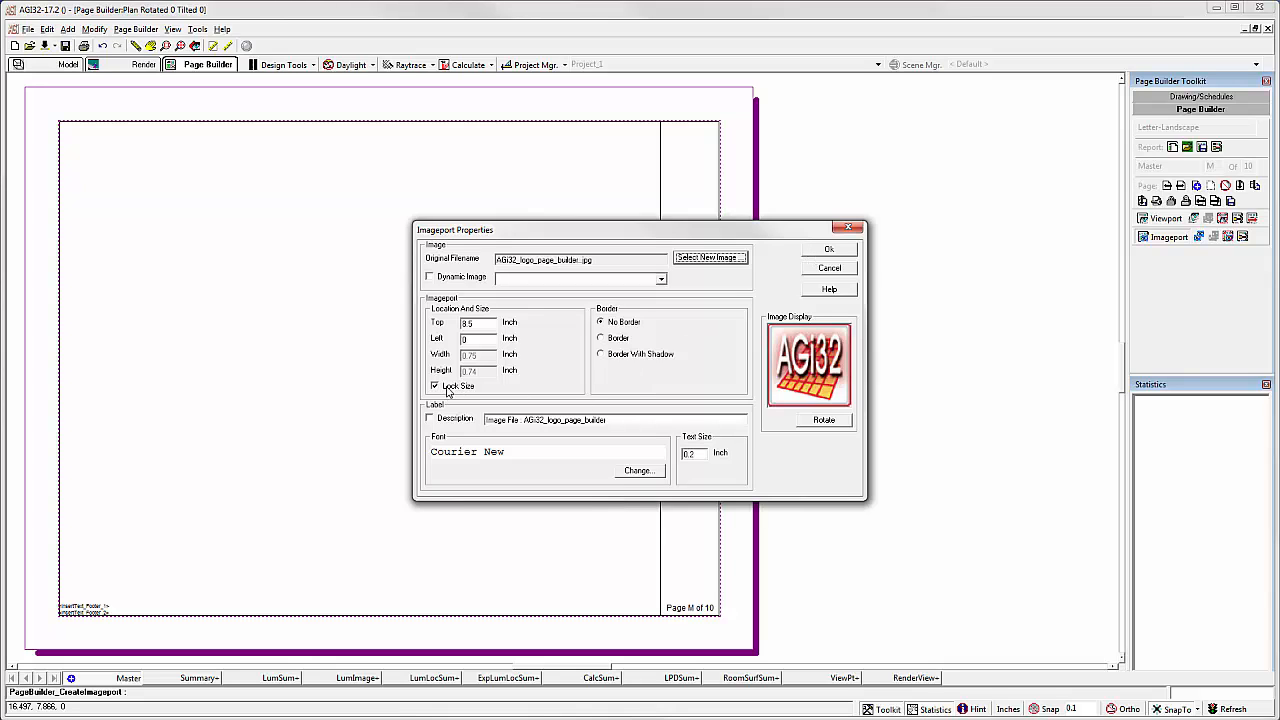
mouse_move(560, 328)
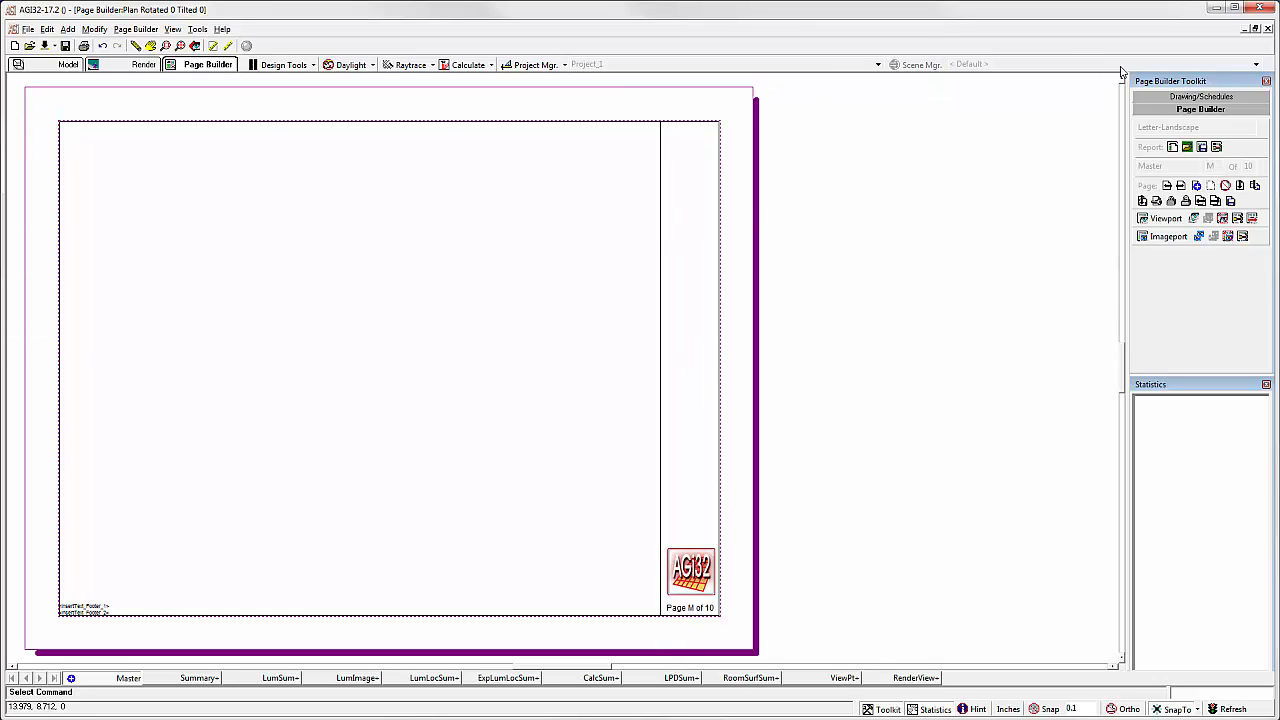
Step: Add page text from the disclaimer text file via Add Text's Text File option
left_click(1164, 252)
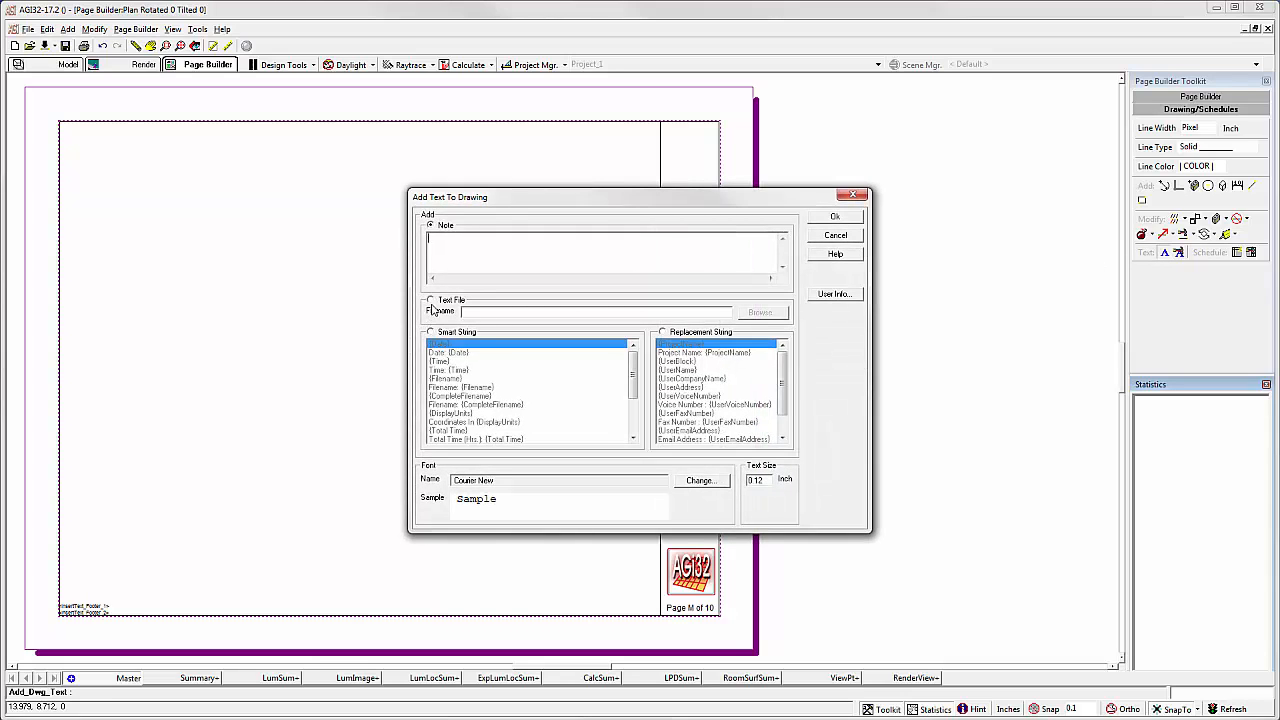
left_click(432, 300)
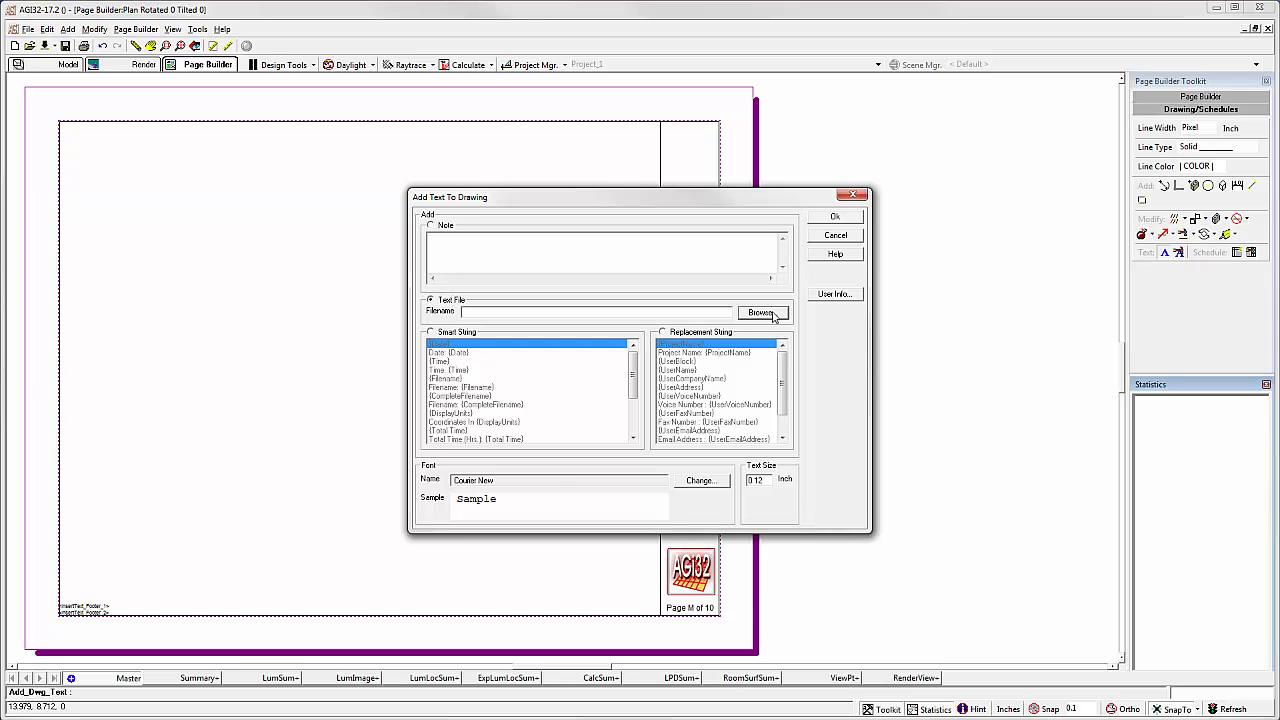
left_click(762, 312)
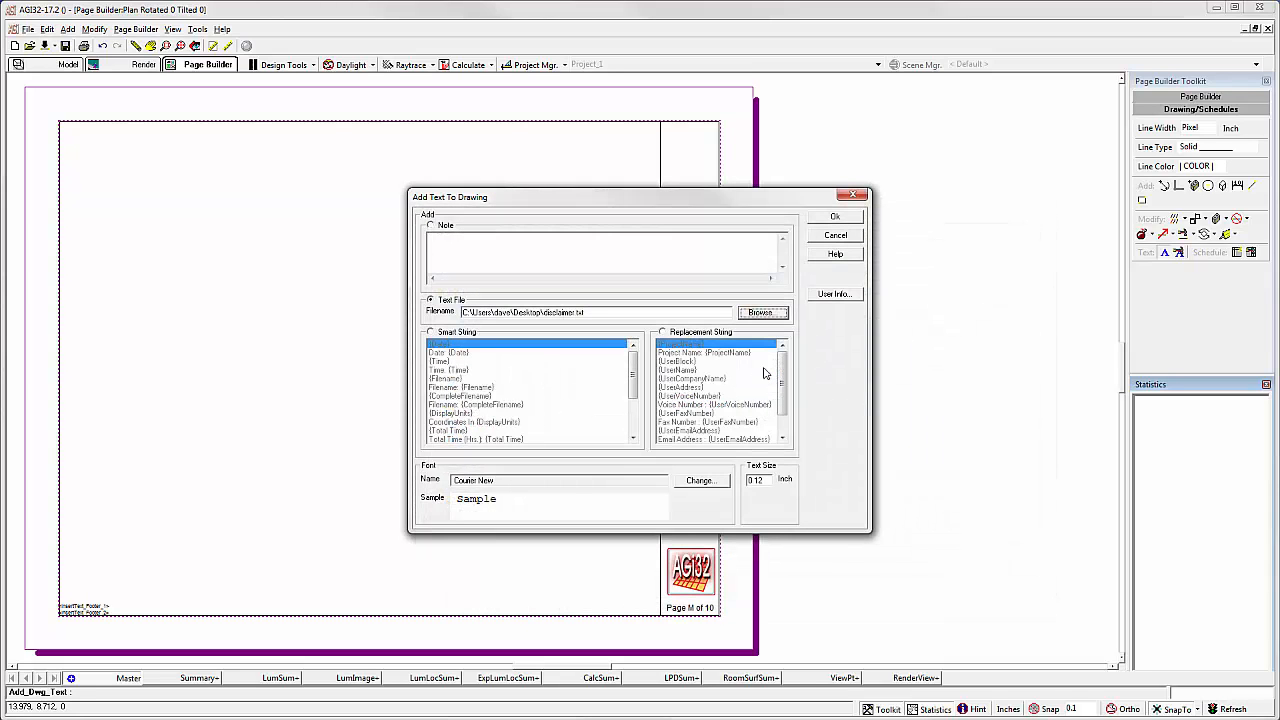
left_click(836, 216)
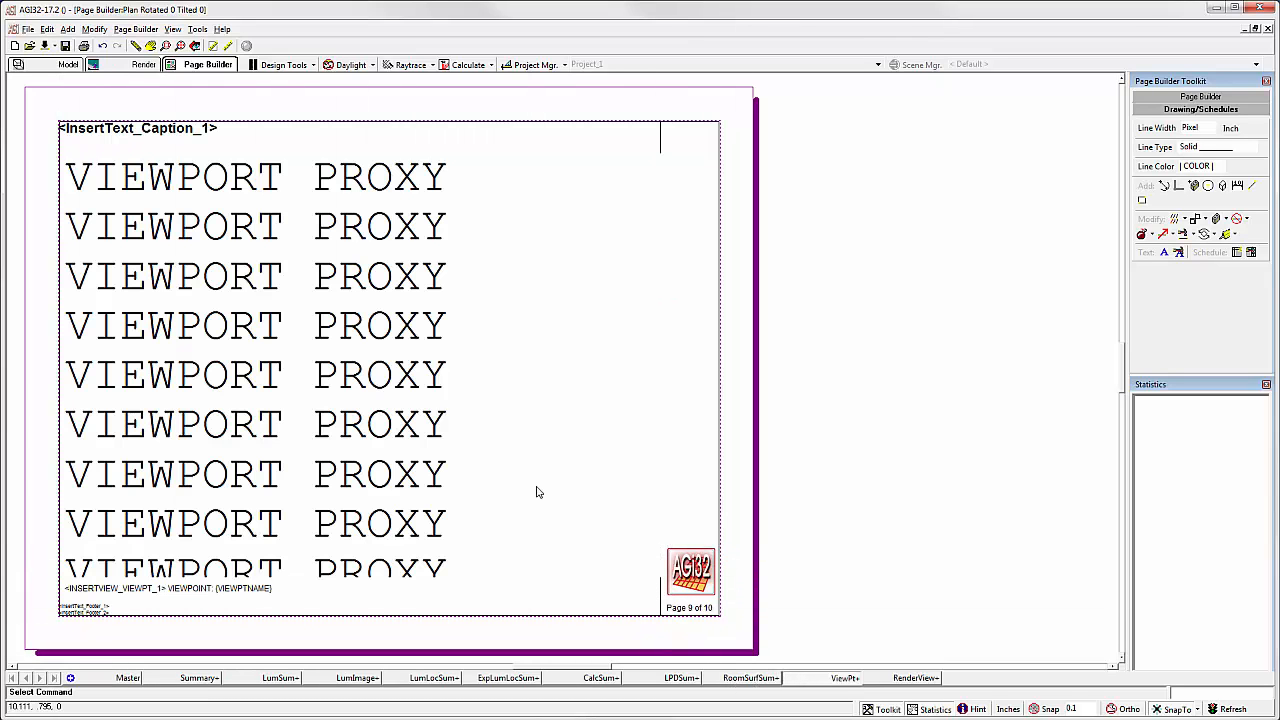
mouse_move(648, 540)
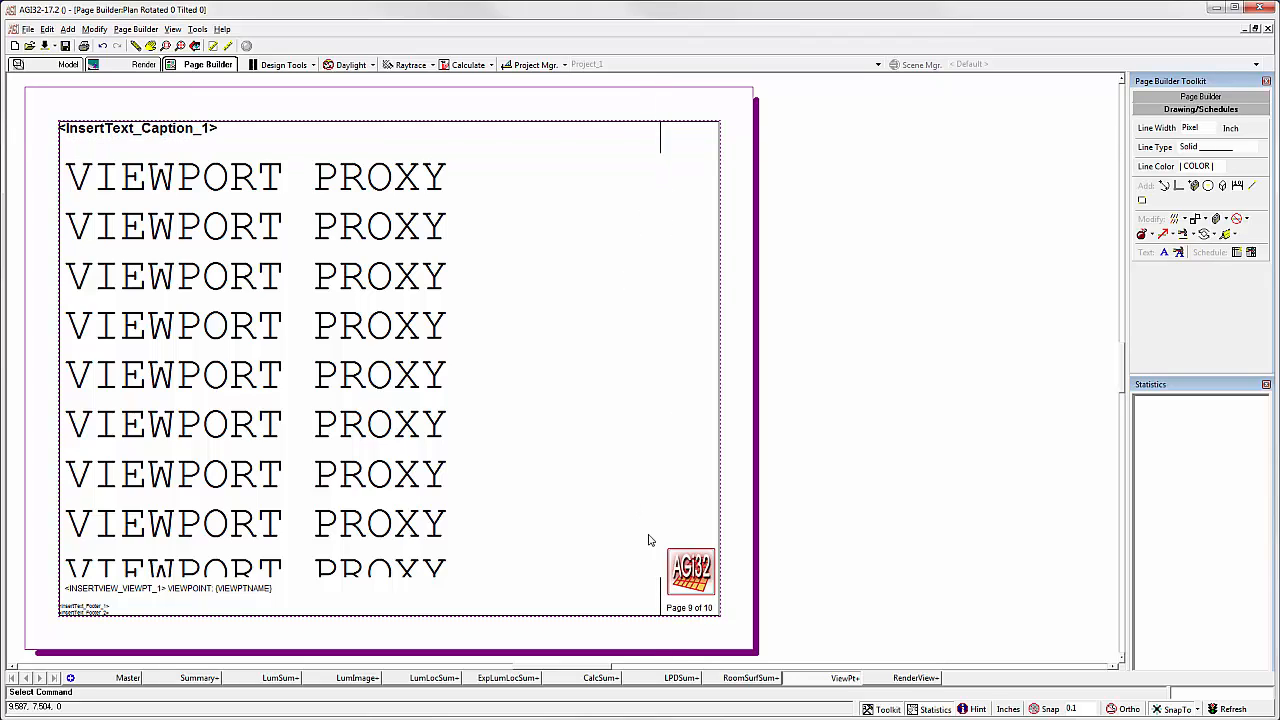
mouse_move(704, 520)
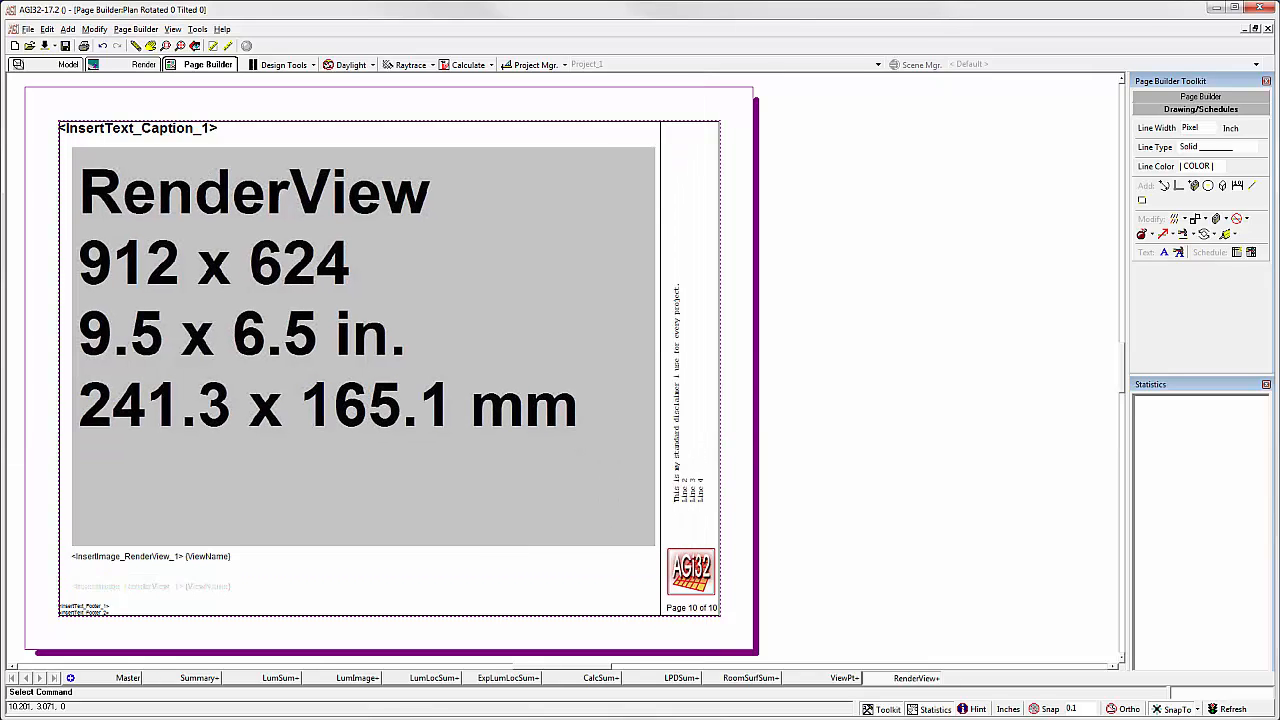
mouse_move(1184, 232)
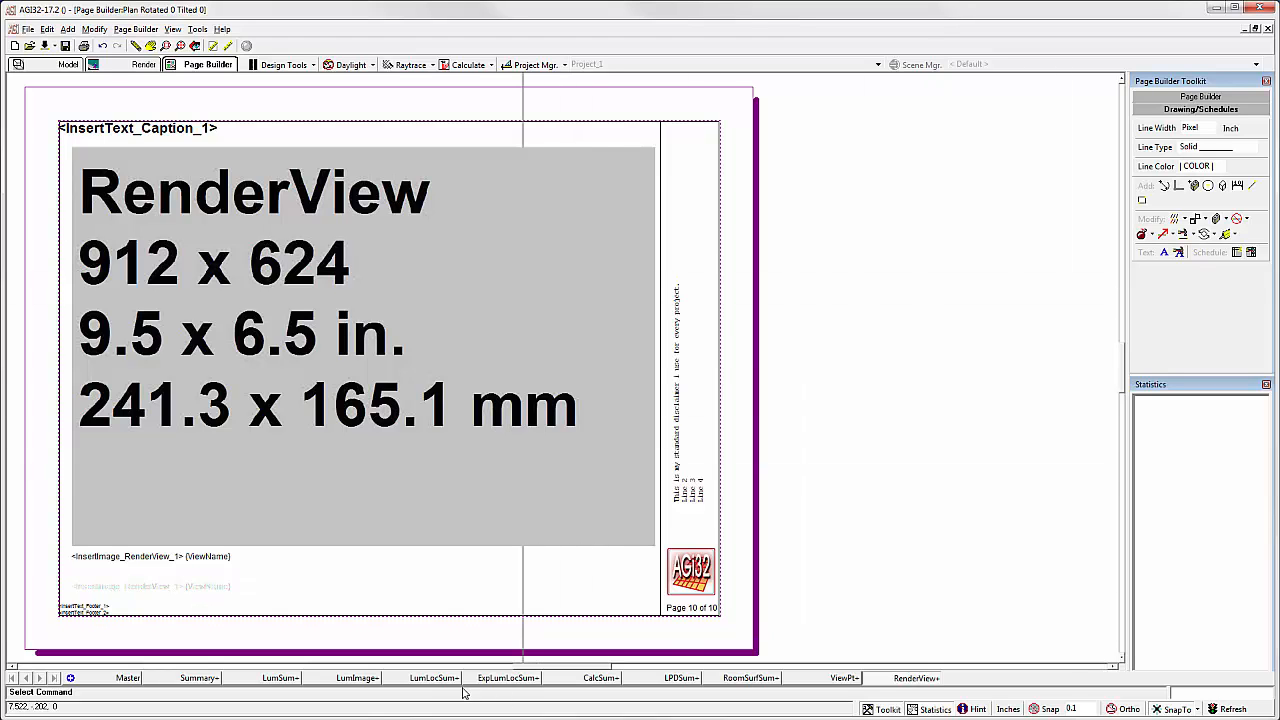
Step: Show the LumLocSum+ page, try Move Drawing Entity > Window, then start saving the report
left_click(432, 676)
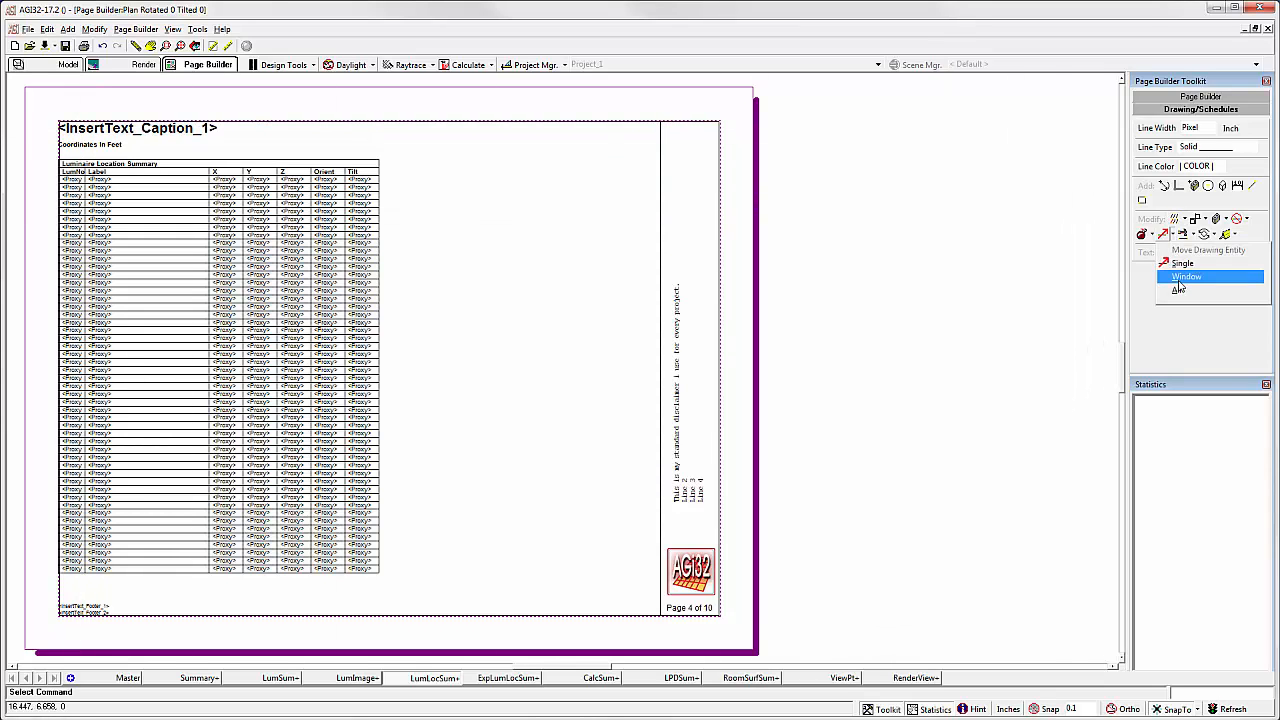
left_click(1186, 276)
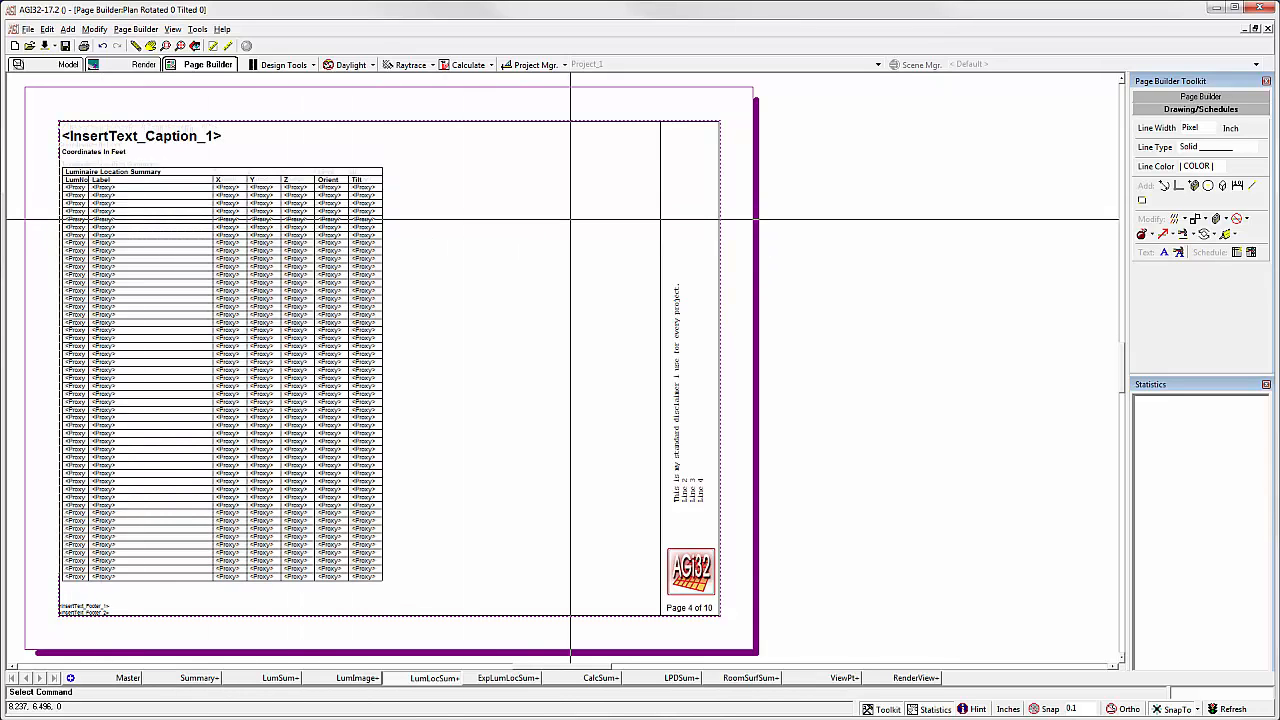
left_click(1200, 96)
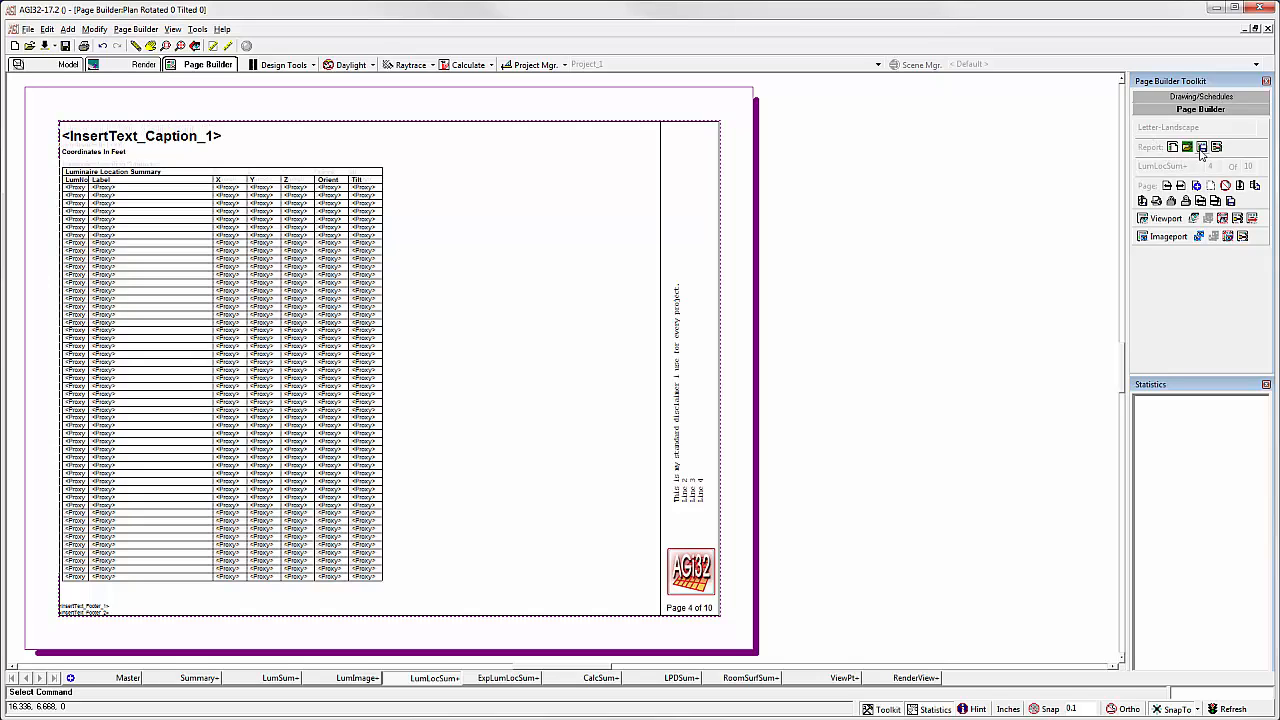
left_click(1202, 148)
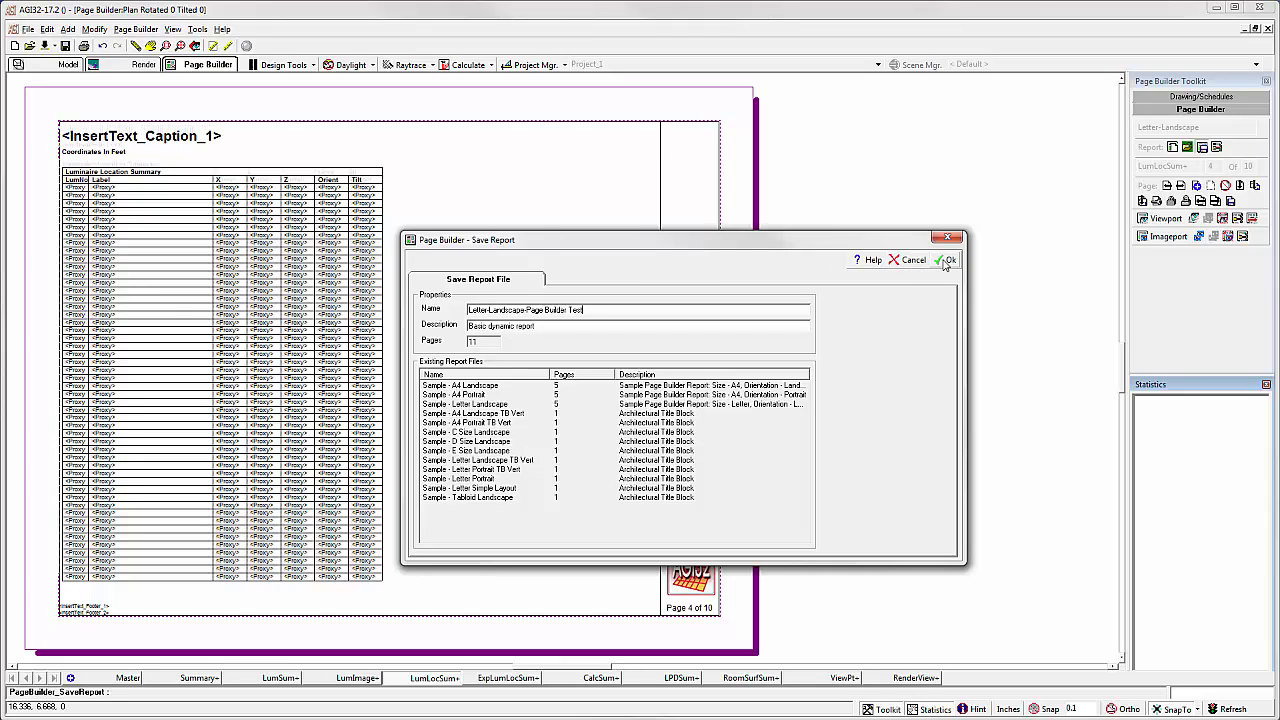
left_click(948, 260)
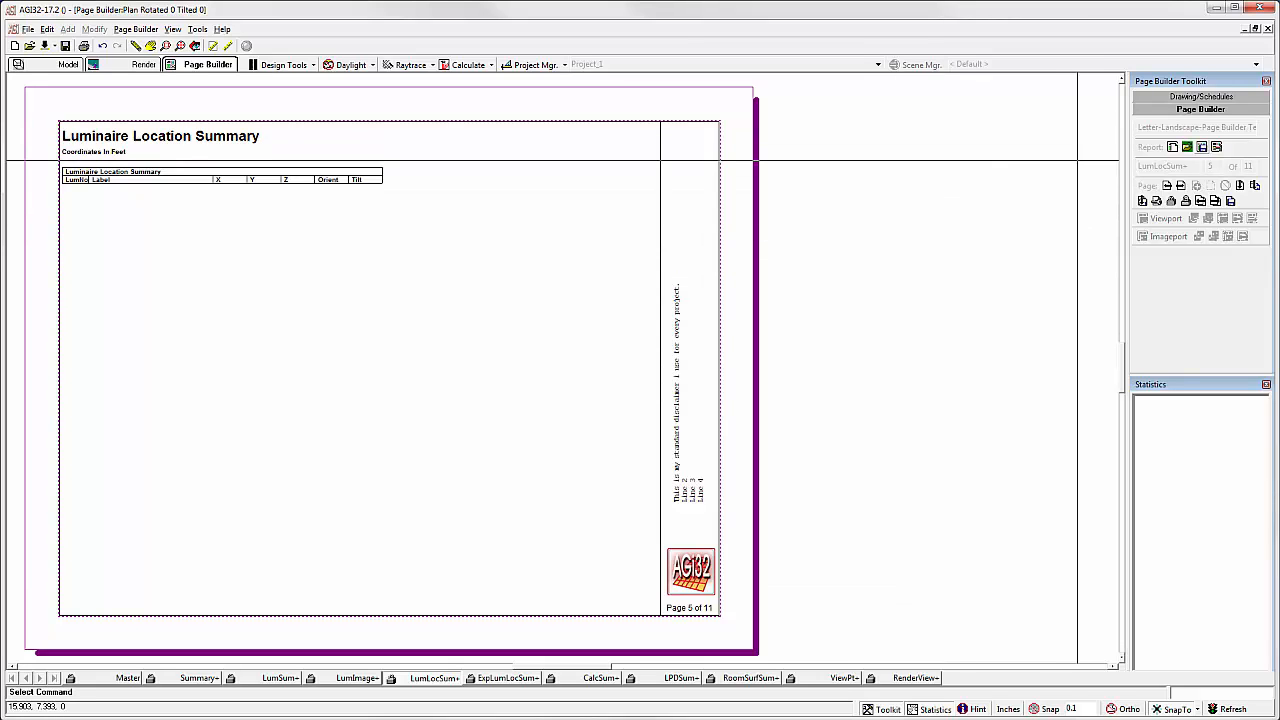
left_click(1188, 148)
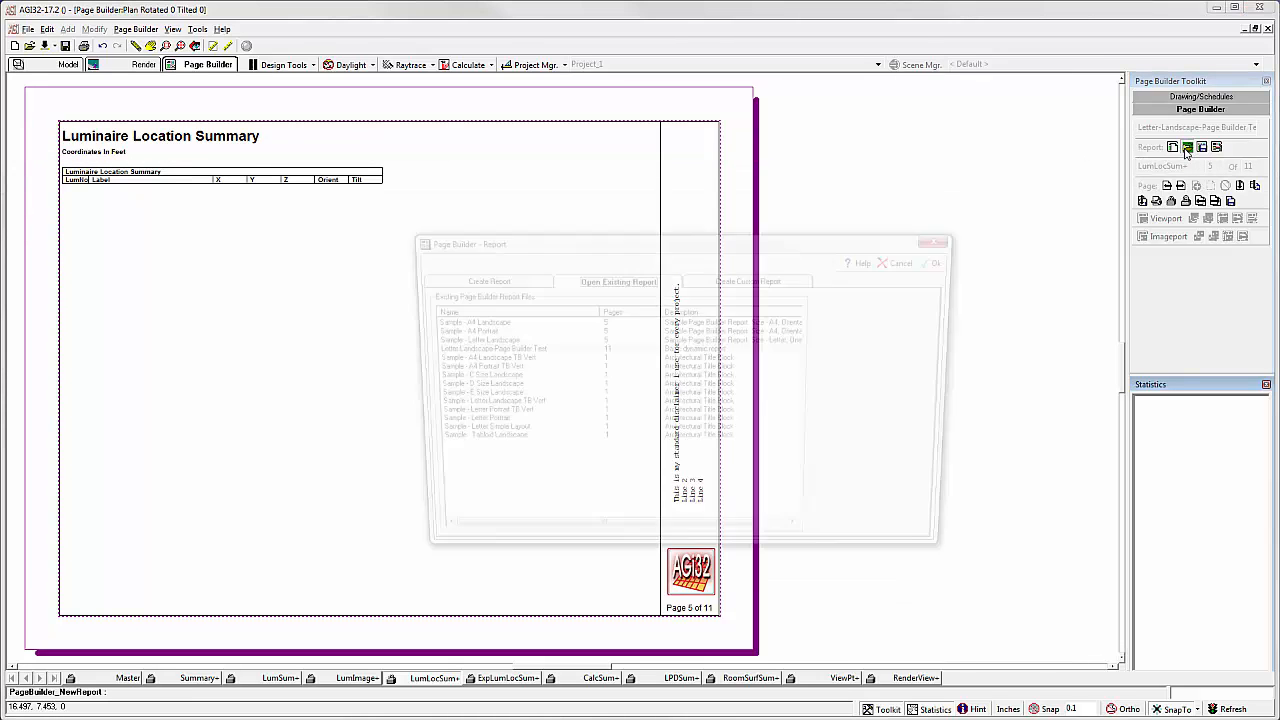
left_click(616, 278)
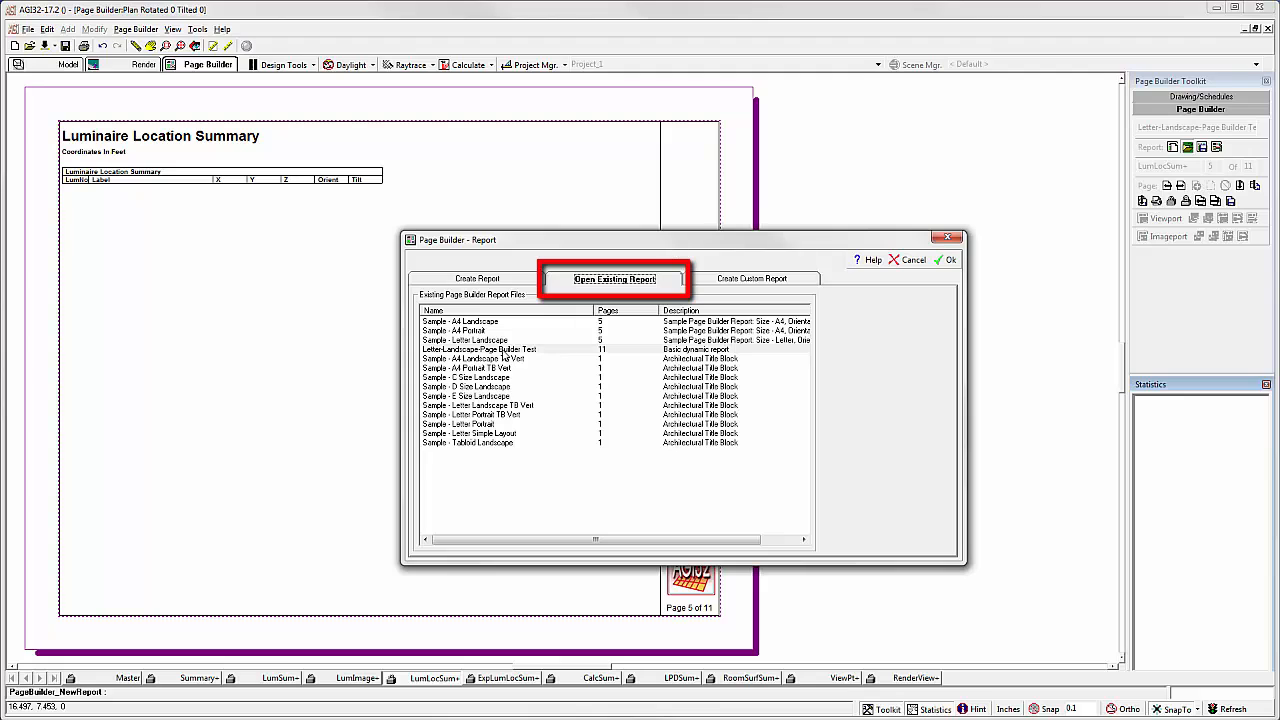
left_click(480, 348)
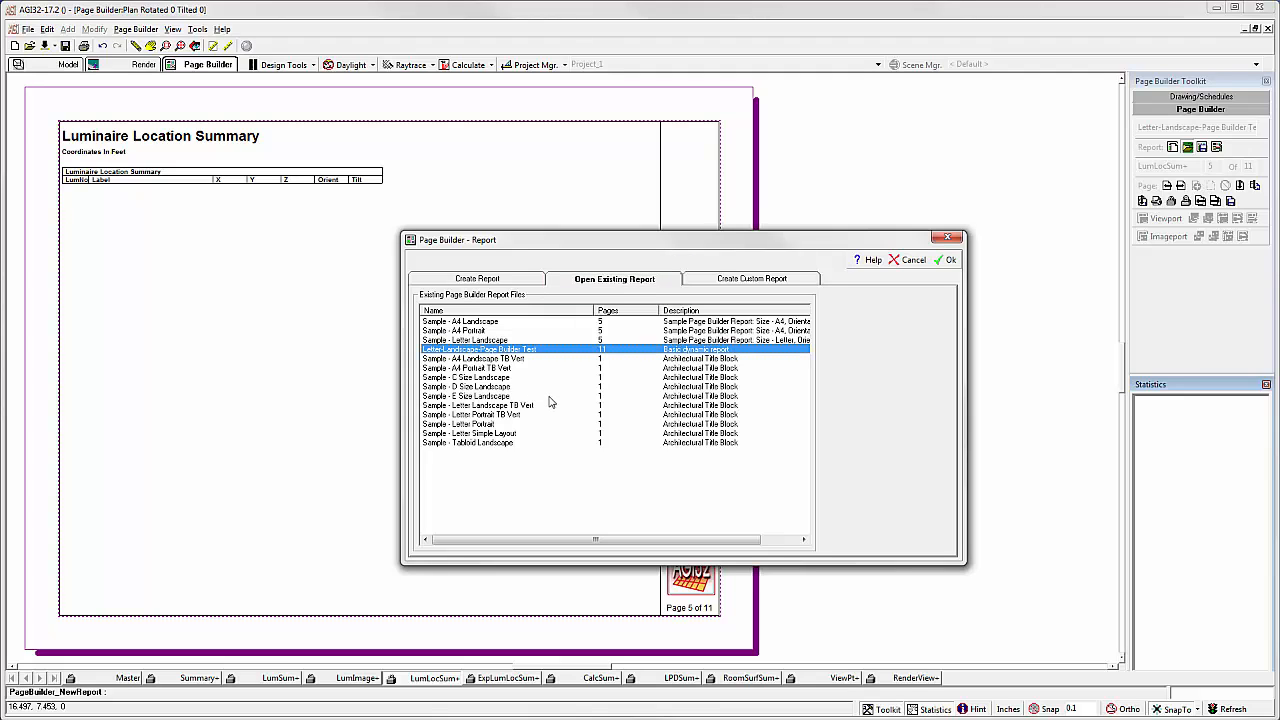
mouse_move(914, 260)
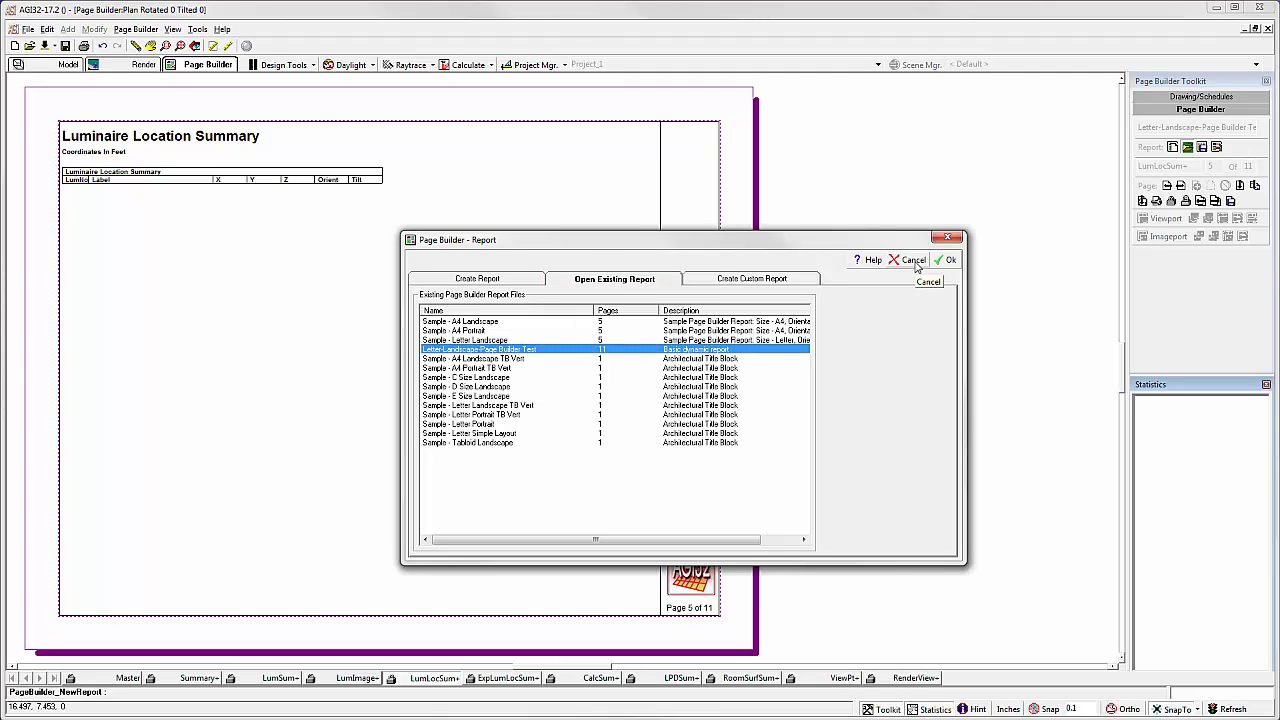
left_click(948, 260)
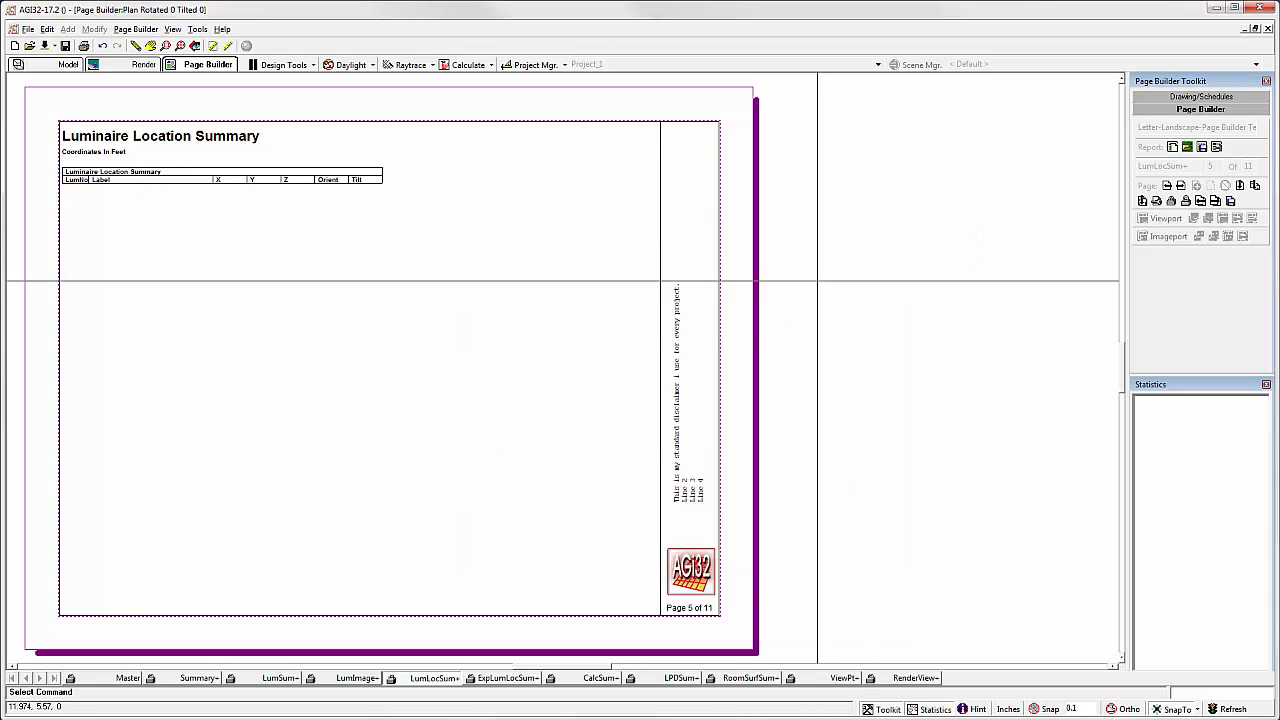
Step: Load the recent simple interior PB.AGI project, declining to save the current file
left_click(28, 28)
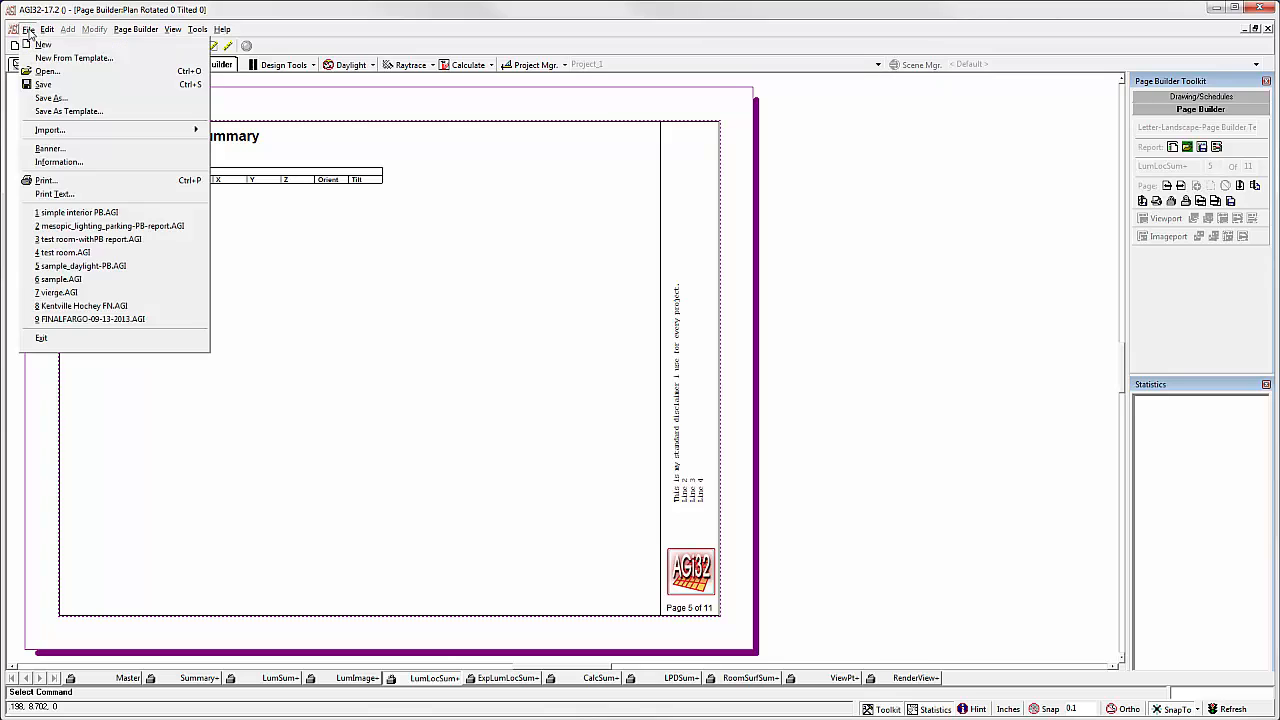
left_click(28, 28)
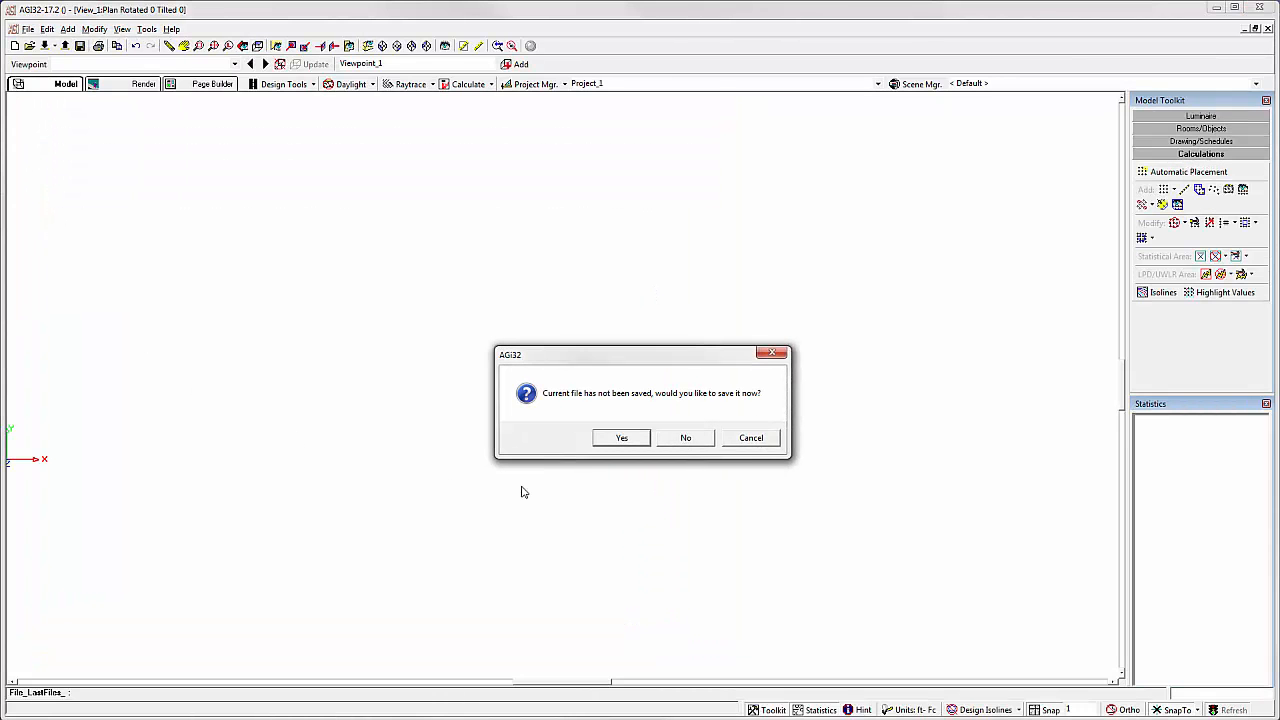
left_click(684, 436)
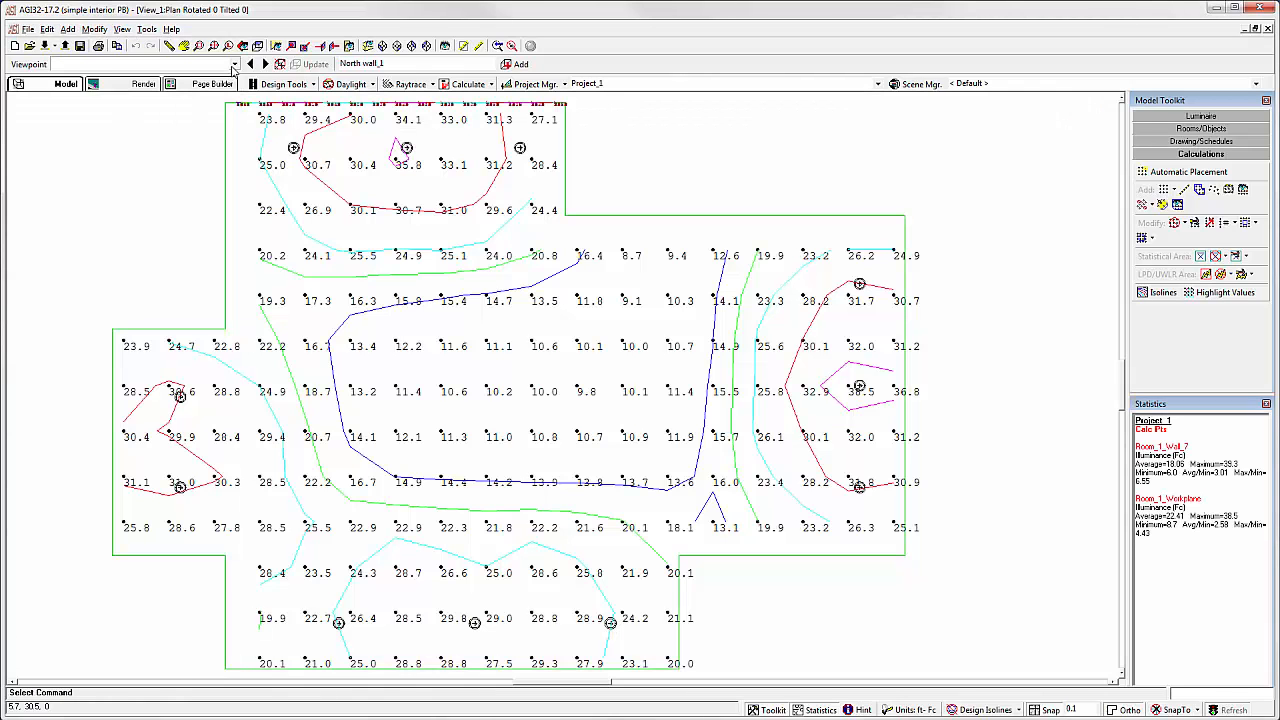
Step: Switch to Render mode and maximize the render2 view to fill the workspace
left_click(232, 62)
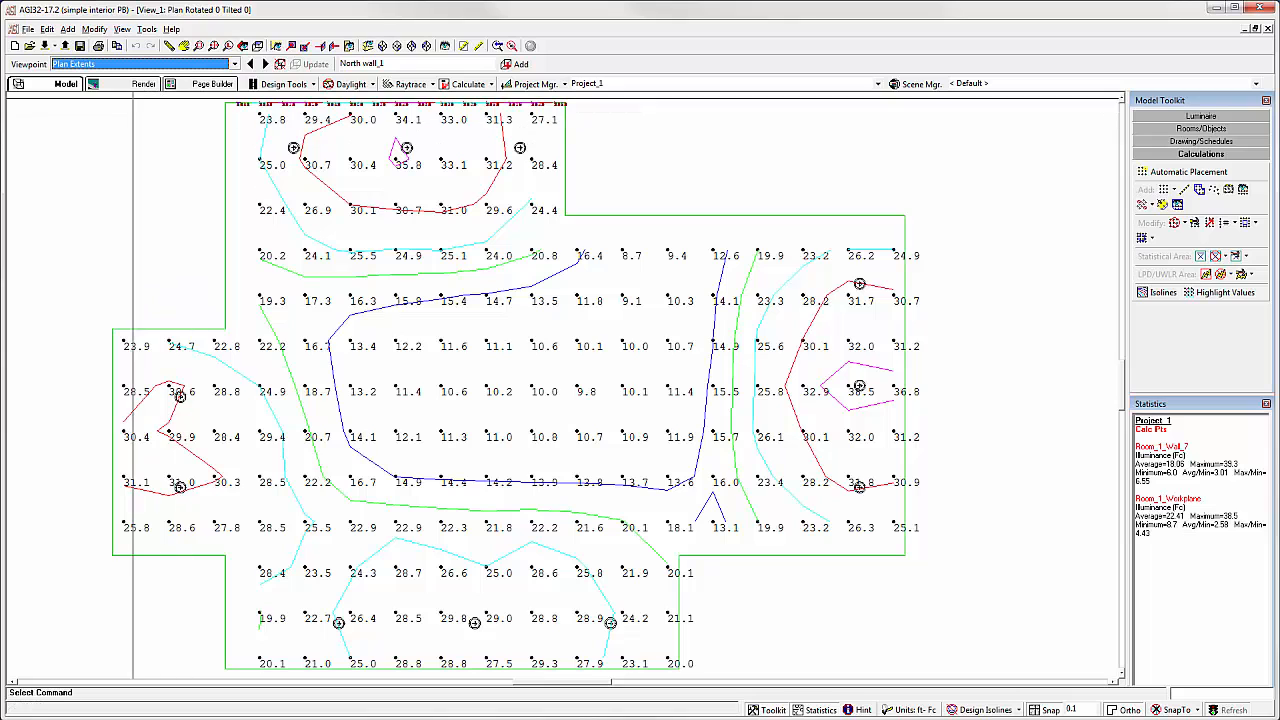
left_click(140, 64)
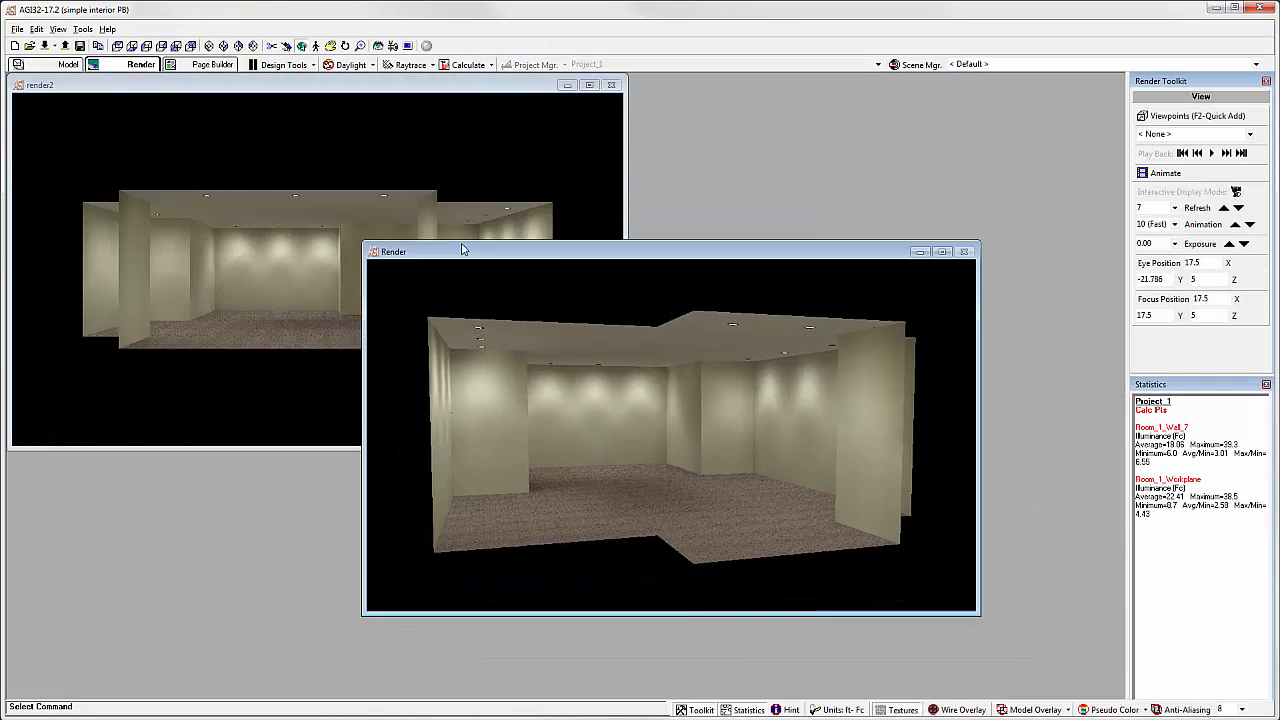
left_click(940, 252)
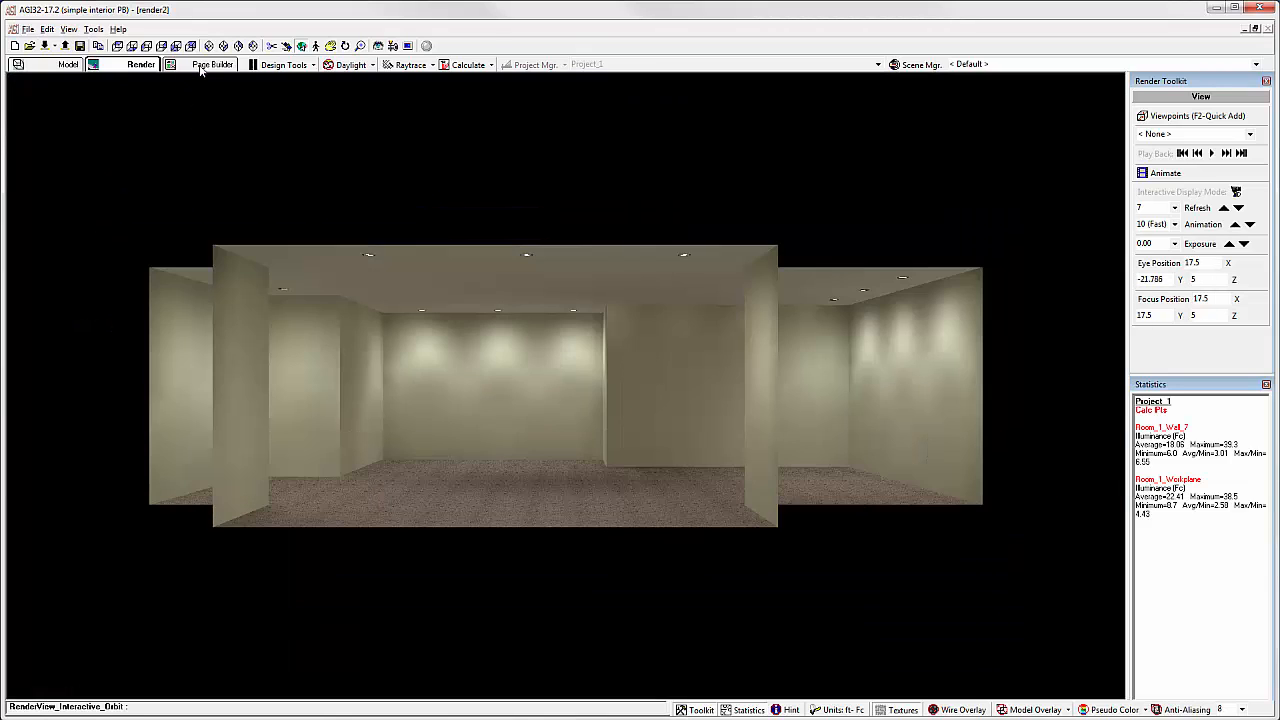
Step: Generate the Letter Landscape Page Builder Test report for this project, then start a new project
left_click(208, 64)
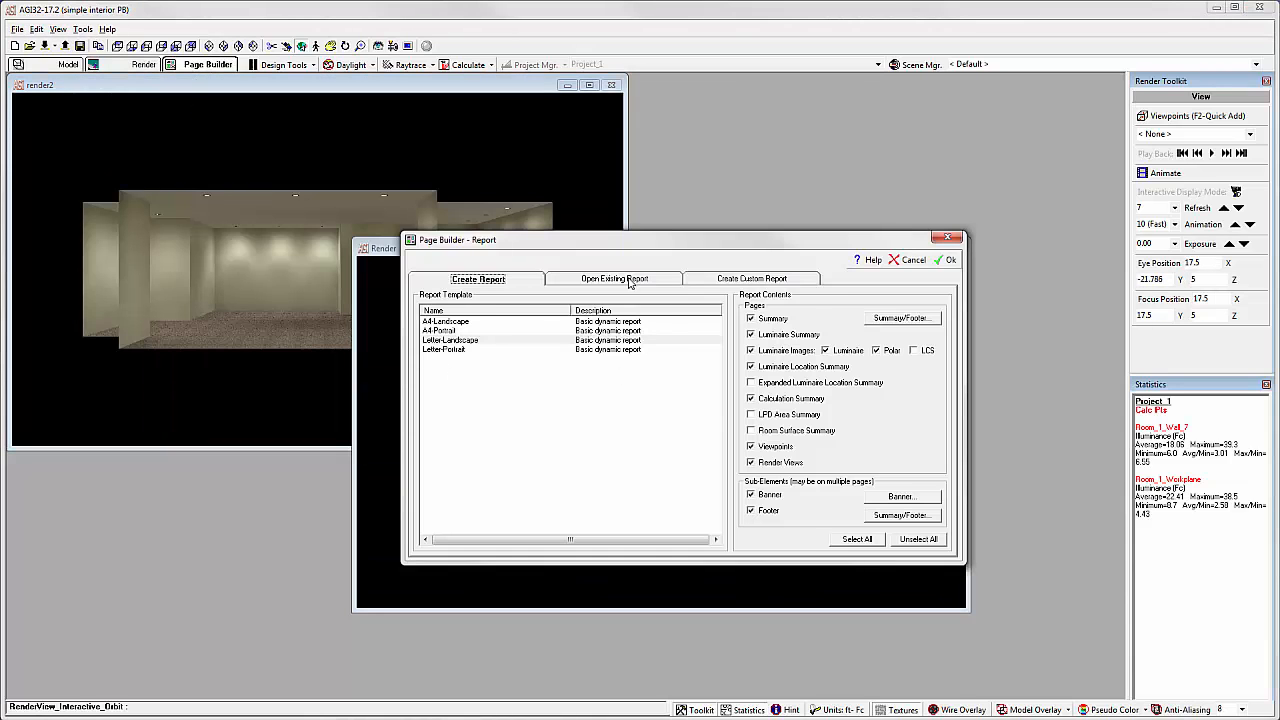
left_click(614, 278)
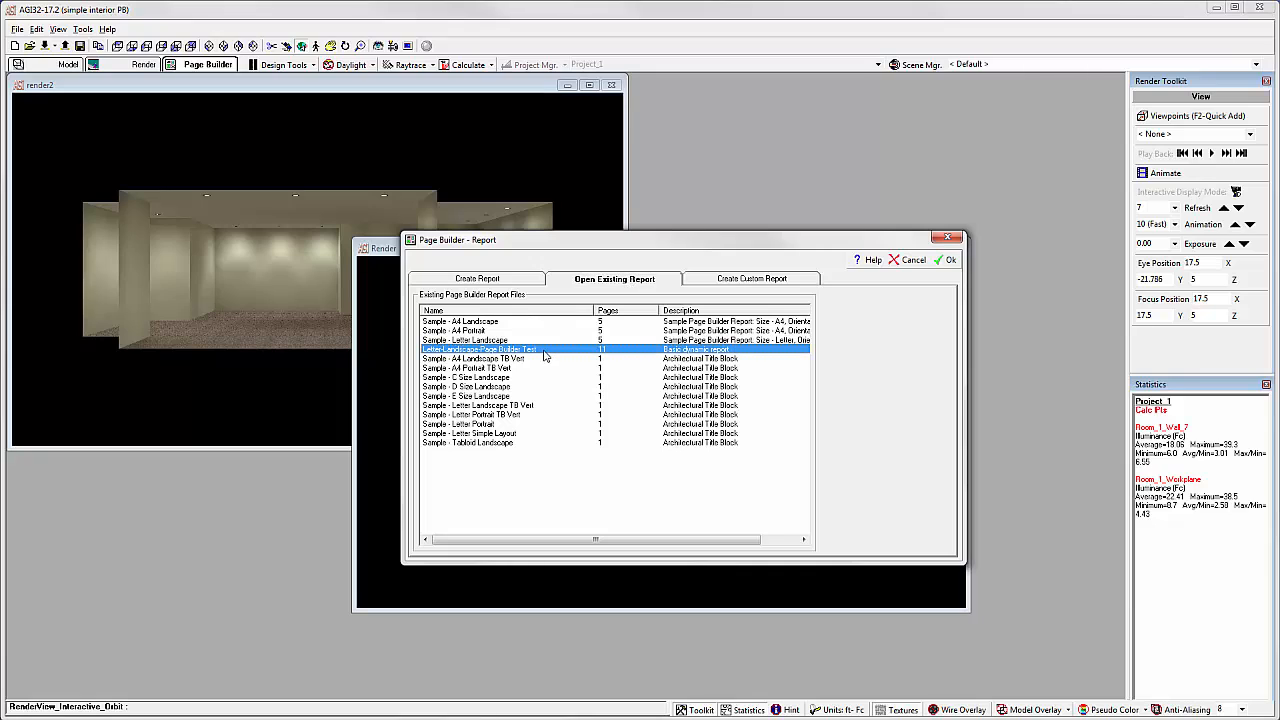
left_click(948, 260)
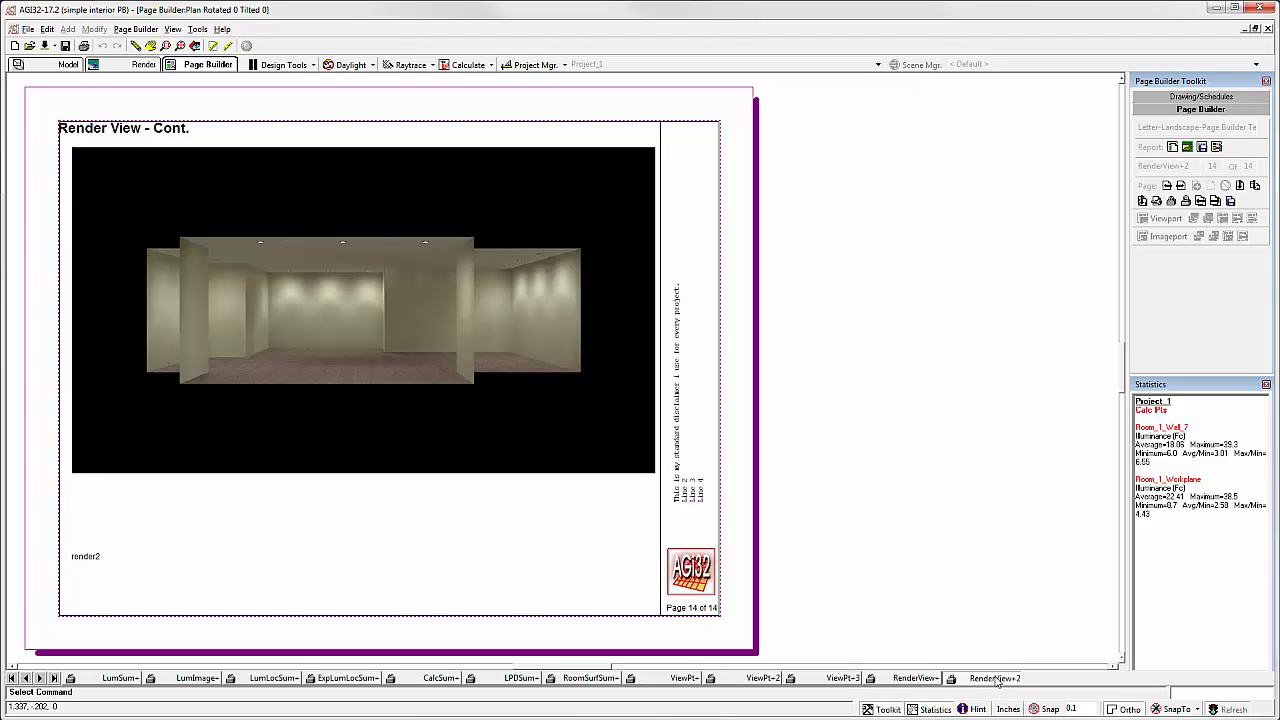
left_click(64, 84)
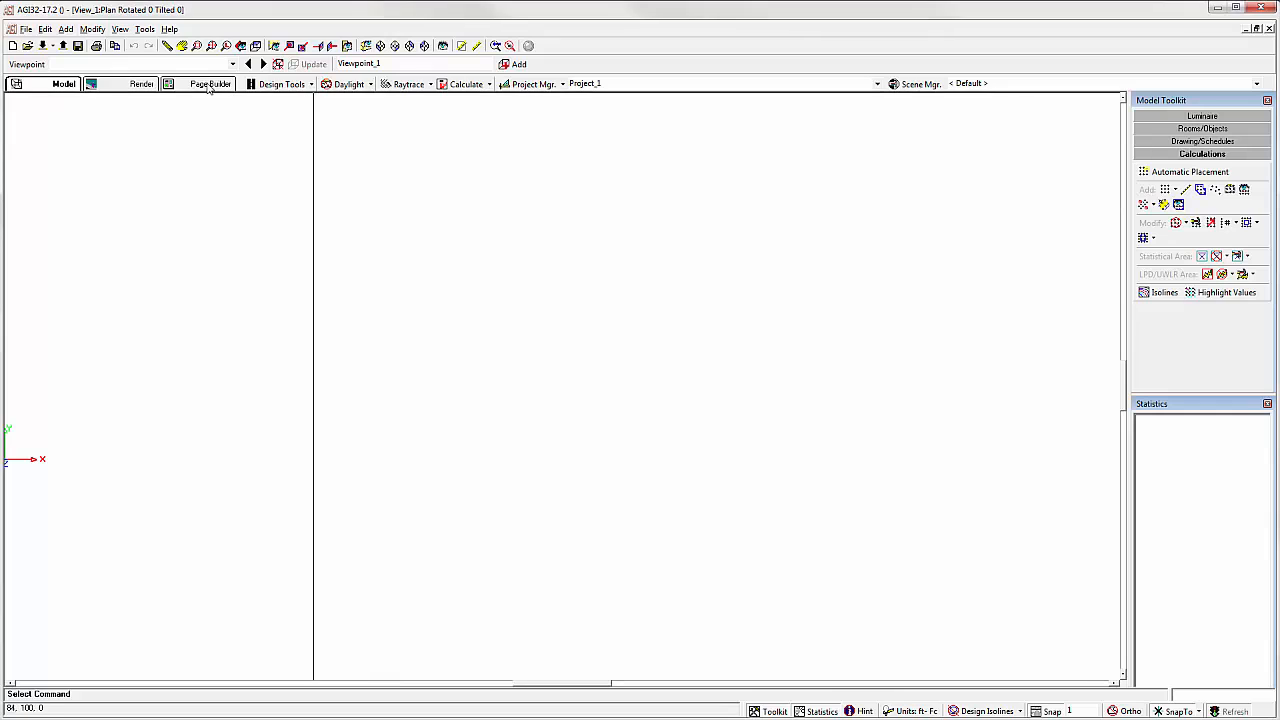
Step: Load the Sample - Letter Landscape report and show its Page4 render image page
left_click(208, 84)
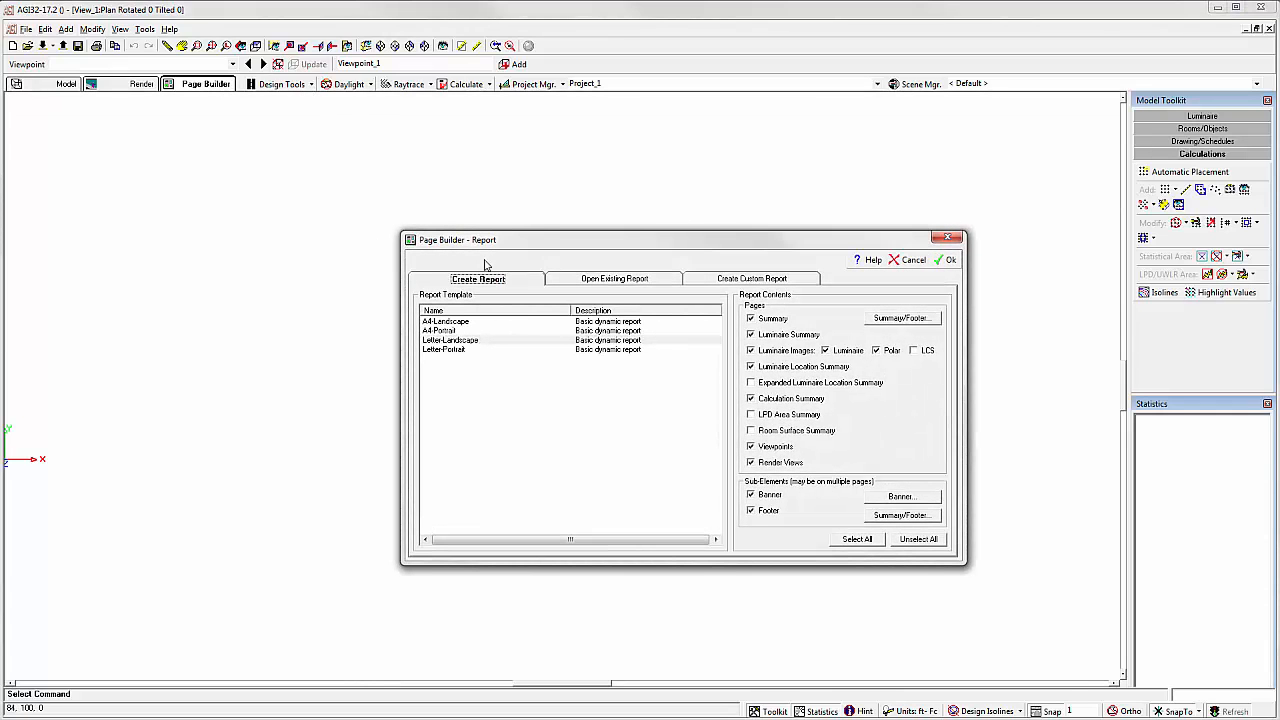
left_click(614, 278)
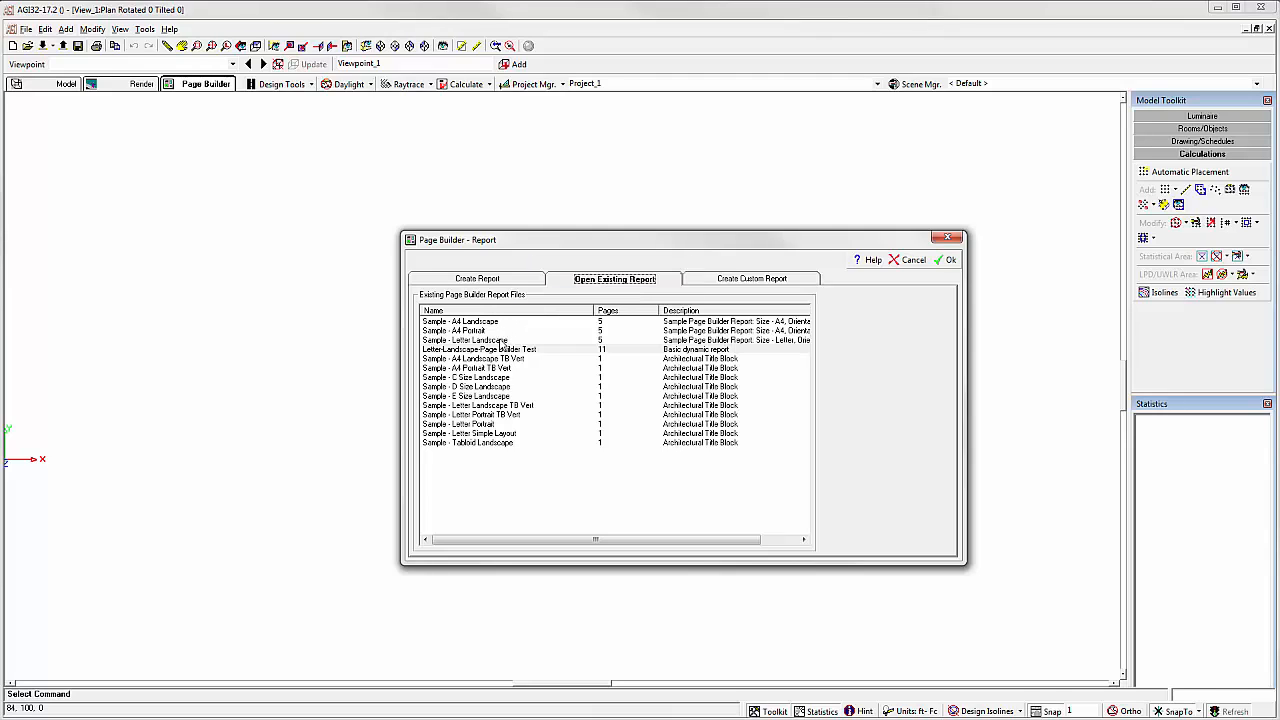
left_click(464, 340)
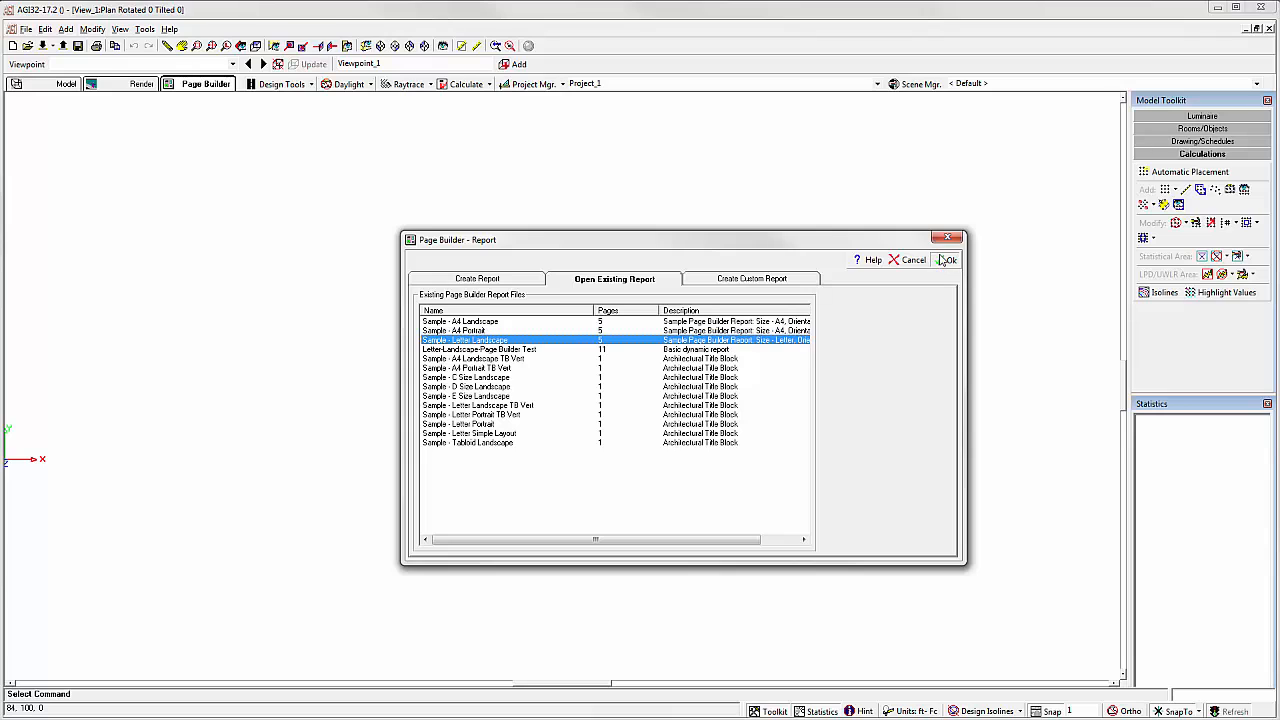
left_click(948, 260)
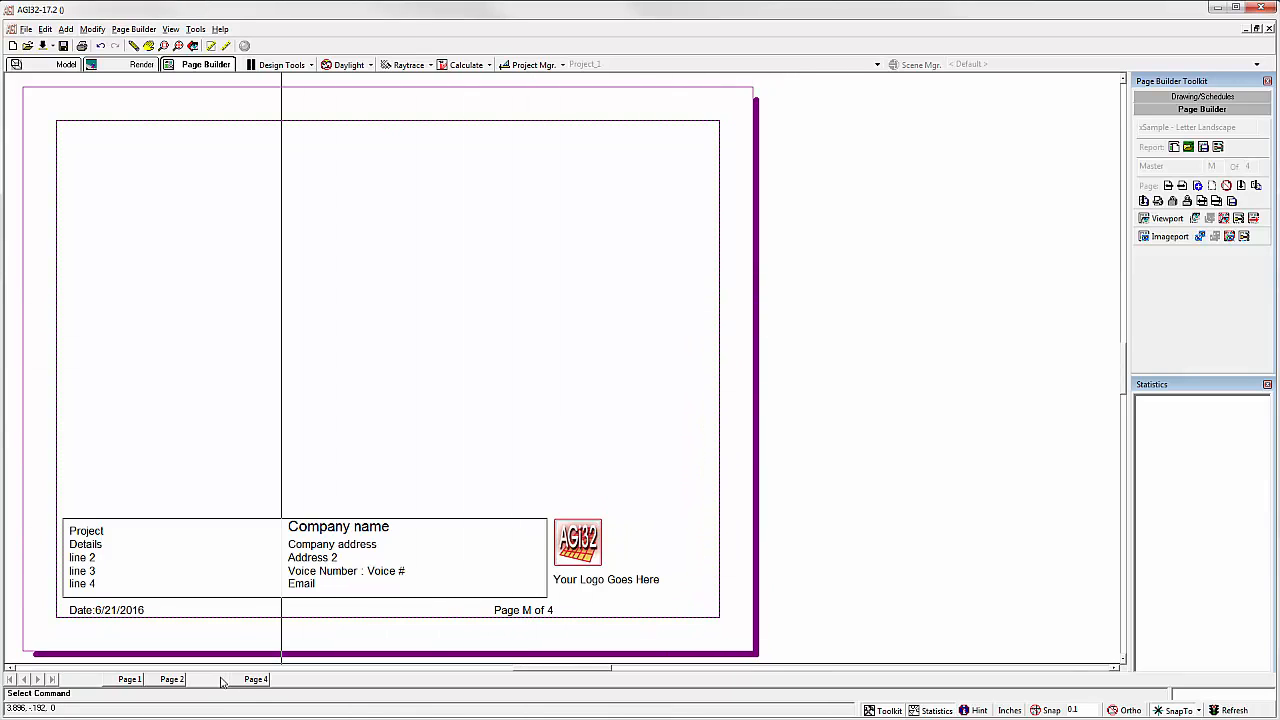
left_click(254, 680)
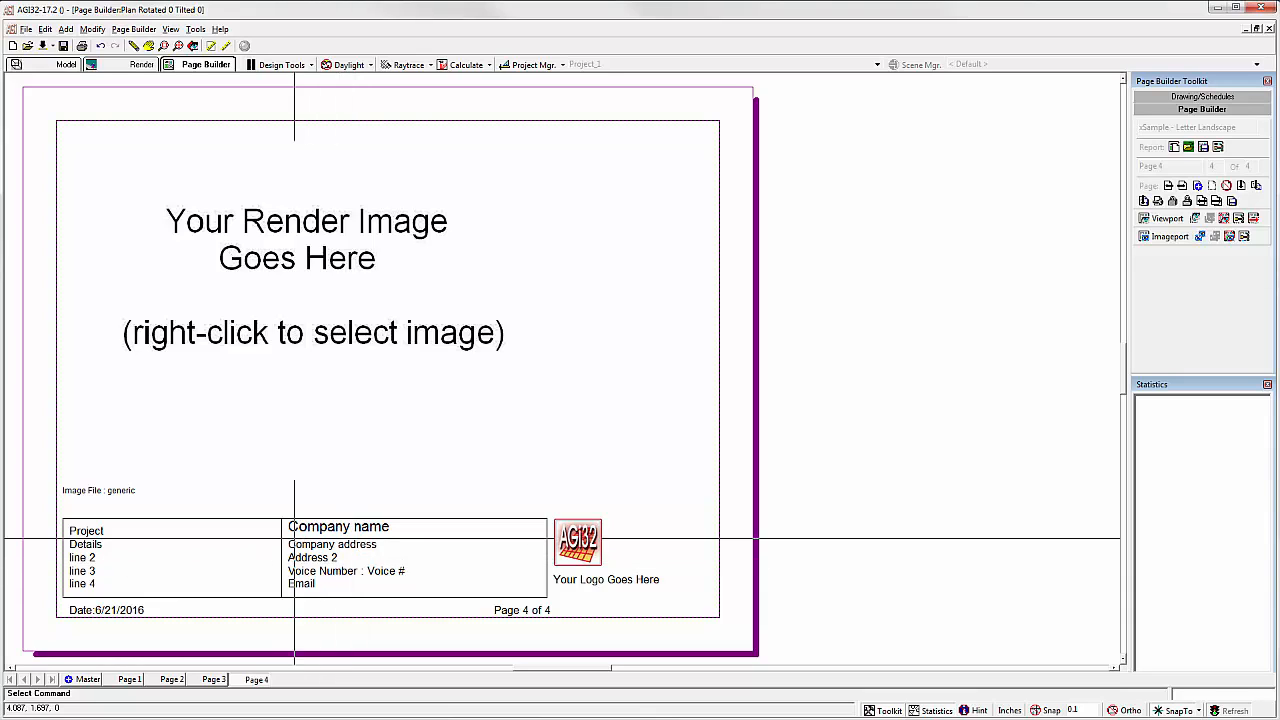
Step: Set page 3's viewport to Dynamic Viewport linked to View_1
left_click(212, 680)
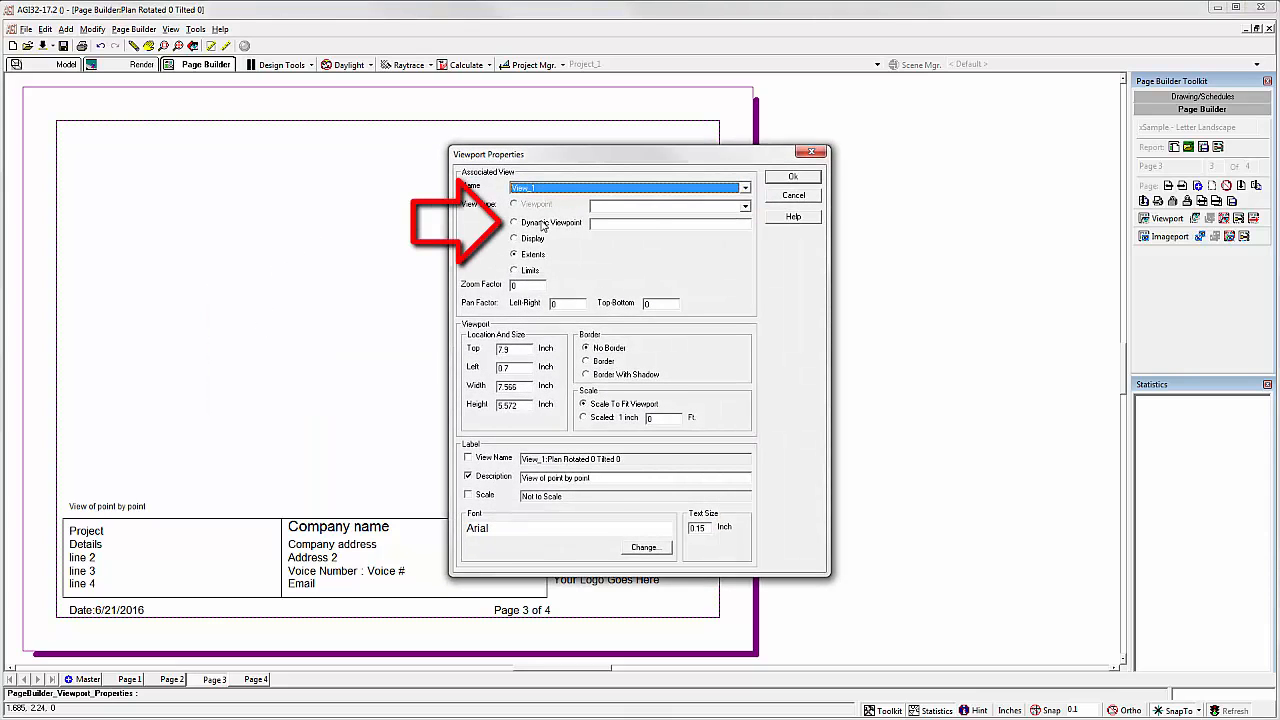
left_click(514, 222)
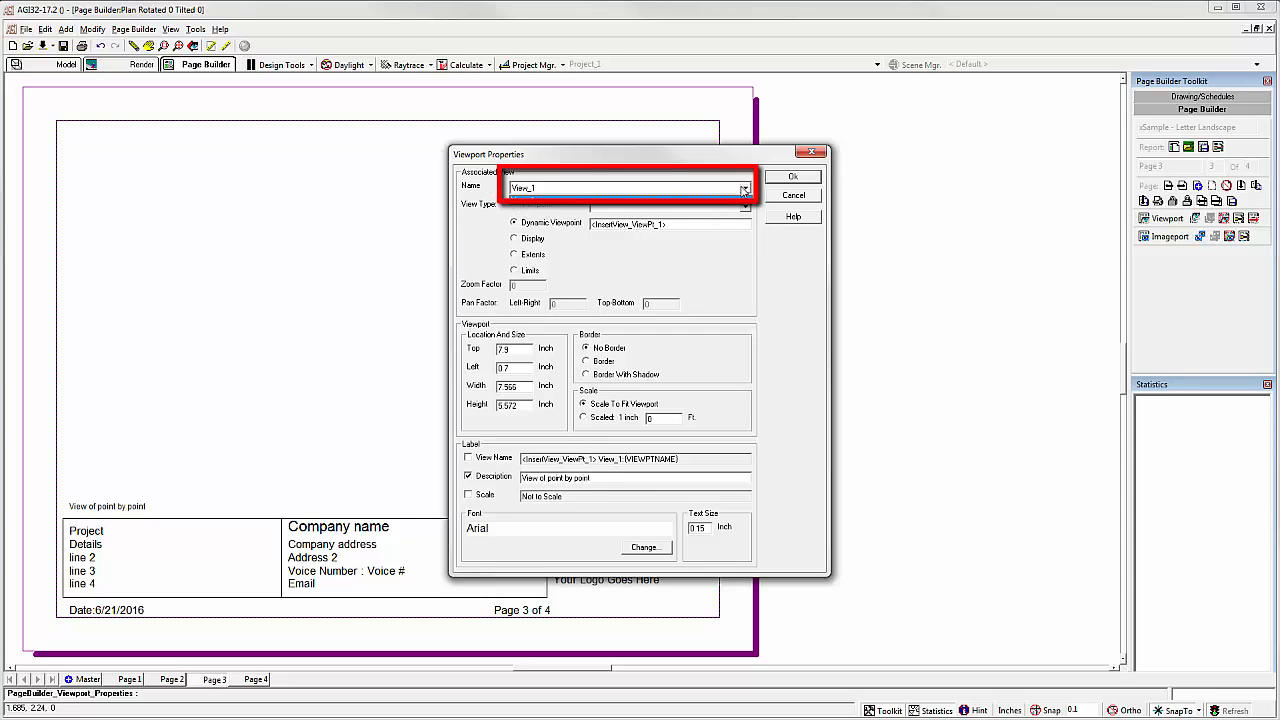
triple_click(624, 188)
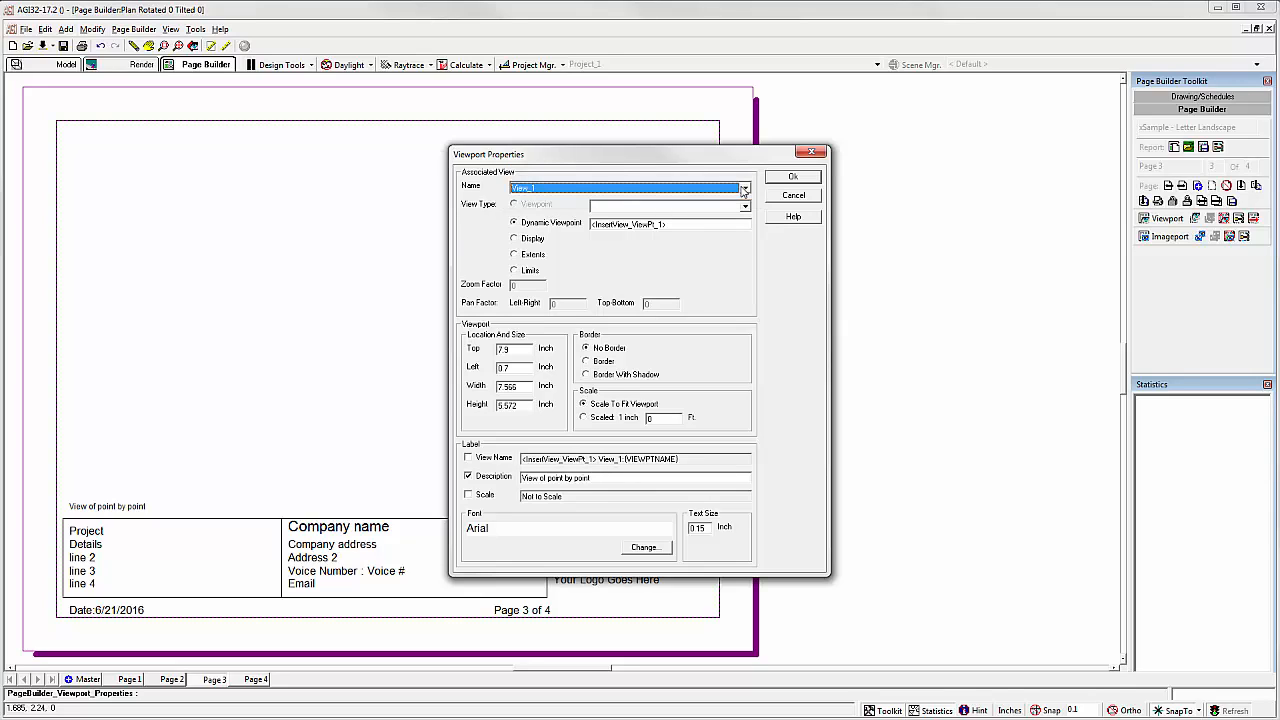
mouse_move(736, 198)
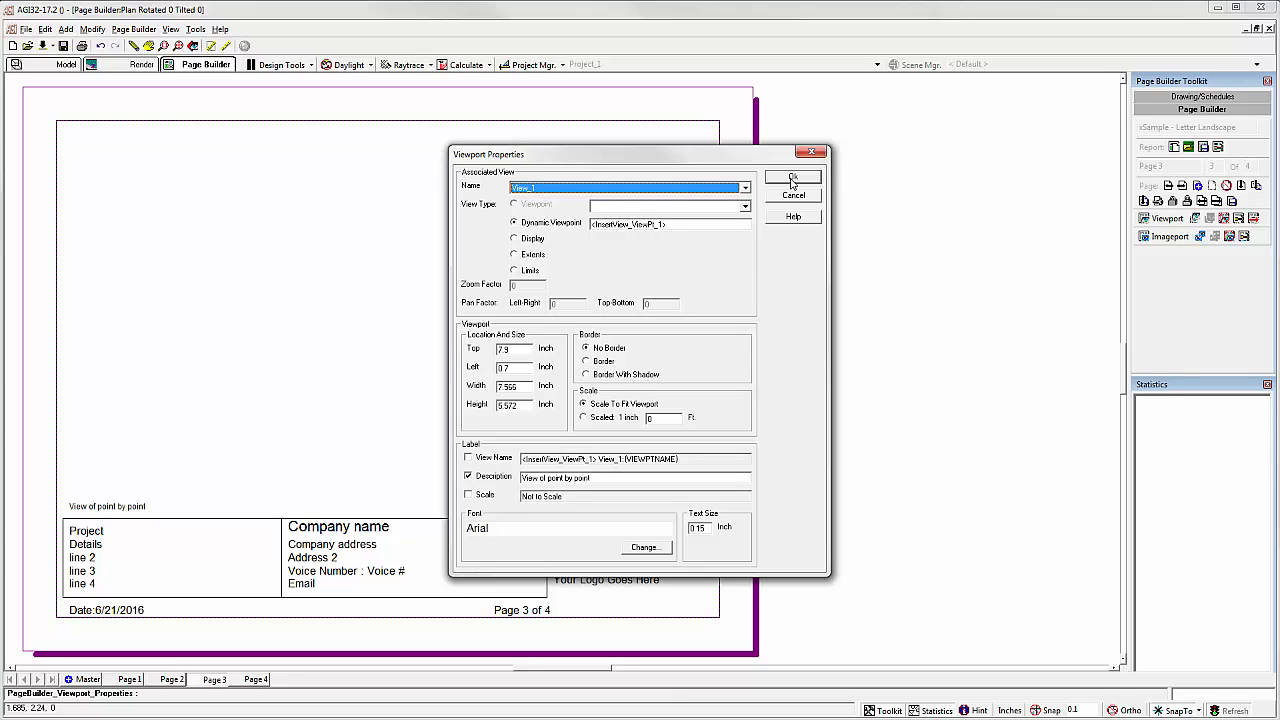
left_click(792, 178)
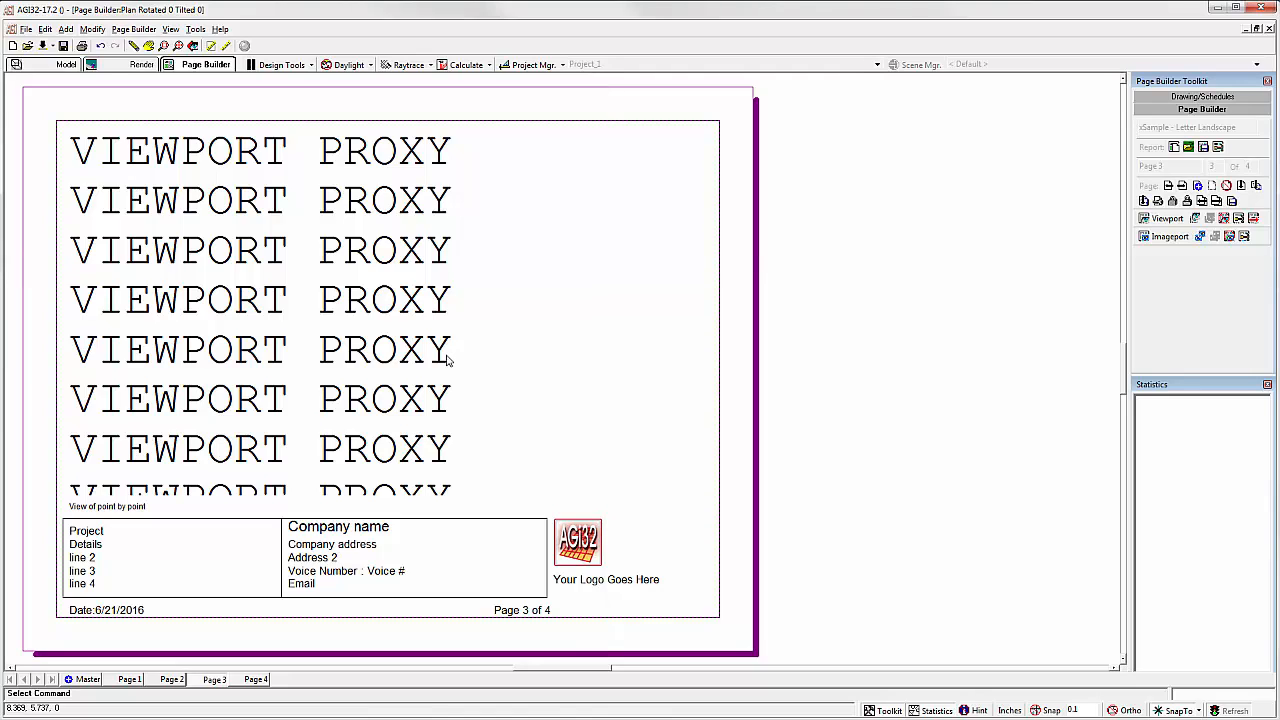
mouse_move(390, 326)
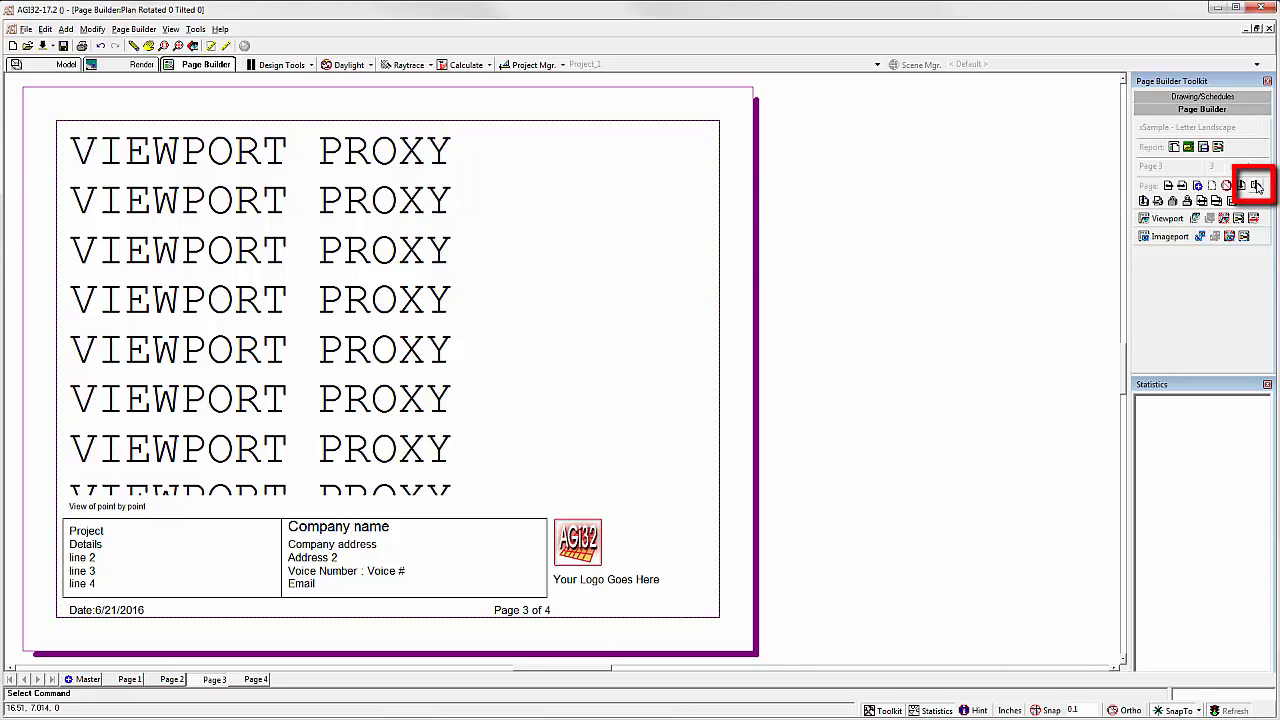
Step: Copy the viewport proxy page twice, giving six pages, and show Page5
left_click(1256, 184)
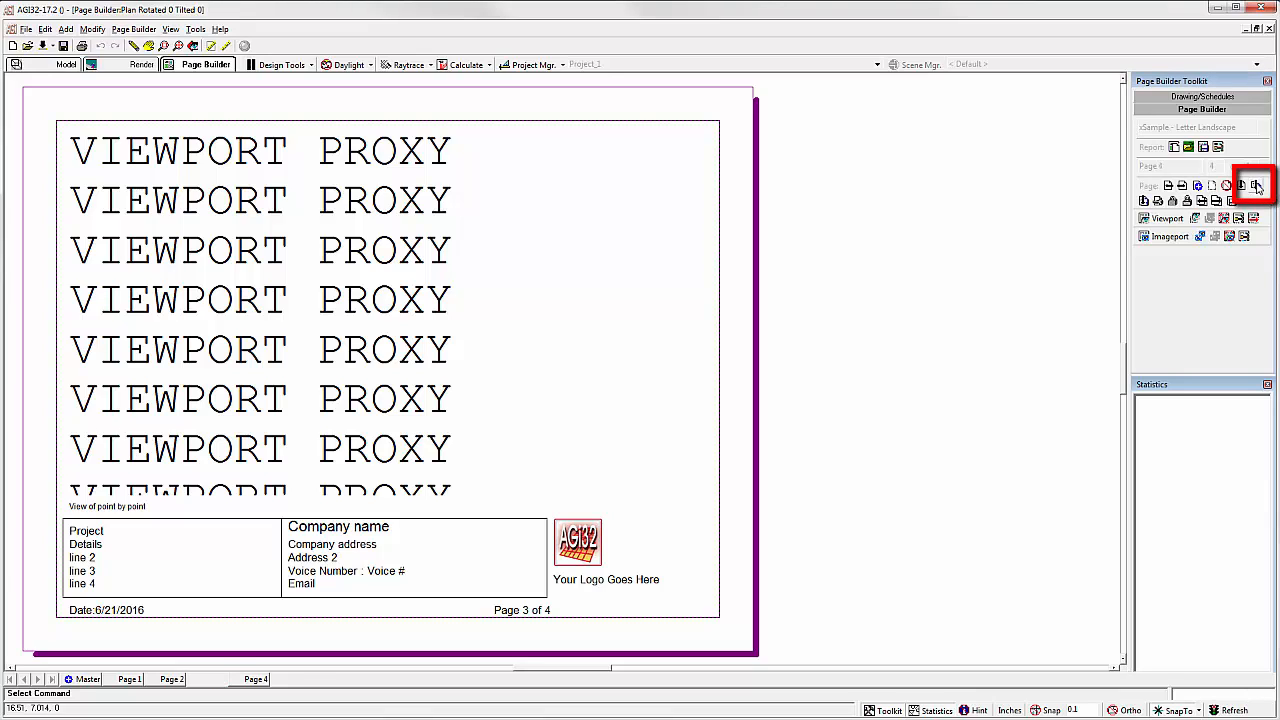
left_click(1256, 186)
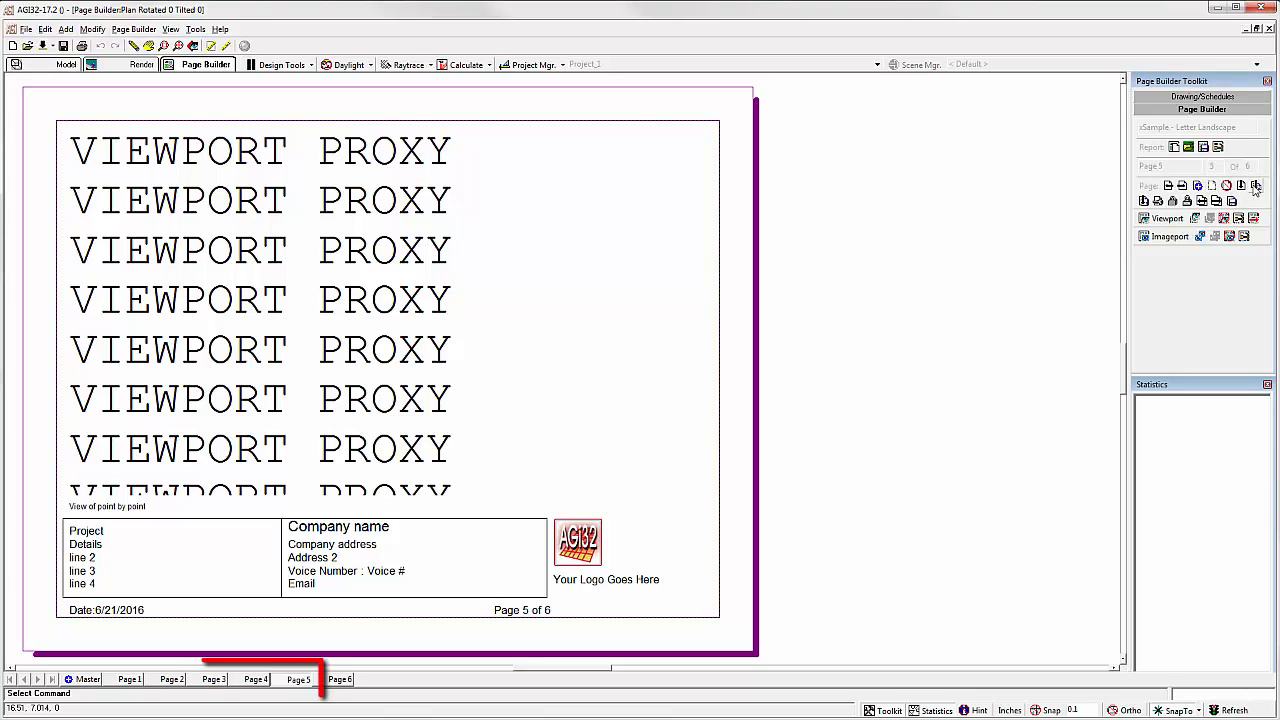
left_click(298, 680)
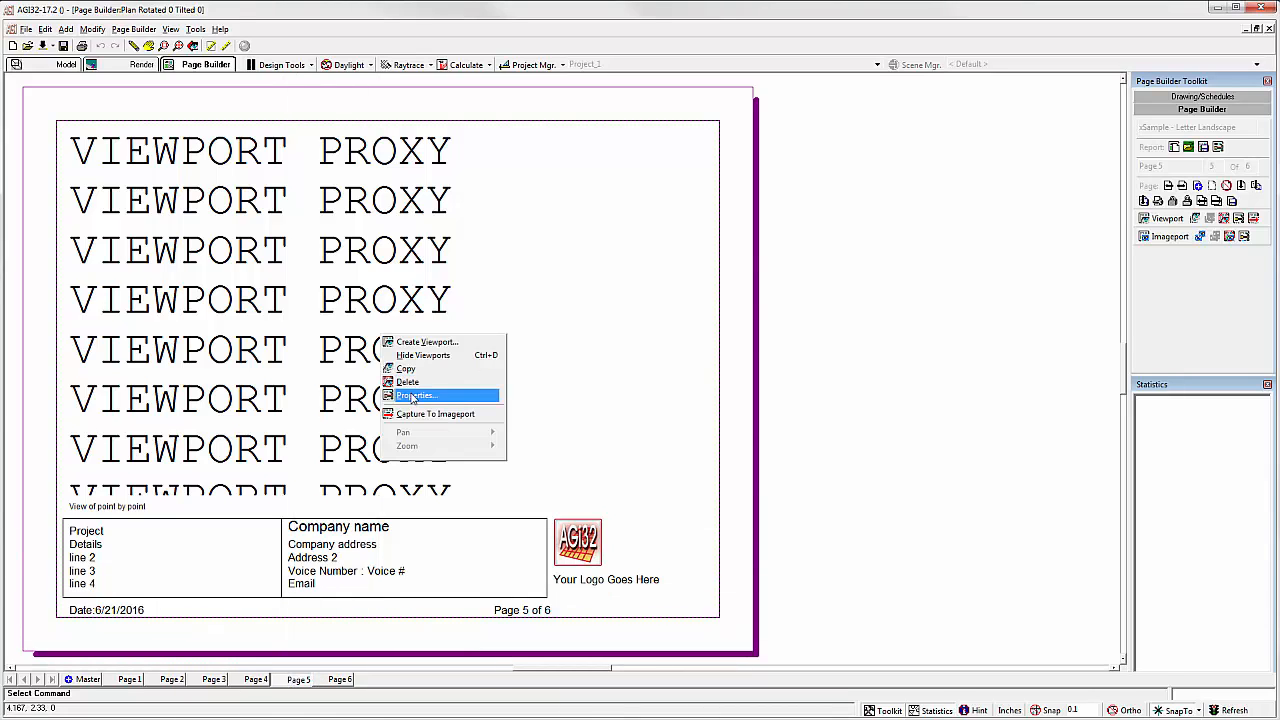
Step: Confirm page 5's viewport as a Dynamic Viewport in its properties
left_click(416, 396)
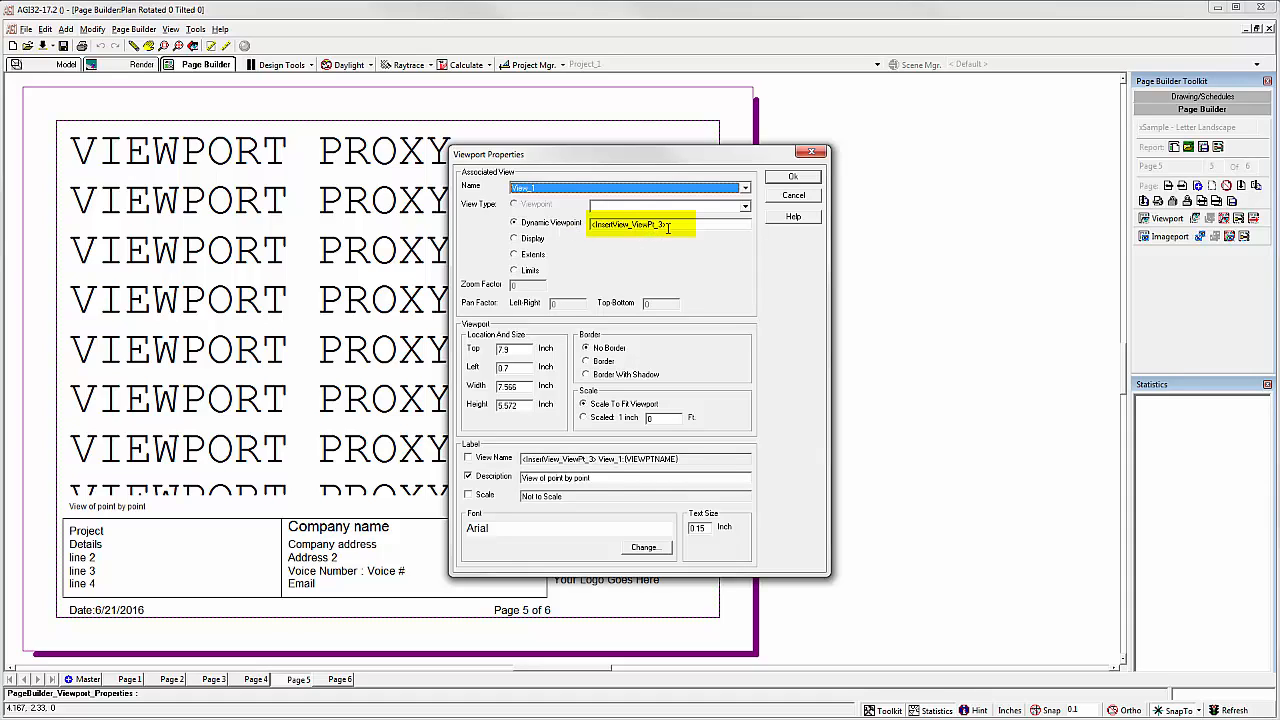
left_click(664, 224)
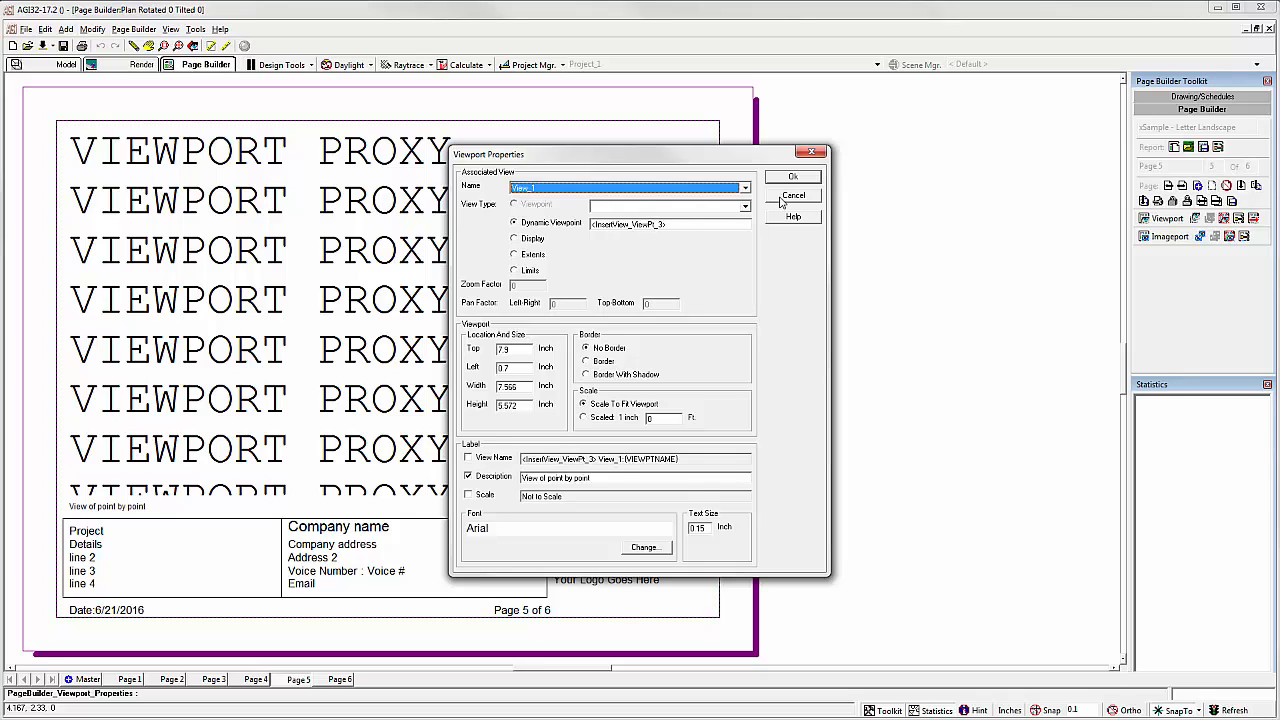
left_click(792, 176)
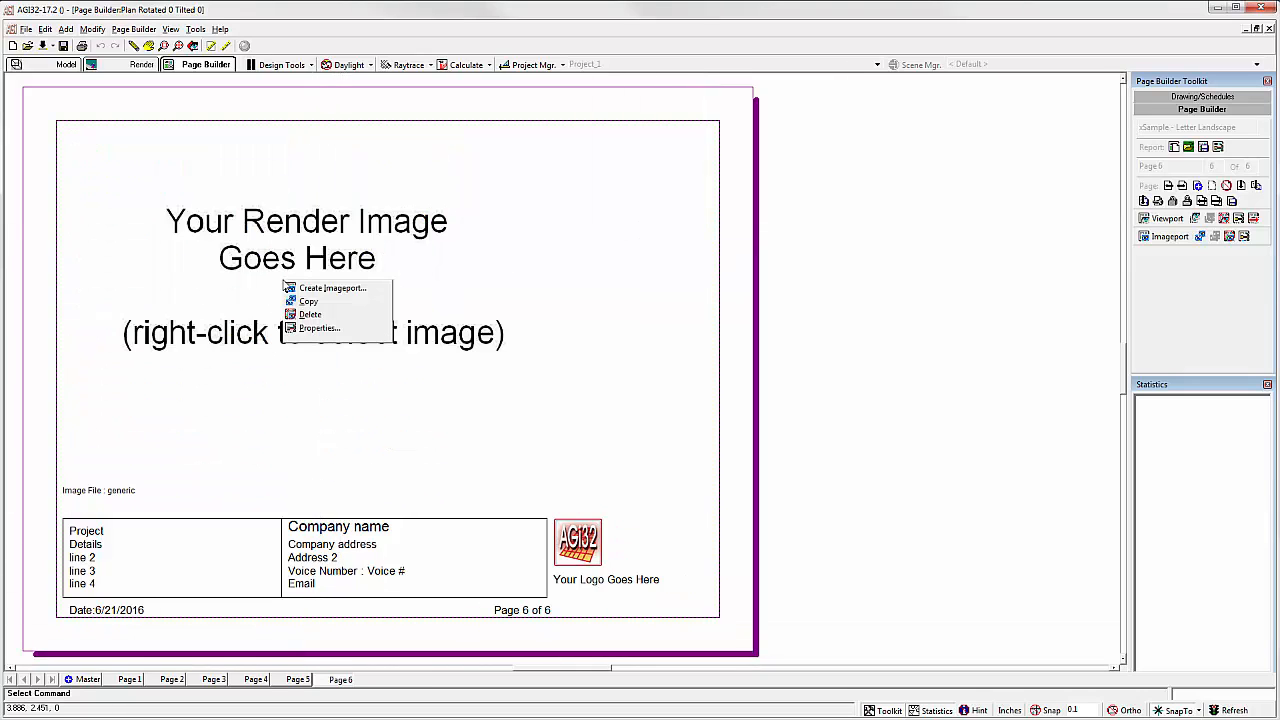
Step: Set page 6's image placeholder to Dynamic Image linked to the RenderView source
left_click(320, 328)
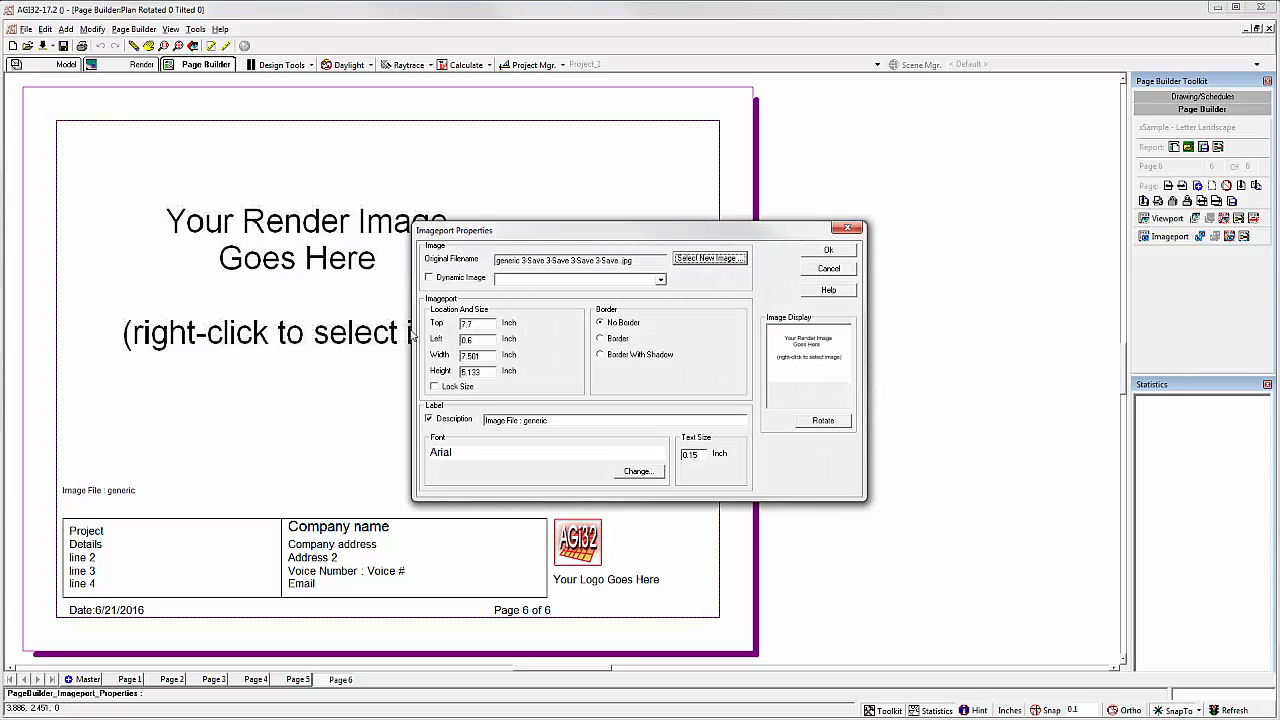
left_click(428, 276)
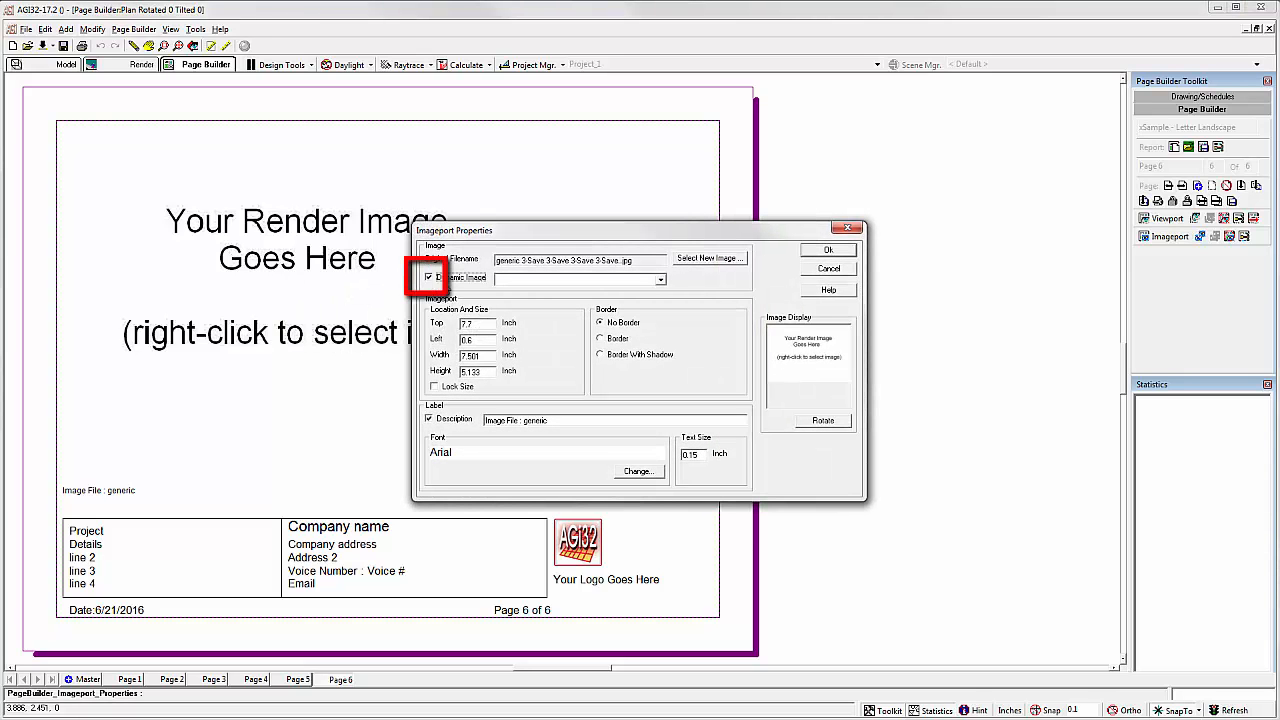
left_click(660, 280)
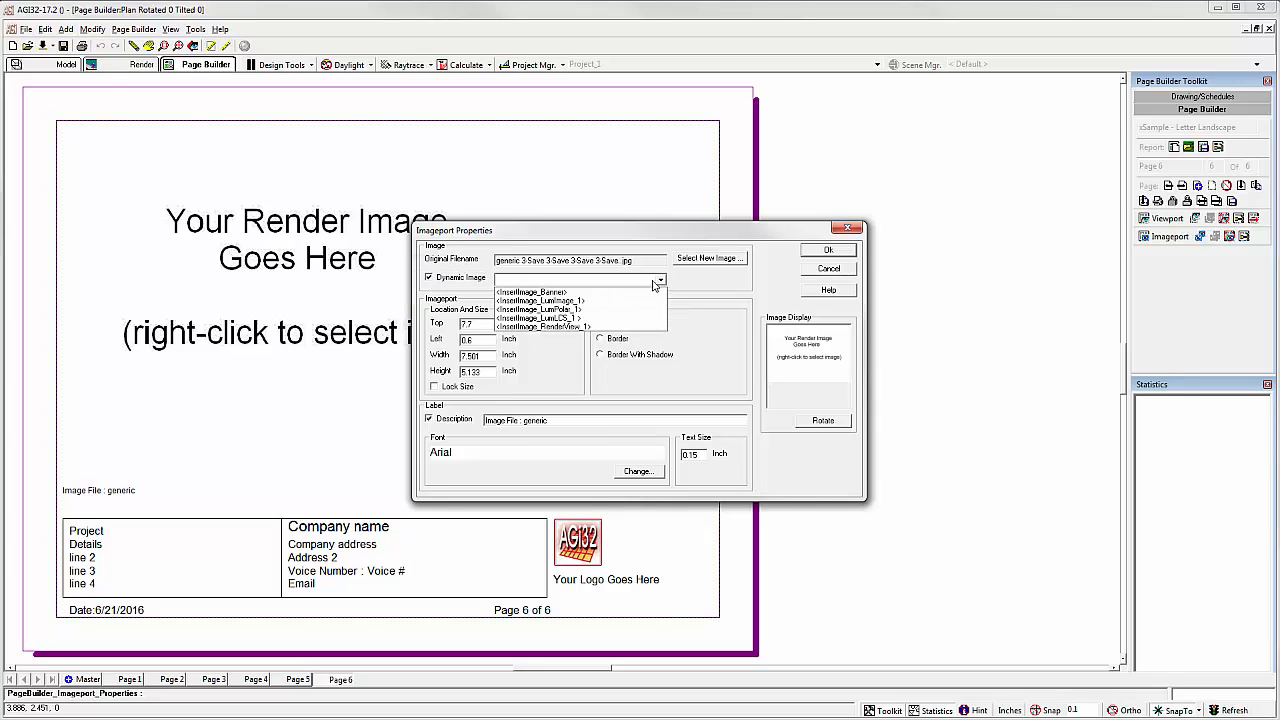
left_click(544, 326)
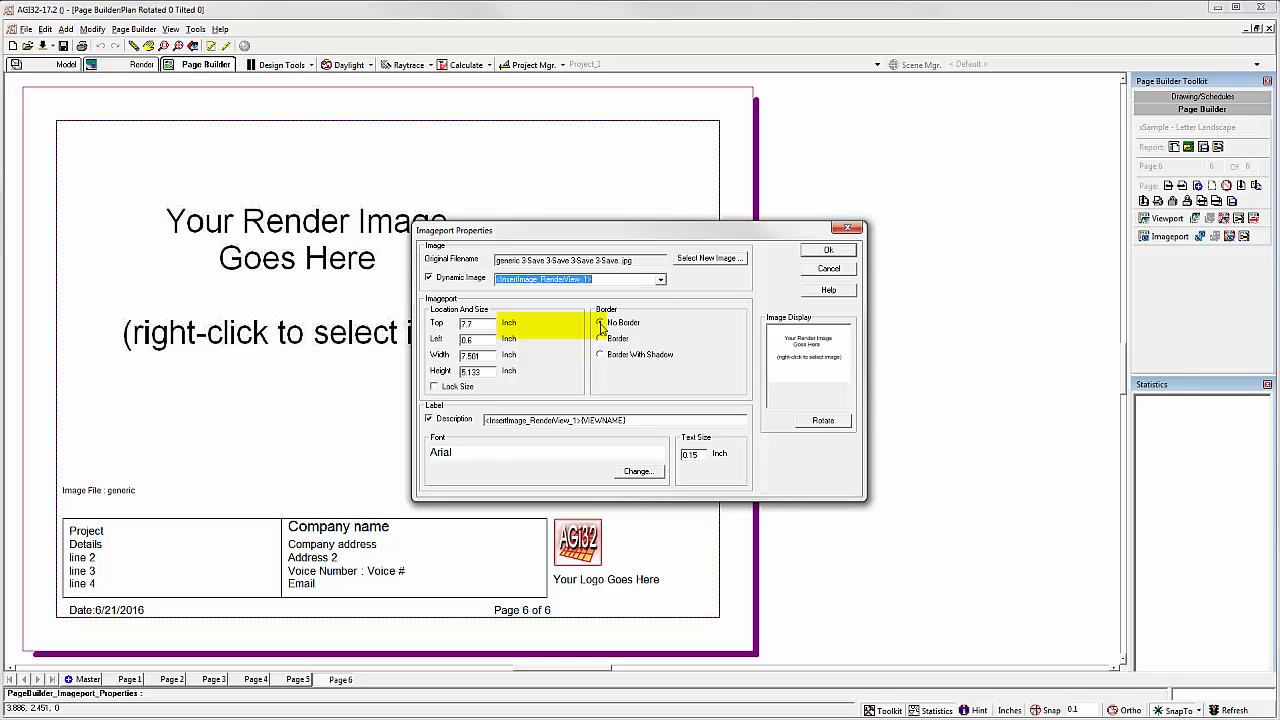
left_click(600, 322)
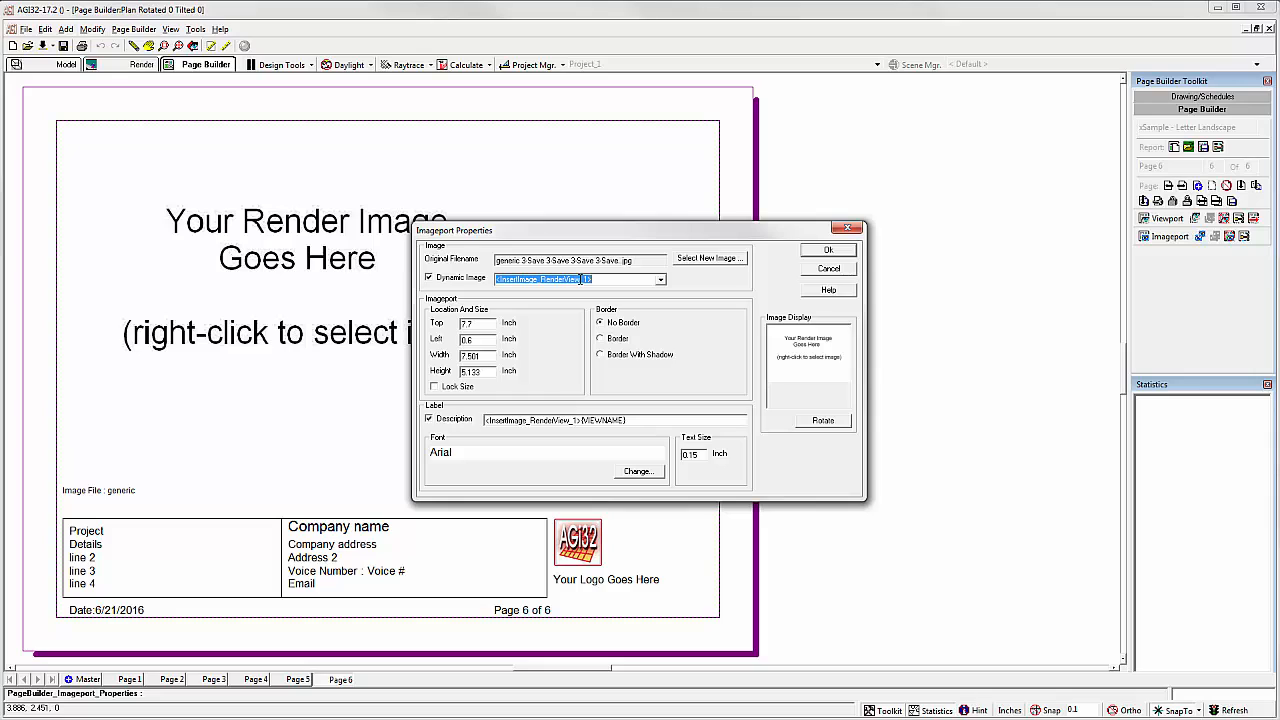
mouse_move(650, 308)
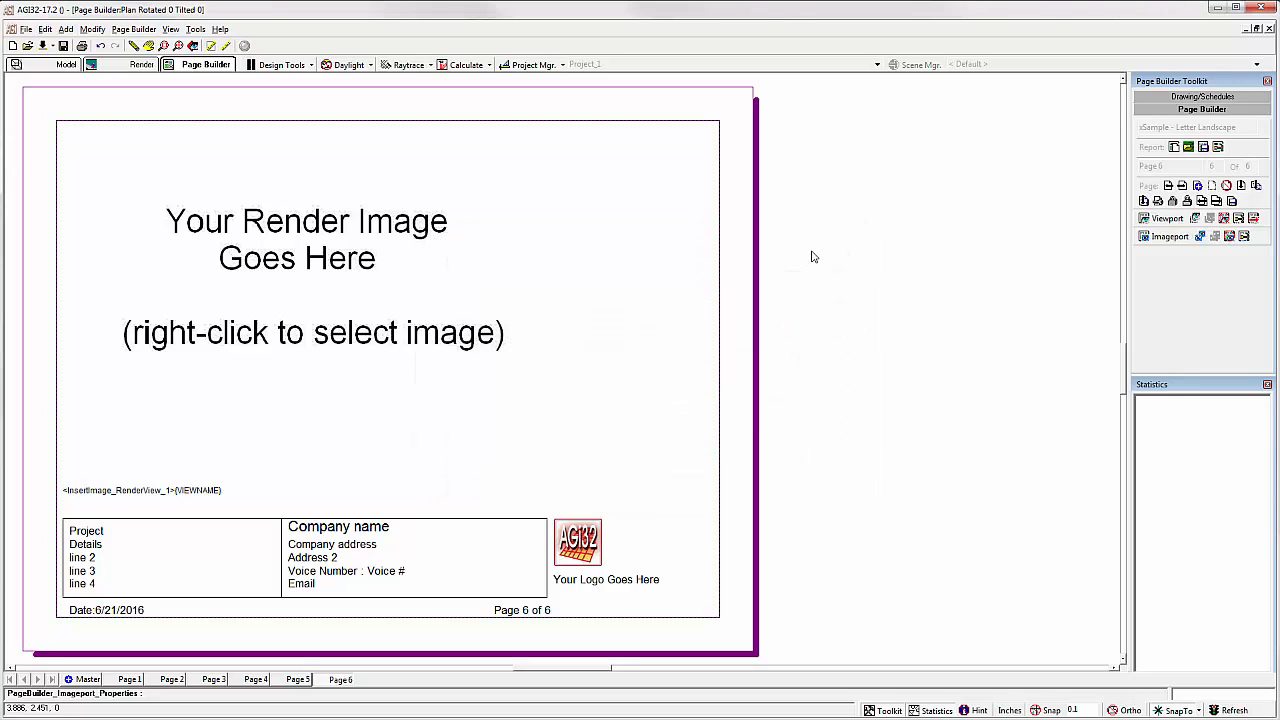
mouse_move(266, 348)
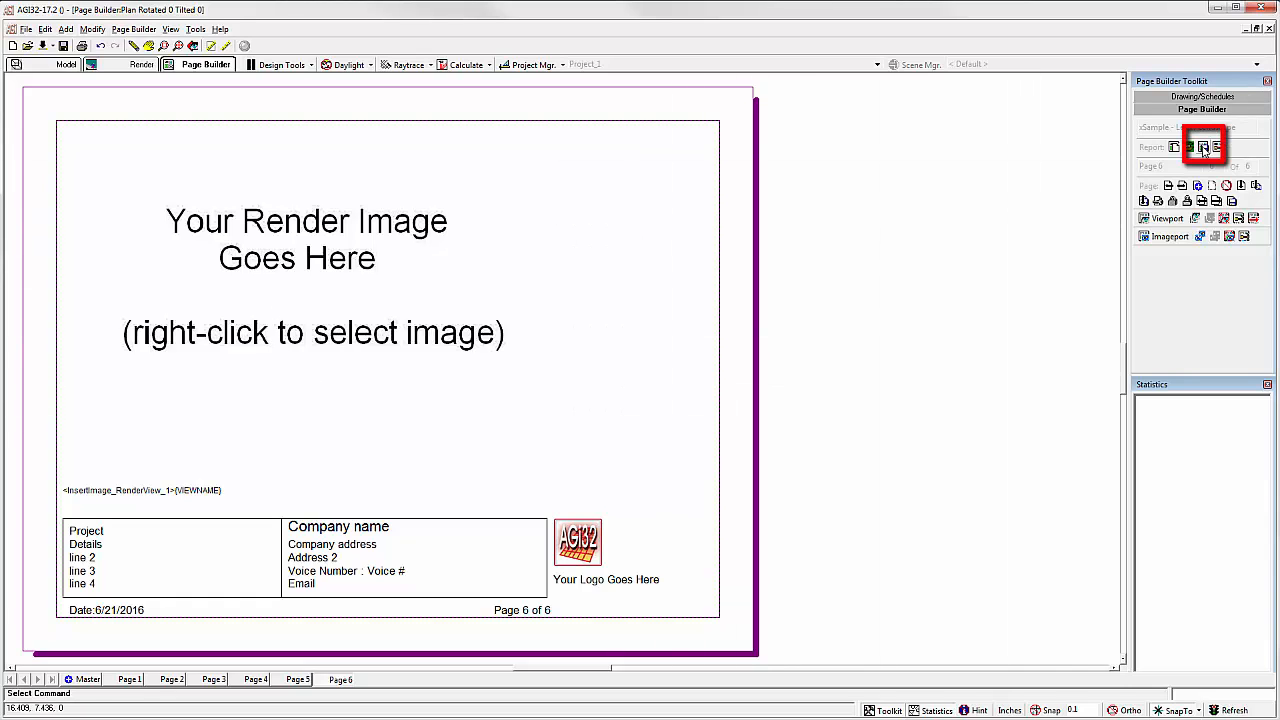
Step: Save the report under the Letter Landscape name with a '- Test Process' suffix
left_click(1204, 148)
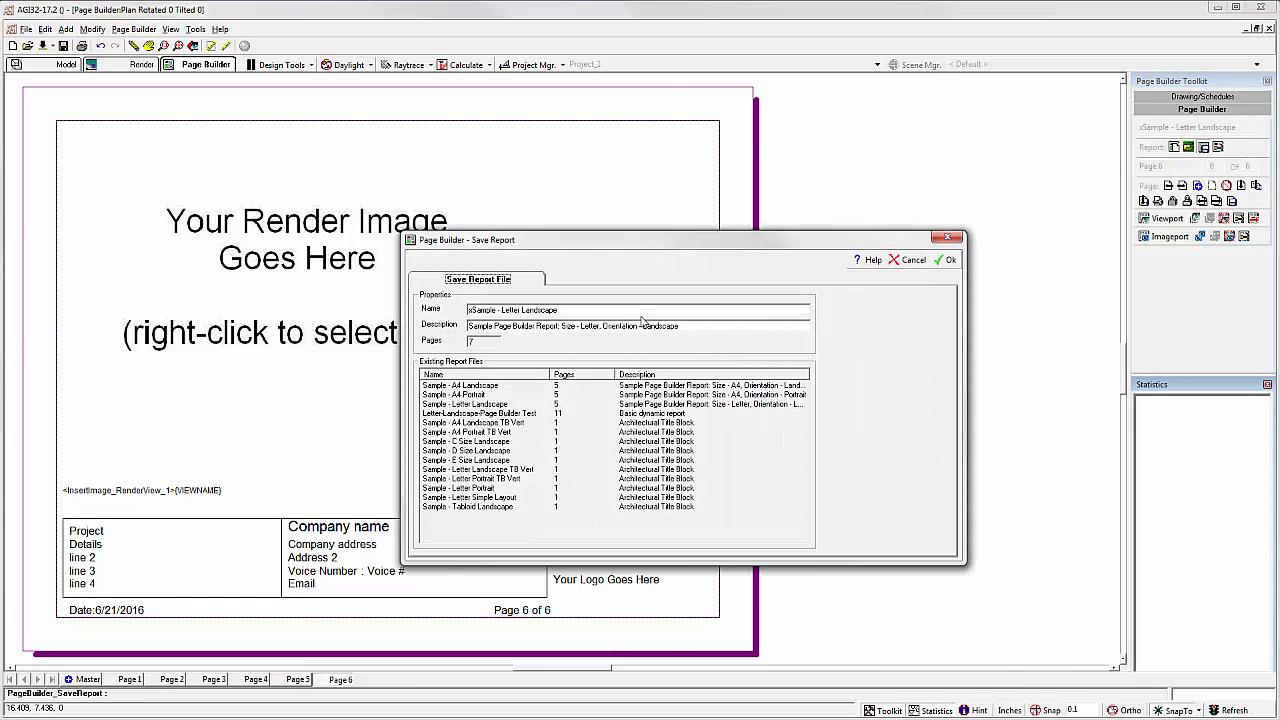
triple_click(512, 310)
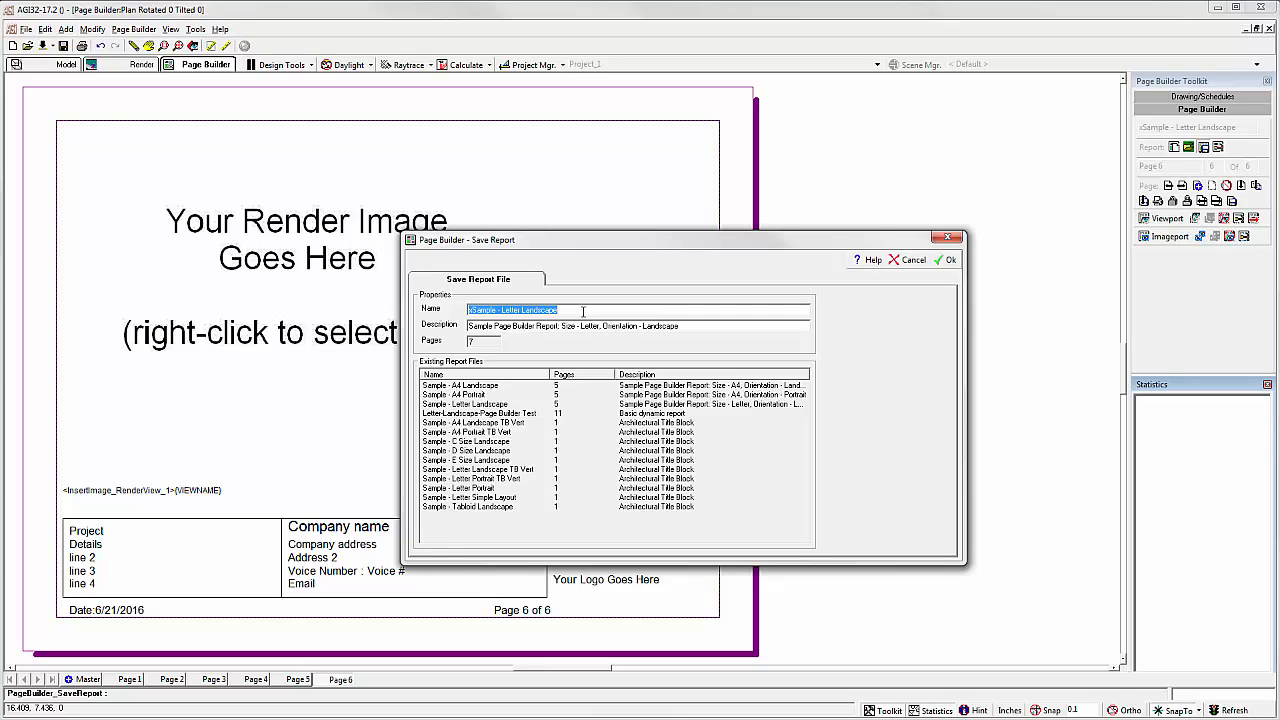
type("- Test Process 3")
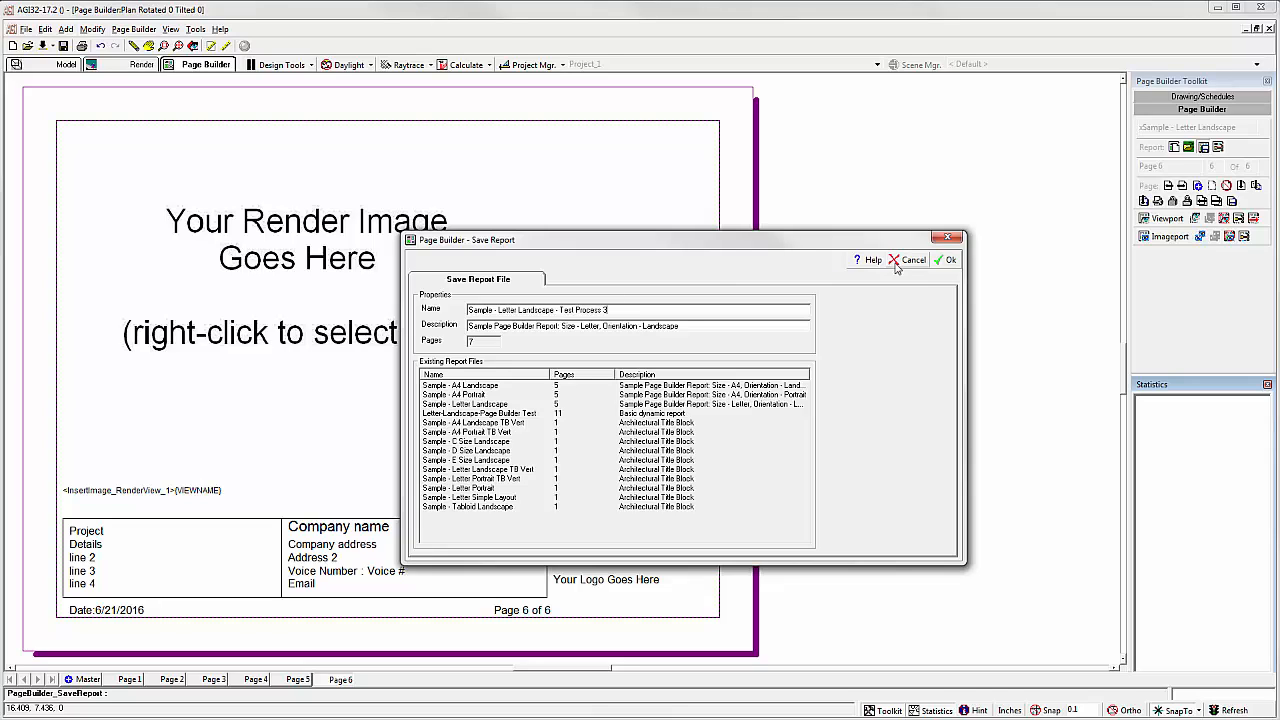
left_click(946, 260)
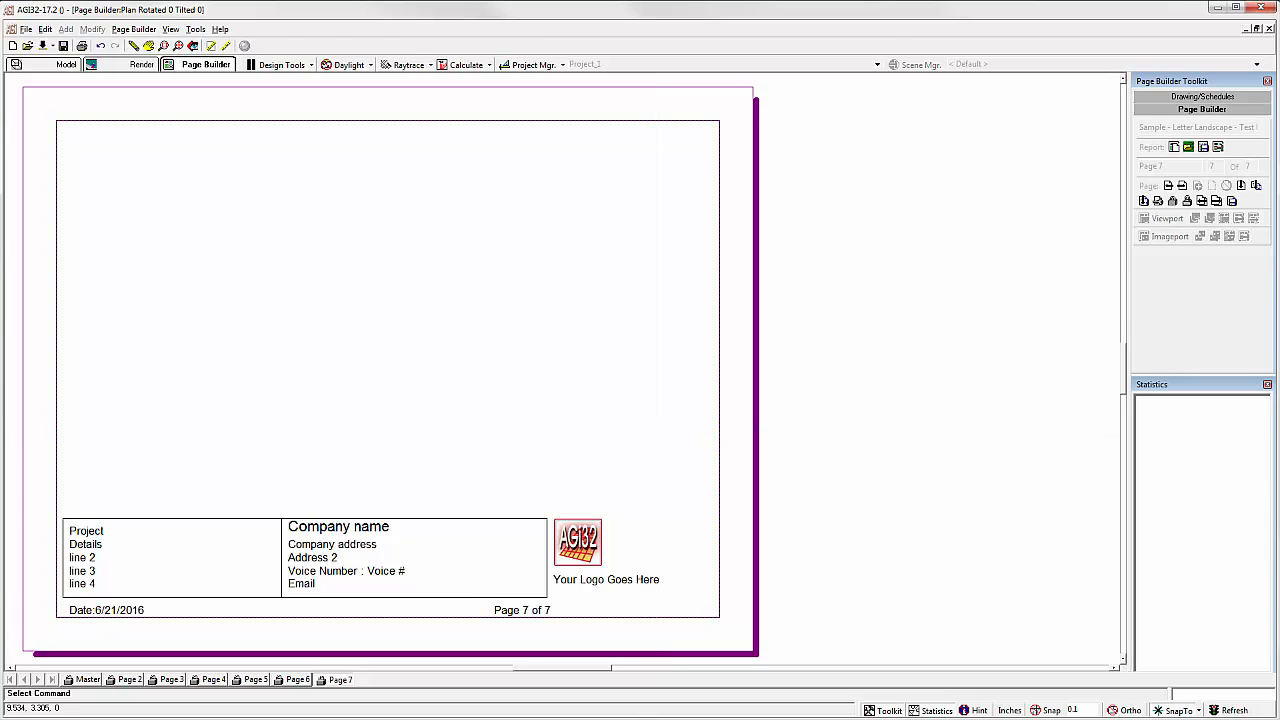
Step: Return to the model, then reopen the saved four-page Letter Landscape sample report in Page Builder
left_click(64, 64)
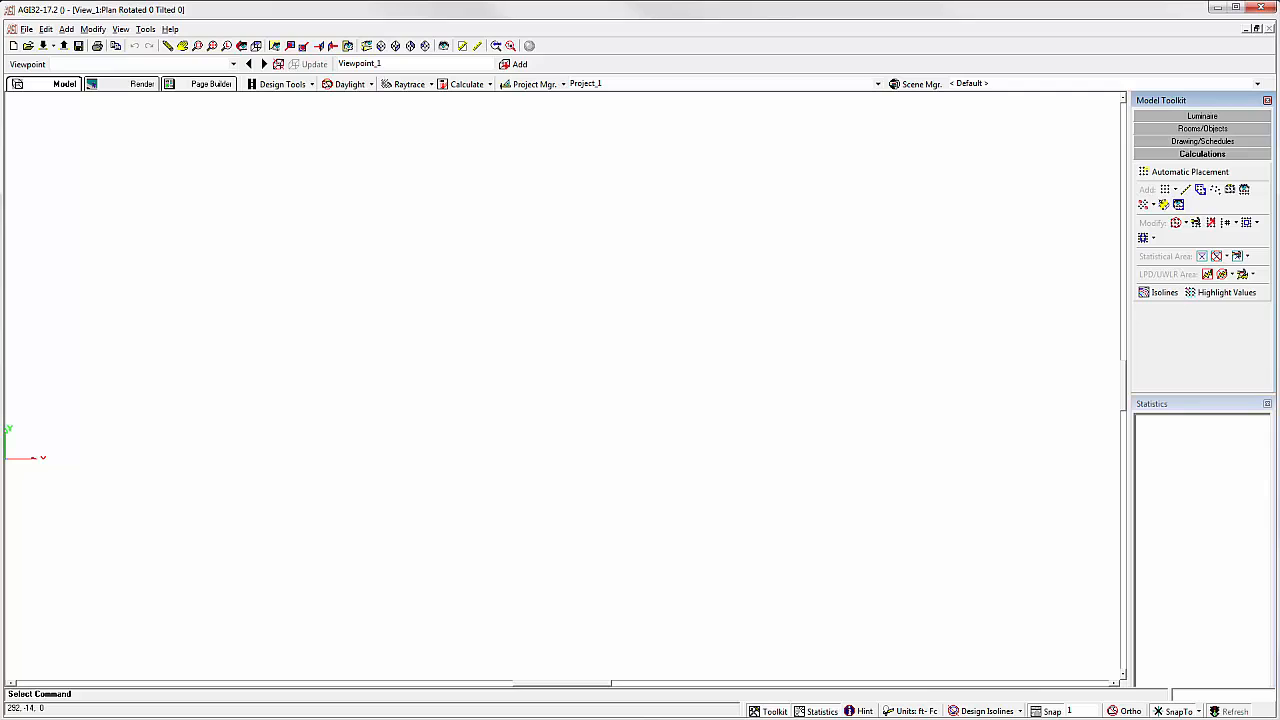
mouse_move(1266, 172)
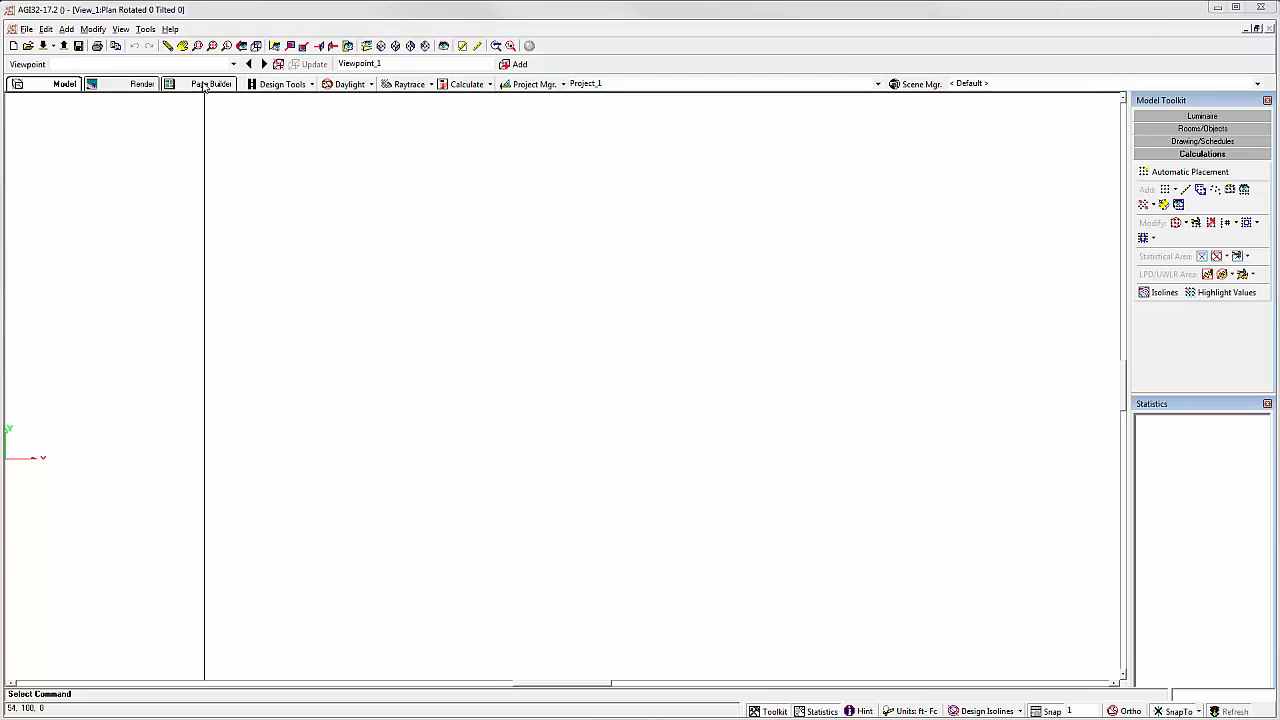
left_click(210, 84)
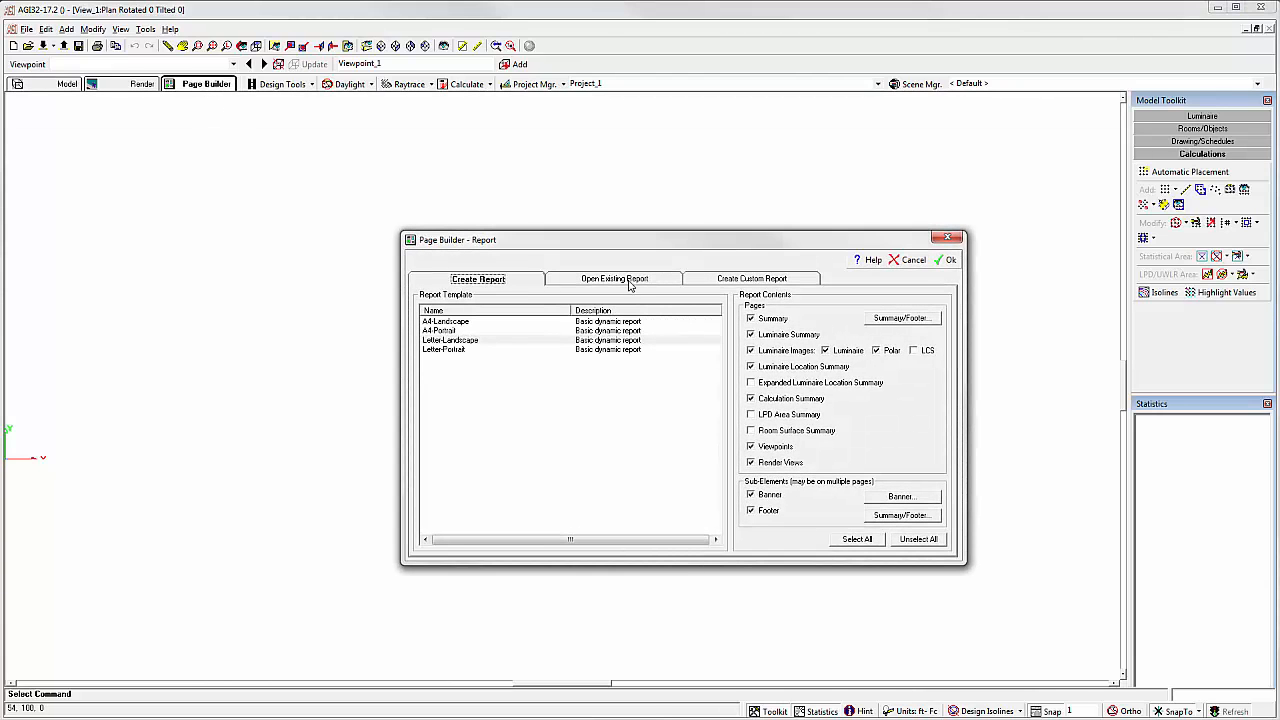
left_click(614, 278)
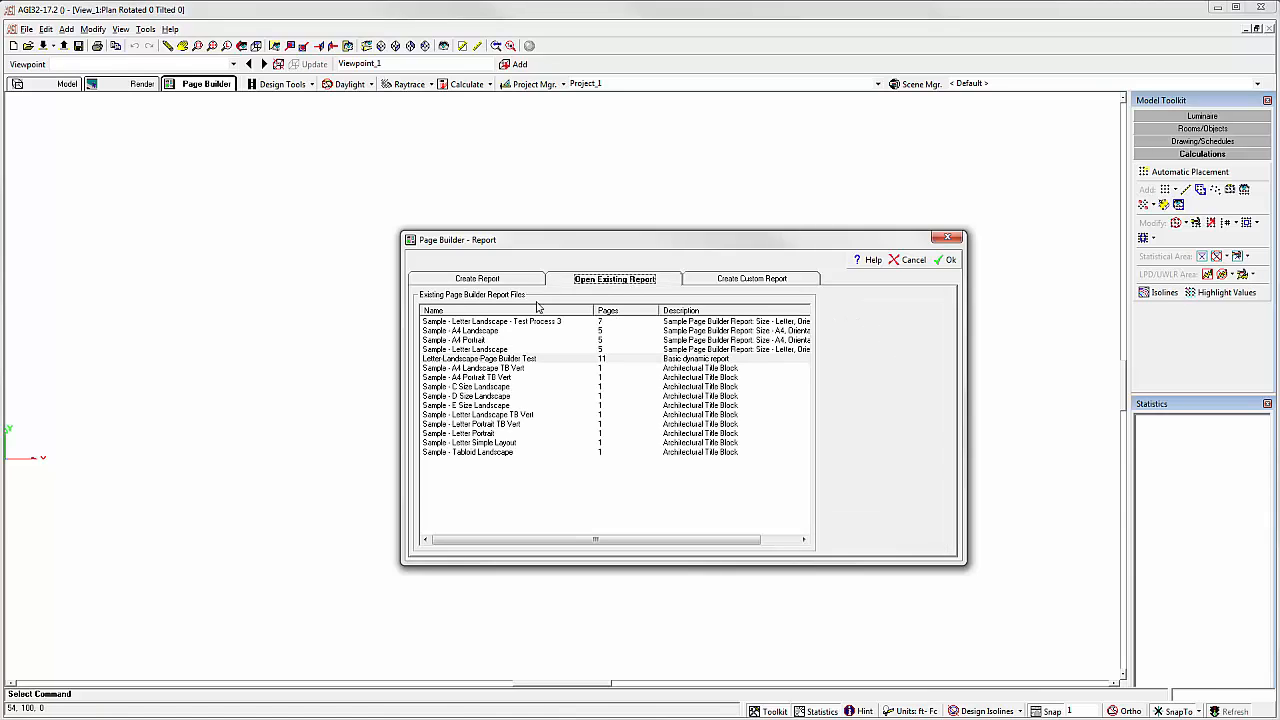
left_click(464, 348)
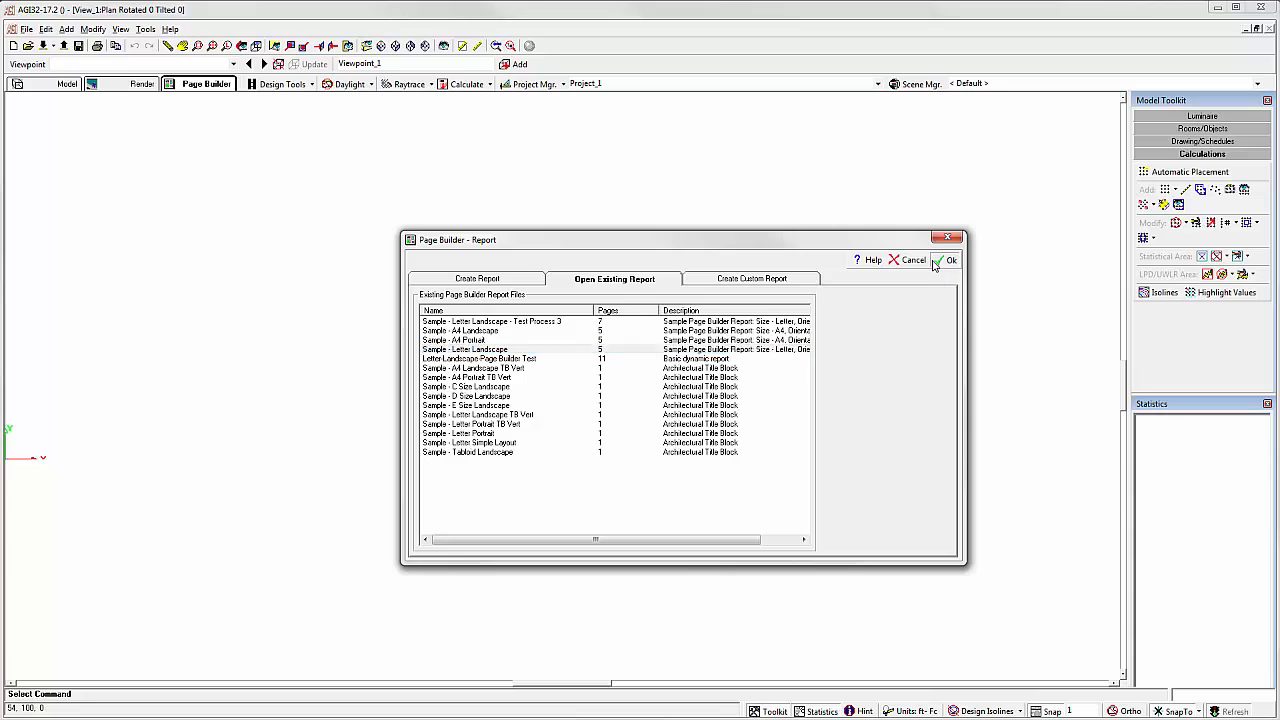
left_click(944, 260)
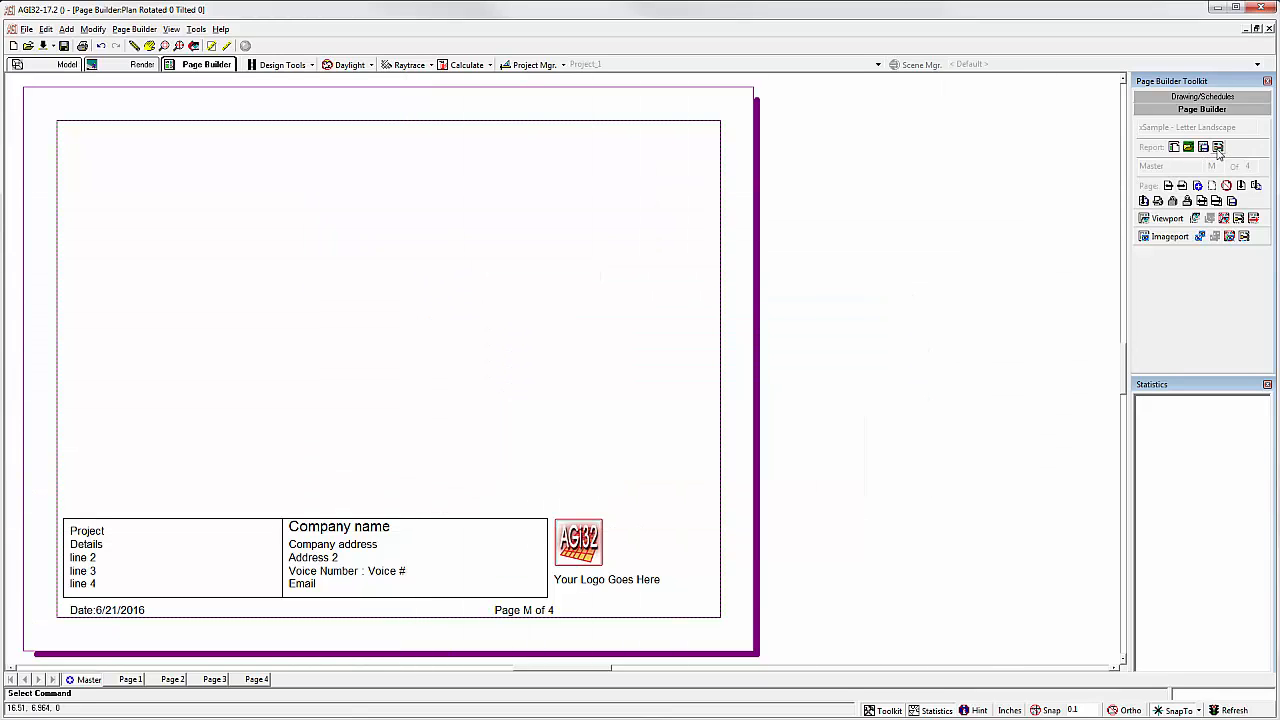
Step: In Report Properties, step to the new page and name it ViewPt+
left_click(1218, 148)
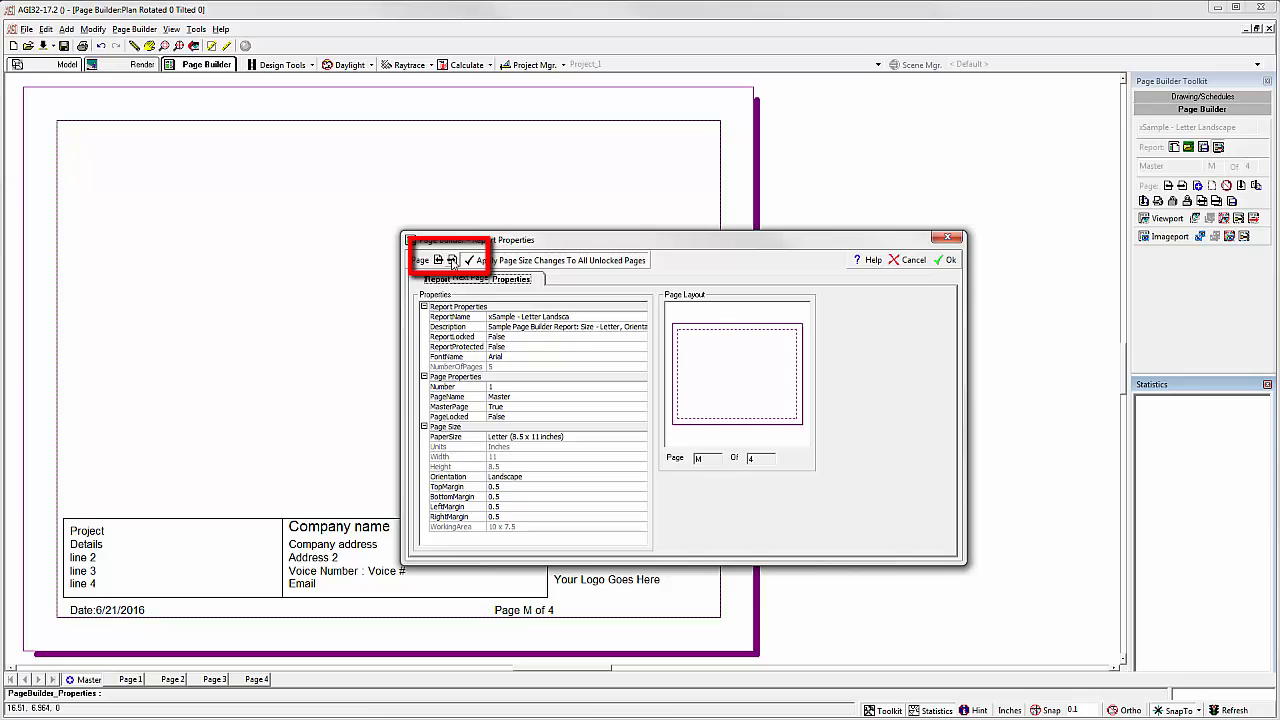
left_click(452, 260)
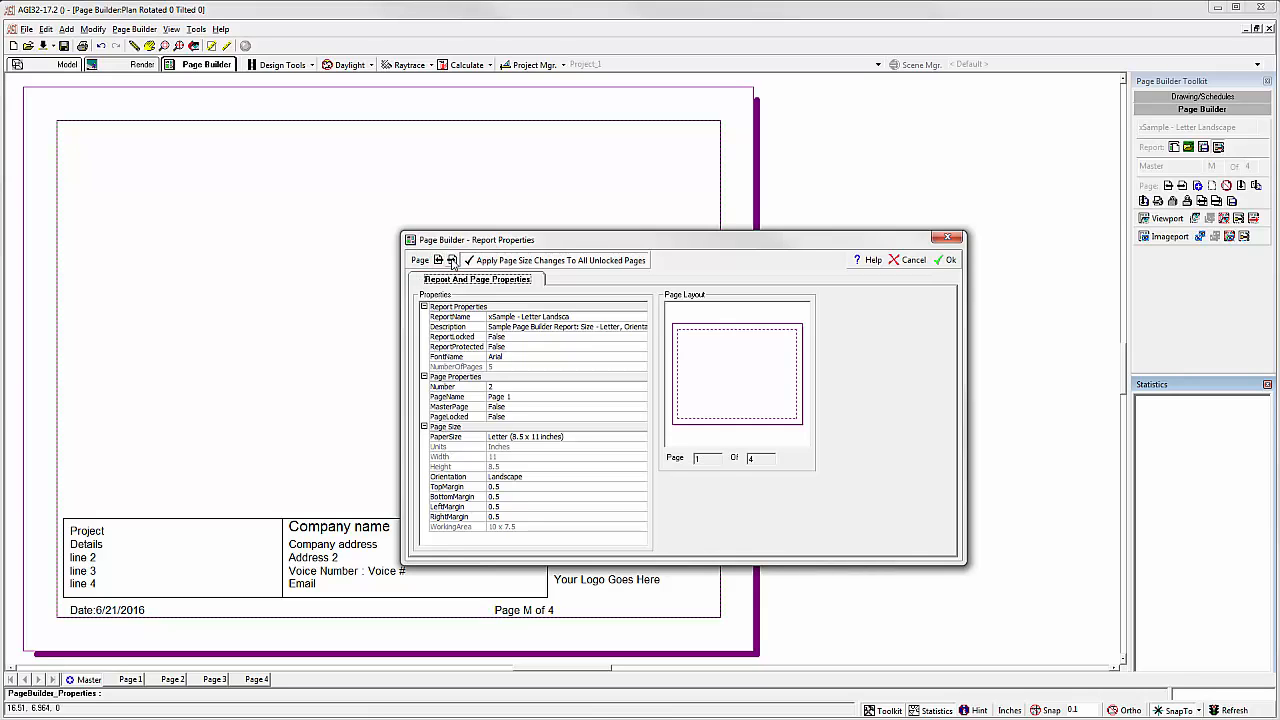
left_click(452, 260)
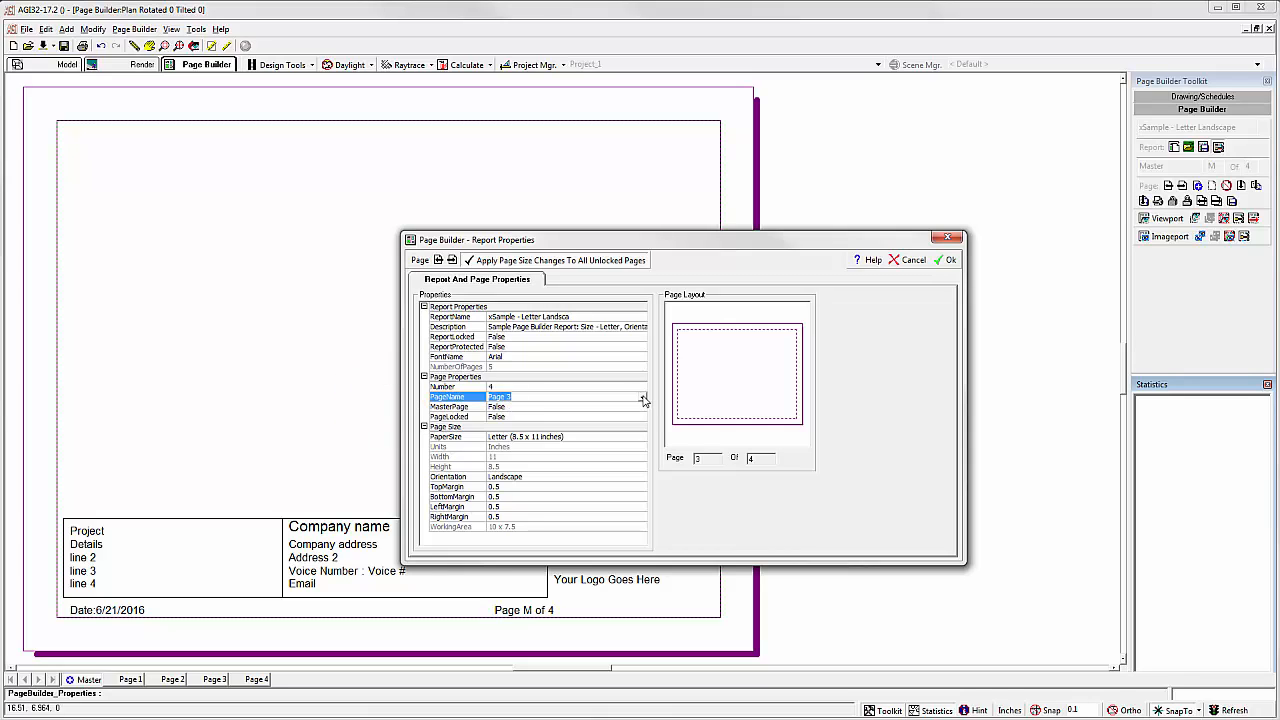
left_click(640, 406)
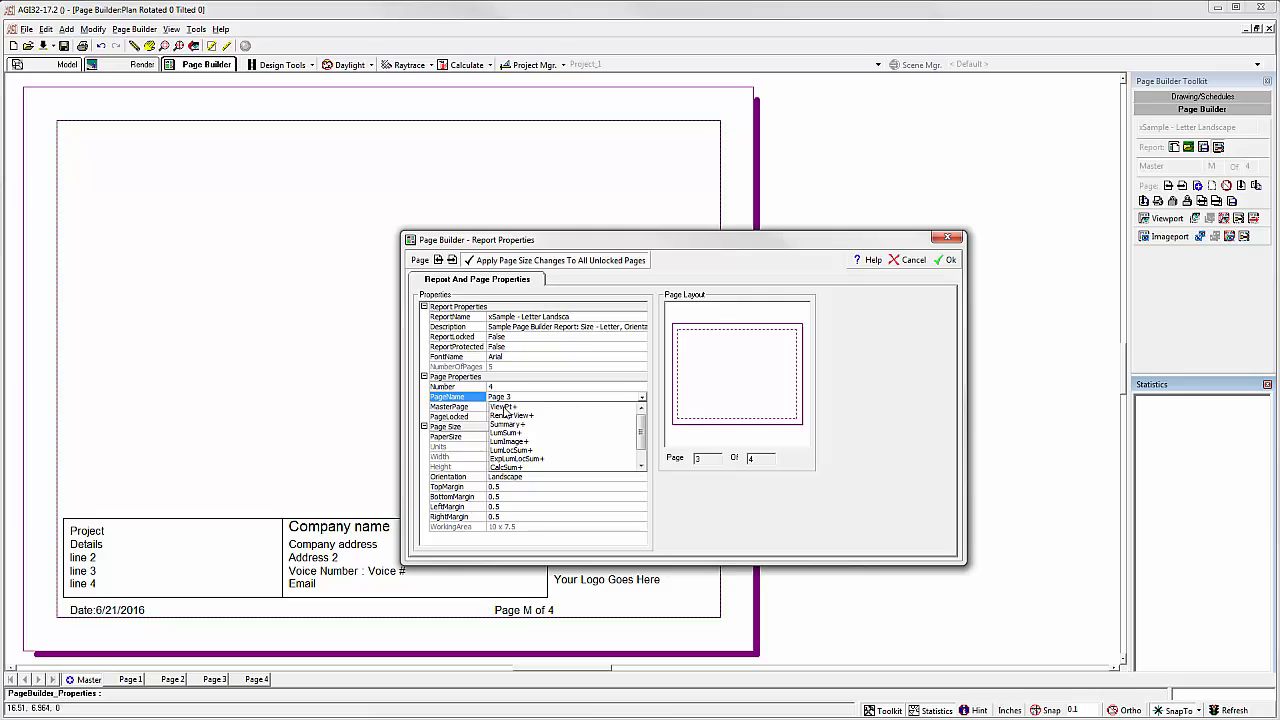
left_click(502, 396)
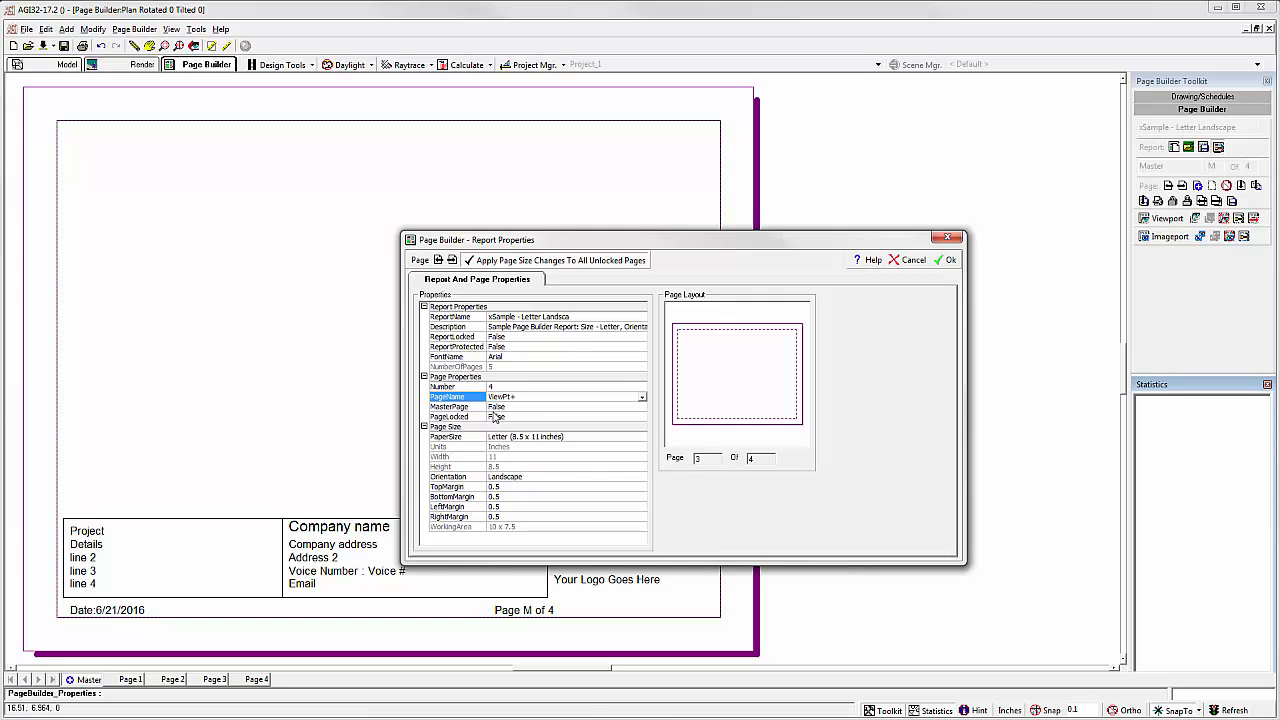
mouse_move(456, 304)
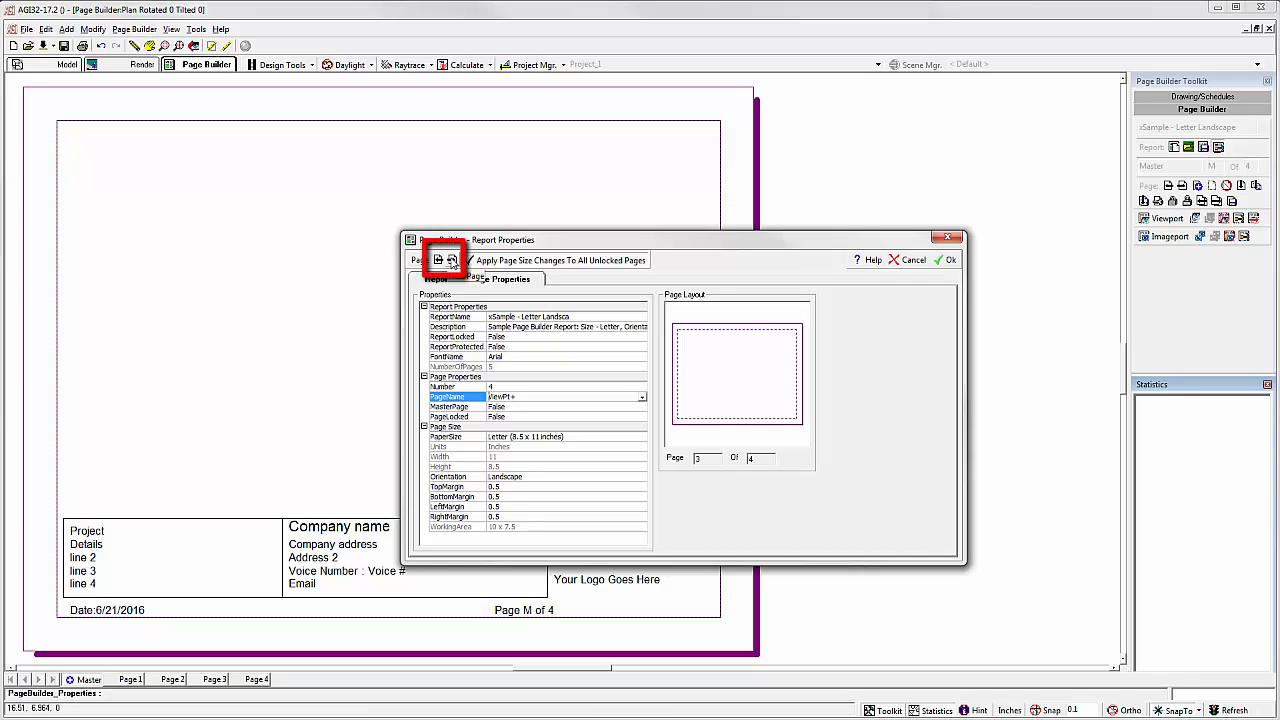
Step: Name the following page RenderView+ and confirm the page property changes
left_click(452, 260)
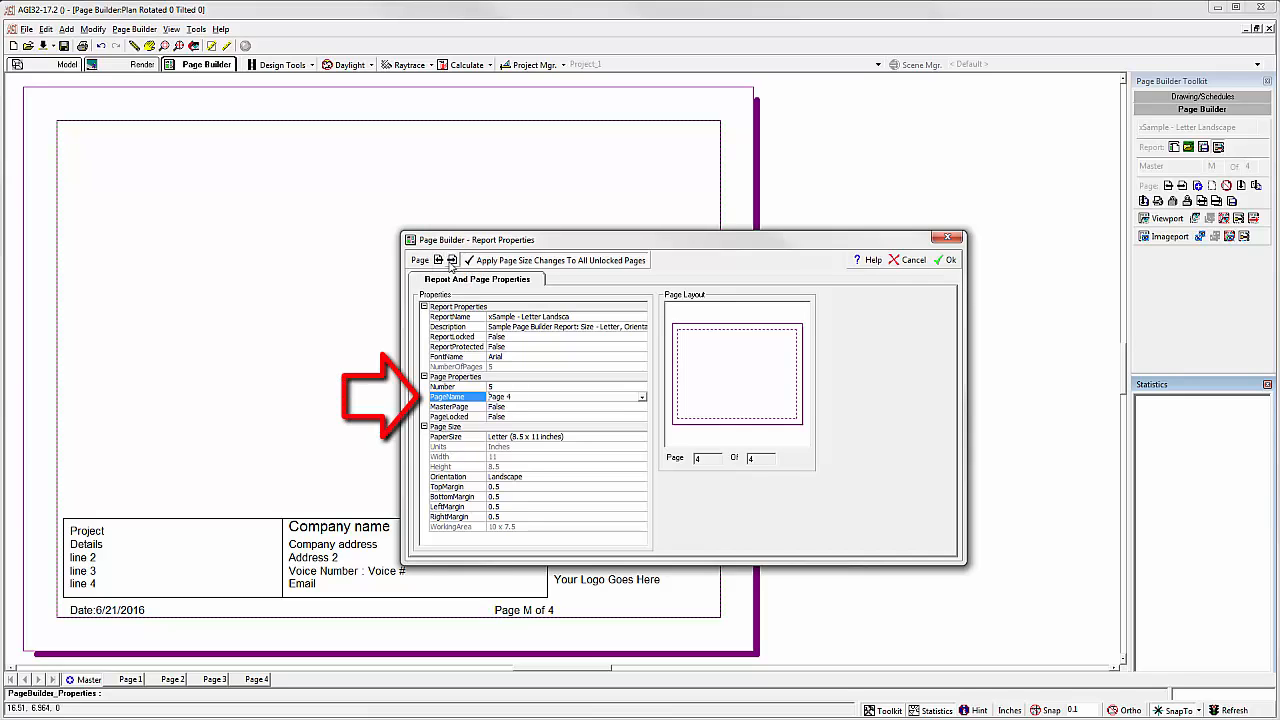
left_click(640, 396)
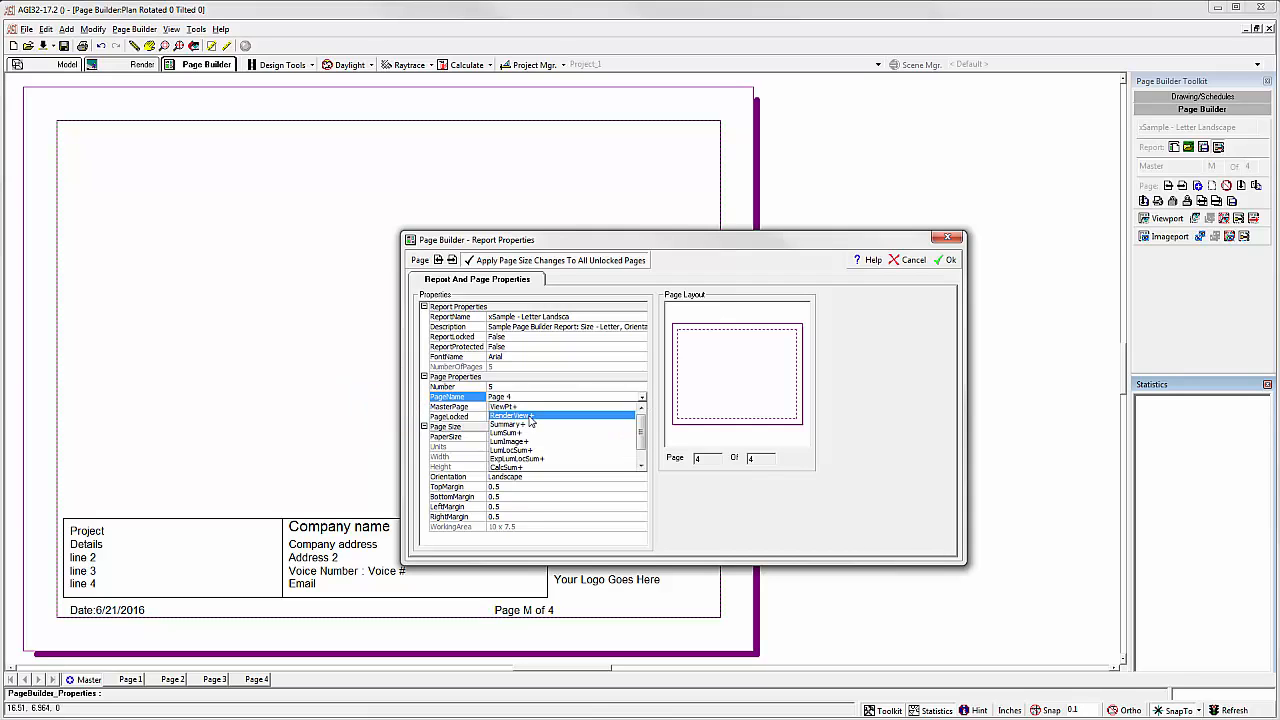
left_click(510, 414)
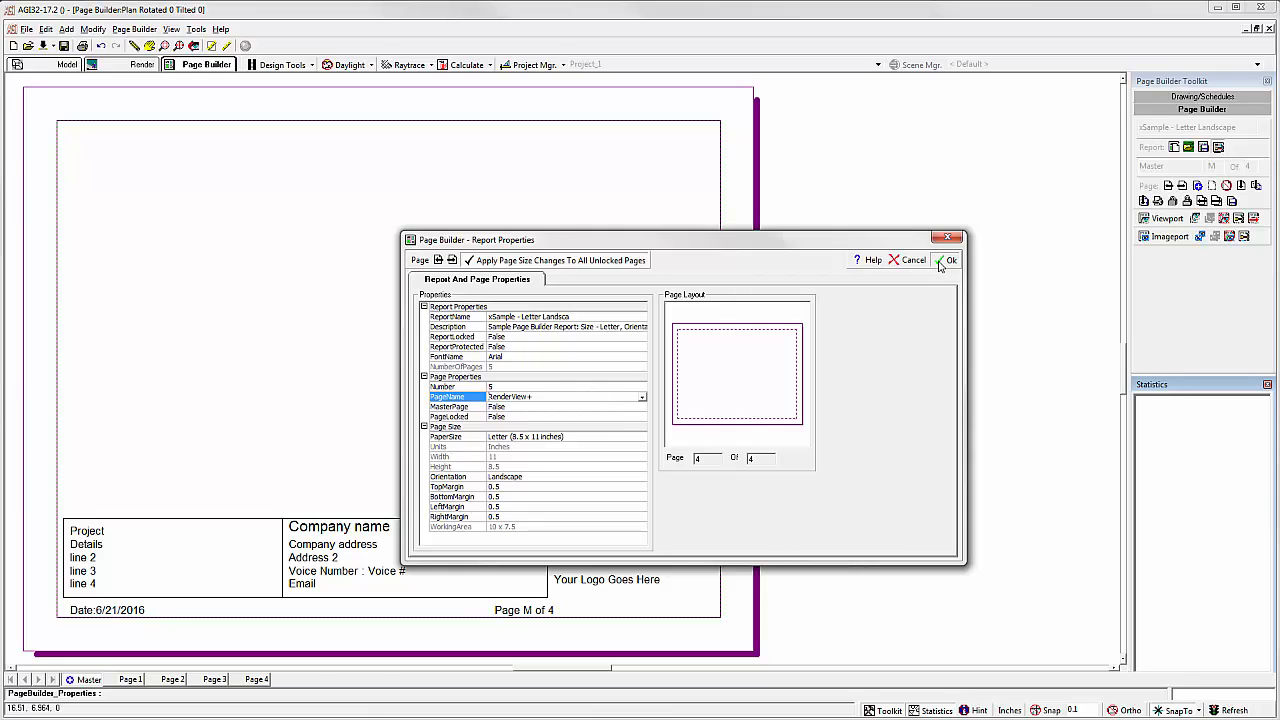
left_click(948, 260)
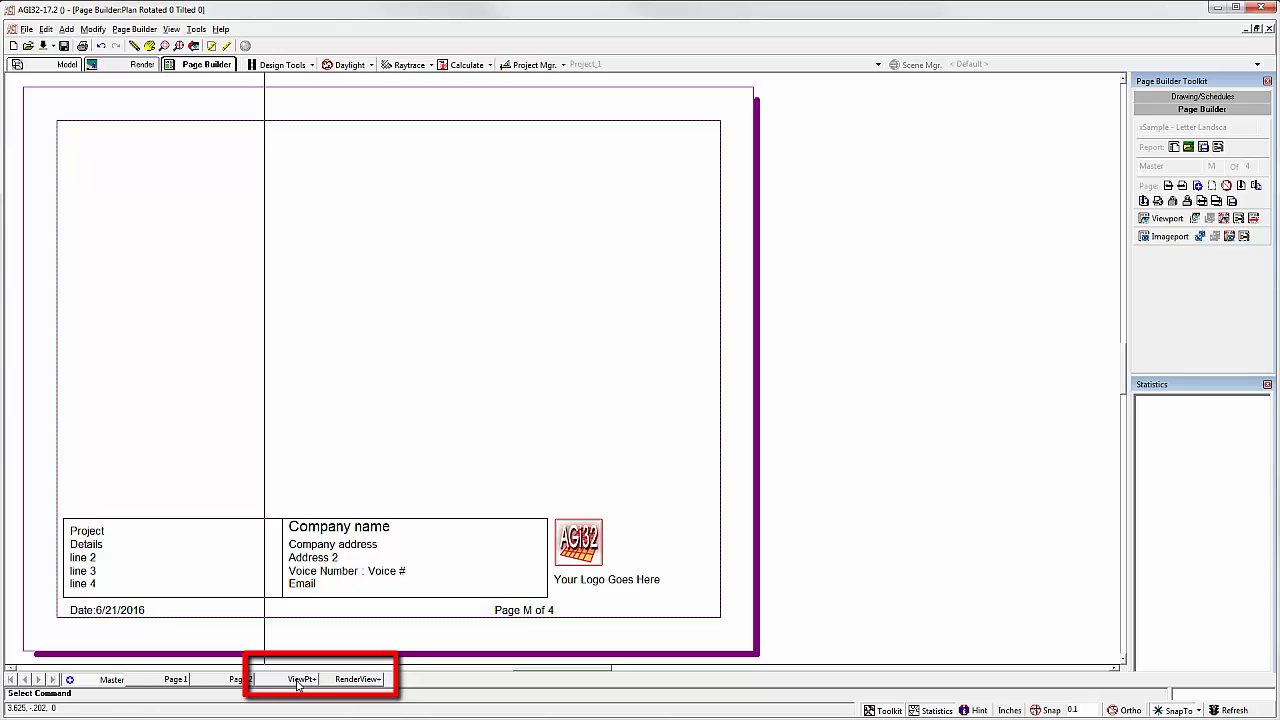
Step: Make the ViewPt+ page's viewport a dynamic viewport linked to View_1
left_click(302, 680)
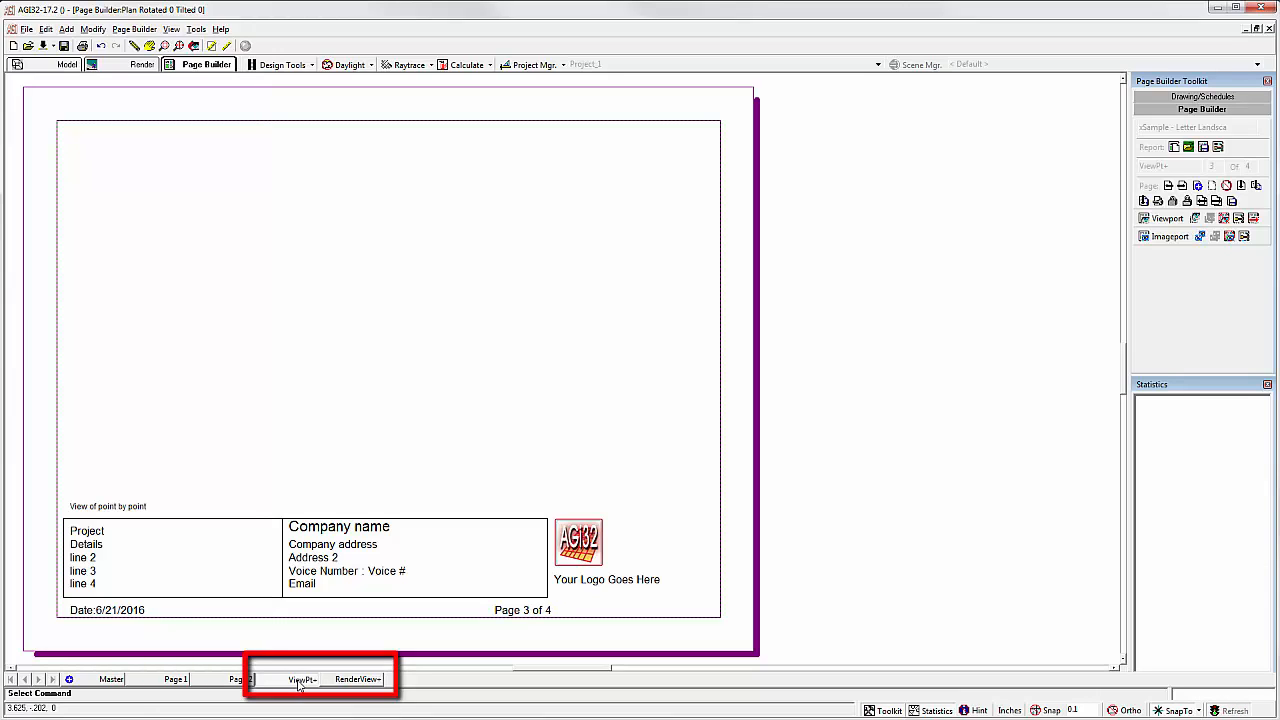
right_click(322, 330)
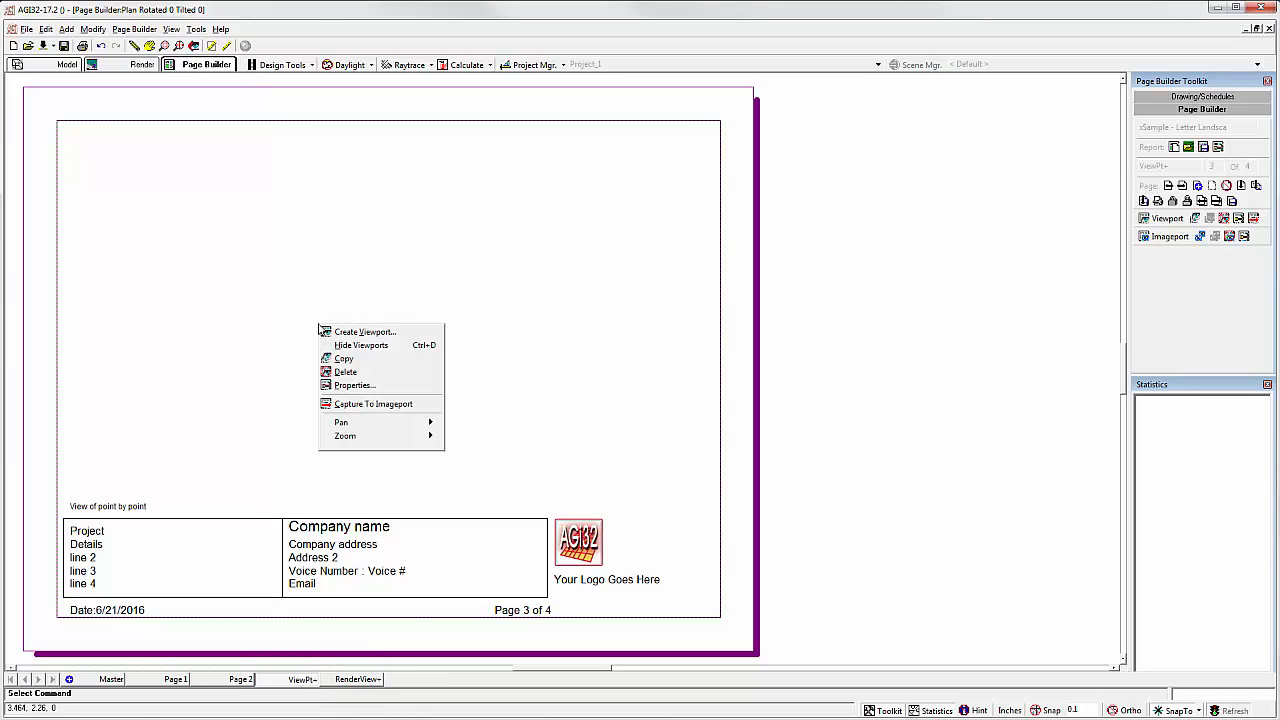
mouse_move(352, 384)
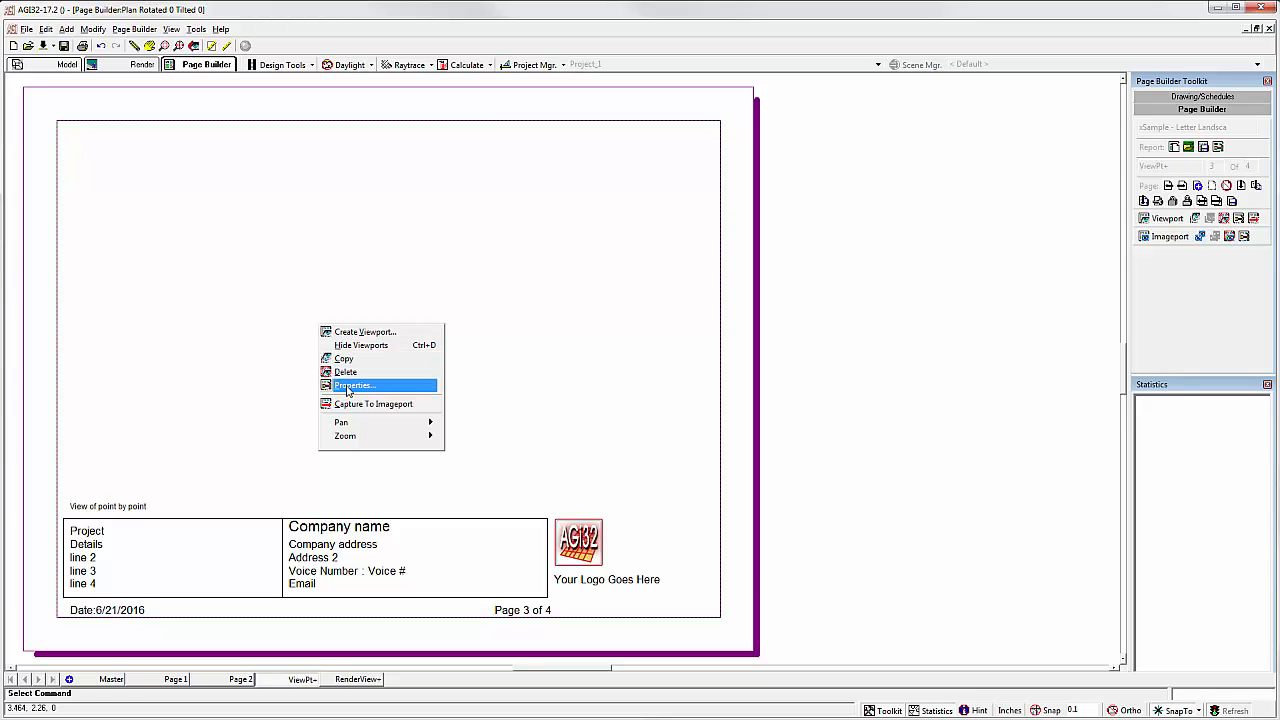
left_click(354, 384)
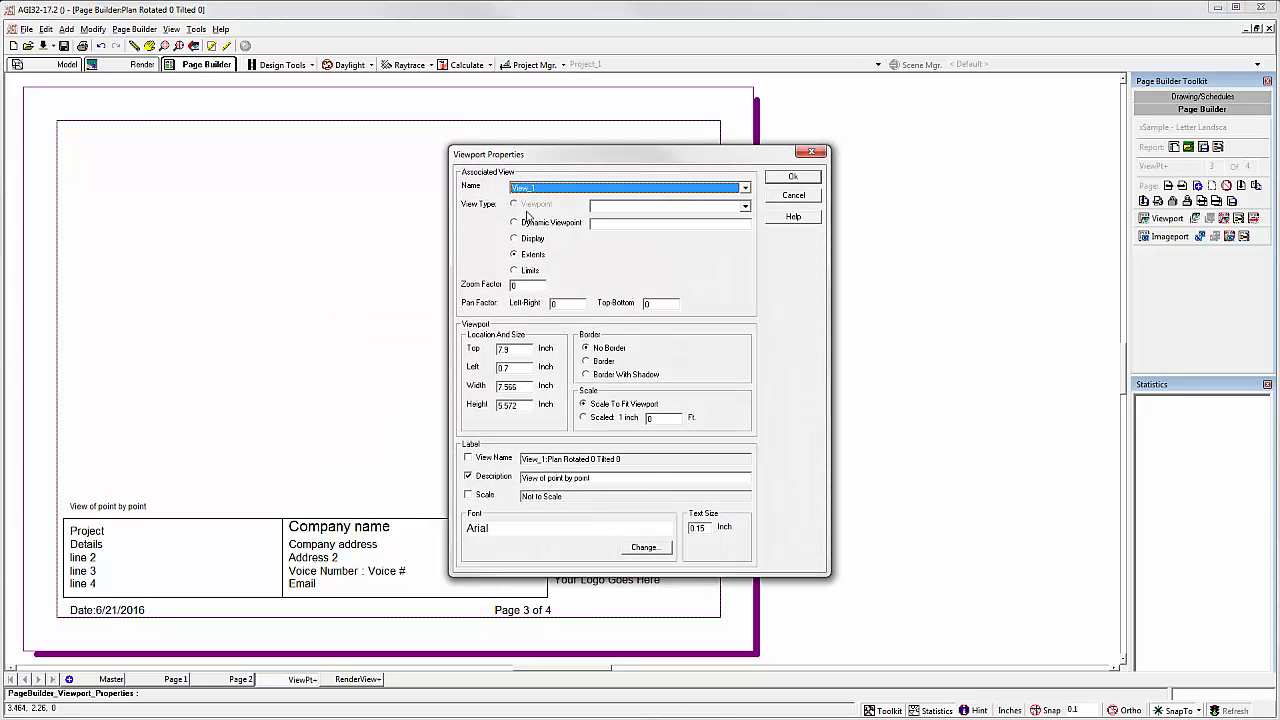
left_click(516, 222)
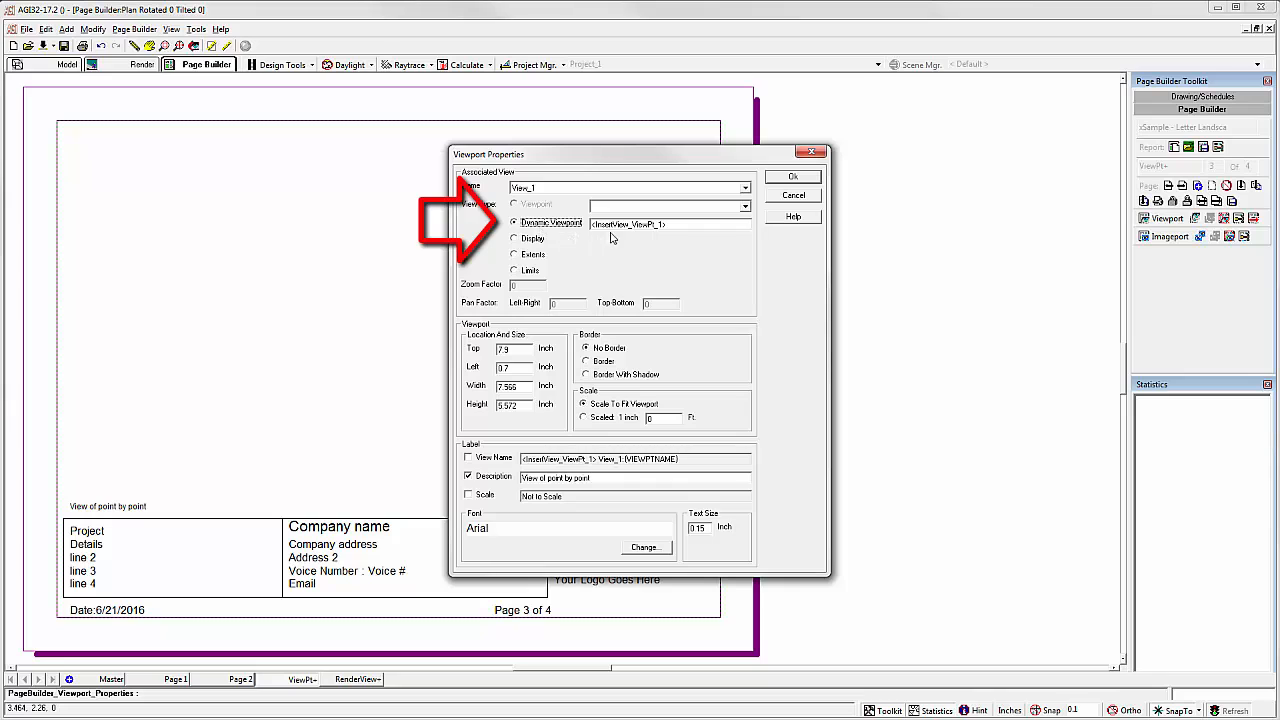
left_click(792, 176)
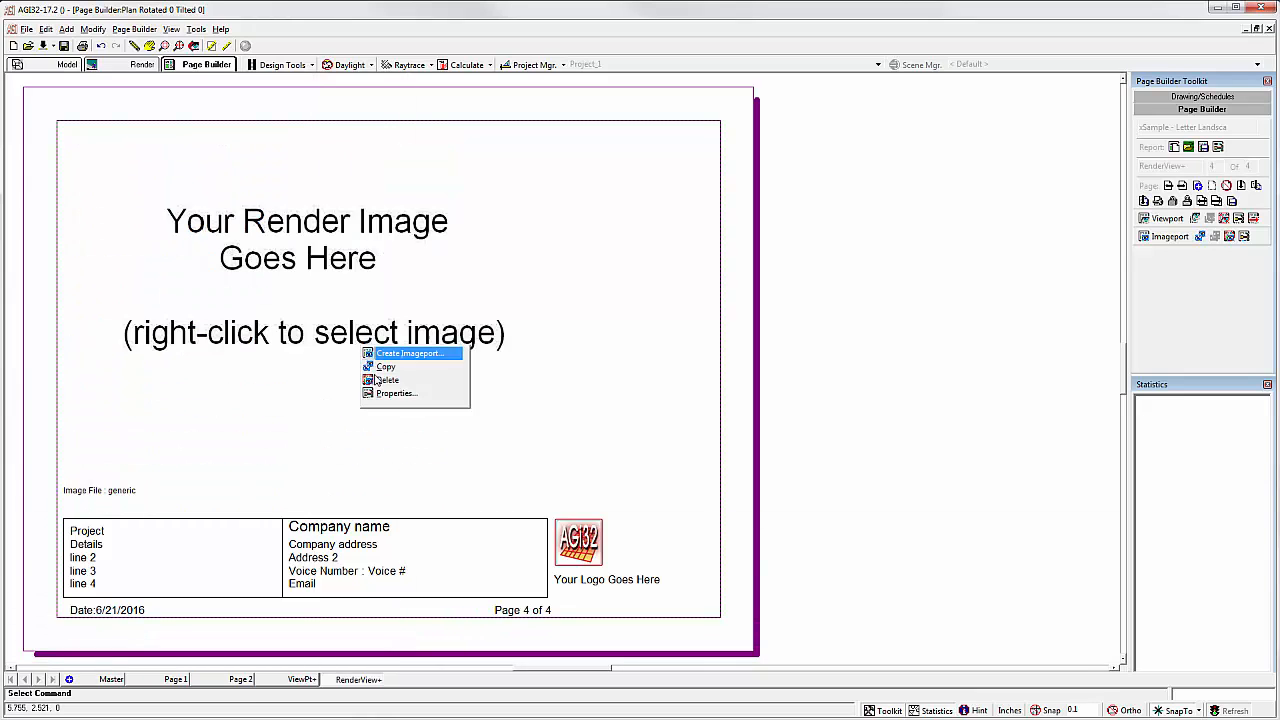
Step: Assign the dynamic RenderView proxy image to the RenderView+ page's image frame
left_click(396, 392)
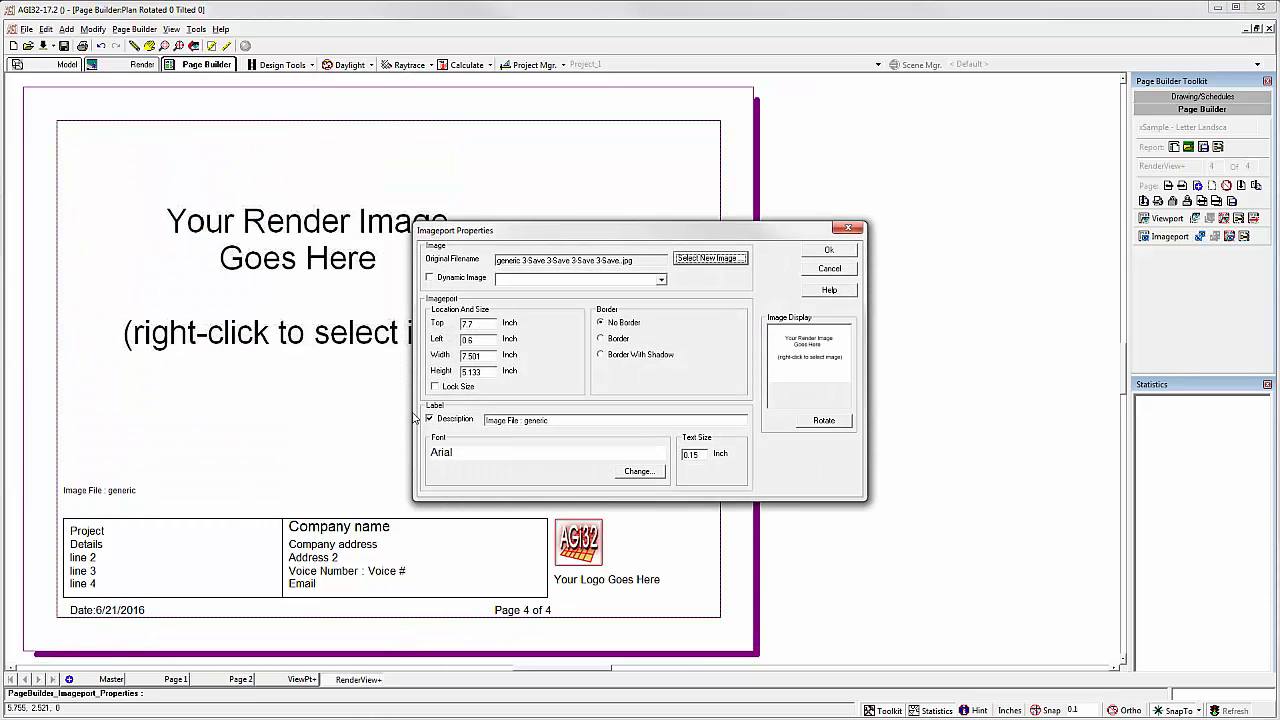
left_click(710, 258)
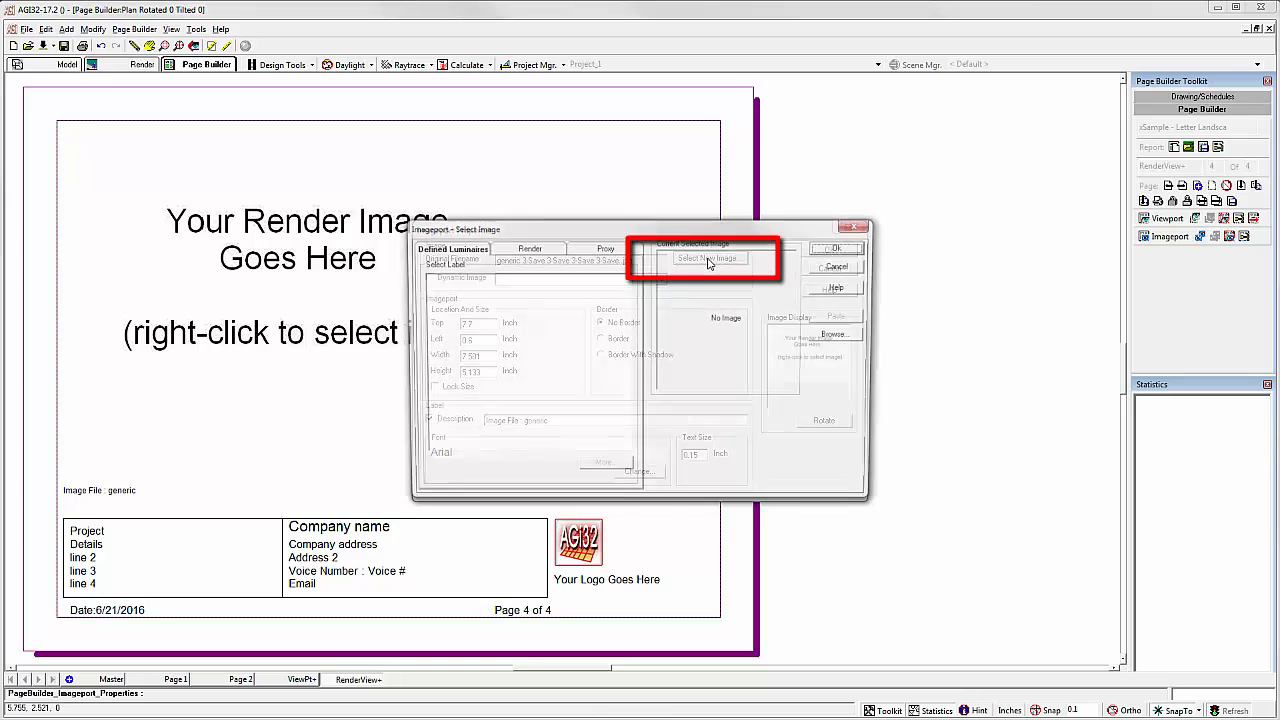
left_click(604, 248)
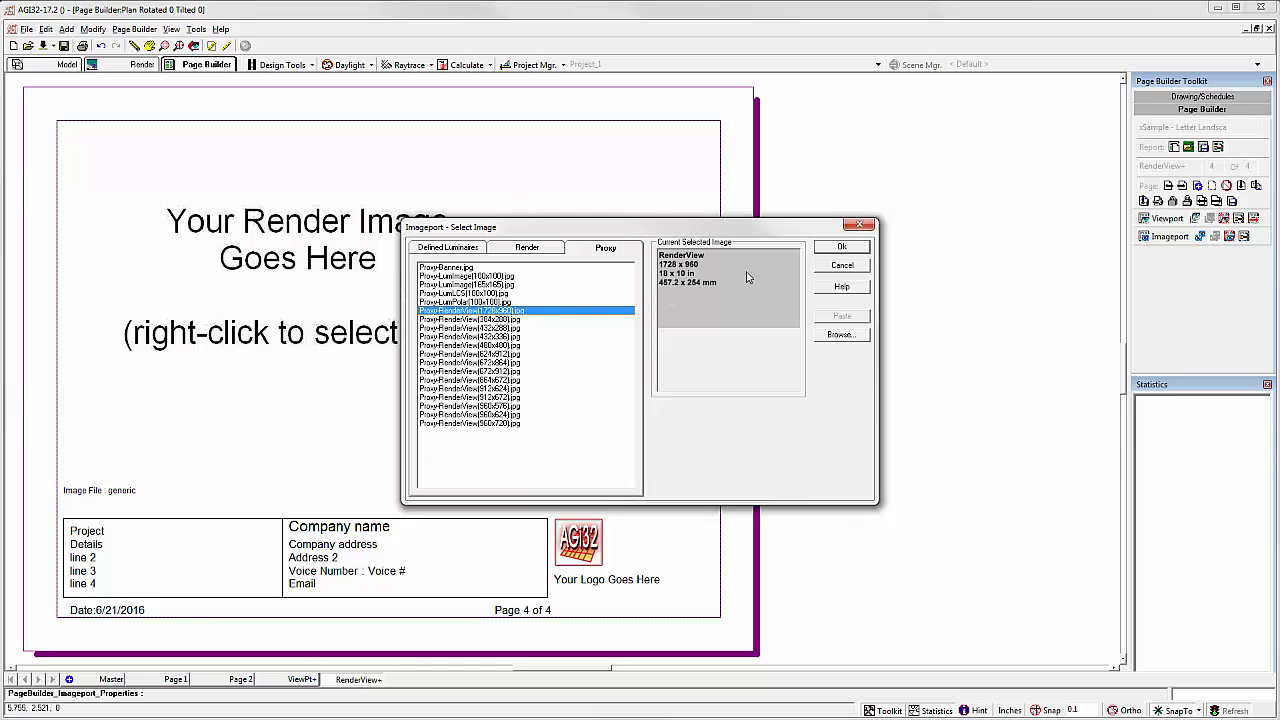
left_click(840, 246)
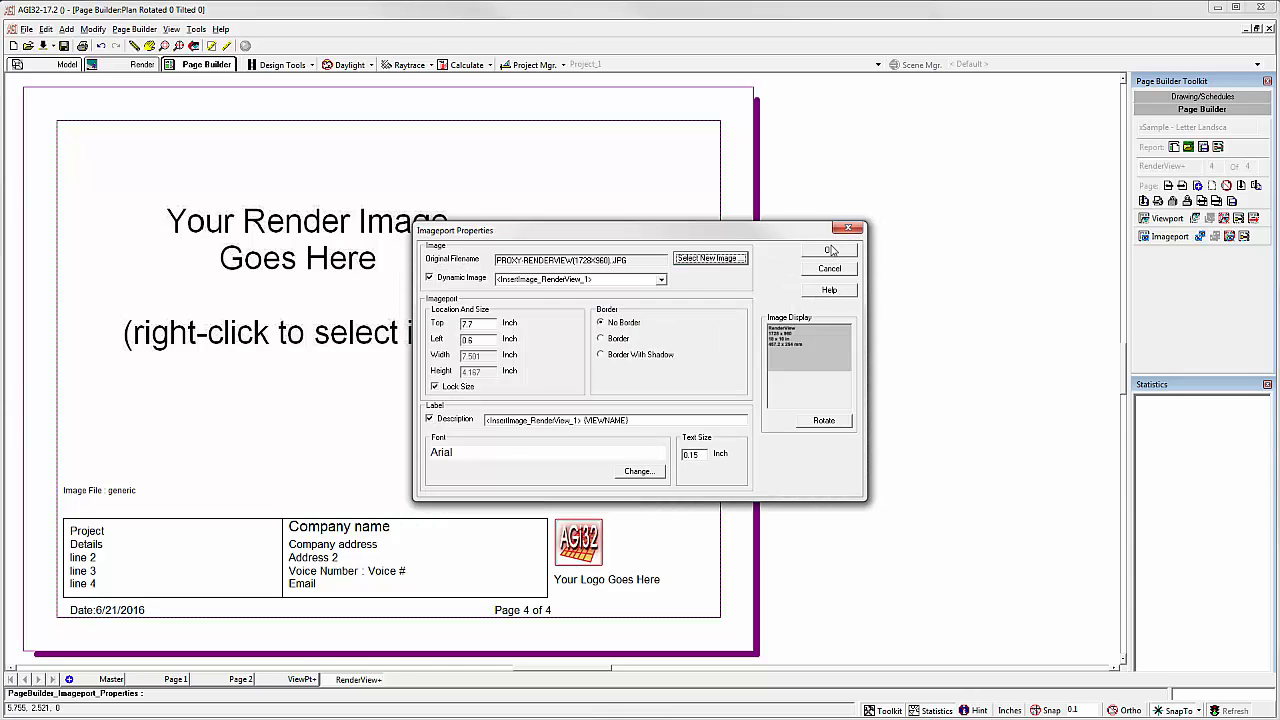
Step: Unlock the frame's size and resize the RenderView proxy to 1728 x 960
left_click(434, 386)
type("10")
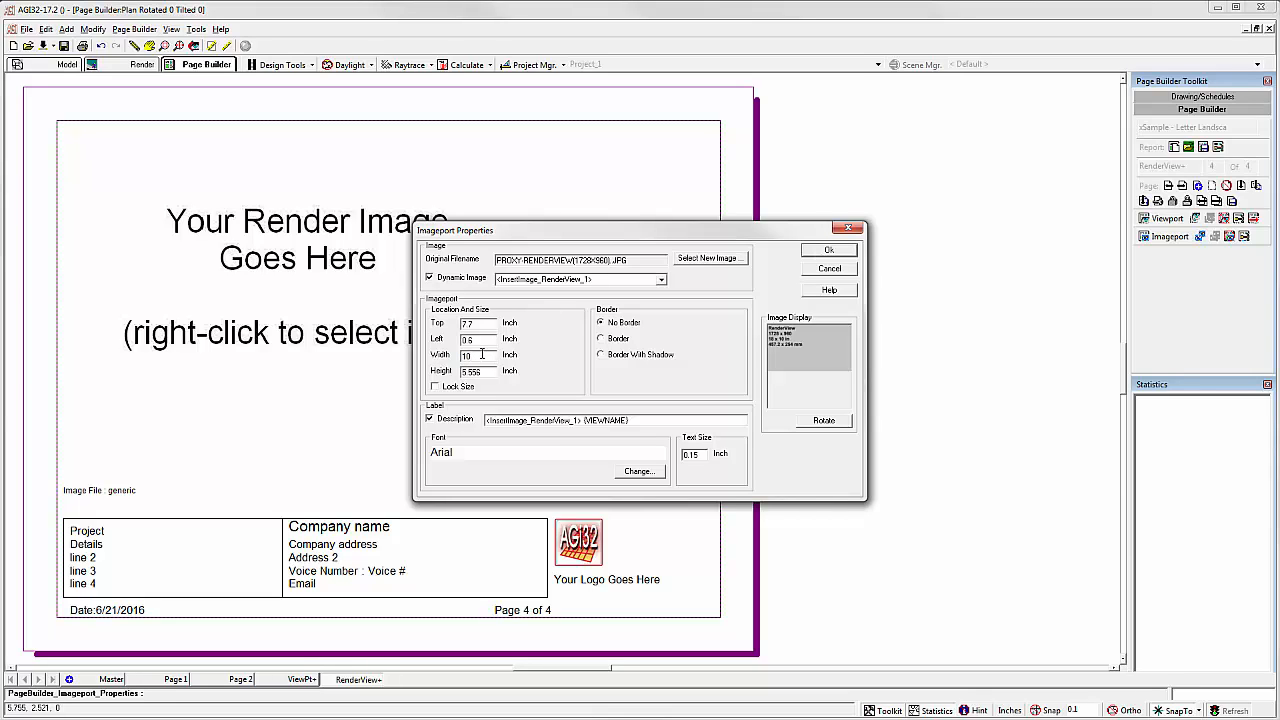
left_click(828, 250)
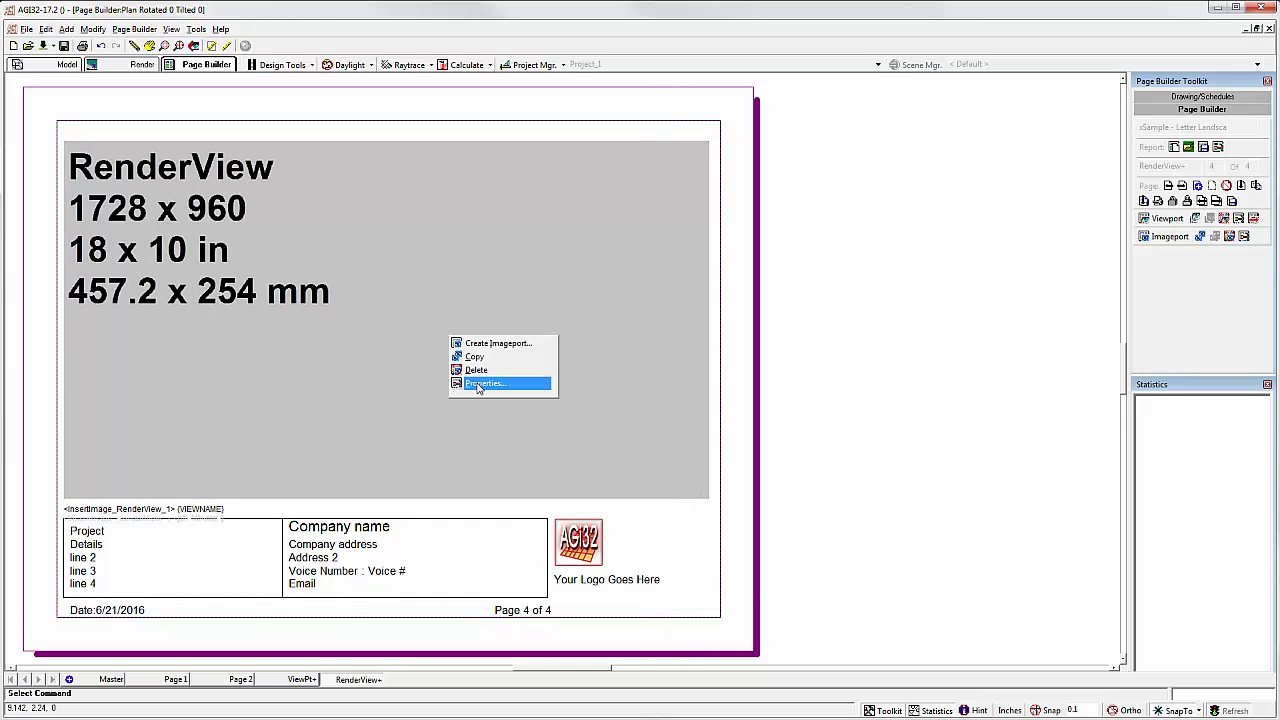
left_click(484, 384)
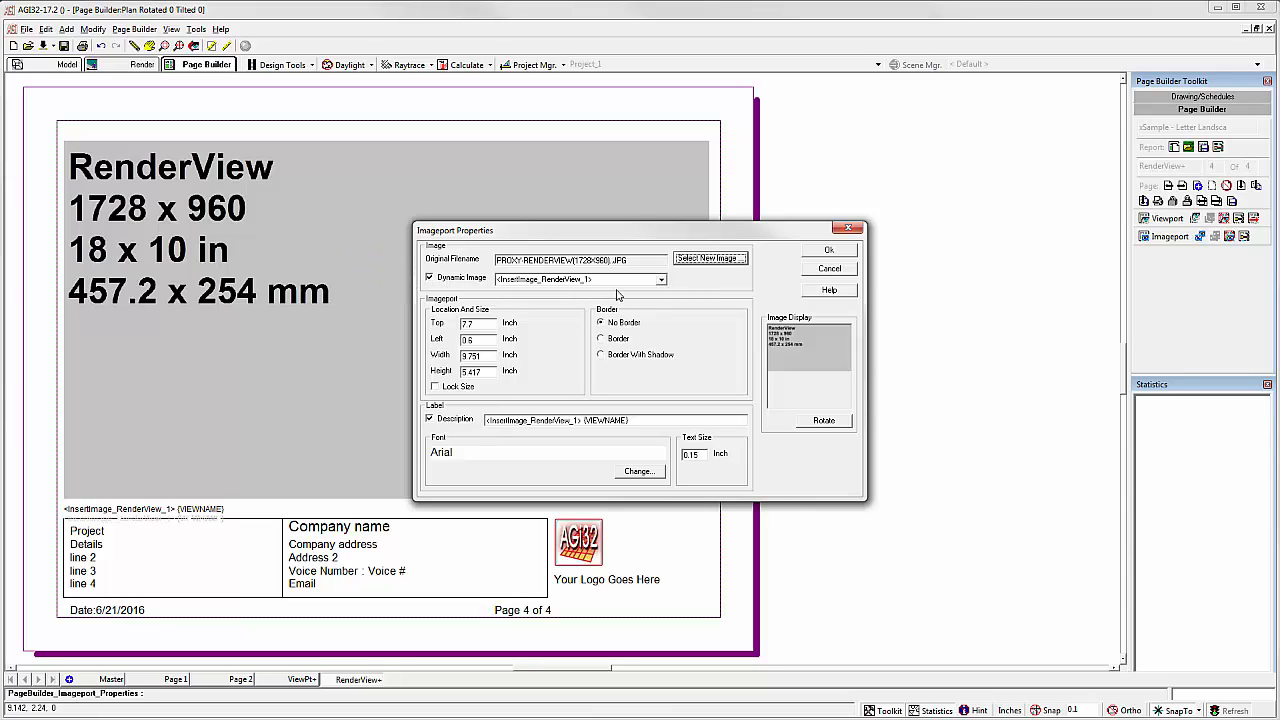
left_click(828, 248)
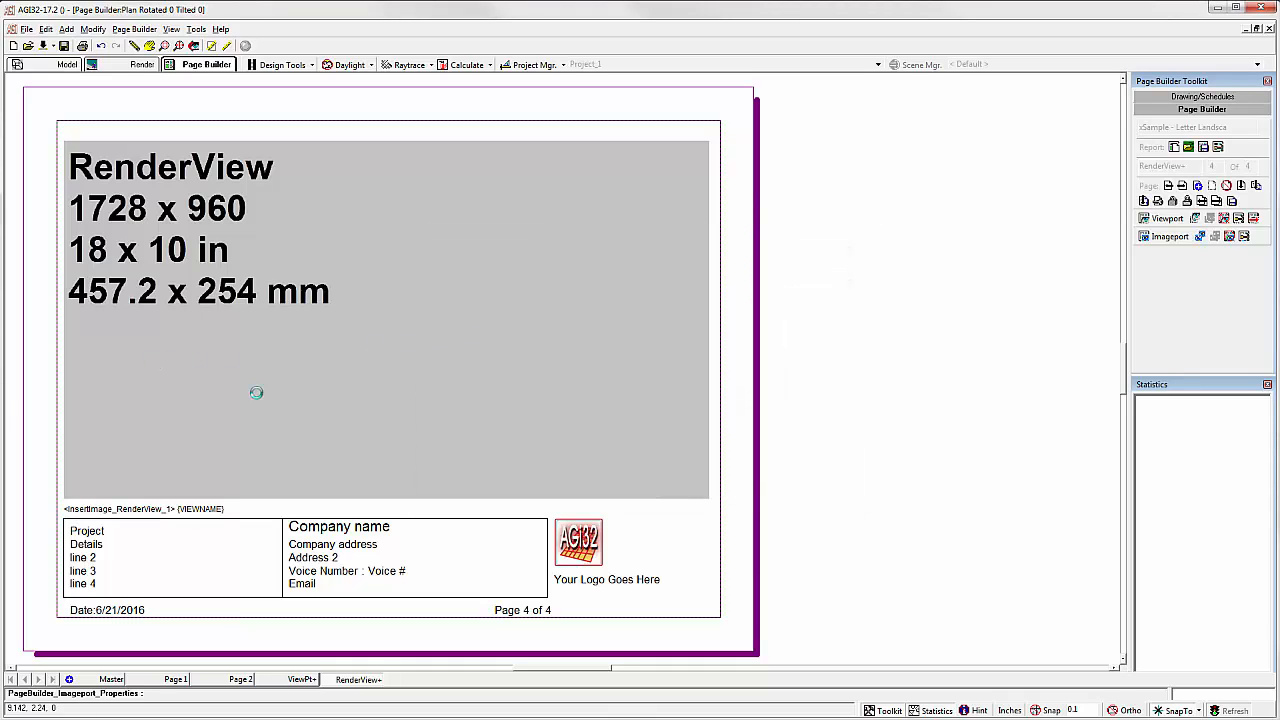
mouse_move(264, 396)
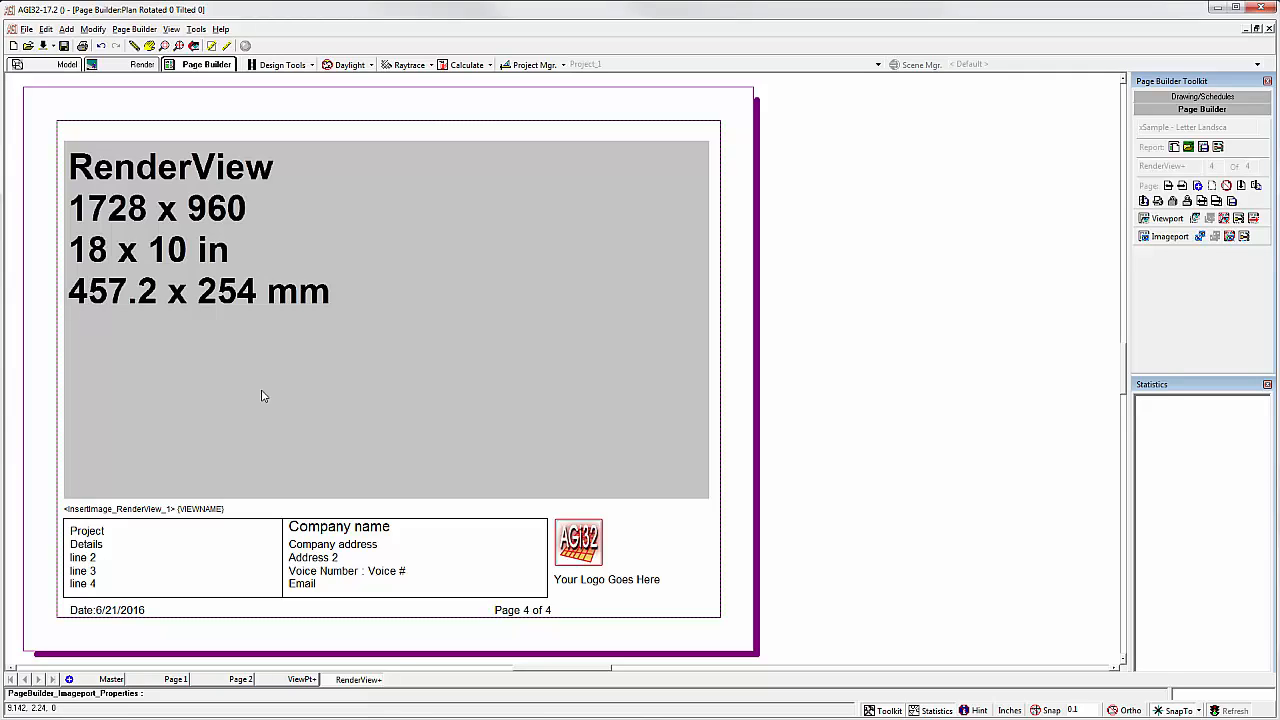
mouse_move(178, 260)
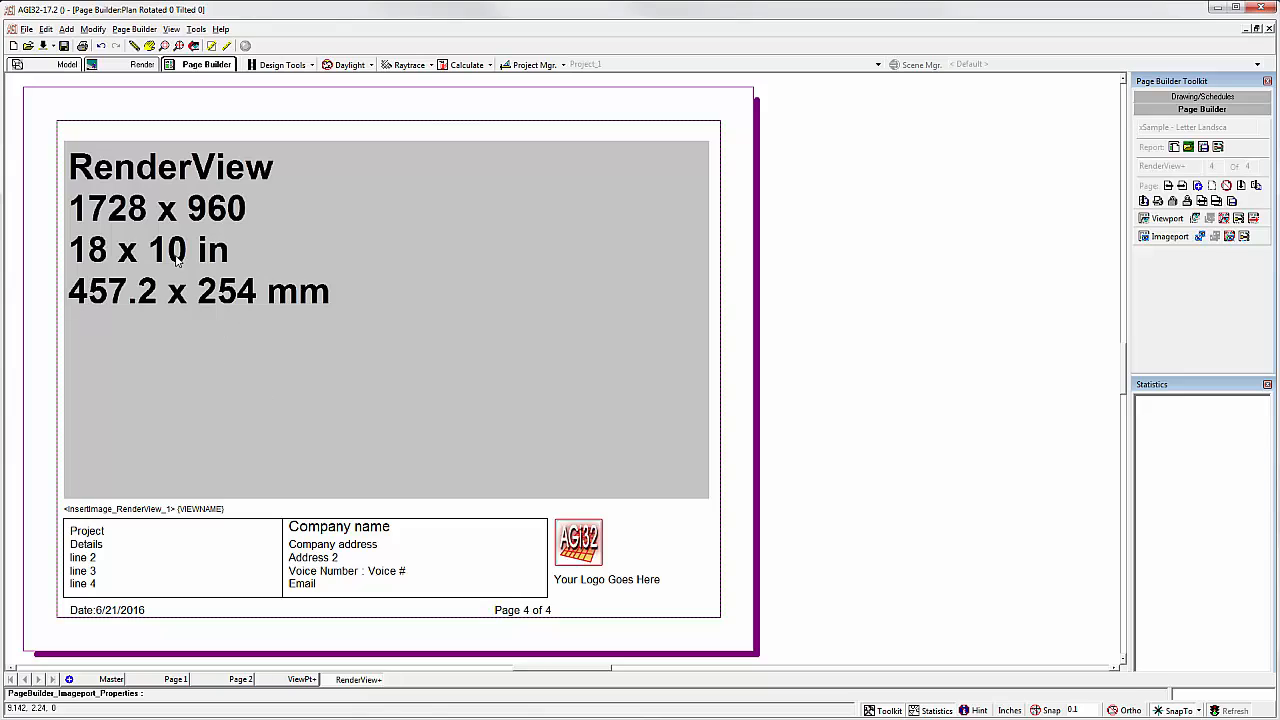
mouse_move(198, 258)
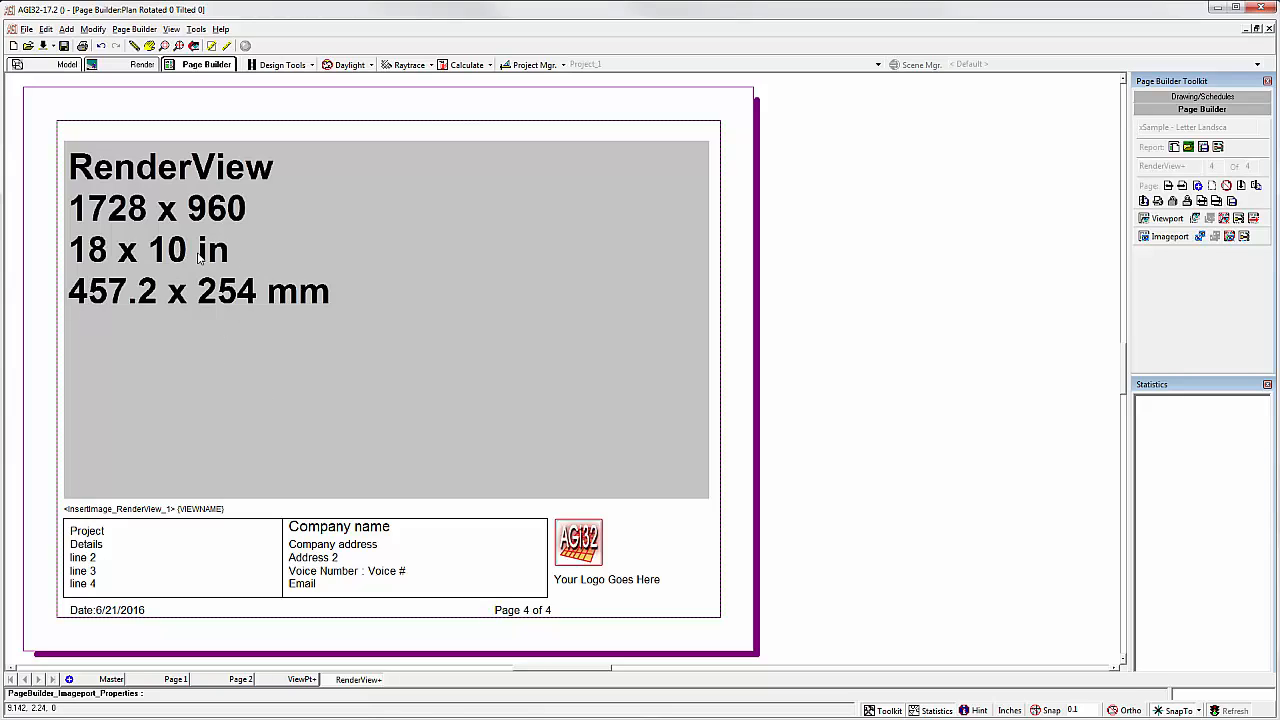
mouse_move(300, 372)
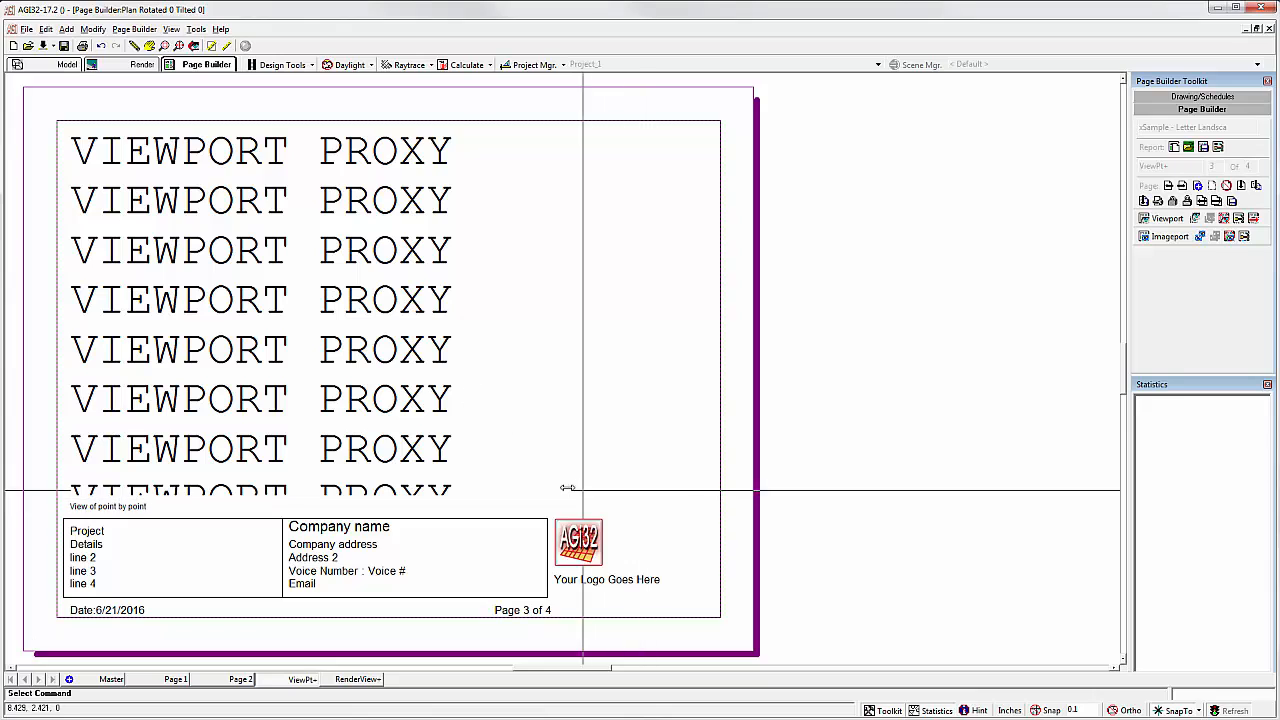
mouse_move(464, 486)
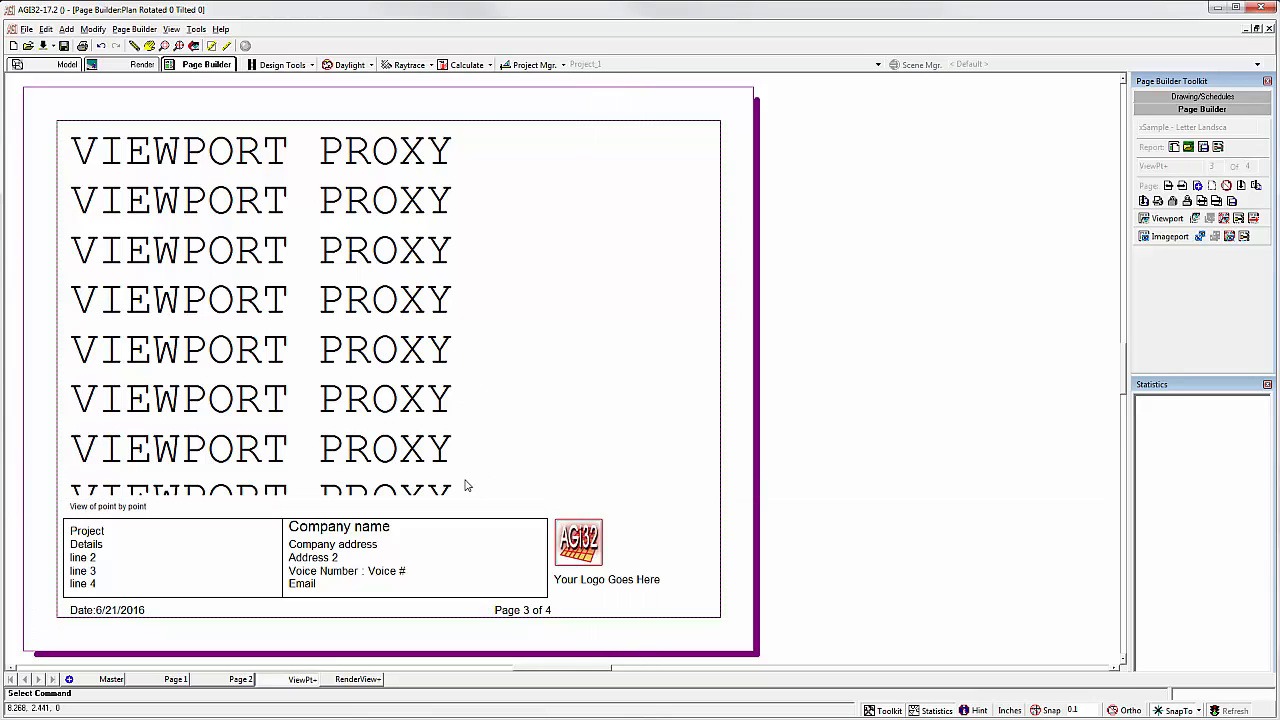
Step: Copy the ViewPt+ viewport as a trial, inspect the pasted copy's properties, then remove it
right_click(456, 398)
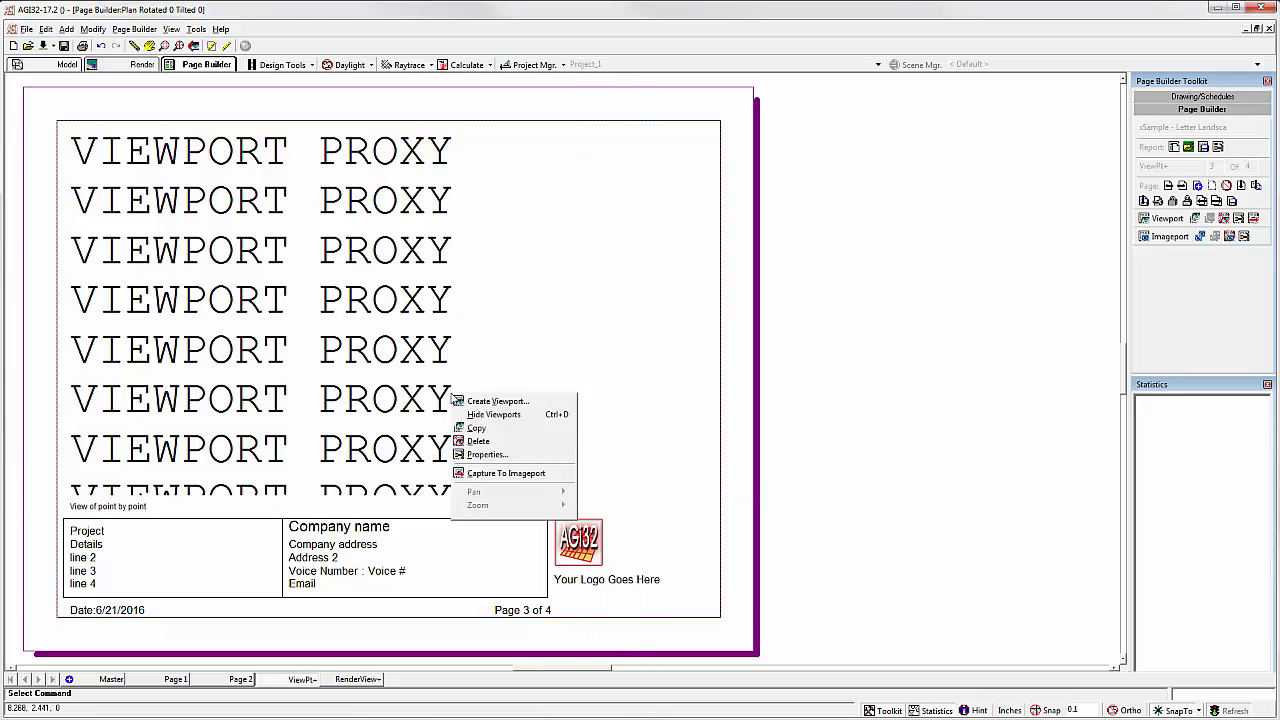
left_click(476, 428)
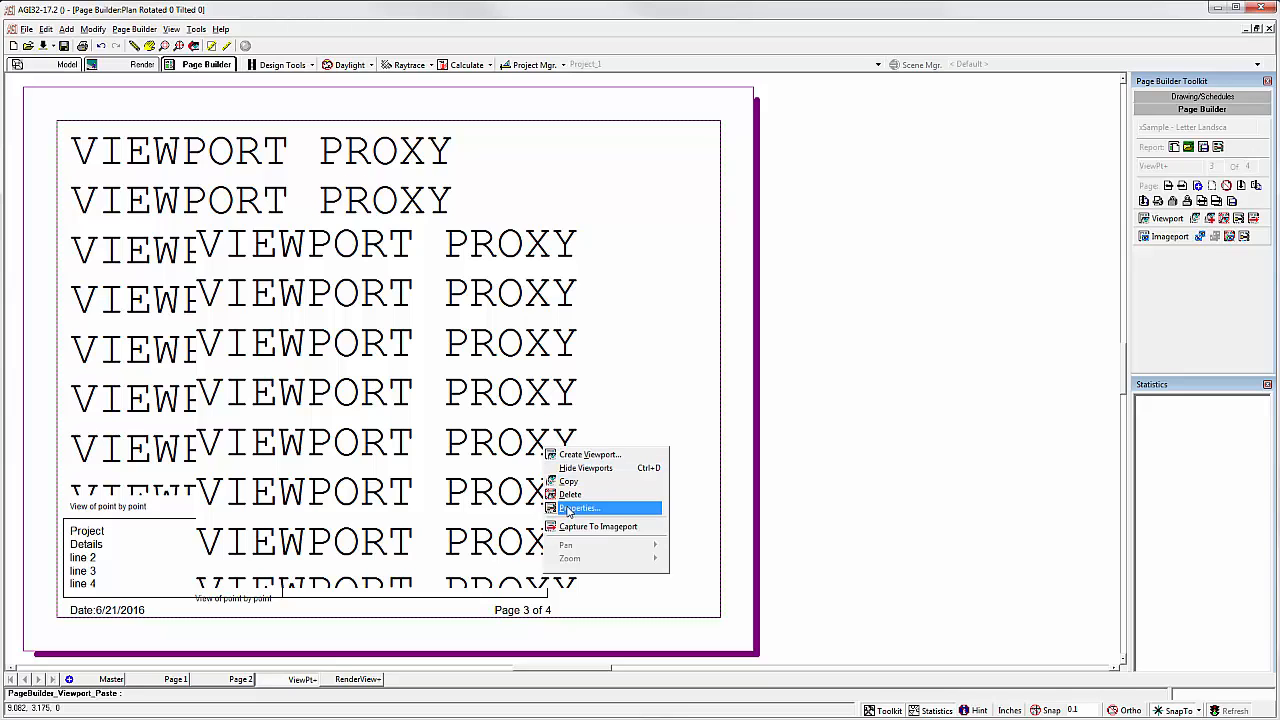
left_click(580, 508)
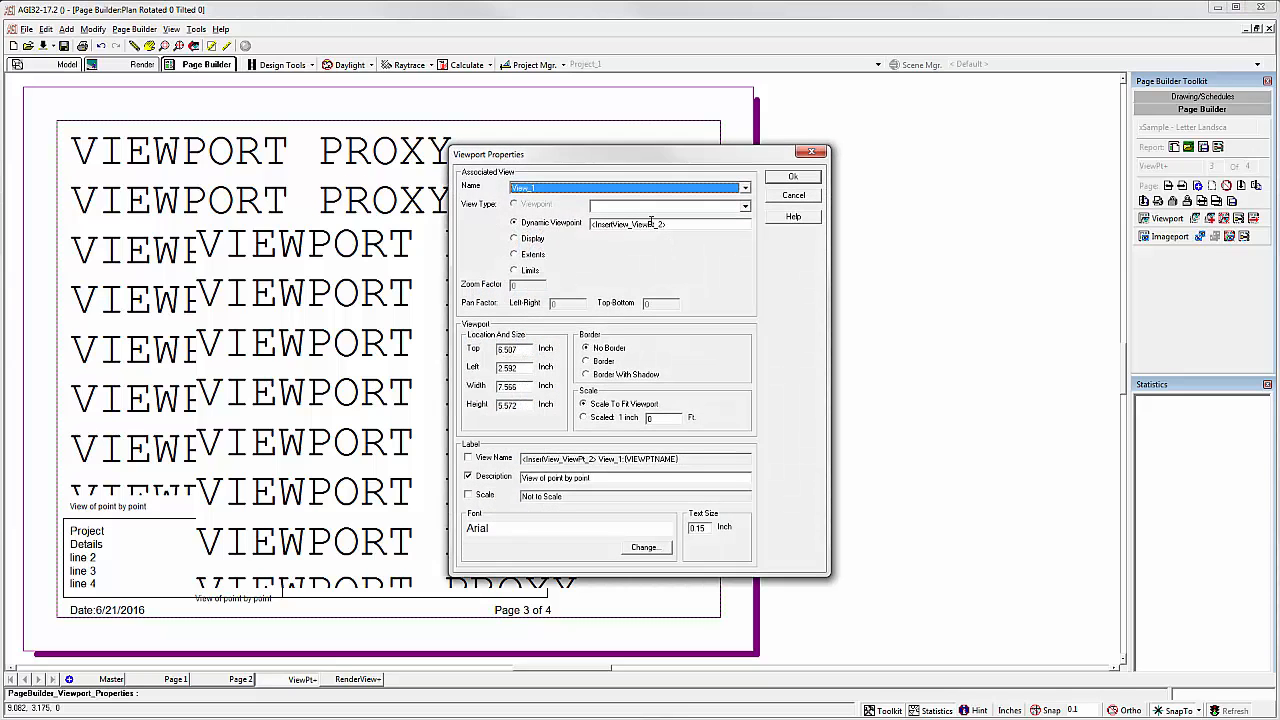
mouse_move(792, 196)
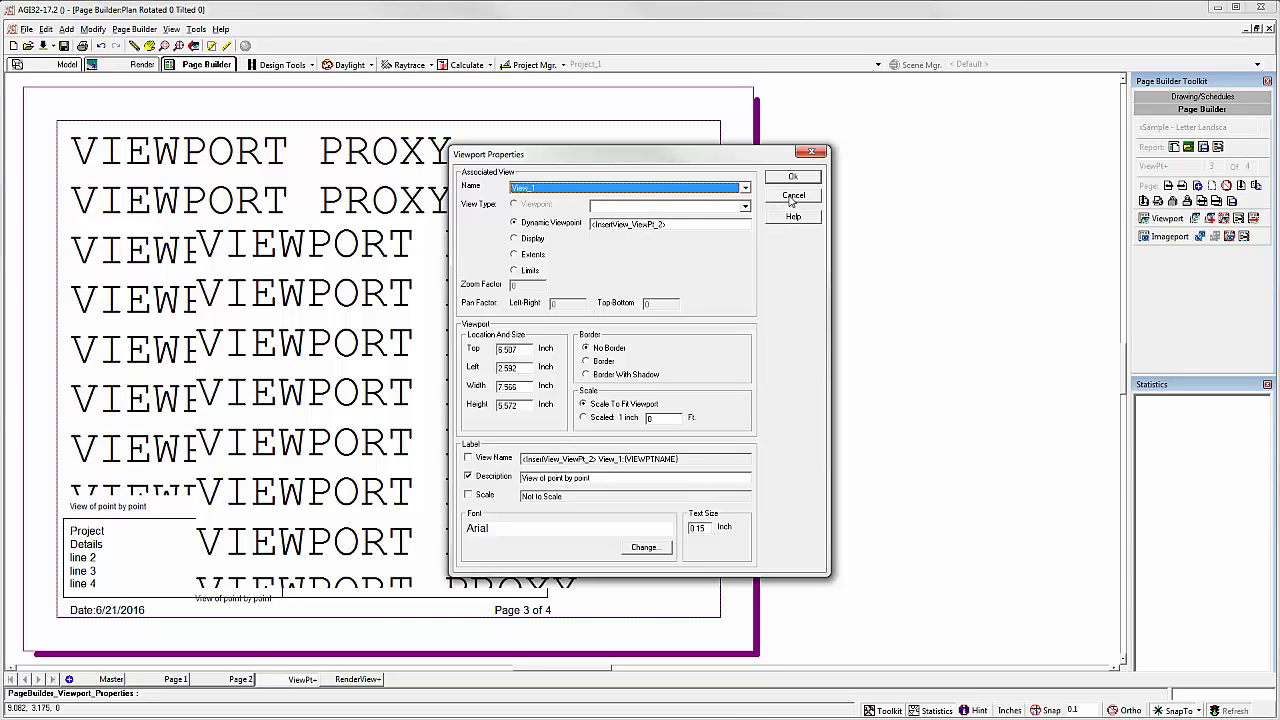
left_click(792, 196)
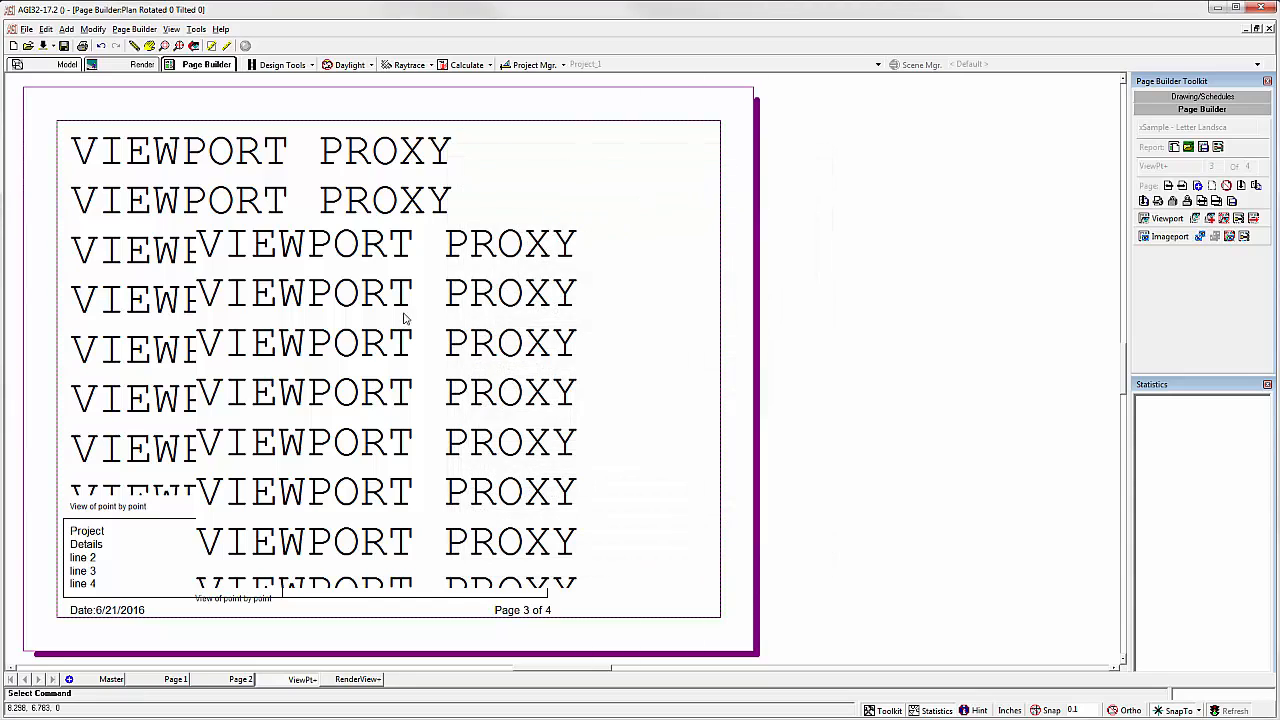
mouse_move(500, 376)
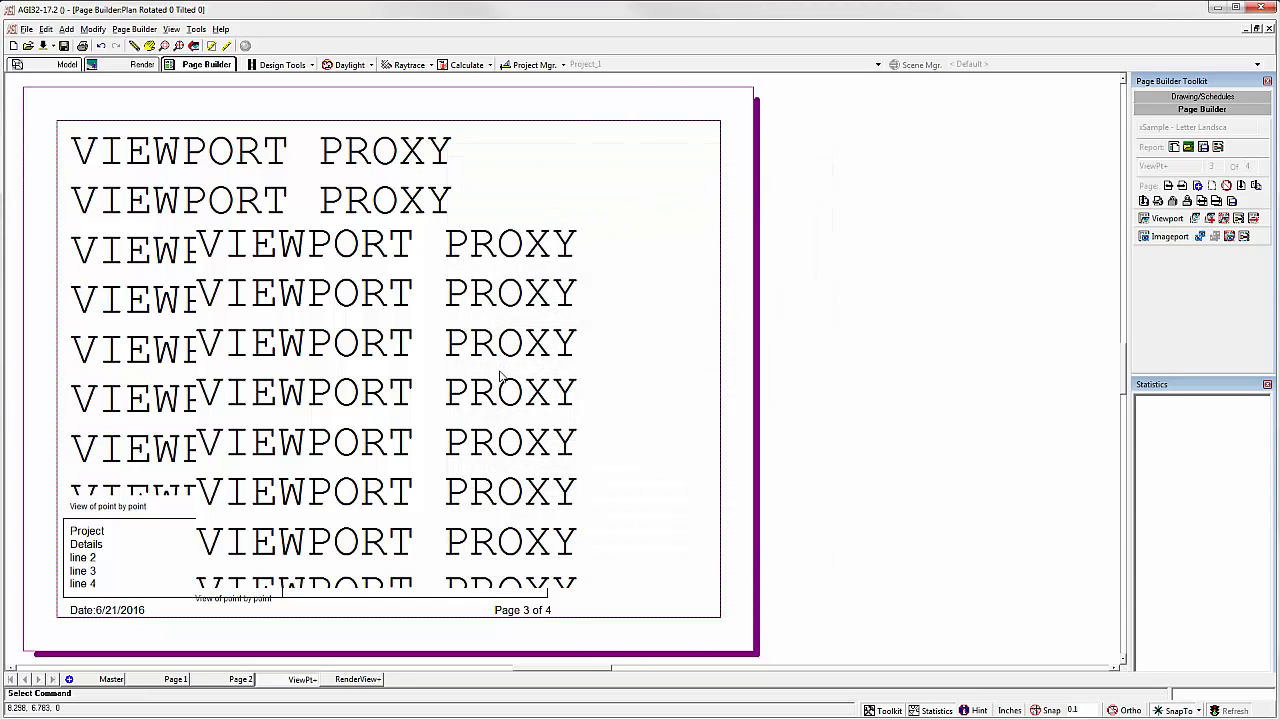
mouse_move(552, 324)
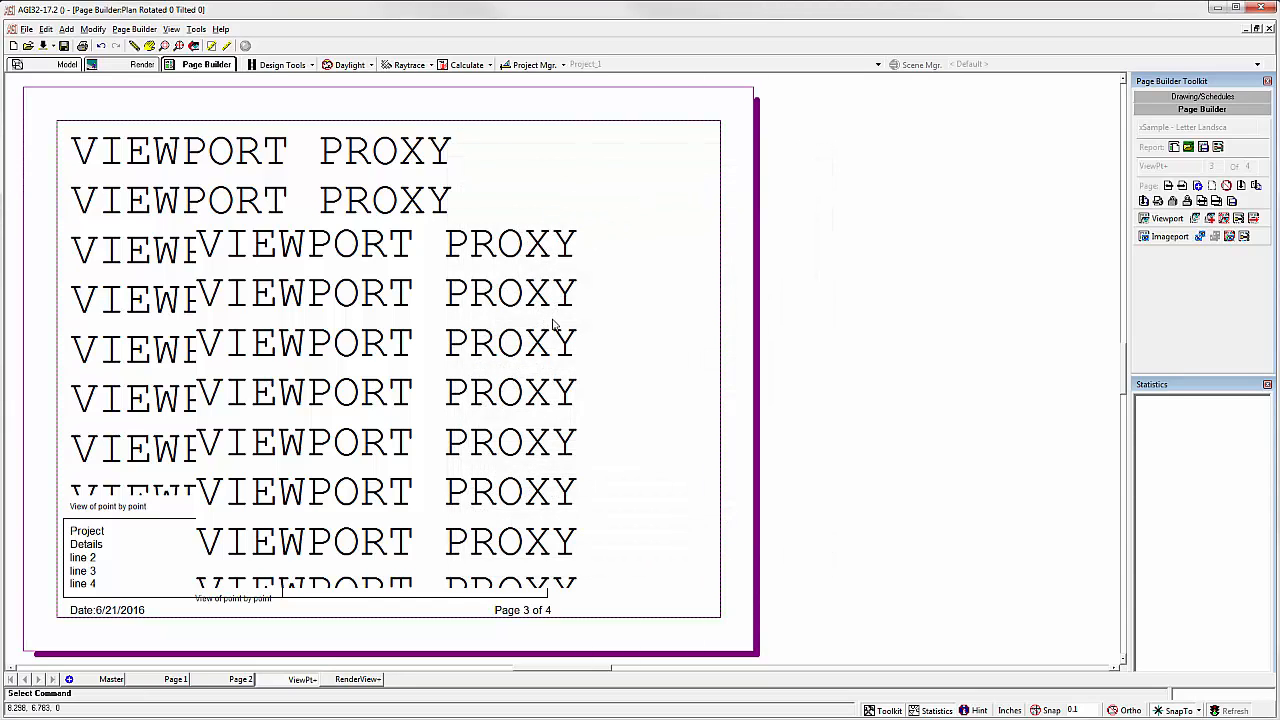
right_click(552, 324)
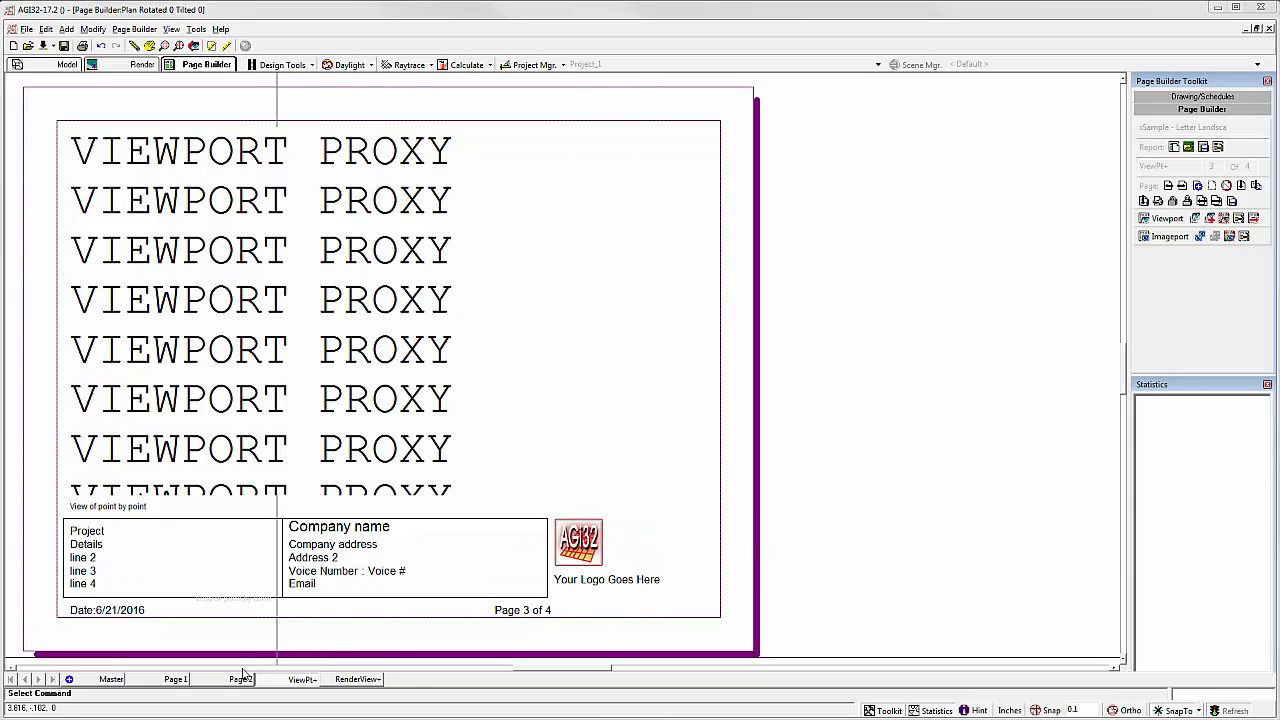
Step: Insert a copy of page 2 and delete all its schedule and summary tables
left_click(176, 680)
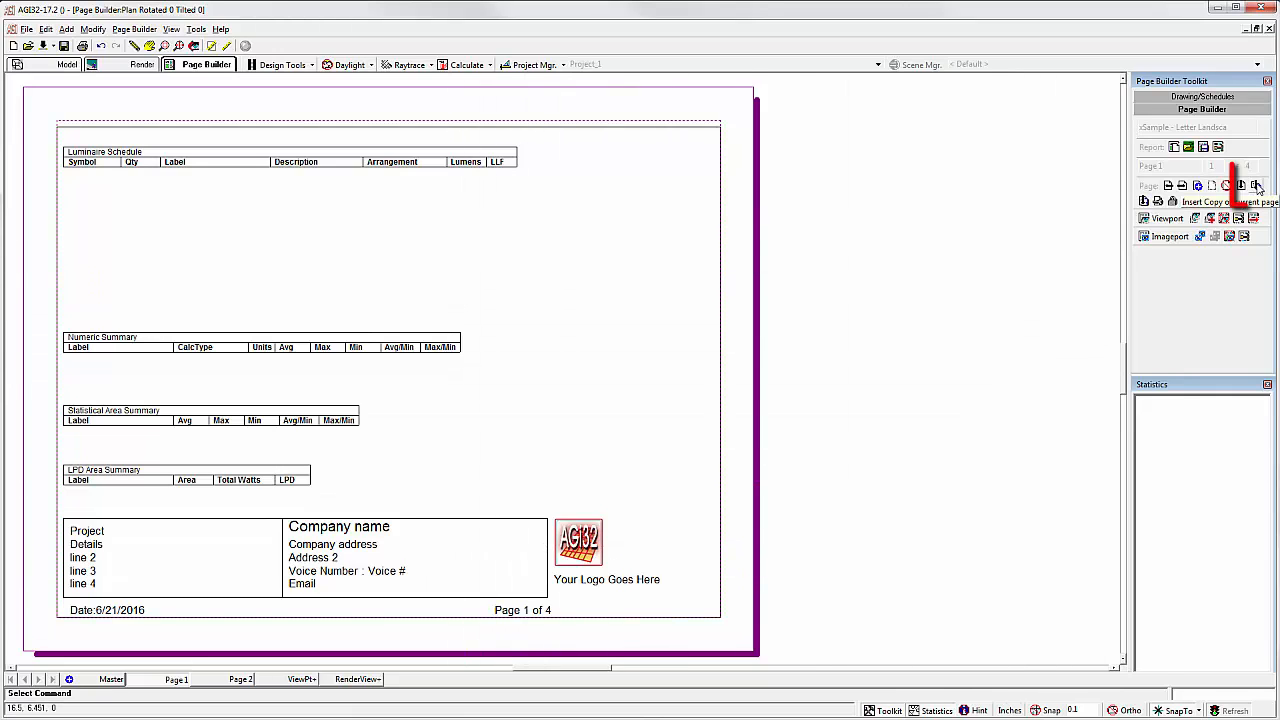
left_click(1256, 184)
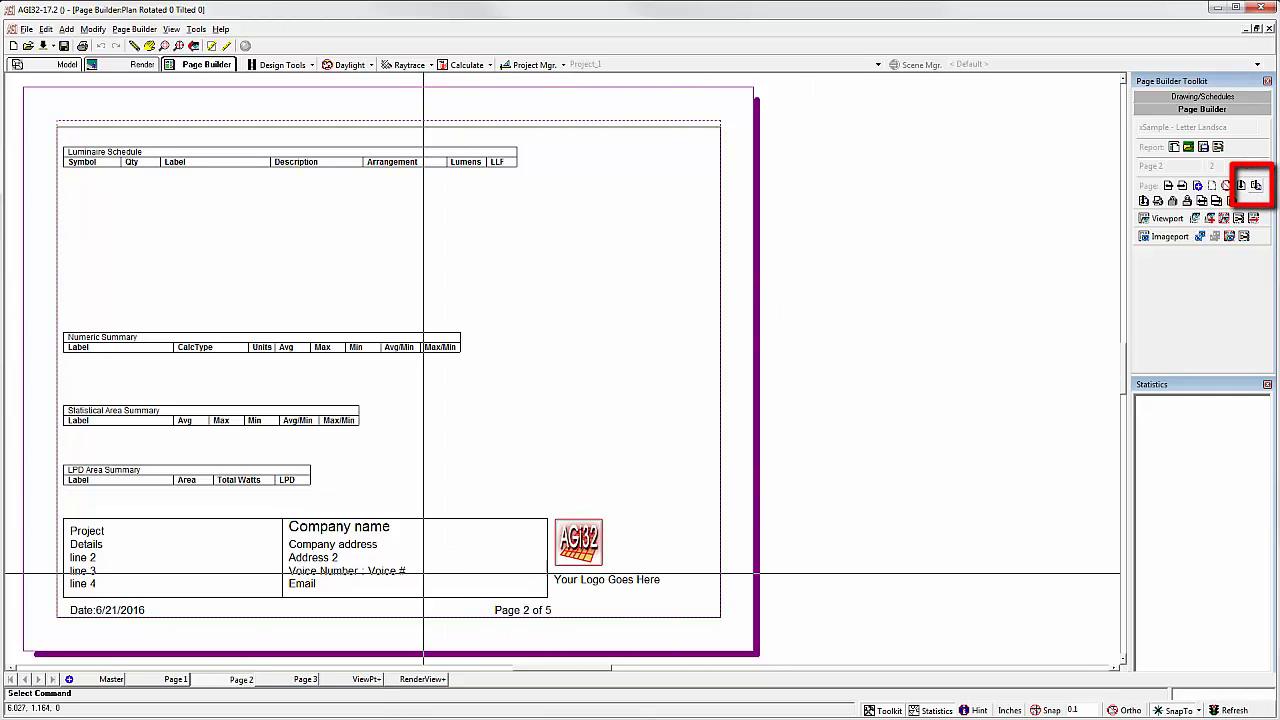
left_click(1202, 108)
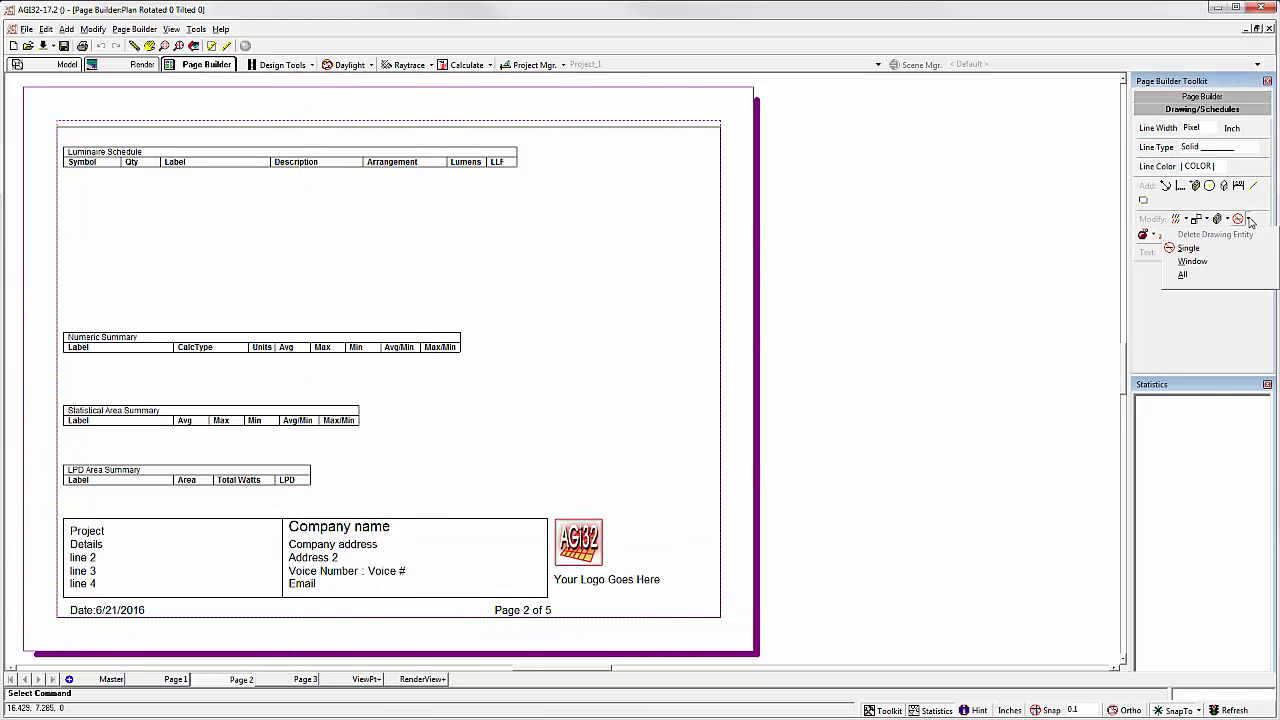
left_click(1192, 260)
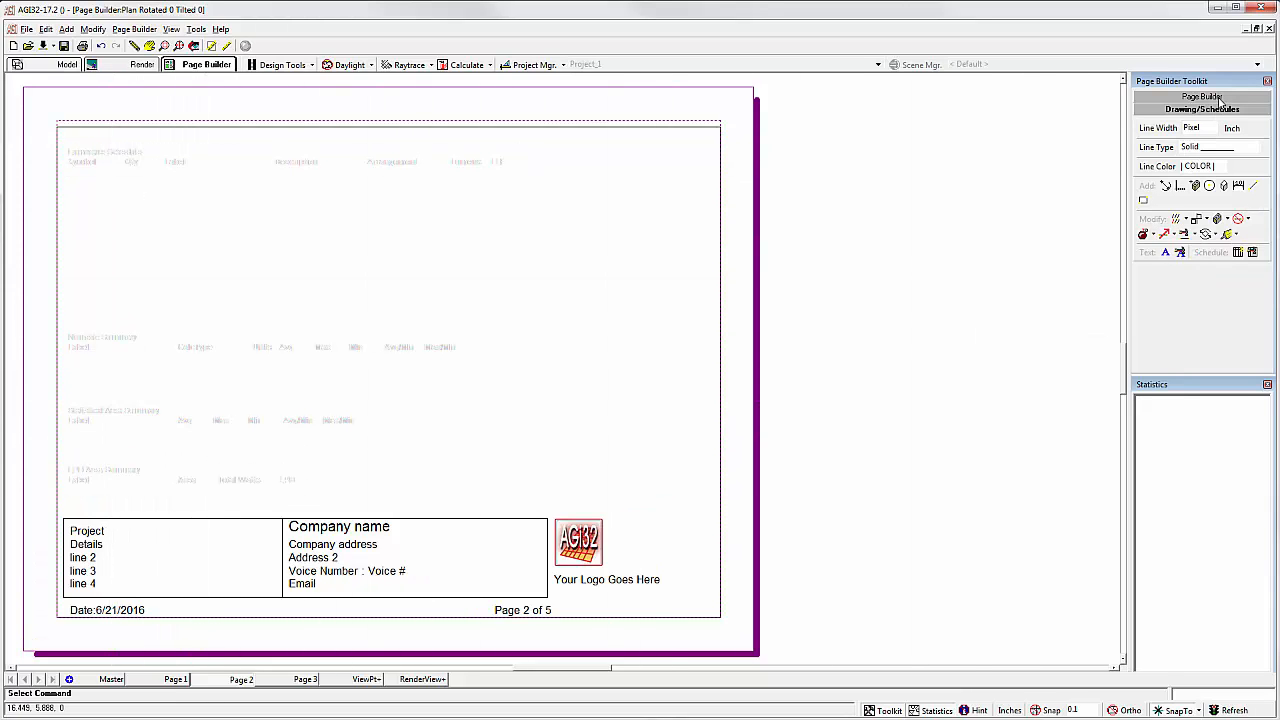
left_click(1218, 148)
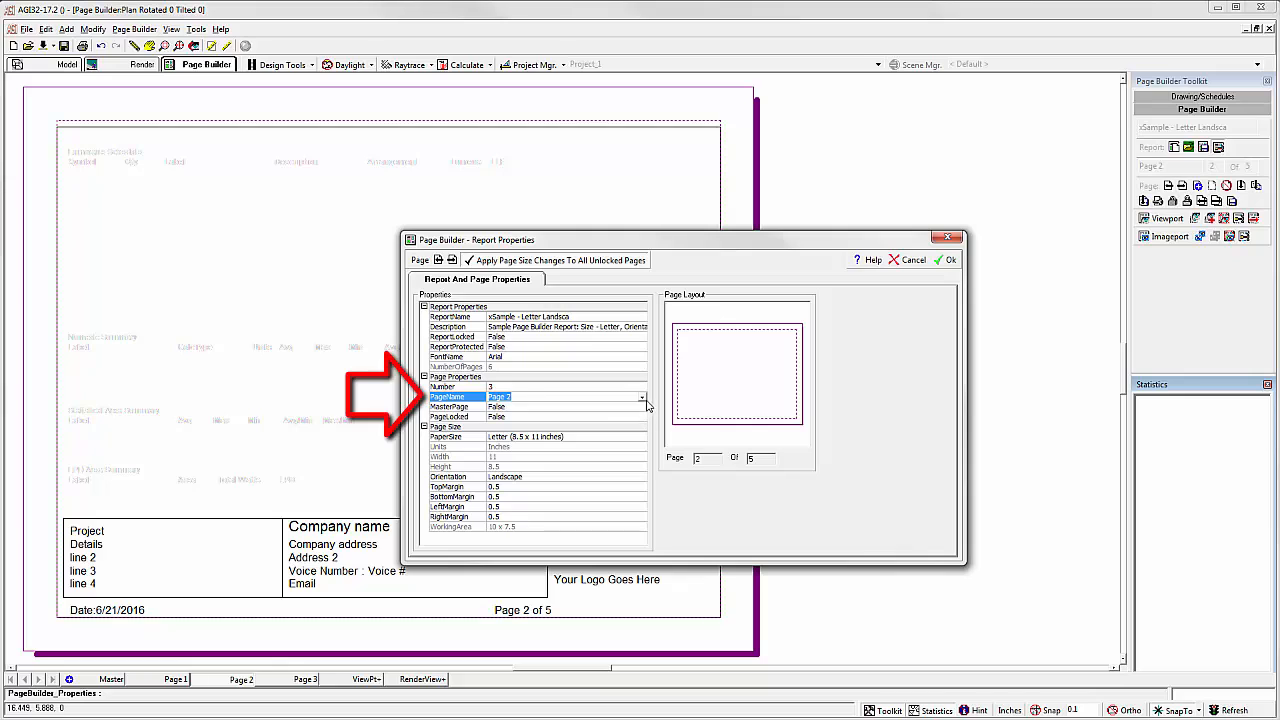
Step: Set the copied page's Page Name to LumImage+ in Report Properties
left_click(640, 396)
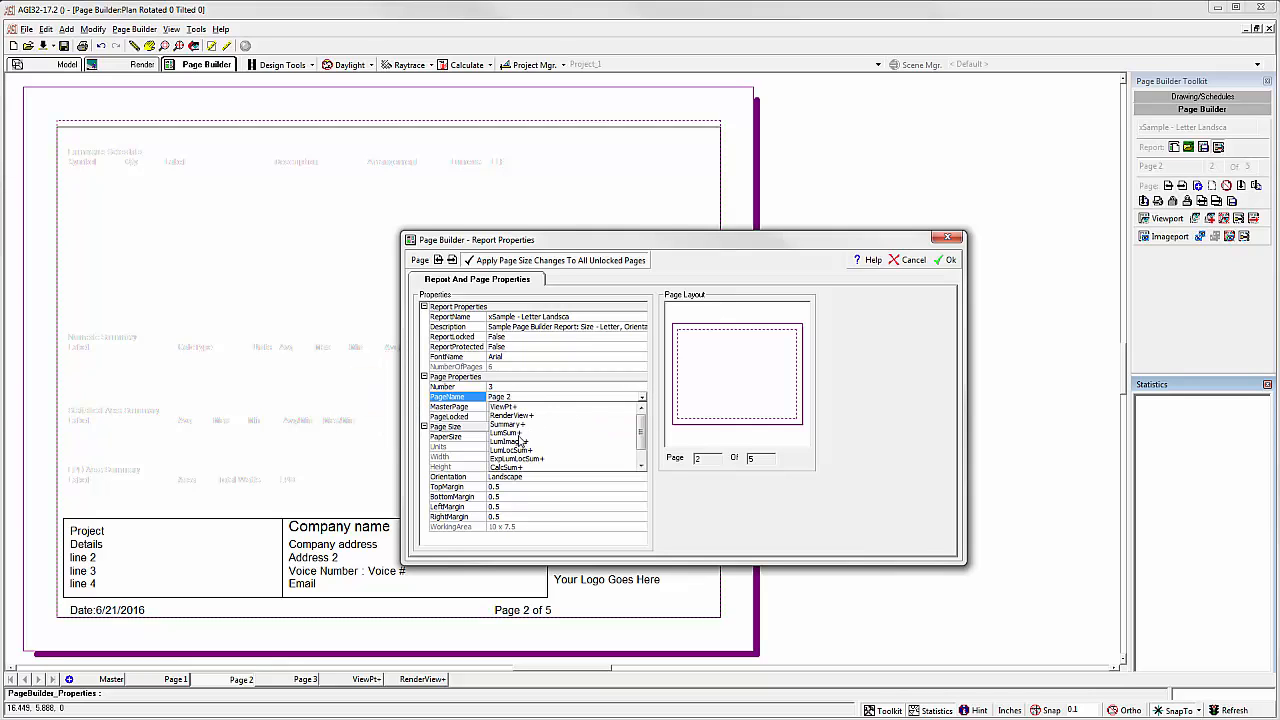
left_click(510, 440)
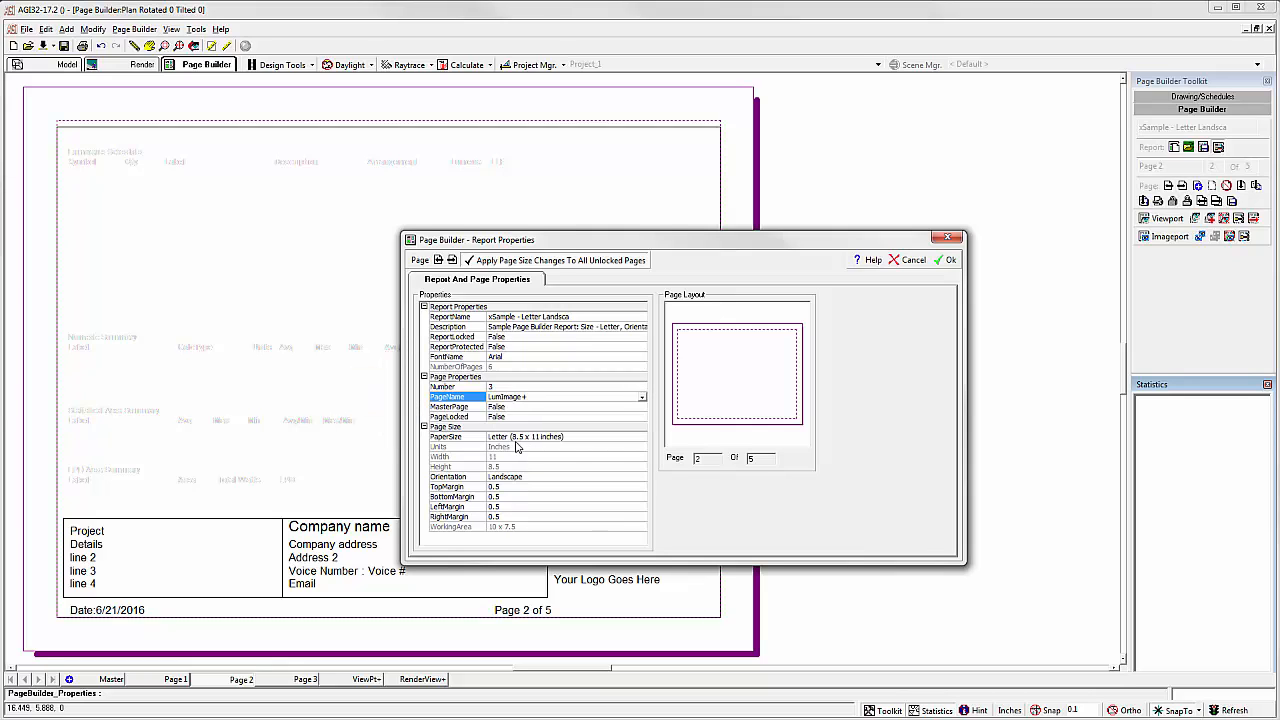
left_click(948, 260)
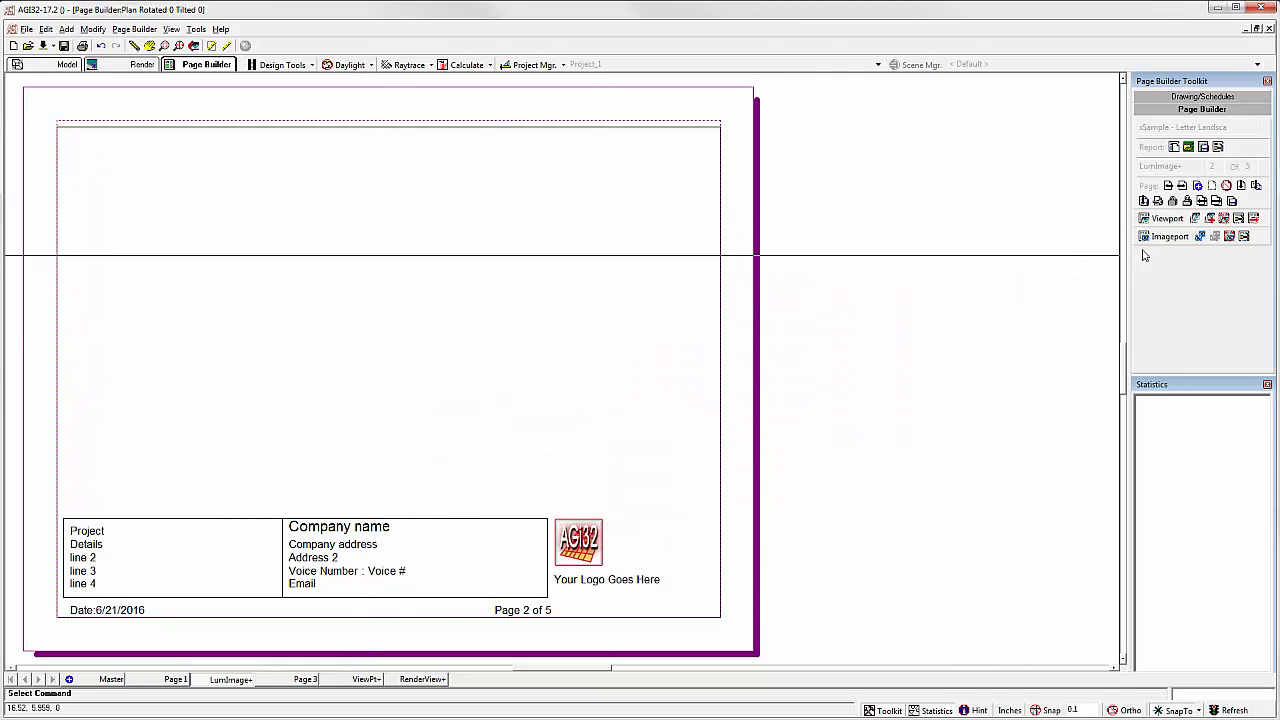
Step: Place a LumImage proxy imageport near the top left of the LumImage+ page
left_click(1168, 236)
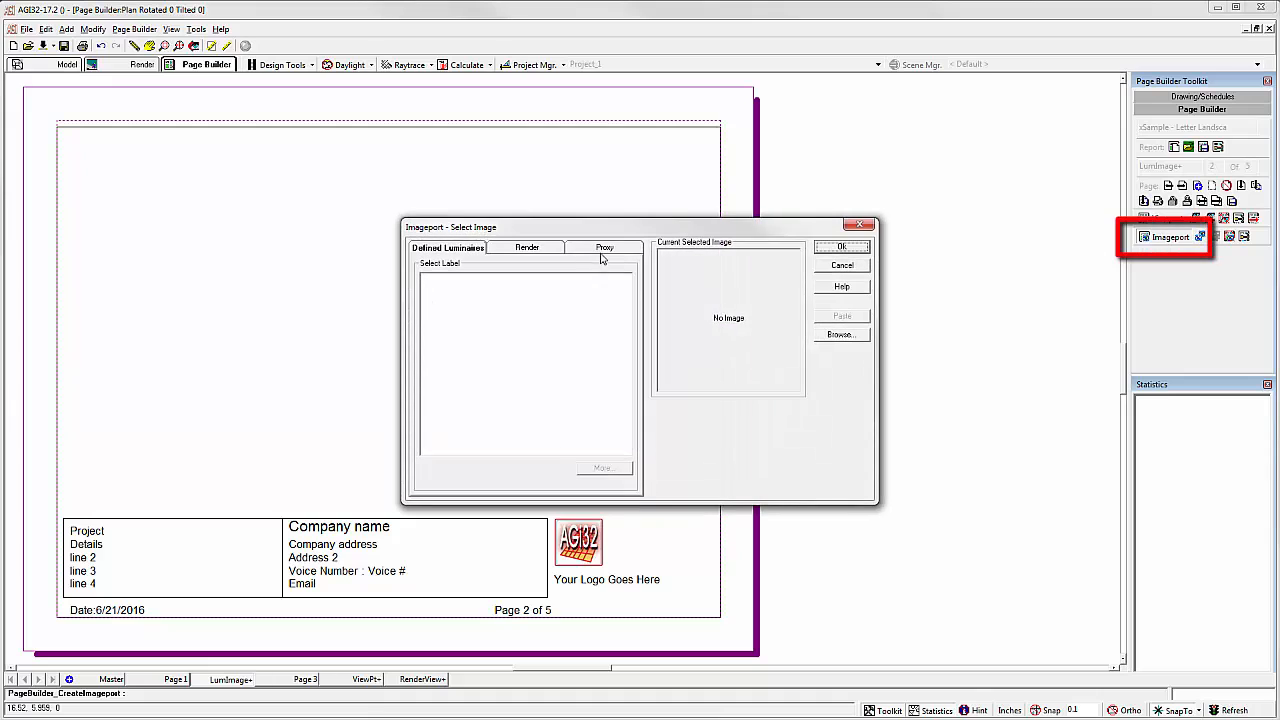
left_click(604, 248)
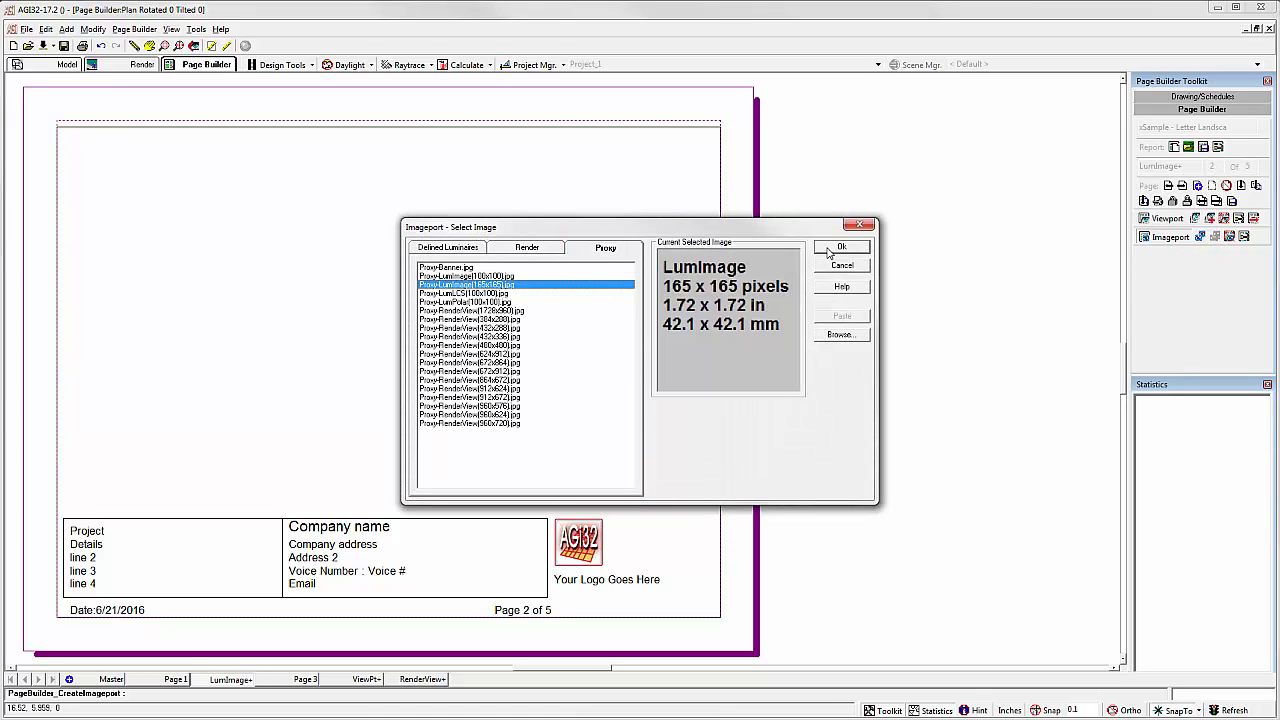
left_click(840, 248)
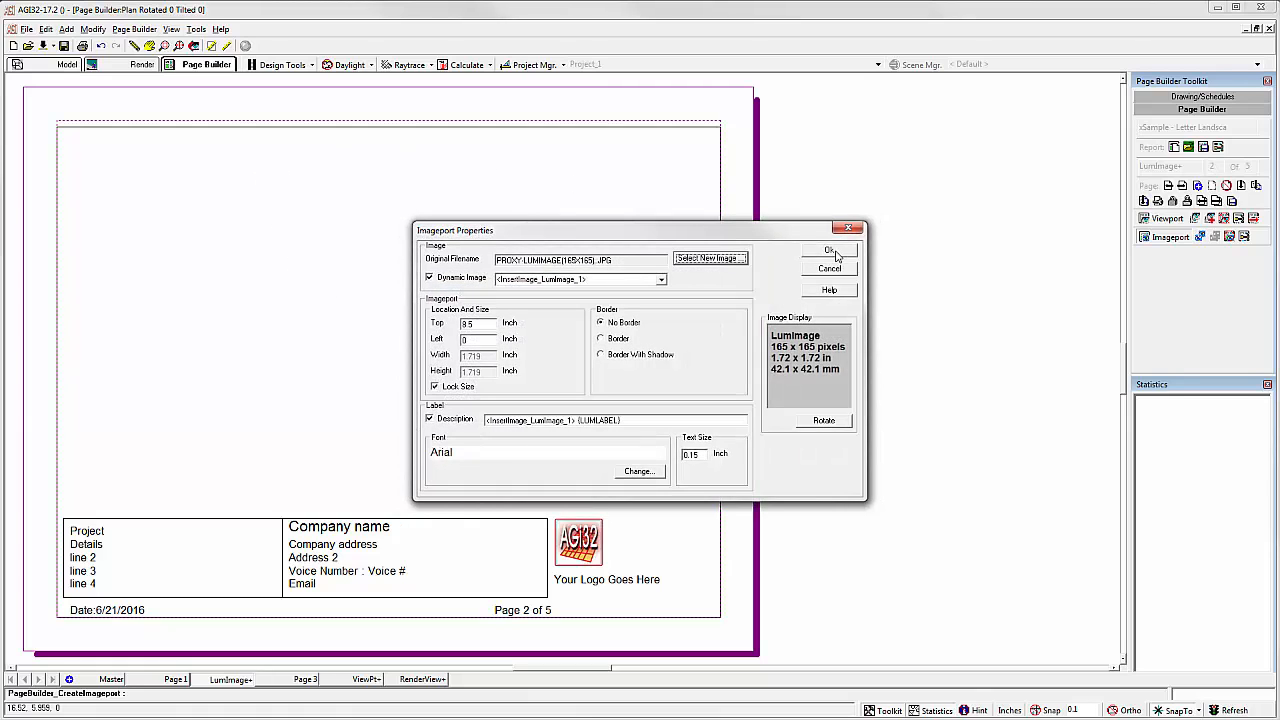
left_click(828, 250)
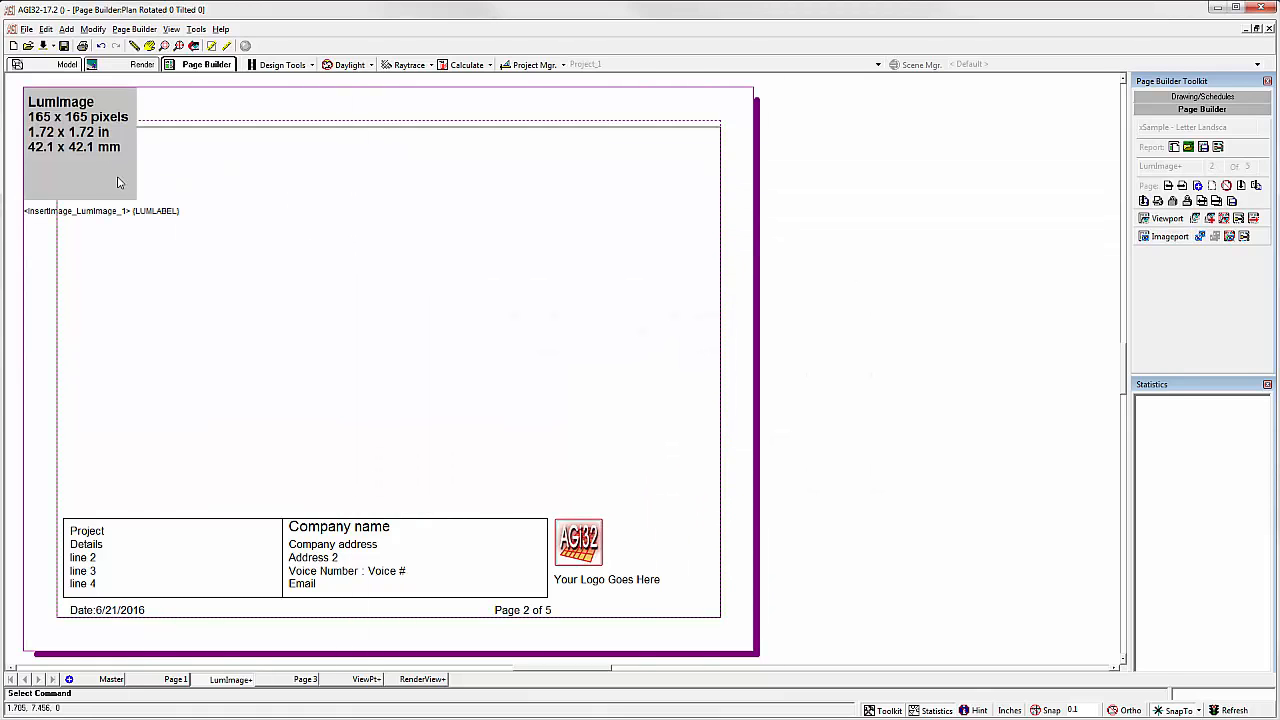
left_click_drag(80, 140, 156, 200)
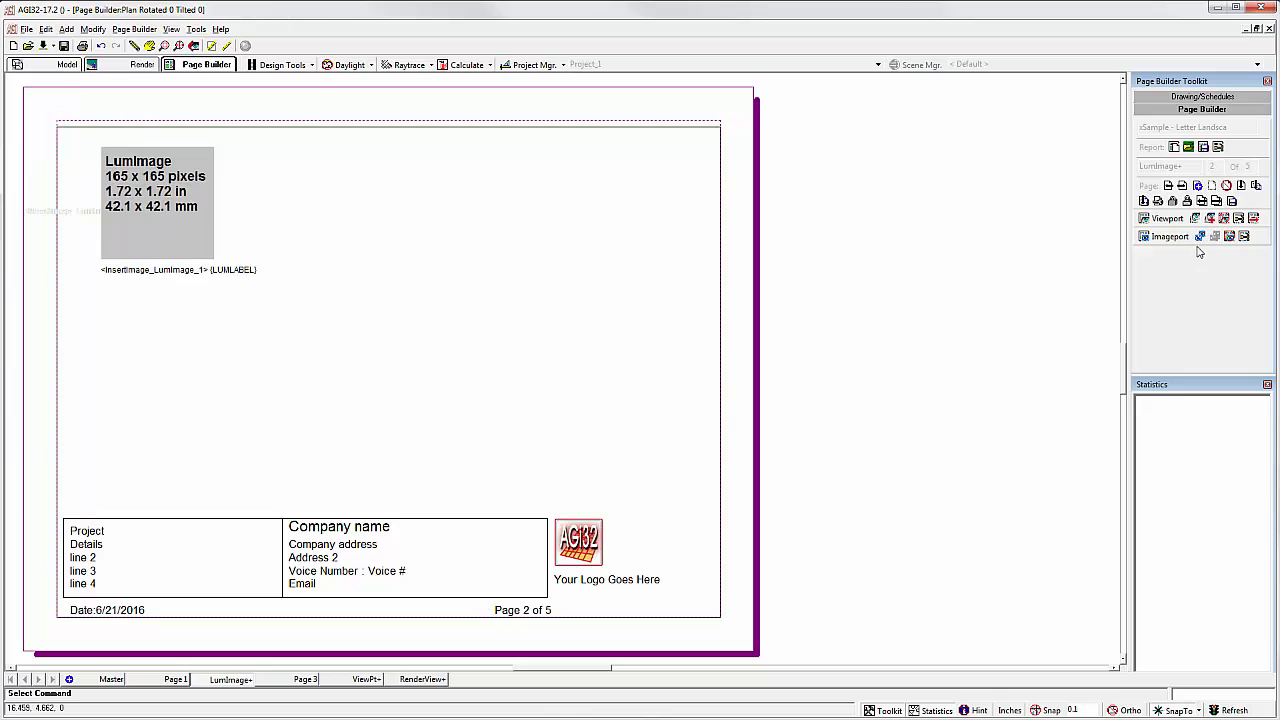
mouse_move(1184, 244)
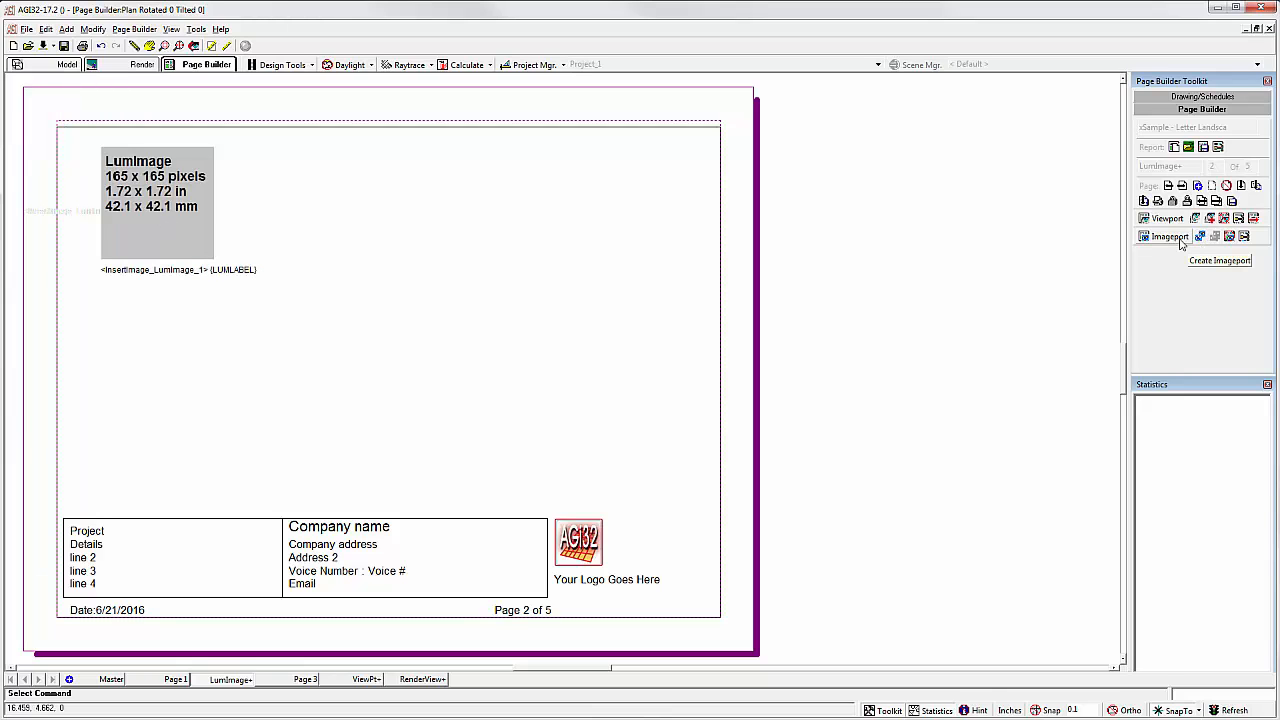
Step: Place a smaller LumPolar proxy imageport to the right of the LumImage proxy
left_click(1220, 260)
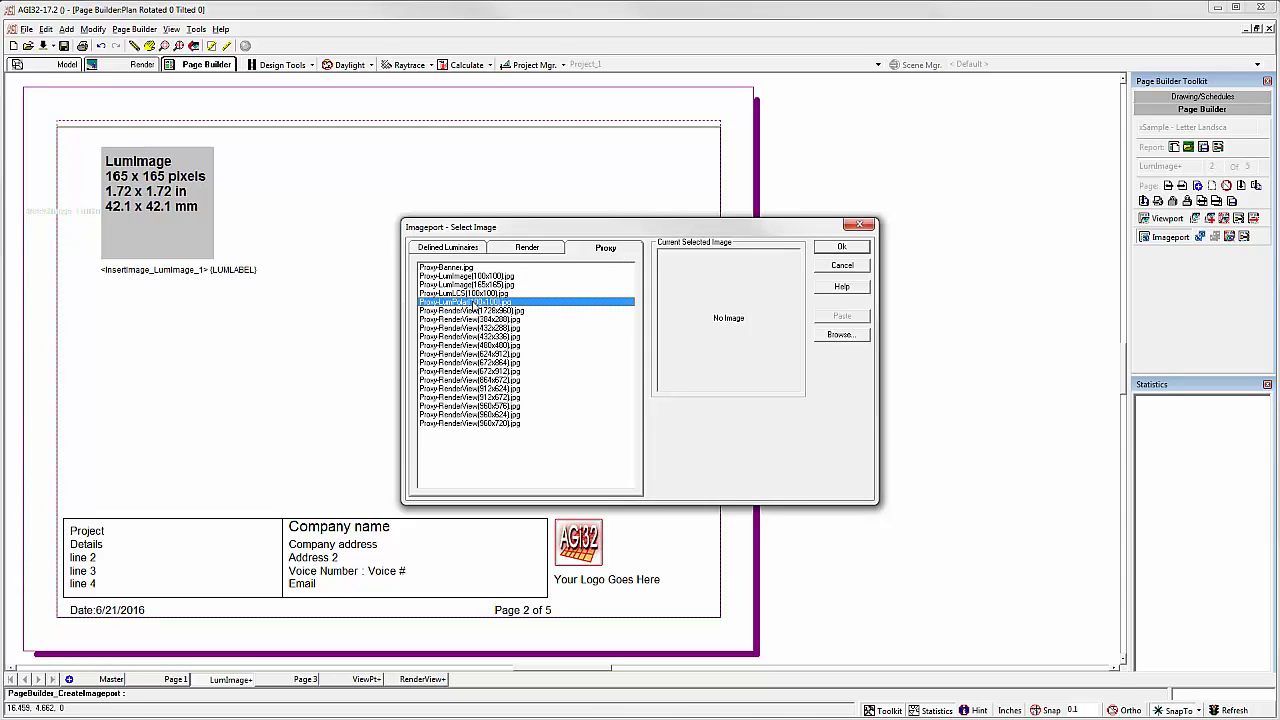
left_click(840, 246)
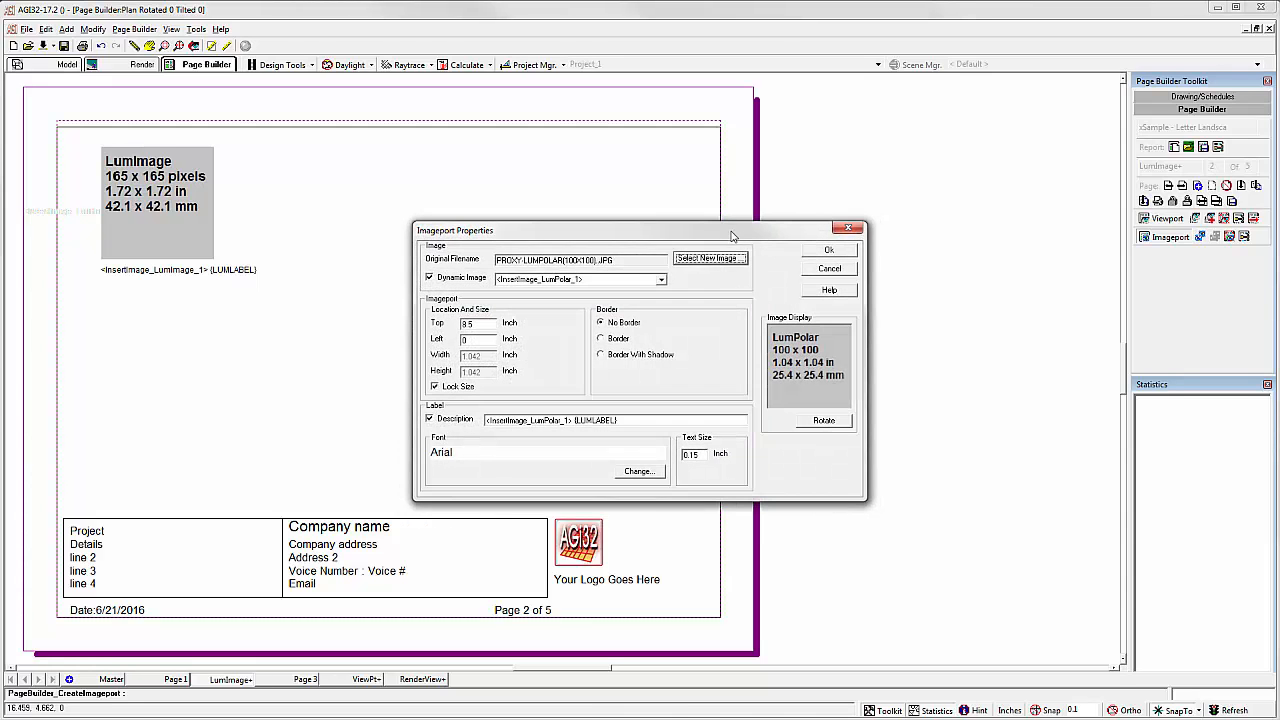
left_click(828, 248)
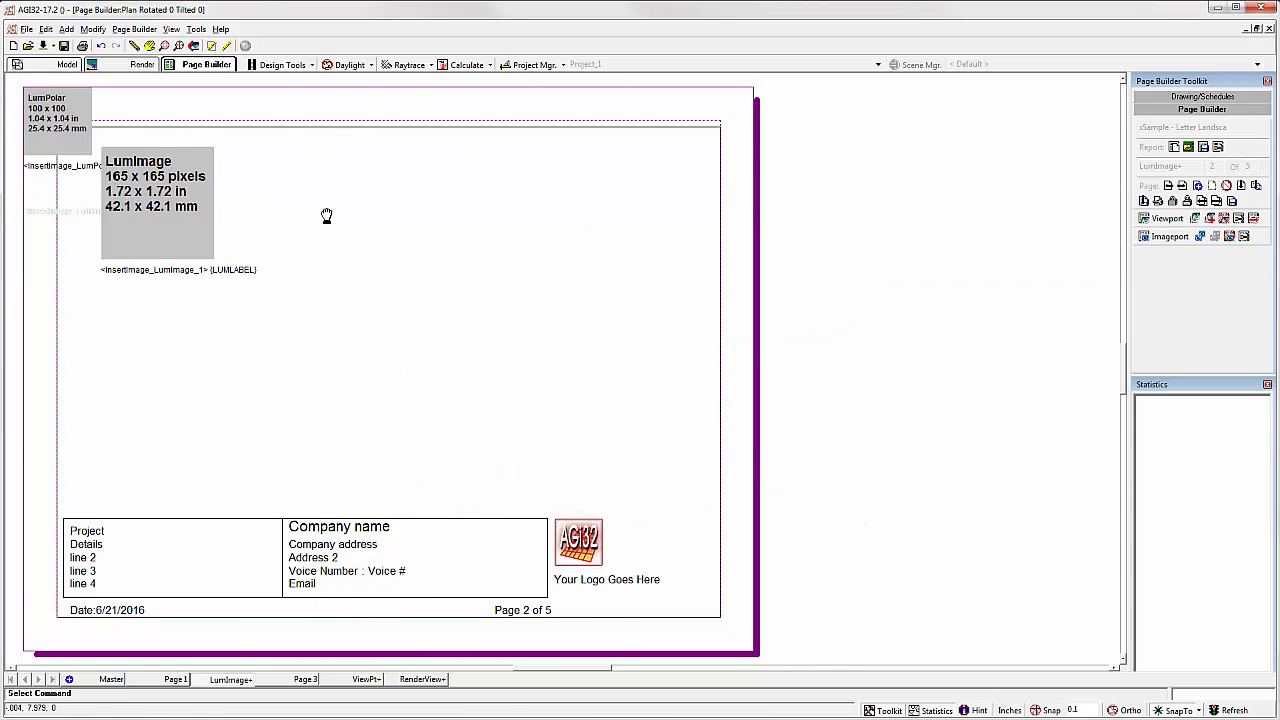
left_click_drag(56, 112, 348, 218)
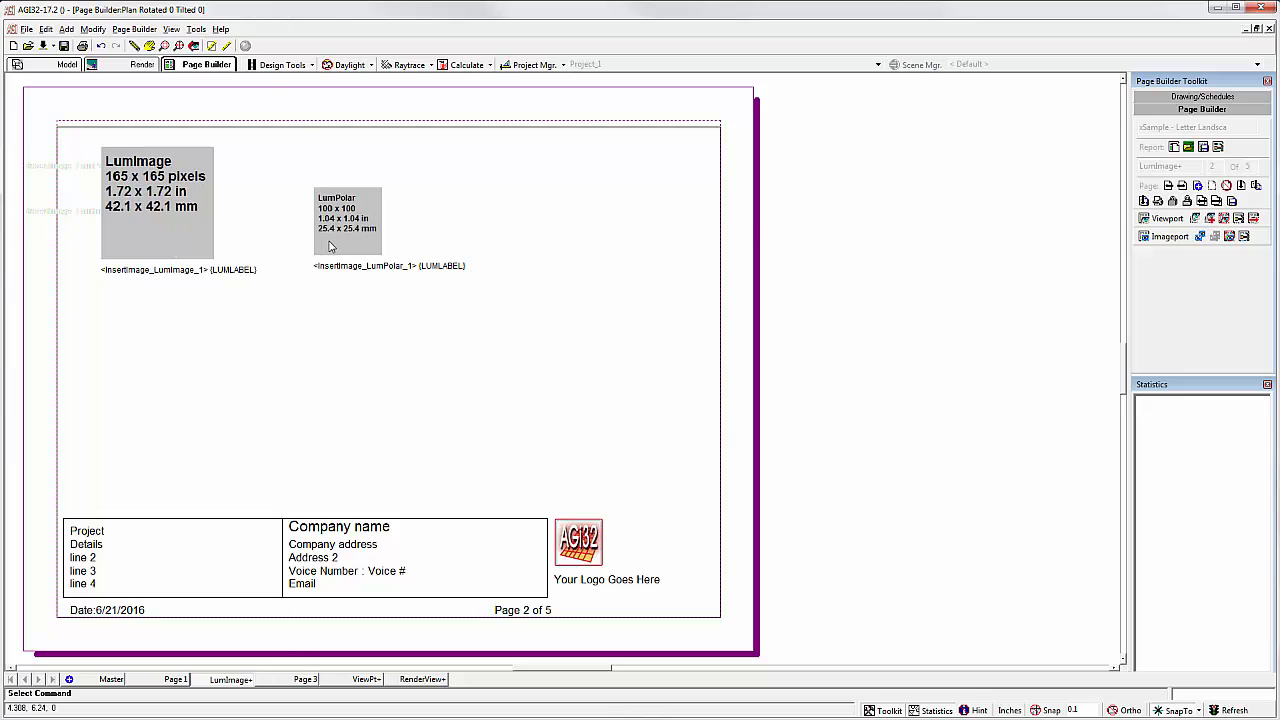
mouse_move(192, 218)
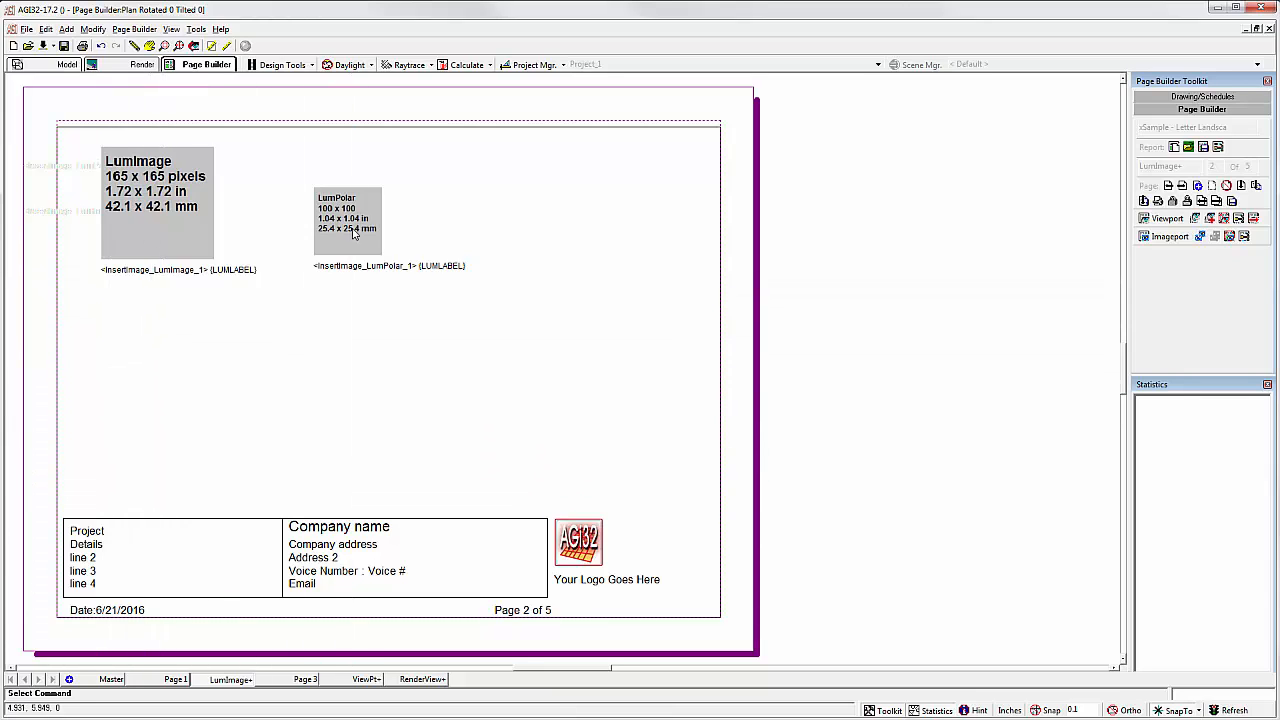
mouse_move(368, 252)
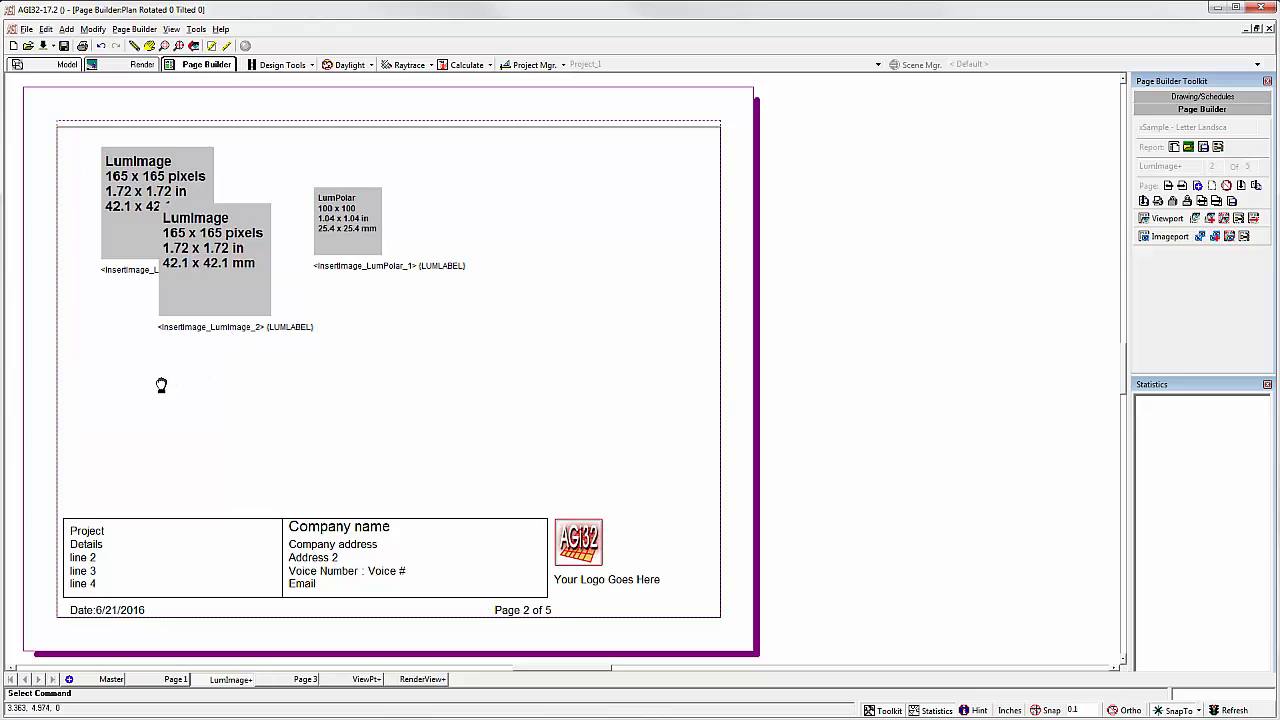
Step: Place copies of the LumImage and LumPolar proxies below their originals, labeled _2
left_click_drag(212, 244, 132, 344)
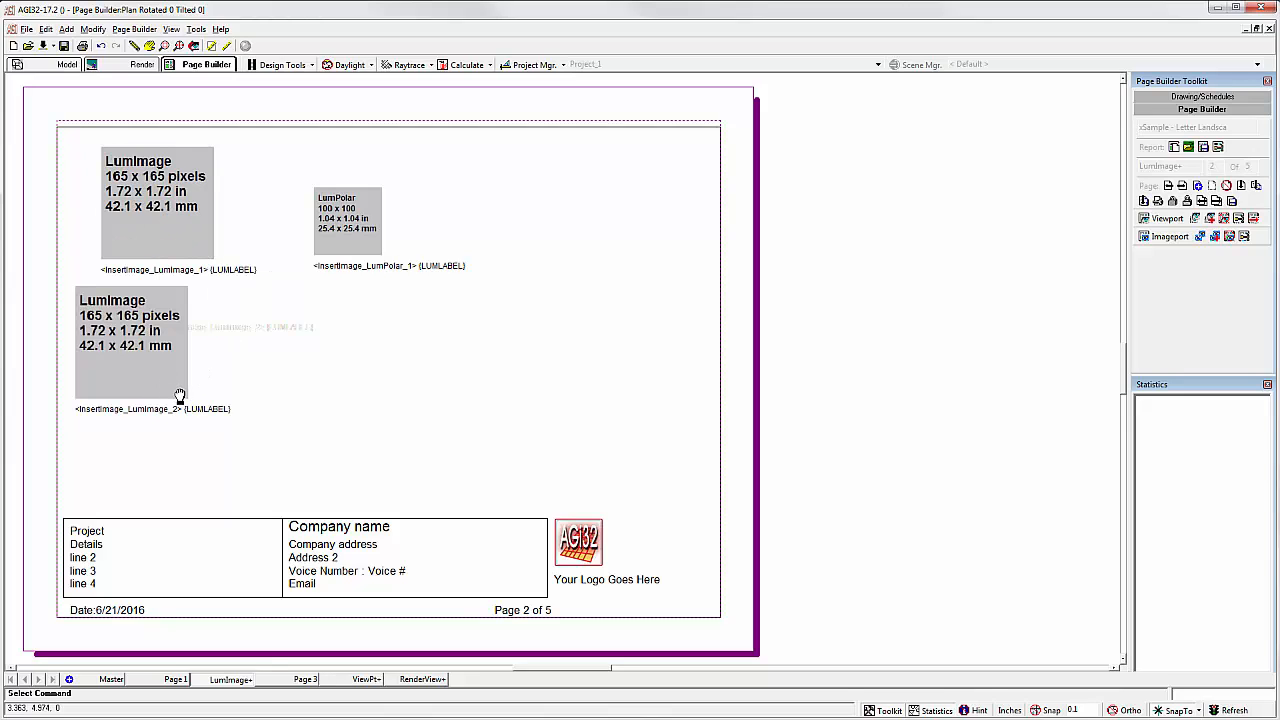
right_click(348, 220)
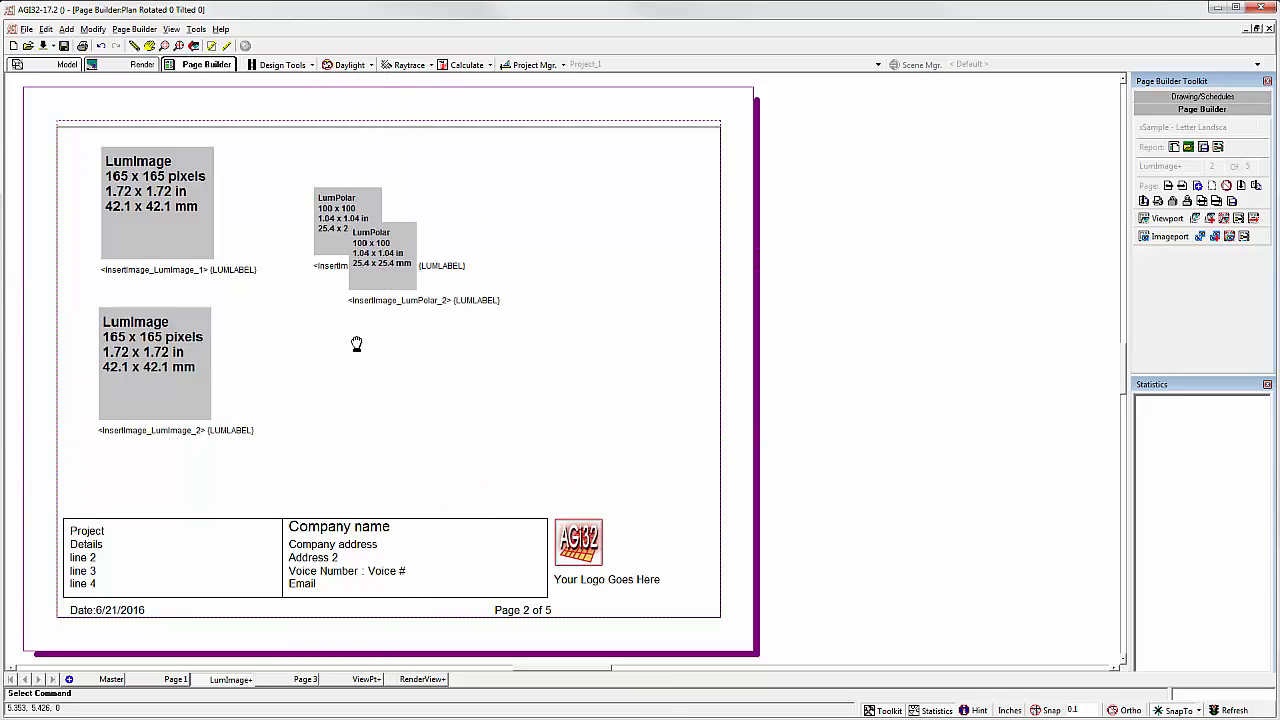
left_click_drag(380, 260, 344, 350)
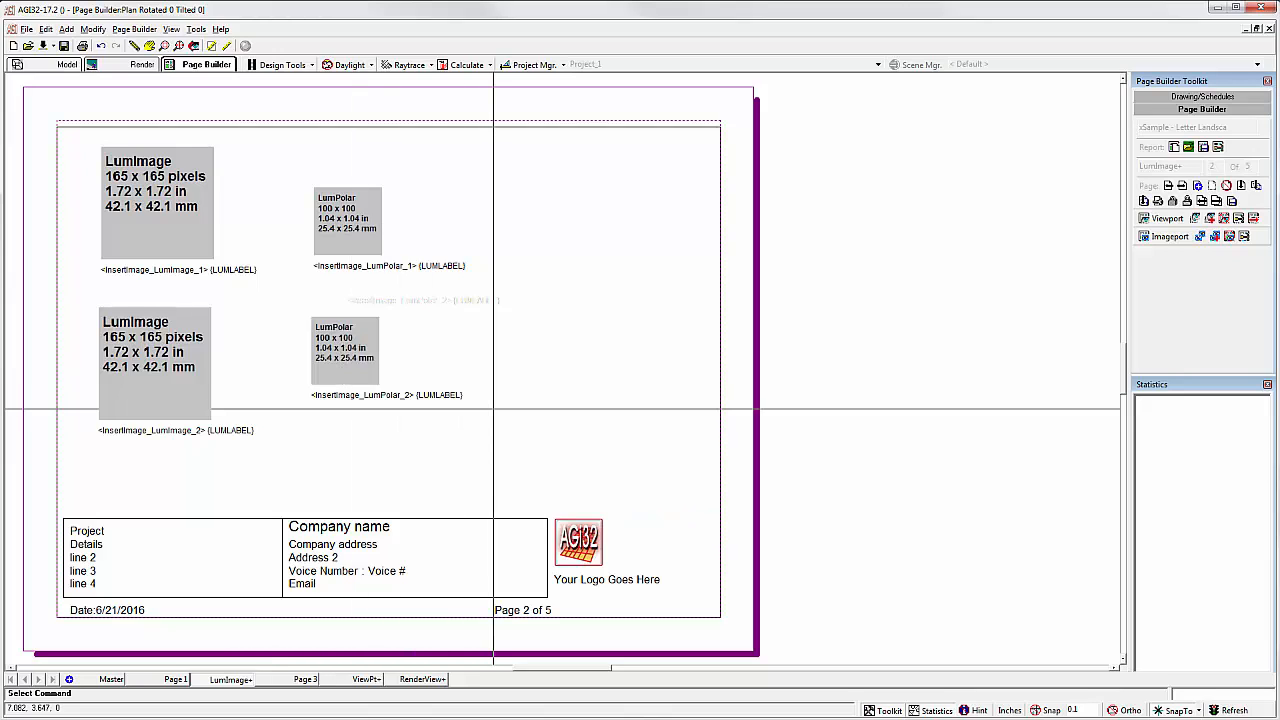
mouse_move(344, 400)
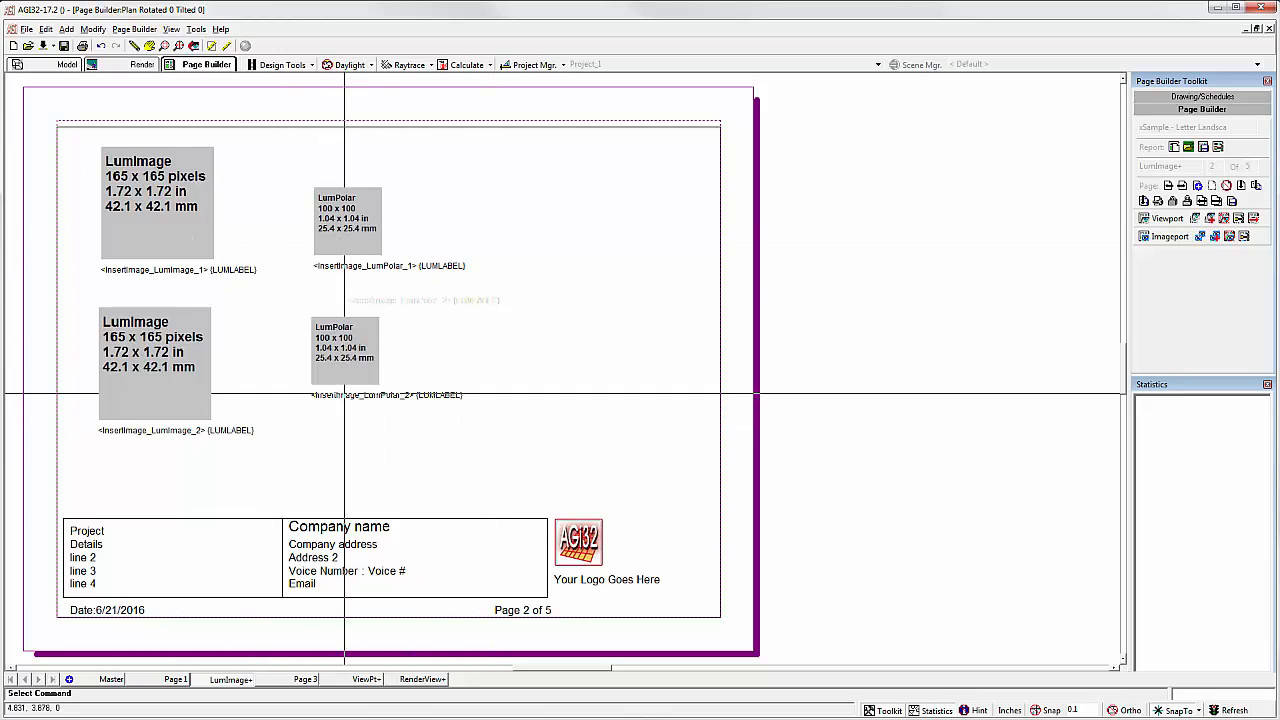